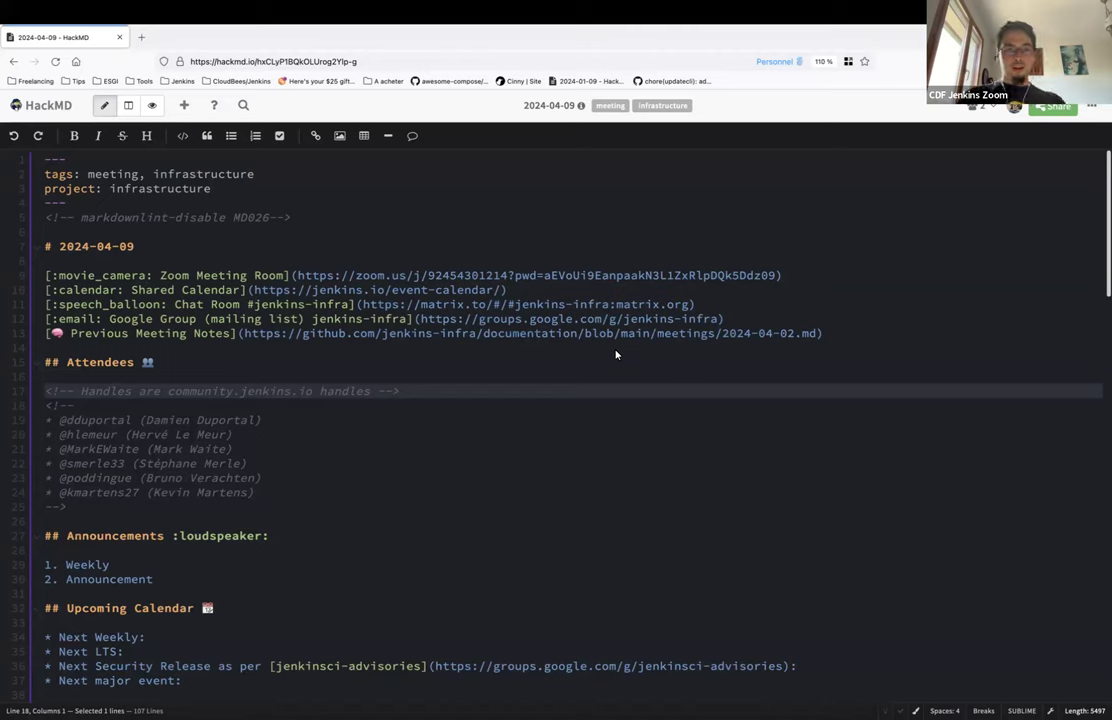
pyautogui.moveTo(382, 358)
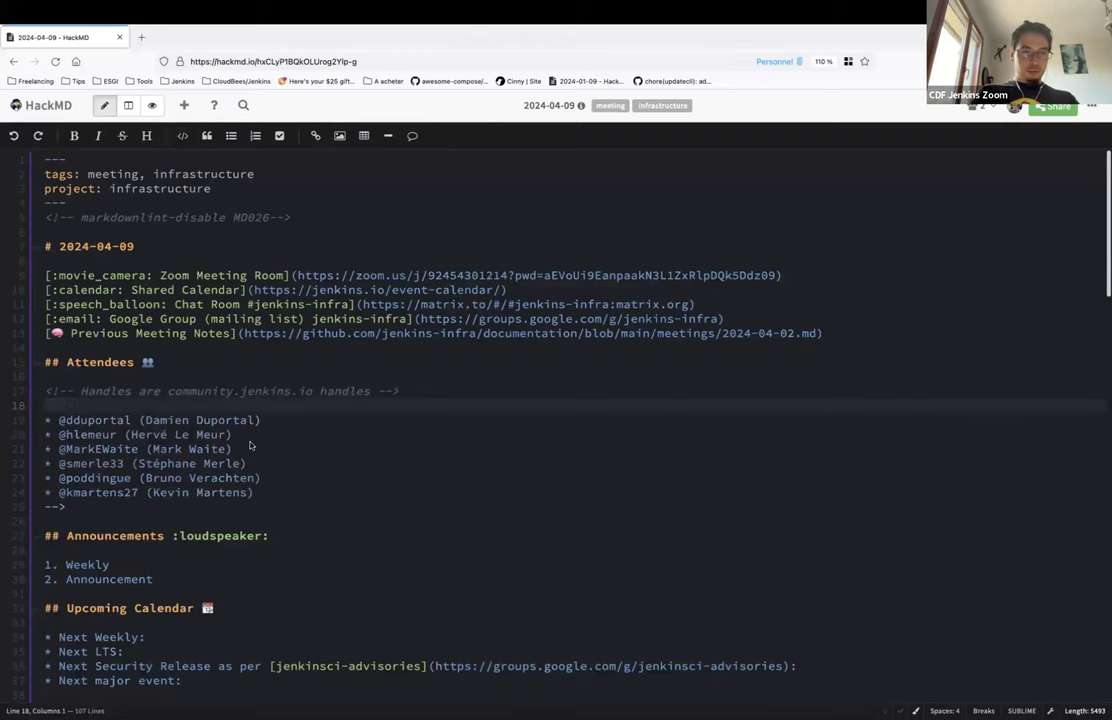
# Uncomment the four present attendees, leaving MarkEWaite and kmartens27 commented out.
pyautogui.press('enter')
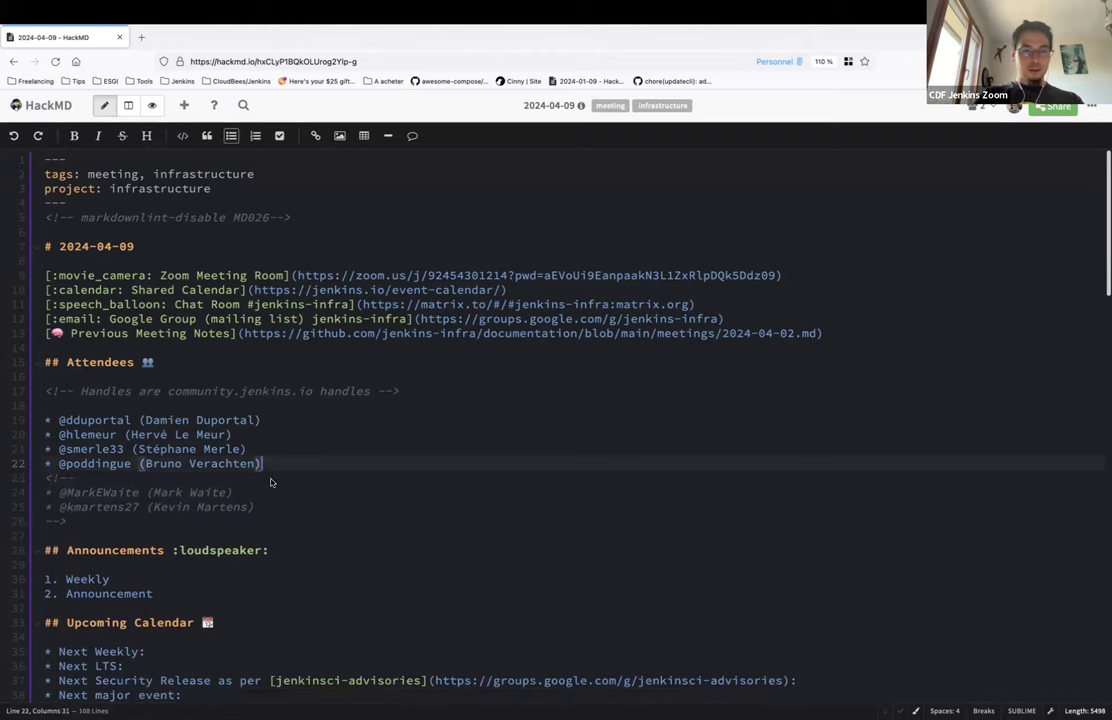
# Change announcement 1 to 'Weekly (2.453) is out' with release and OSUOSL packaging-stuck notes.
pyautogui.scroll(-3)
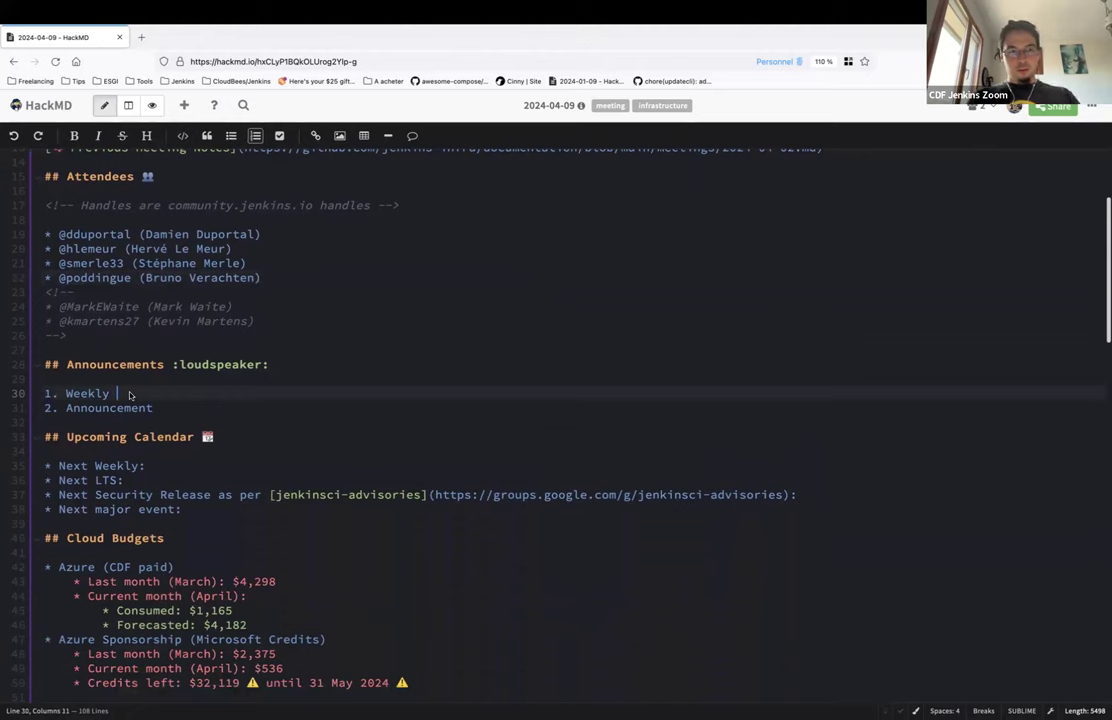
pyautogui.write('(2.45)')
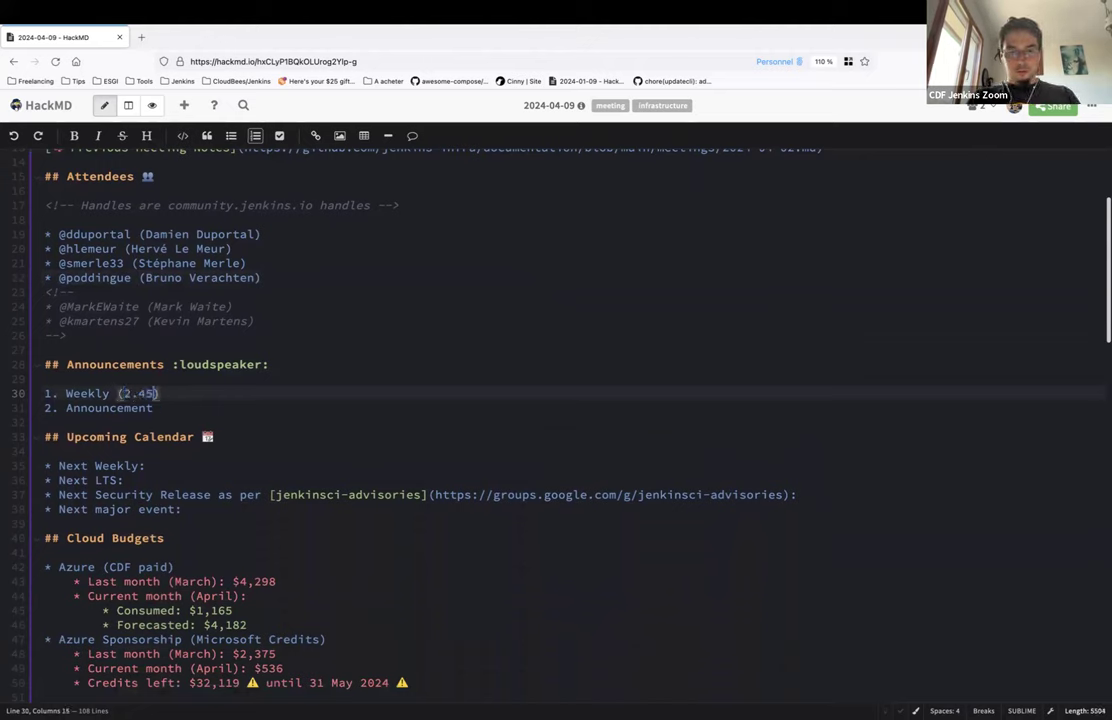
pyautogui.write('3')
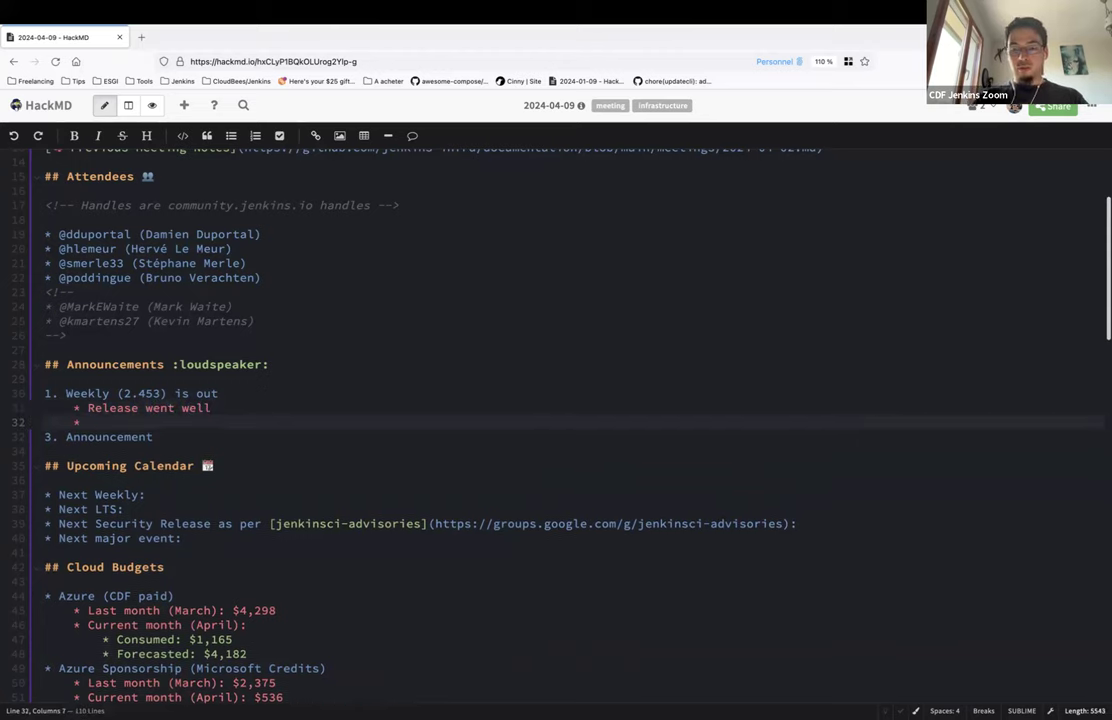
pyautogui.write('Packaging')
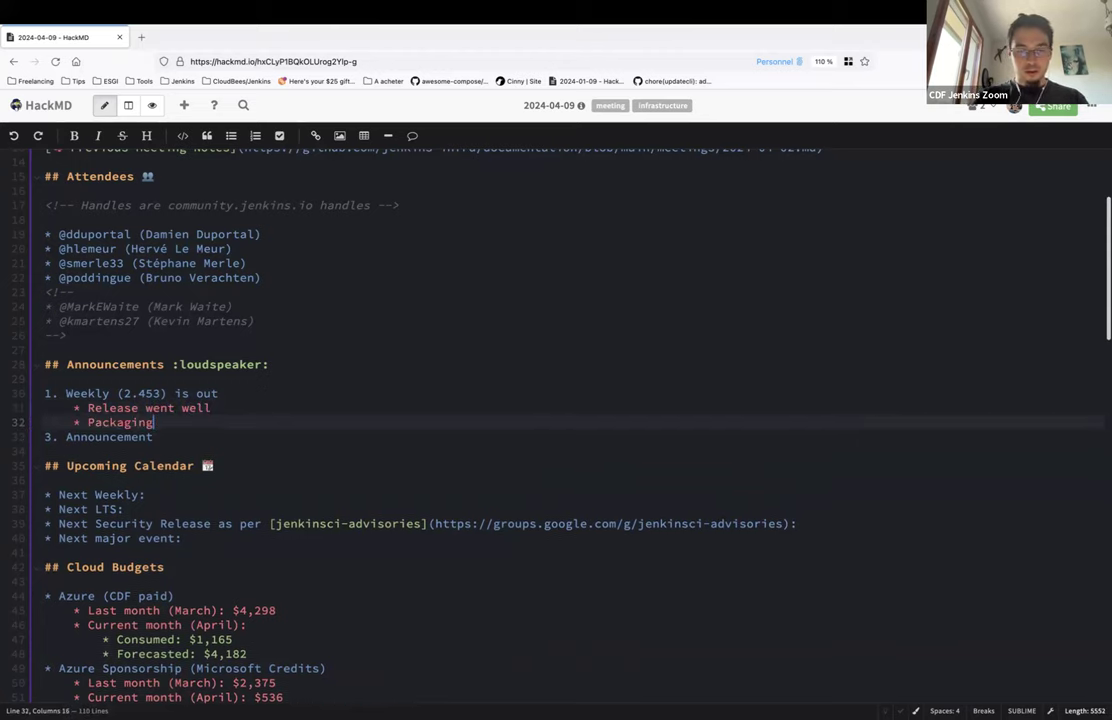
pyautogui.write('script was stuck on OSU')
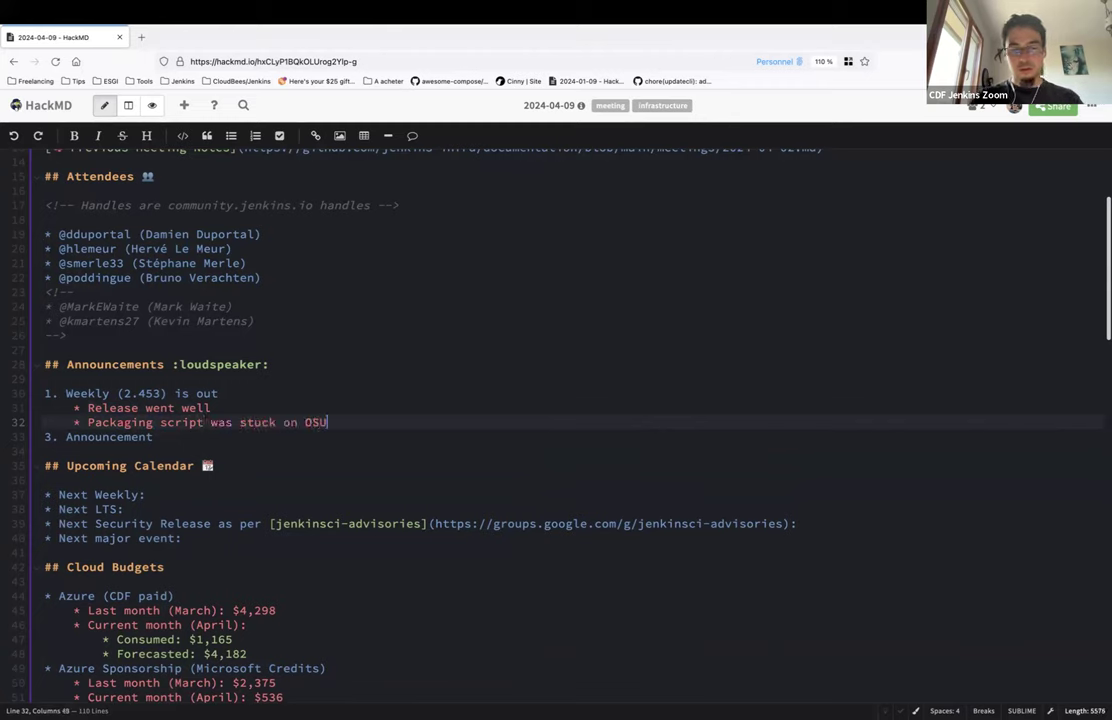
pyautogui.write('OSL')
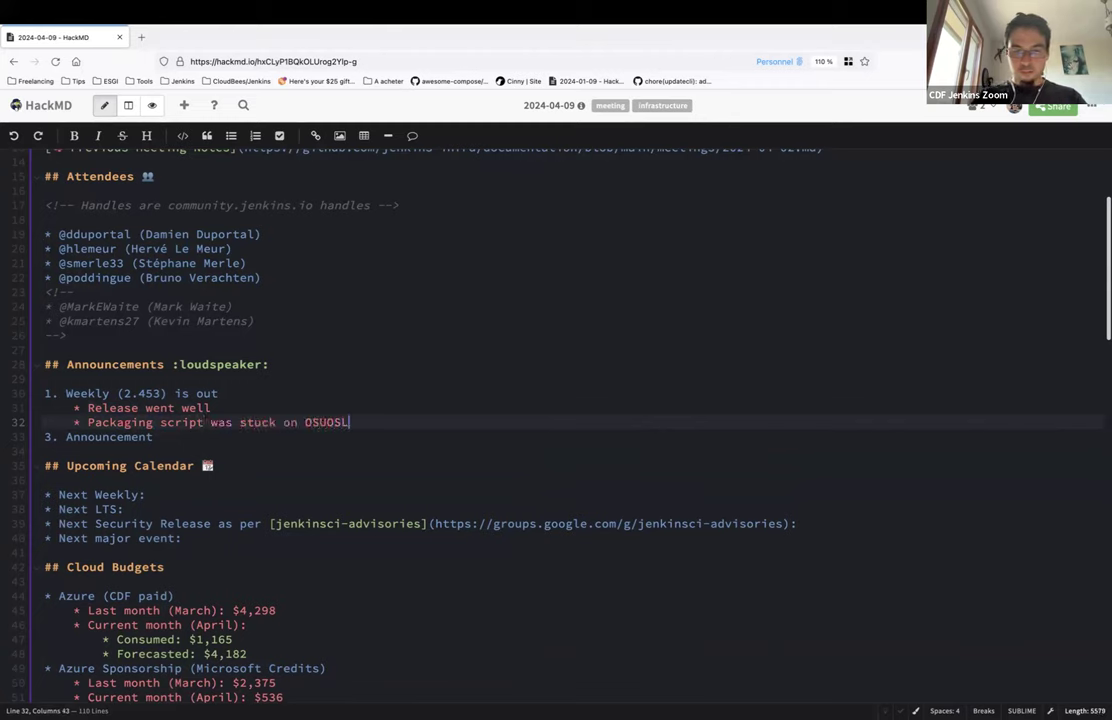
pyautogui.write('sync.')
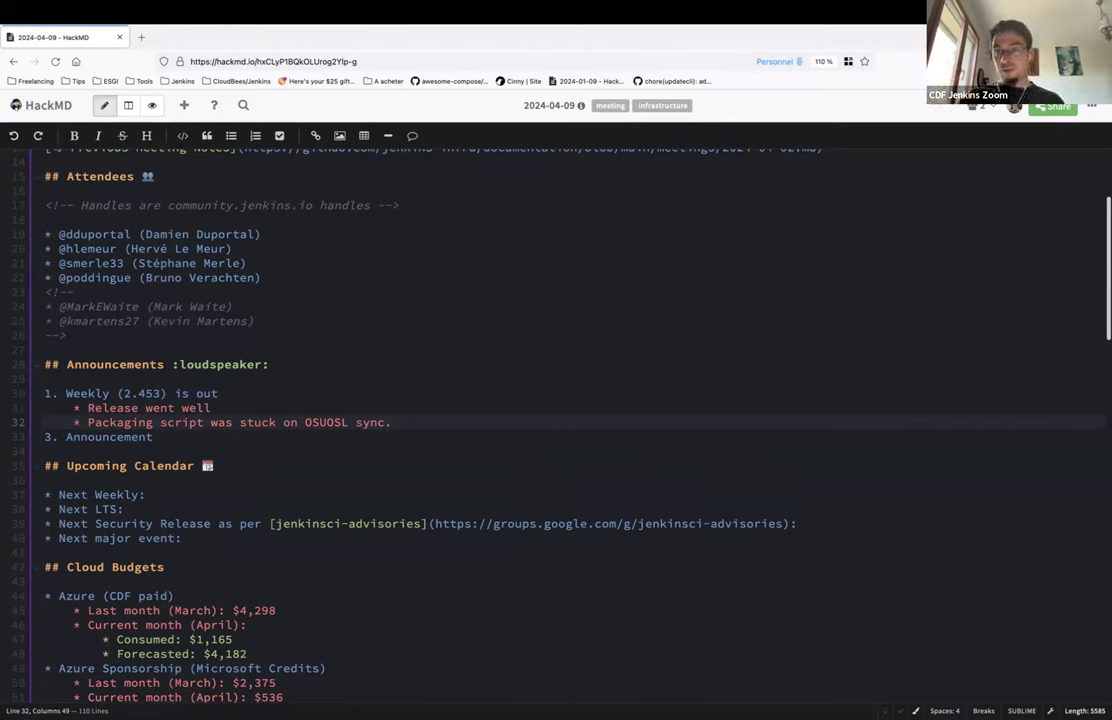
pyautogui.click(392, 422)
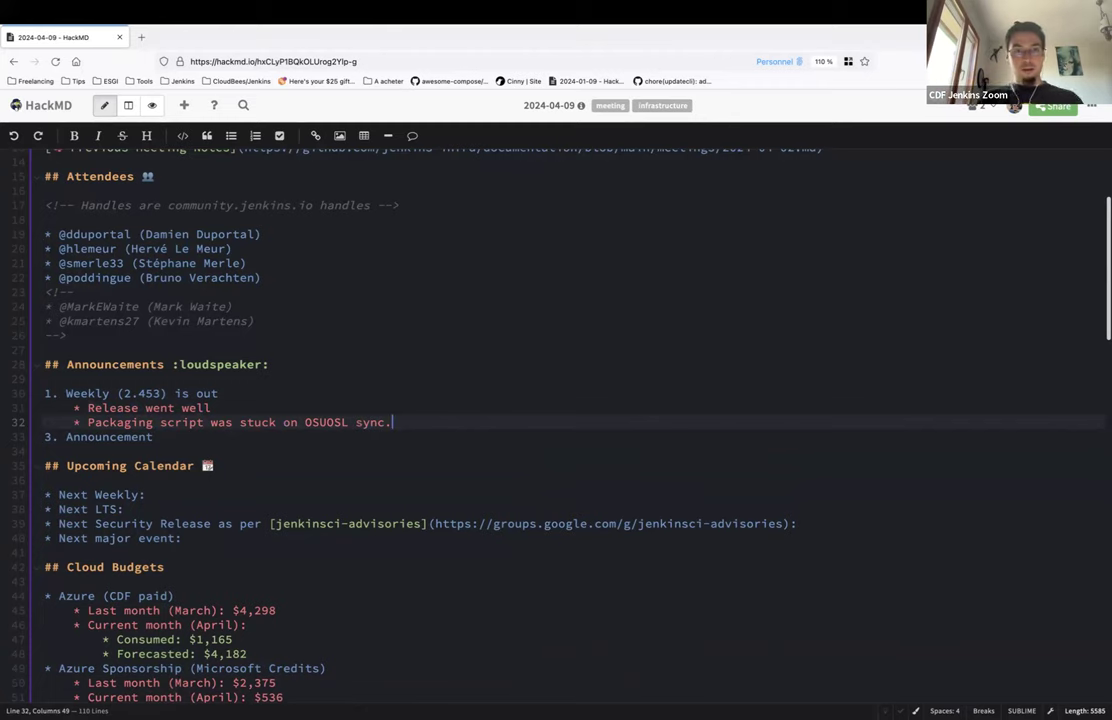
pyautogui.moveTo(386, 357)
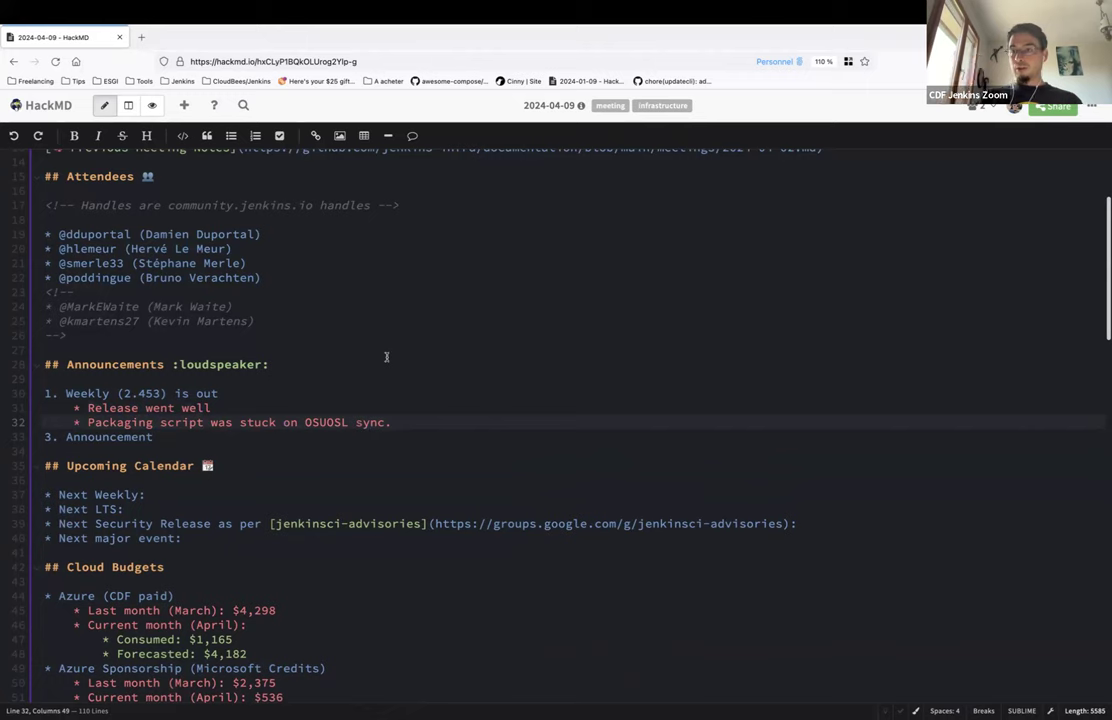
# Remove the period from the packaging note and begin a deeper nested bullet beneath it.
pyautogui.click(391, 422)
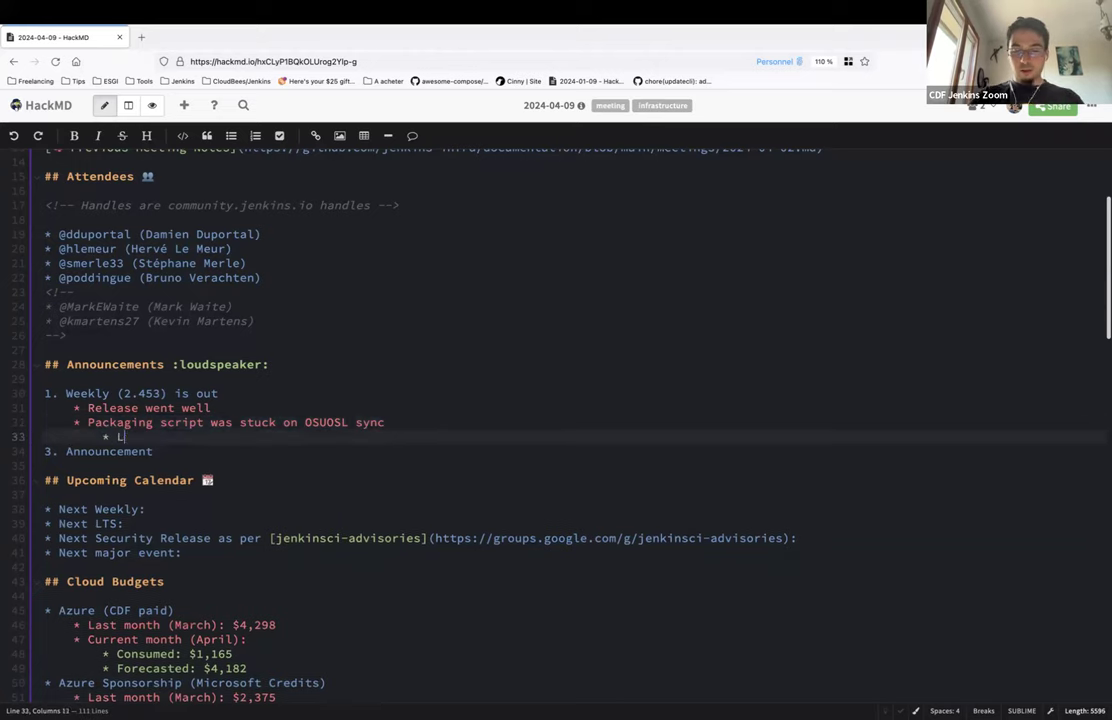
# Write 'Long term fix is to get rid of the OSUSL sync (in favor or archives.jenkins.io)'.
pyautogui.write('ong term fix')
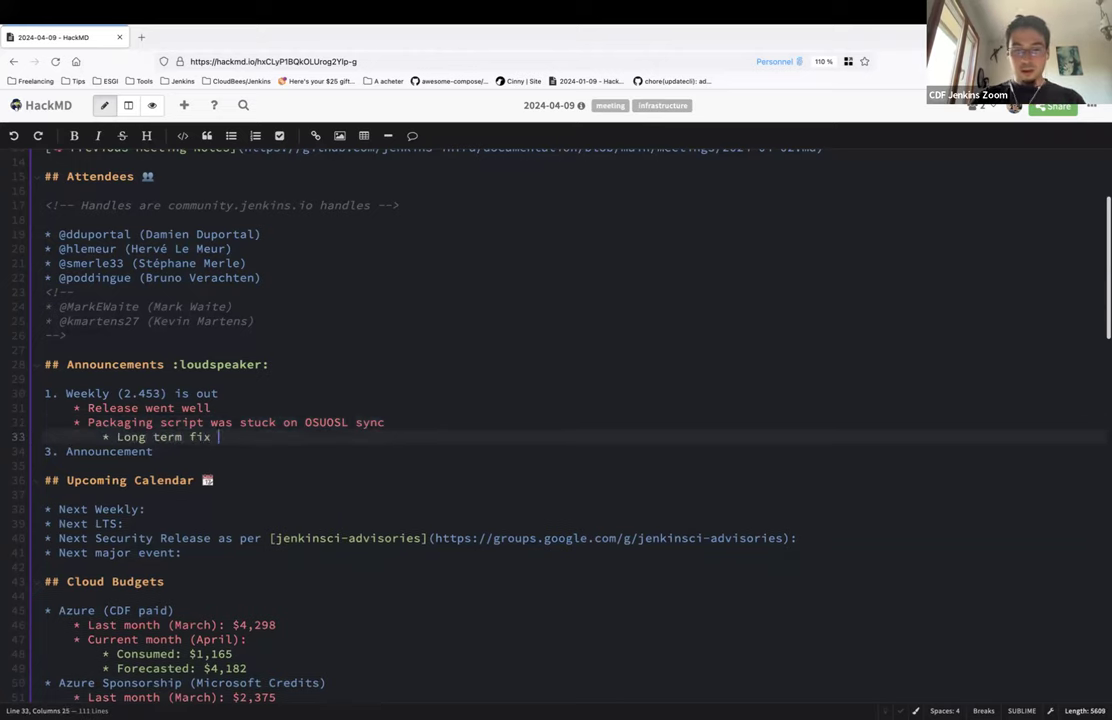
pyautogui.write('is to get rid of')
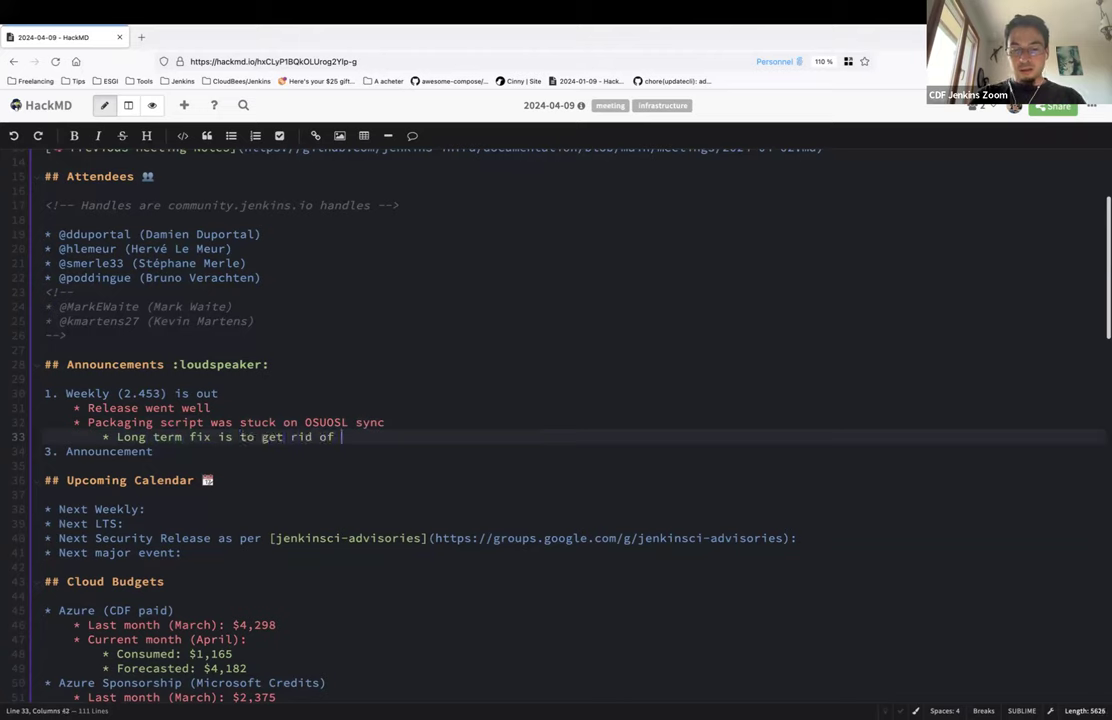
pyautogui.write('the OSUSL')
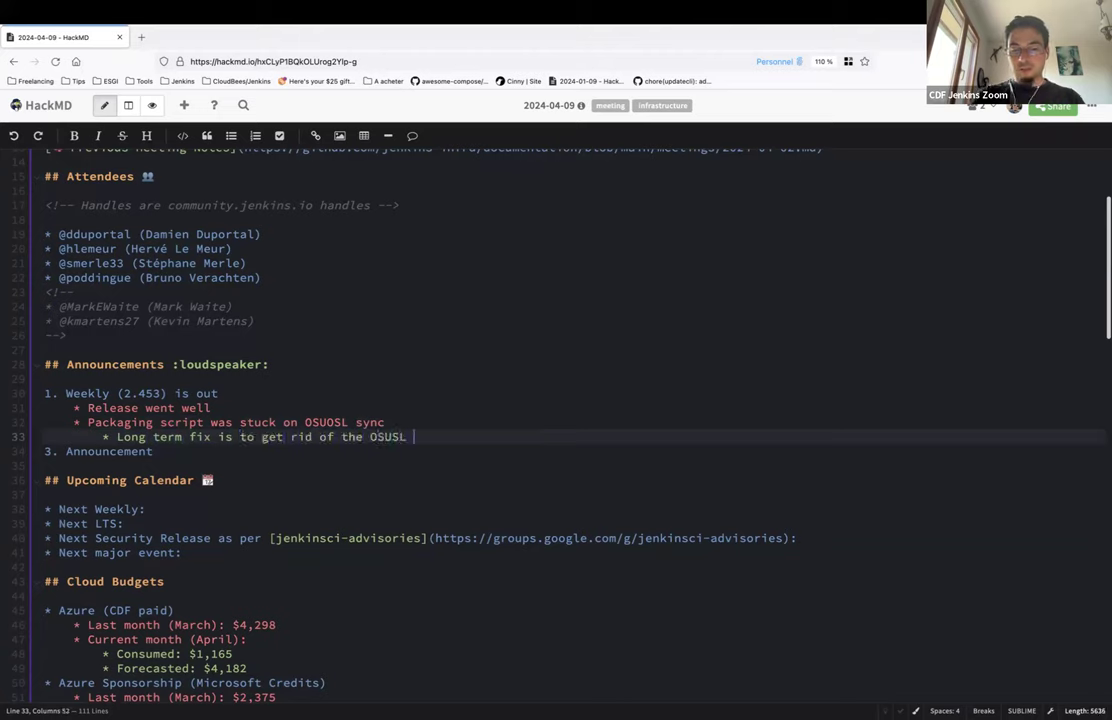
pyautogui.write('sync (in favo')
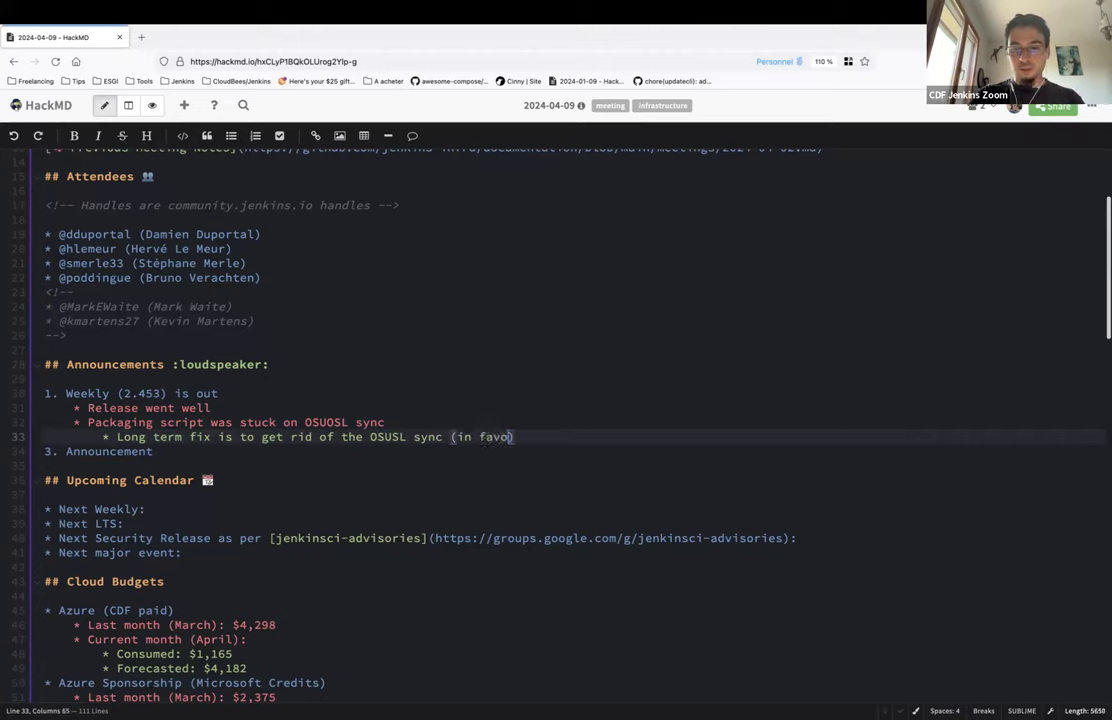
pyautogui.write('or archives')
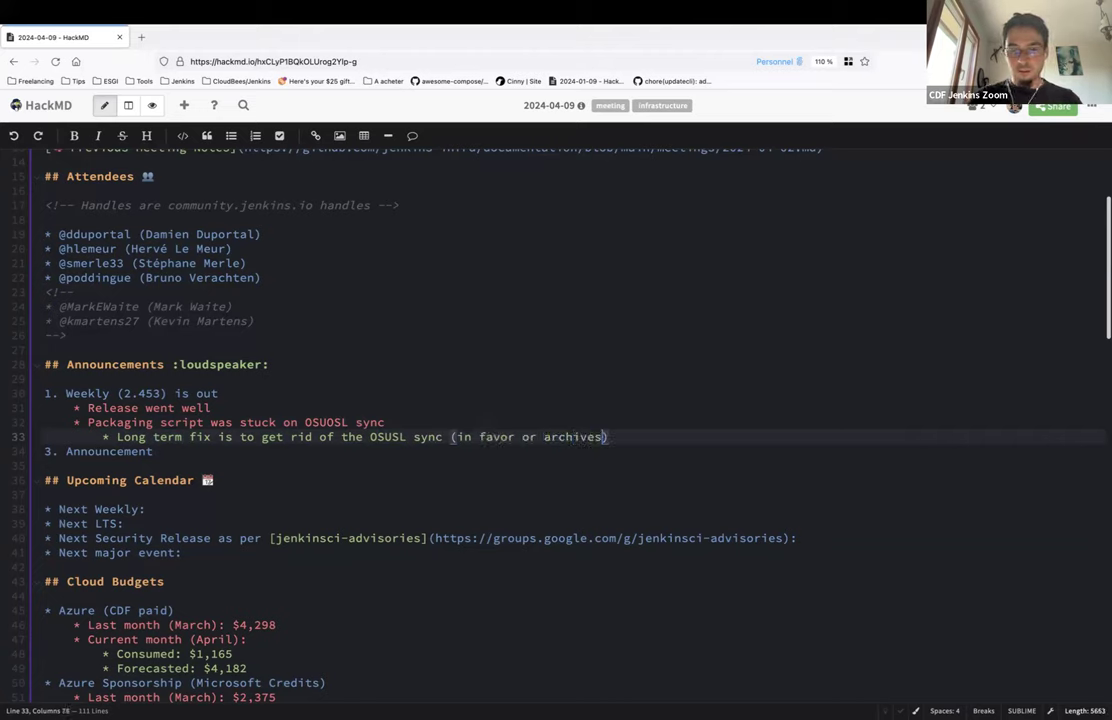
pyautogui.write('.jenkins.io')
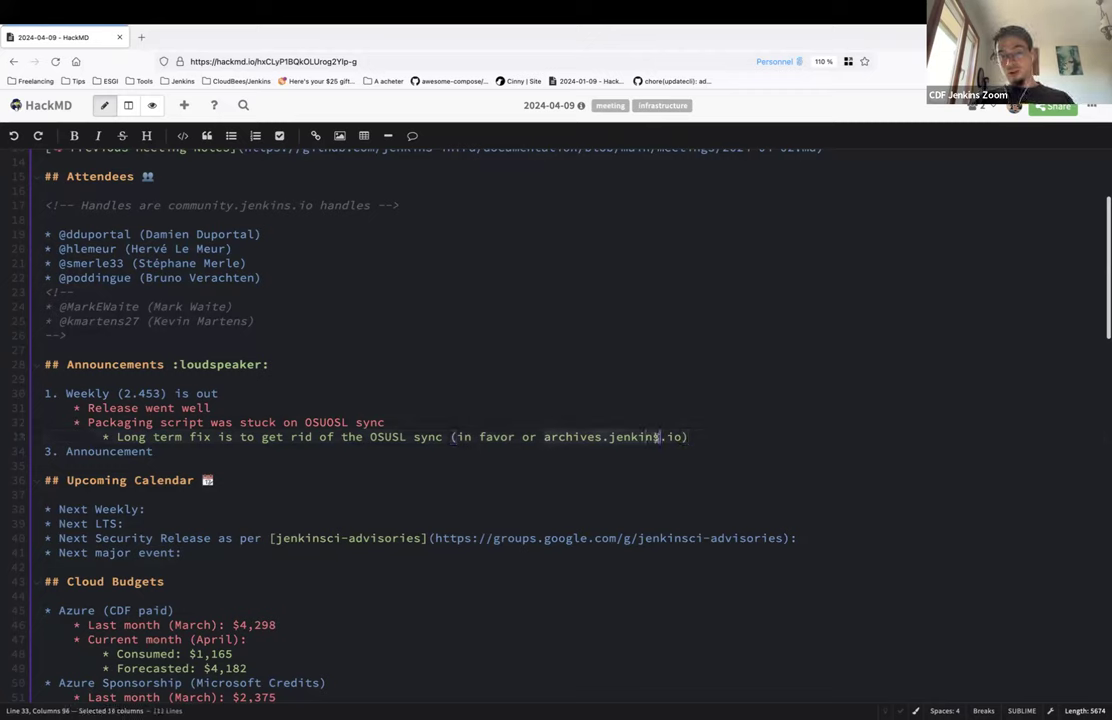
pyautogui.click(718, 437)
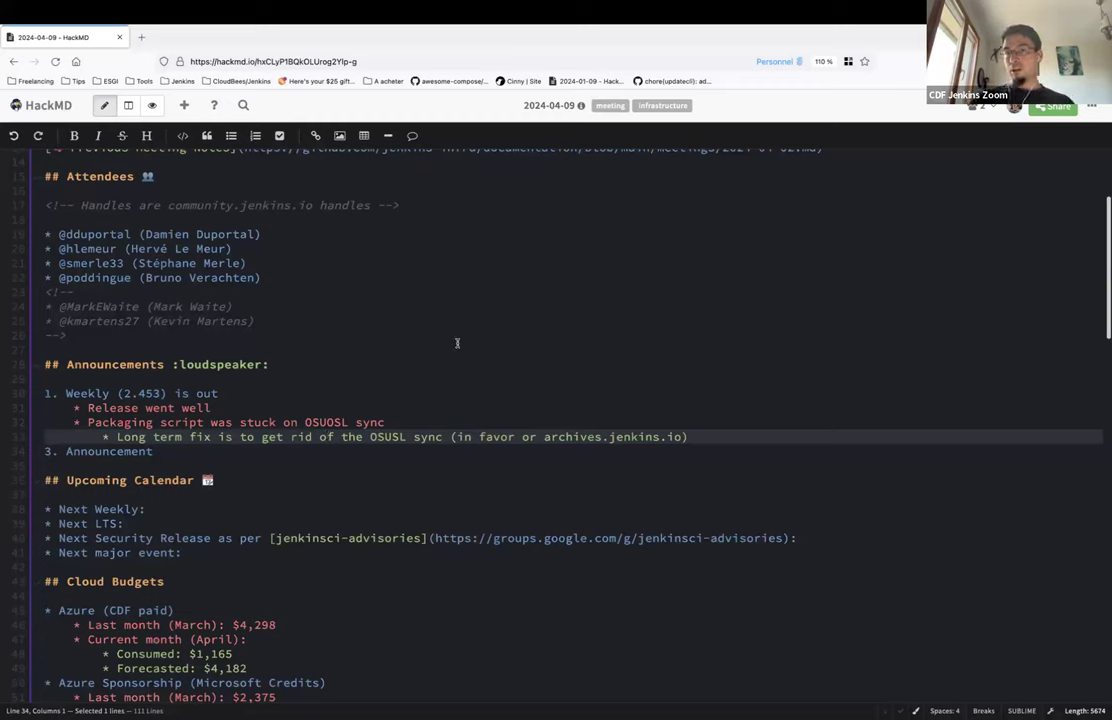
pyautogui.moveTo(630, 363)
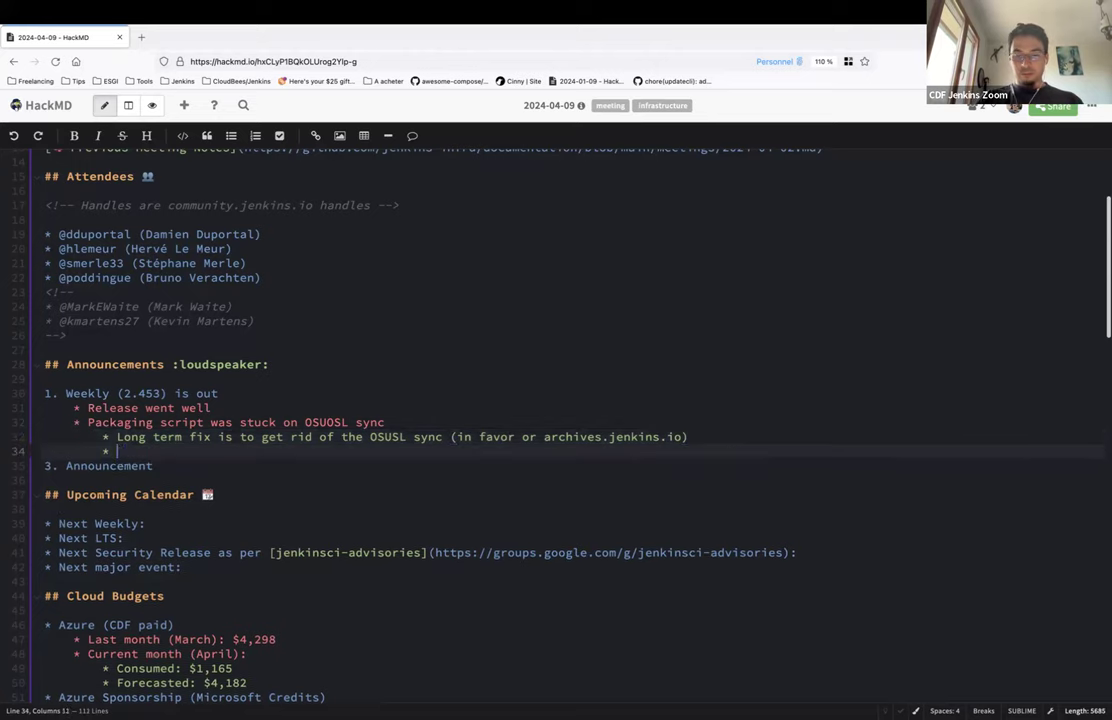
# Add 'Changelog is out' and 'Ready to deploy on infra.ci', deleting the '3. Announcement' placeholder.
pyautogui.write('Changelog is out')
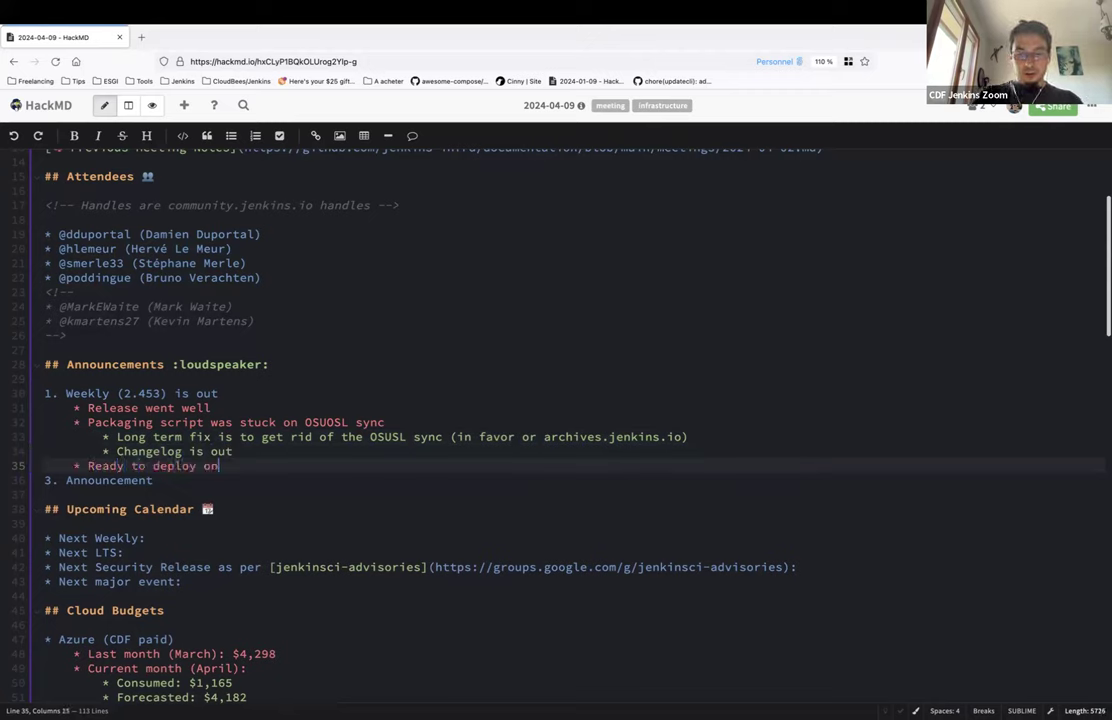
pyautogui.write('infra.ci')
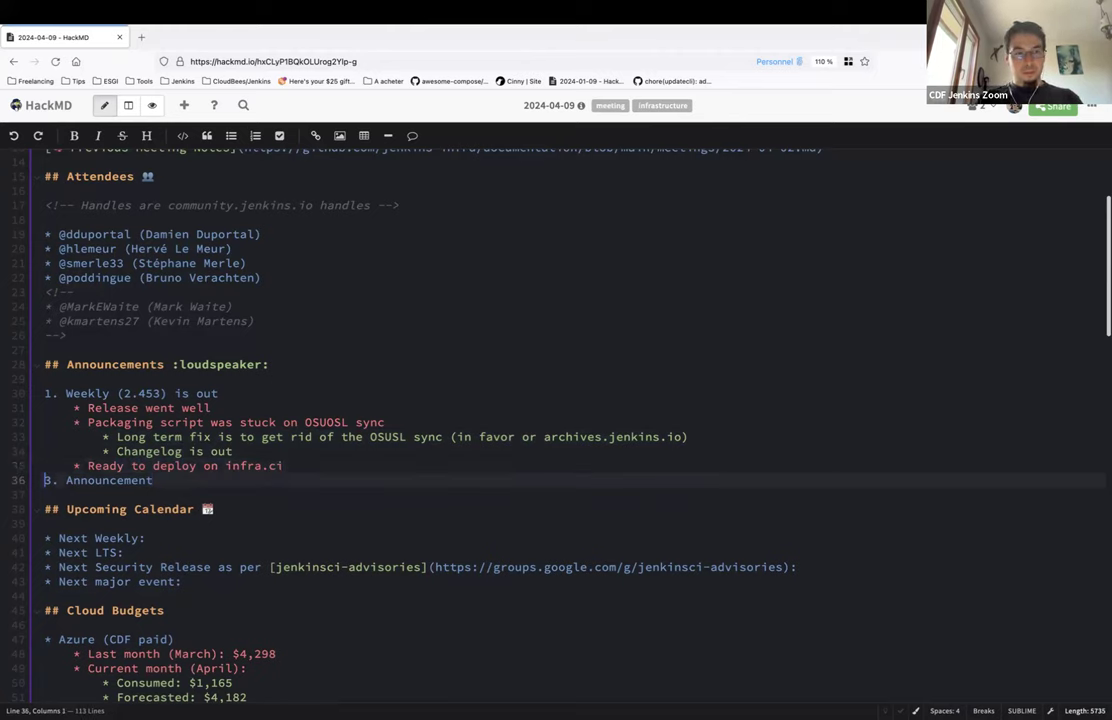
pyautogui.press('Backspace')
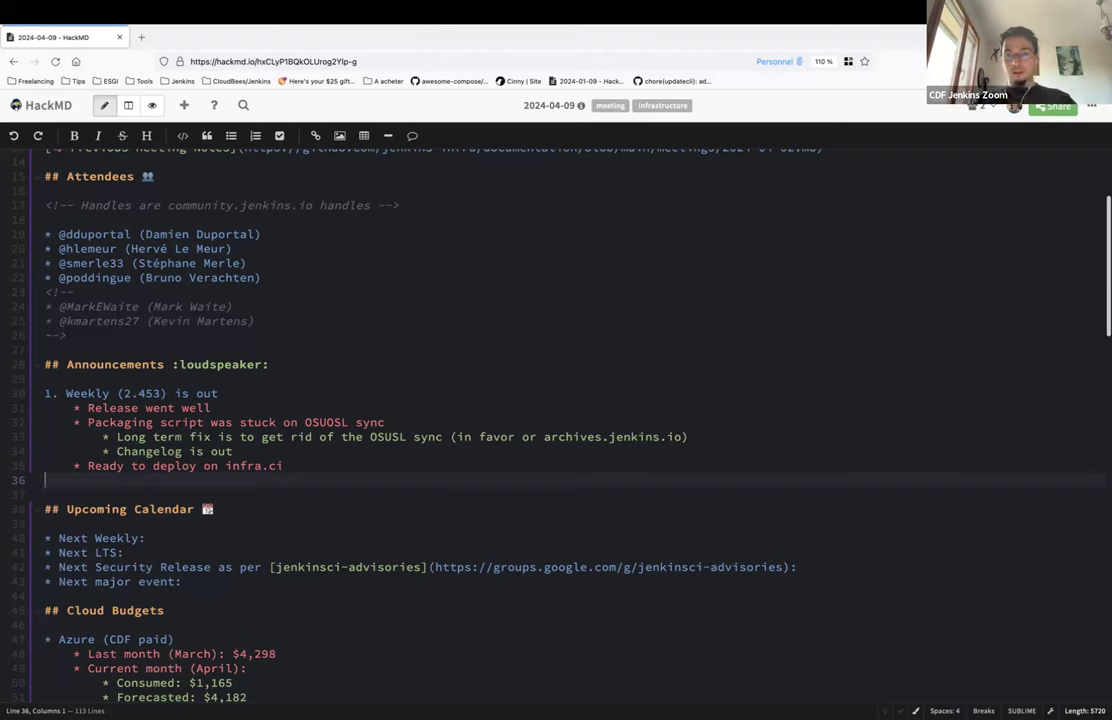
# Add a Thursday production operation: infra.ci.jenkins.io data directory change to ZRS volume in Azure.
pyautogui.press('Enter')
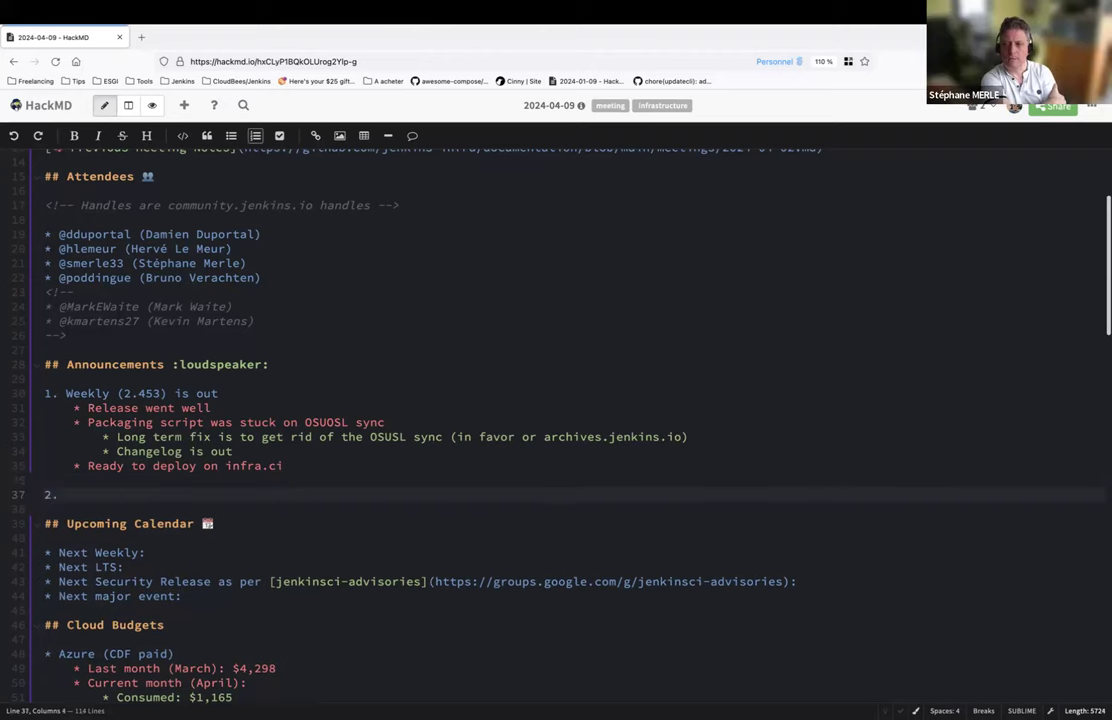
pyautogui.write('Next p')
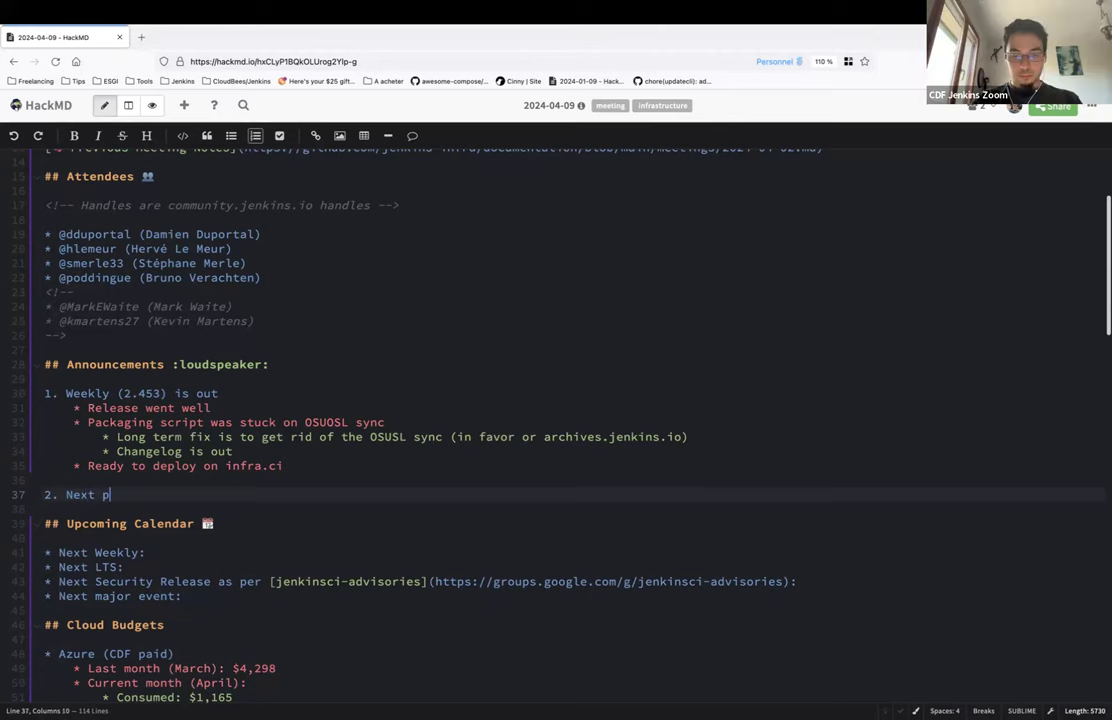
pyautogui.write('roduction operations')
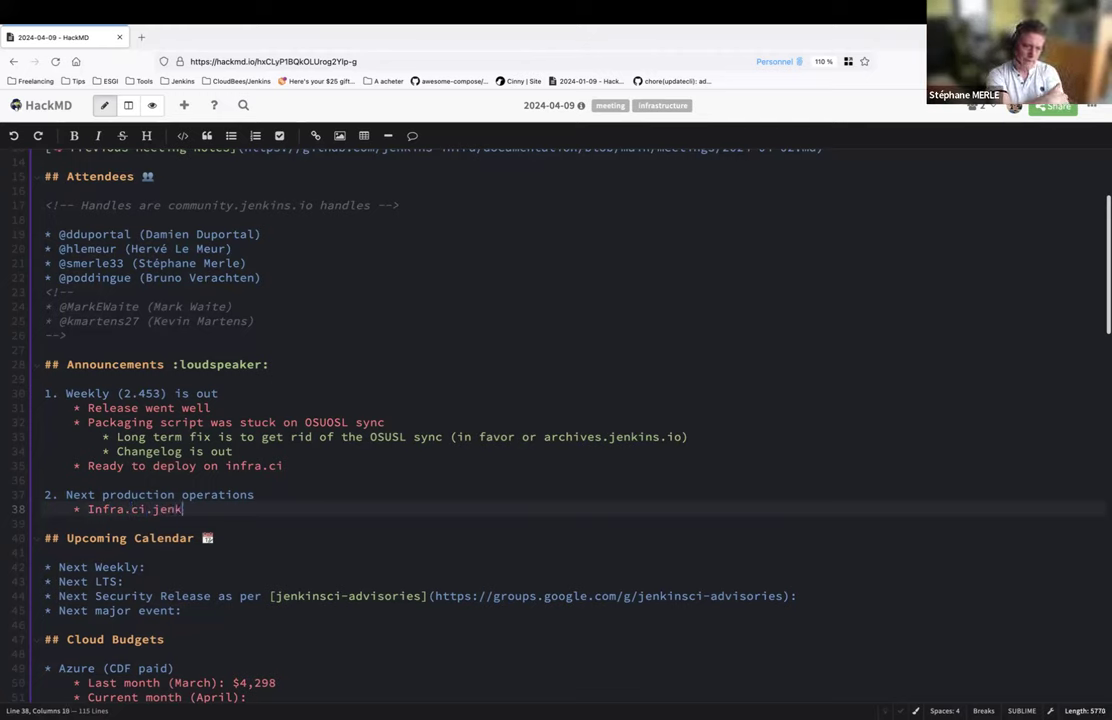
pyautogui.write('ins.io')
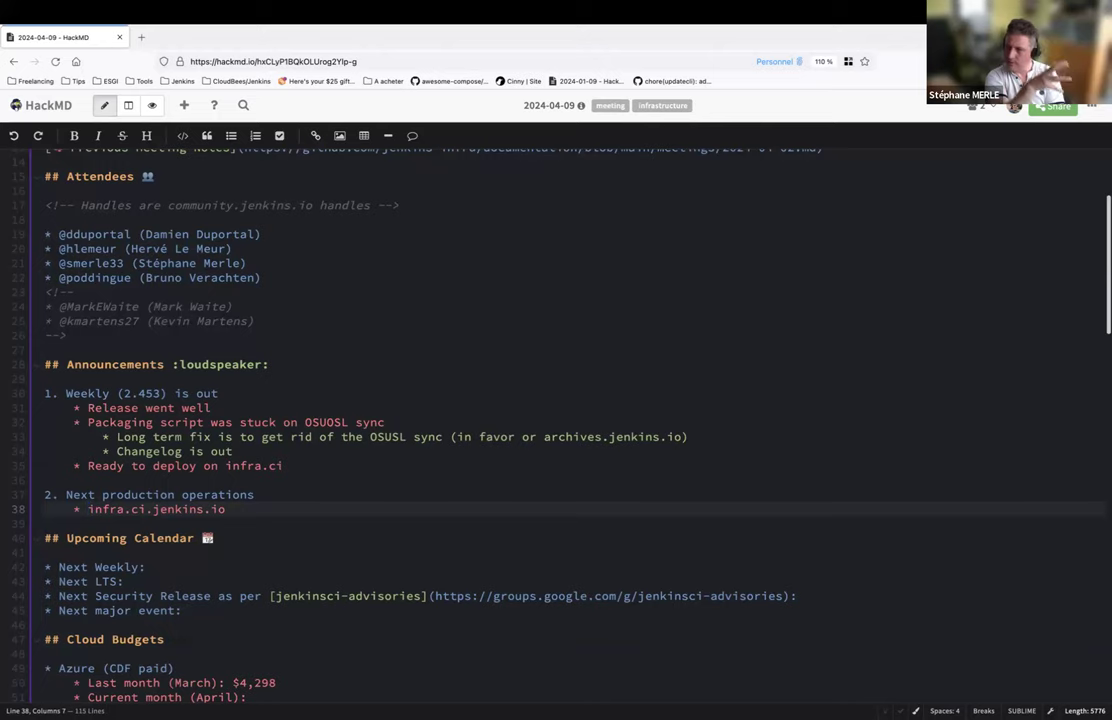
pyautogui.write('data')
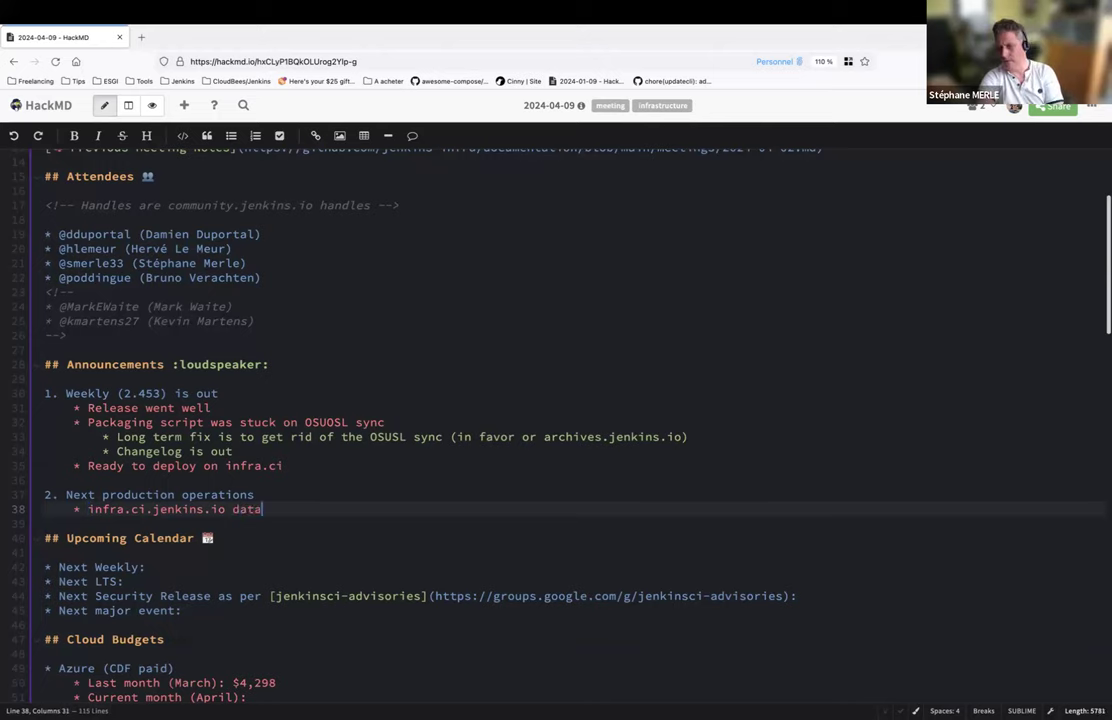
pyautogui.write('directo')
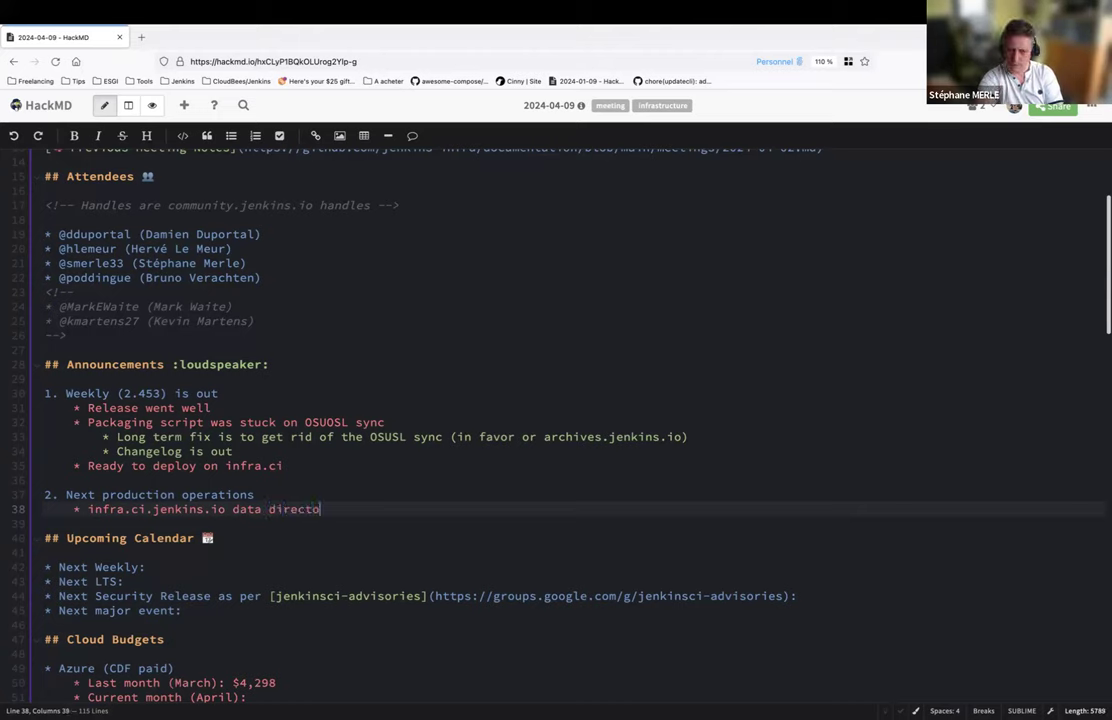
pyautogui.write('ry change t')
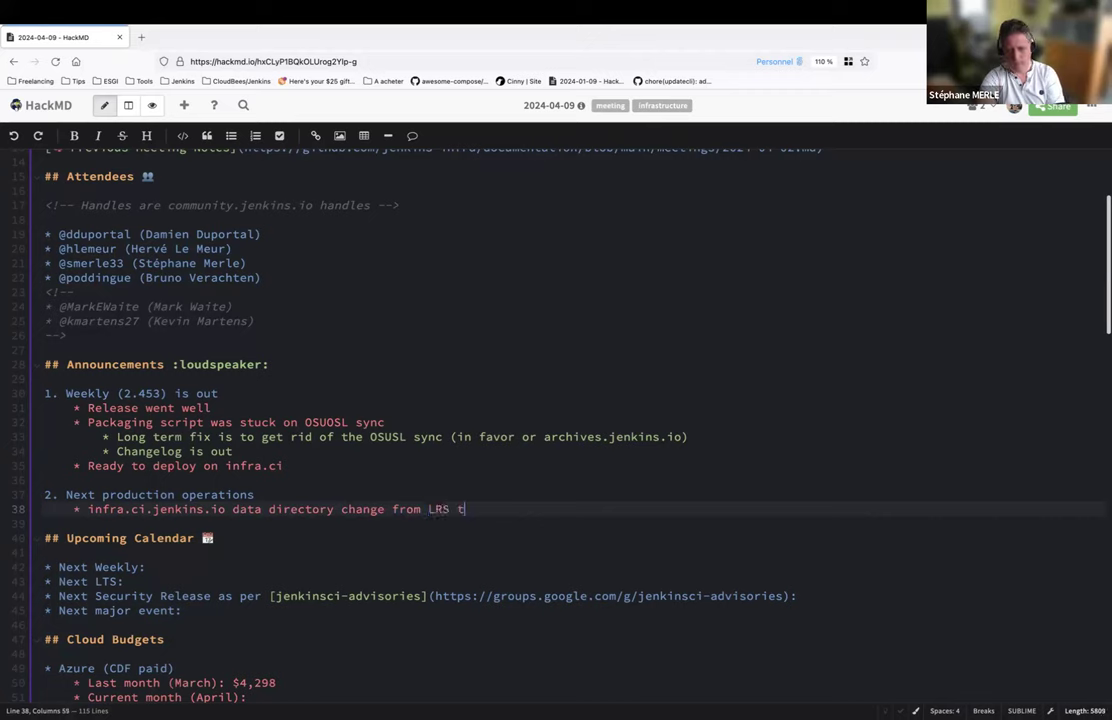
pyautogui.write('o ZRS vol')
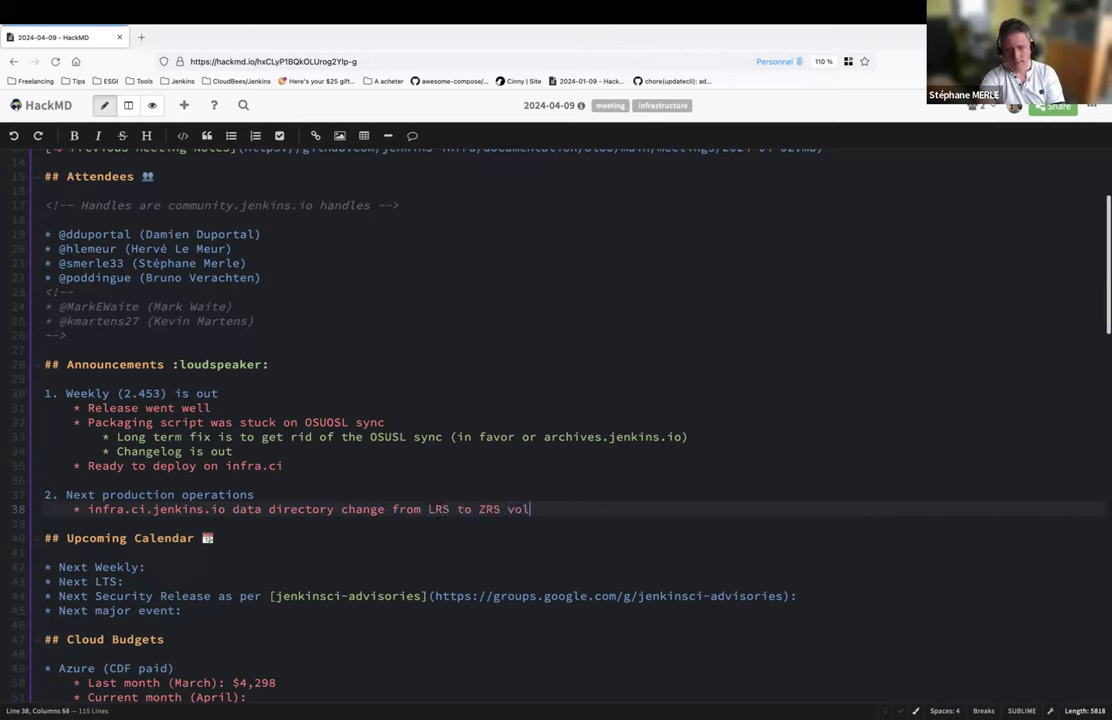
pyautogui.write('ume in Azure')
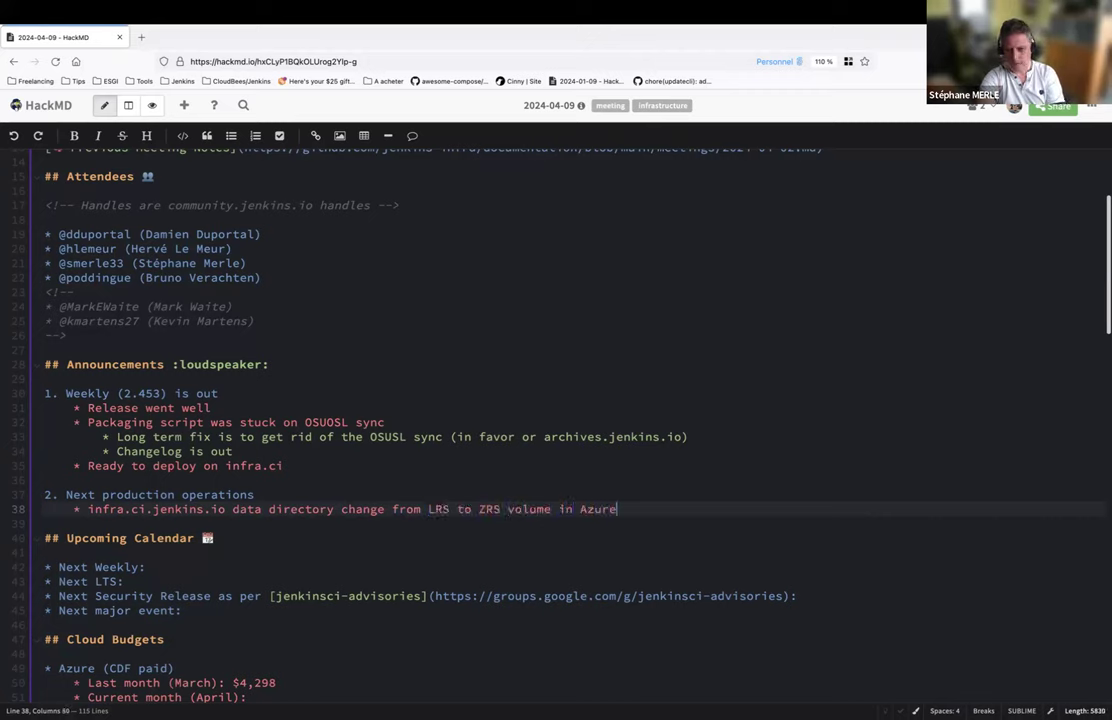
pyautogui.write('2024')
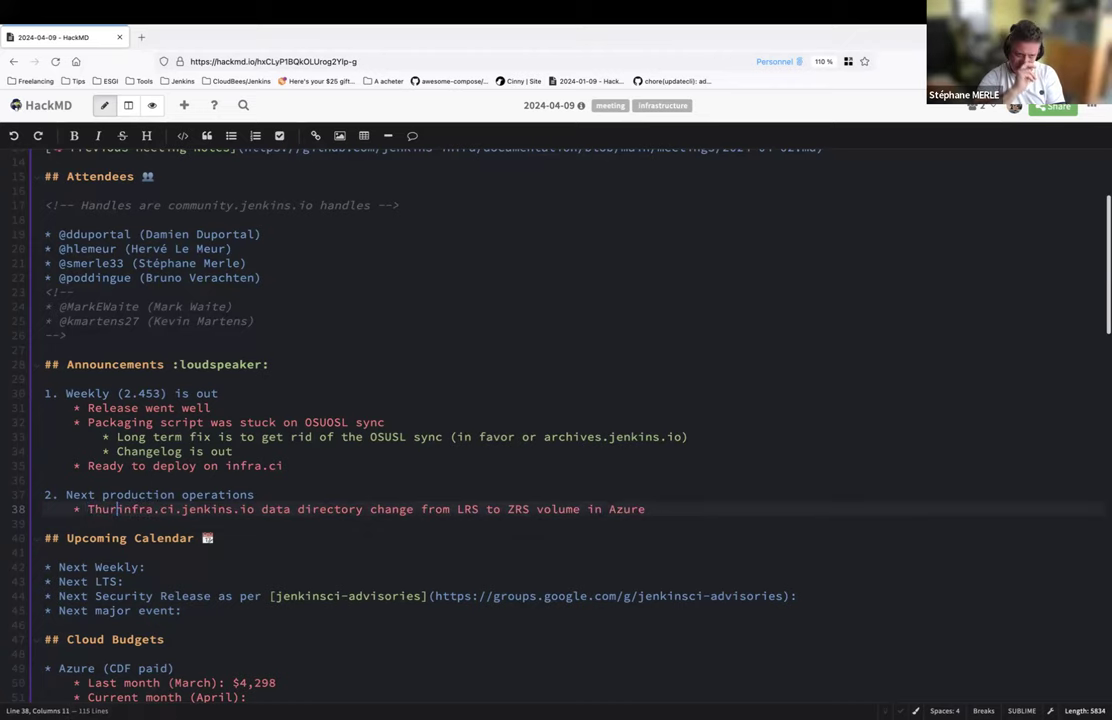
pyautogui.write('sday:')
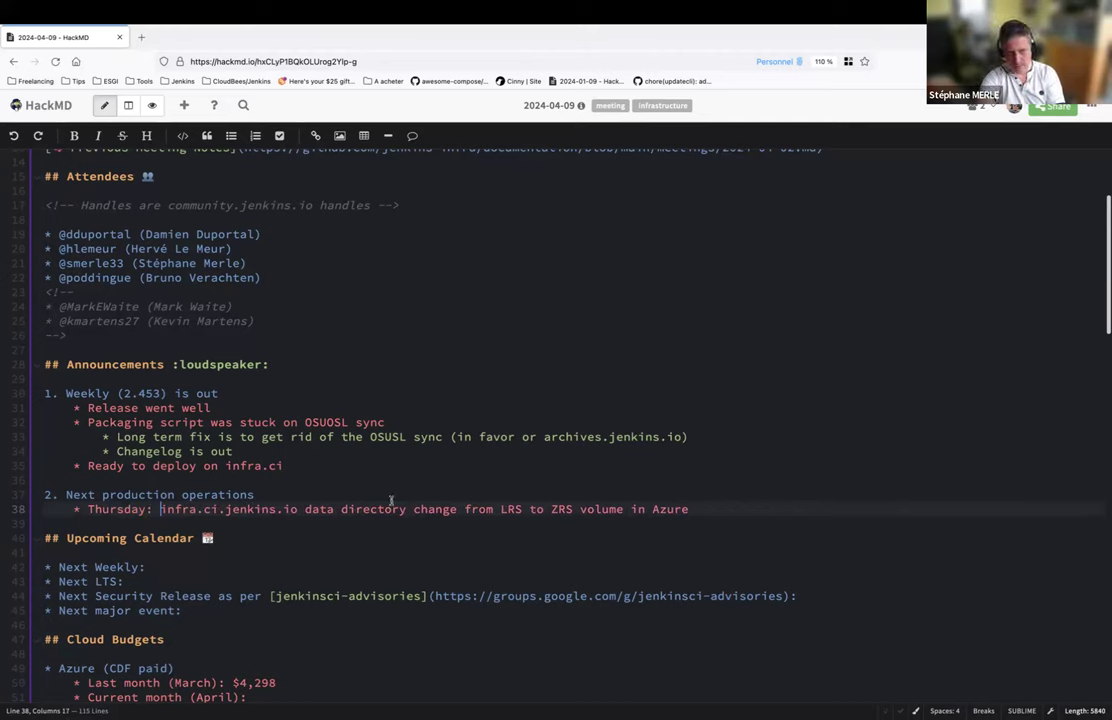
# Insert '(JENKINS_HOME)' after 'data directory' and append '(required for migrating controller to arm64)'.
pyautogui.click(421, 509)
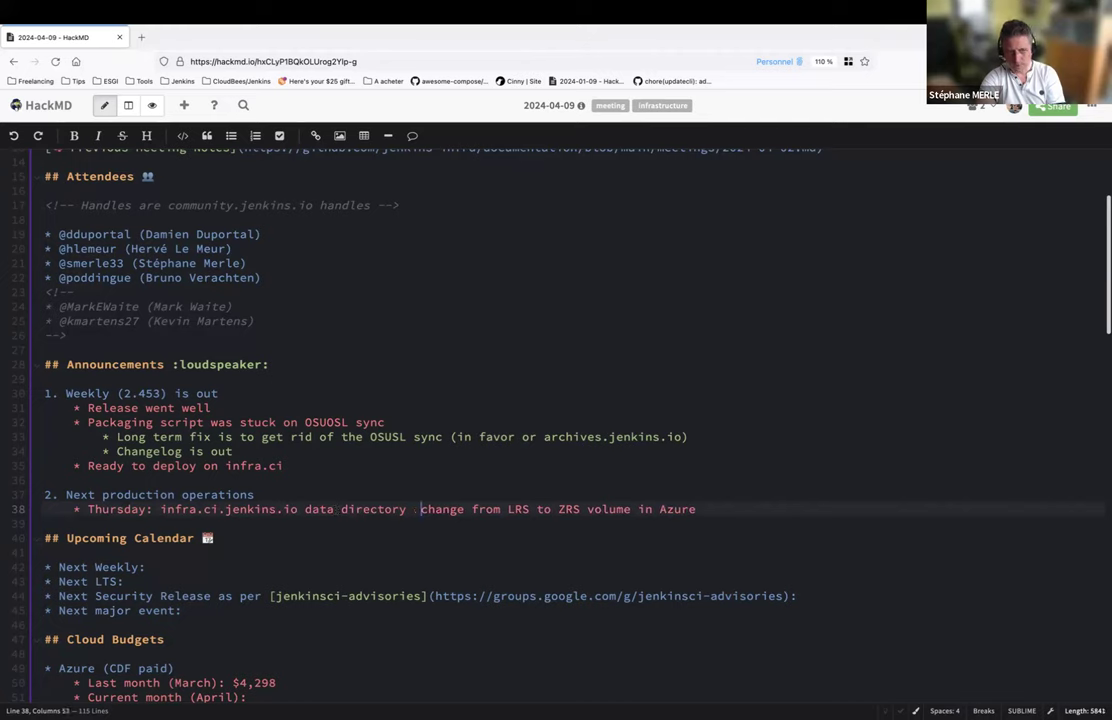
pyautogui.write('JENKINS_HOME)')
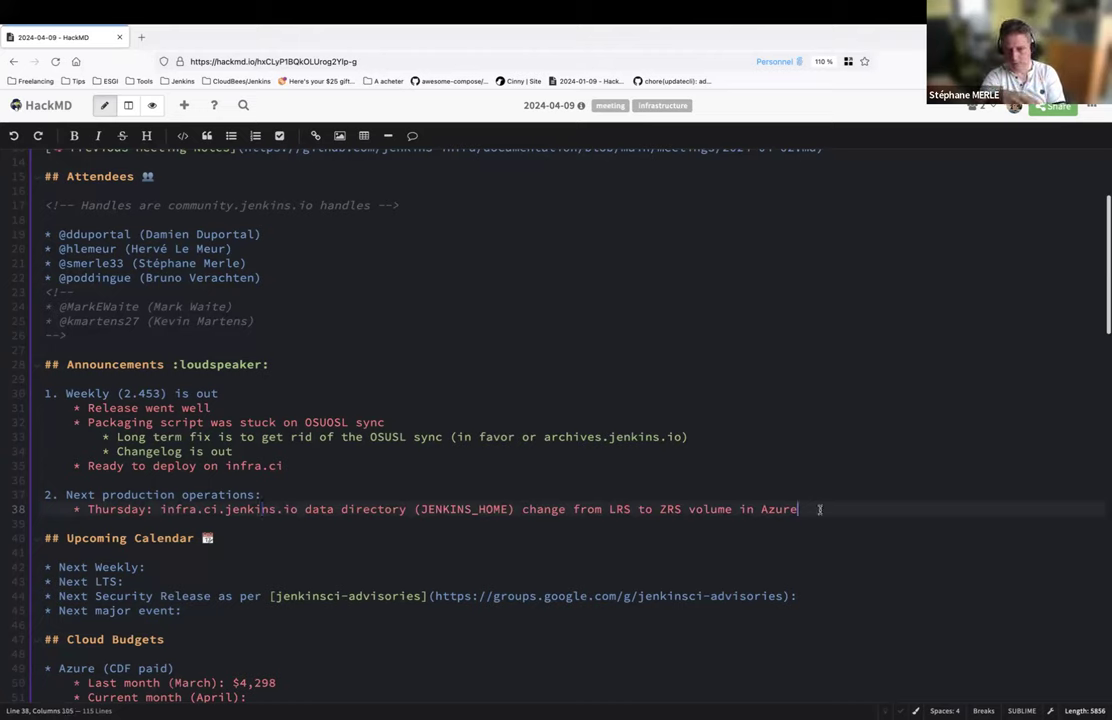
pyautogui.write('(required for')
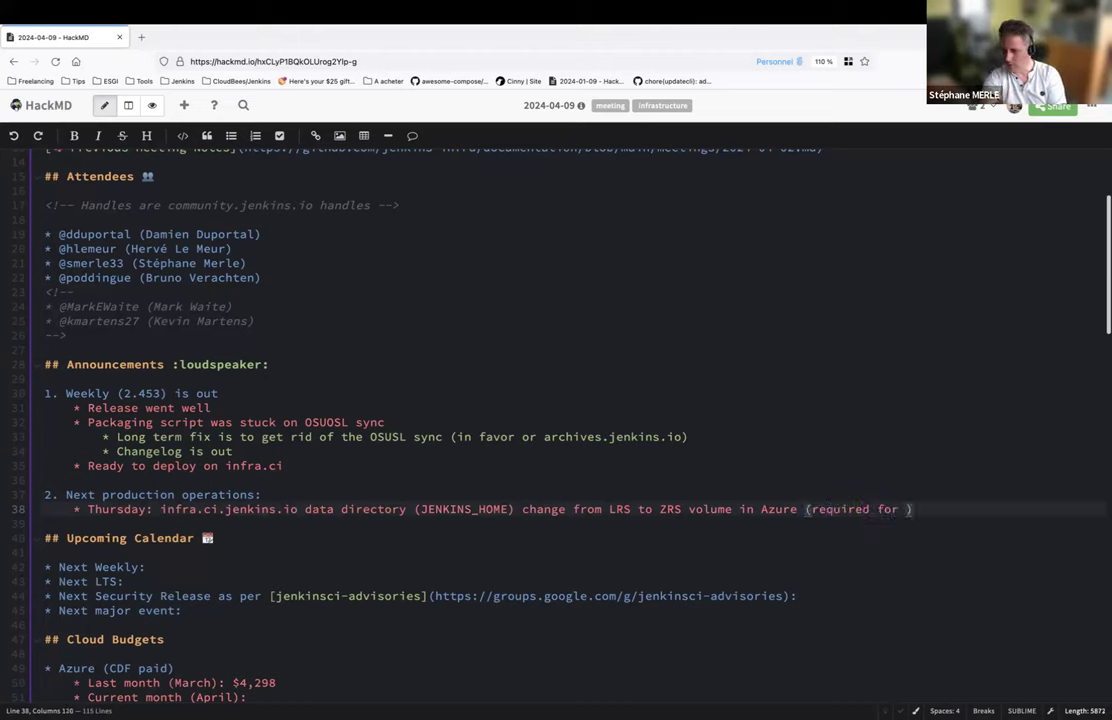
pyautogui.write('migratijg')
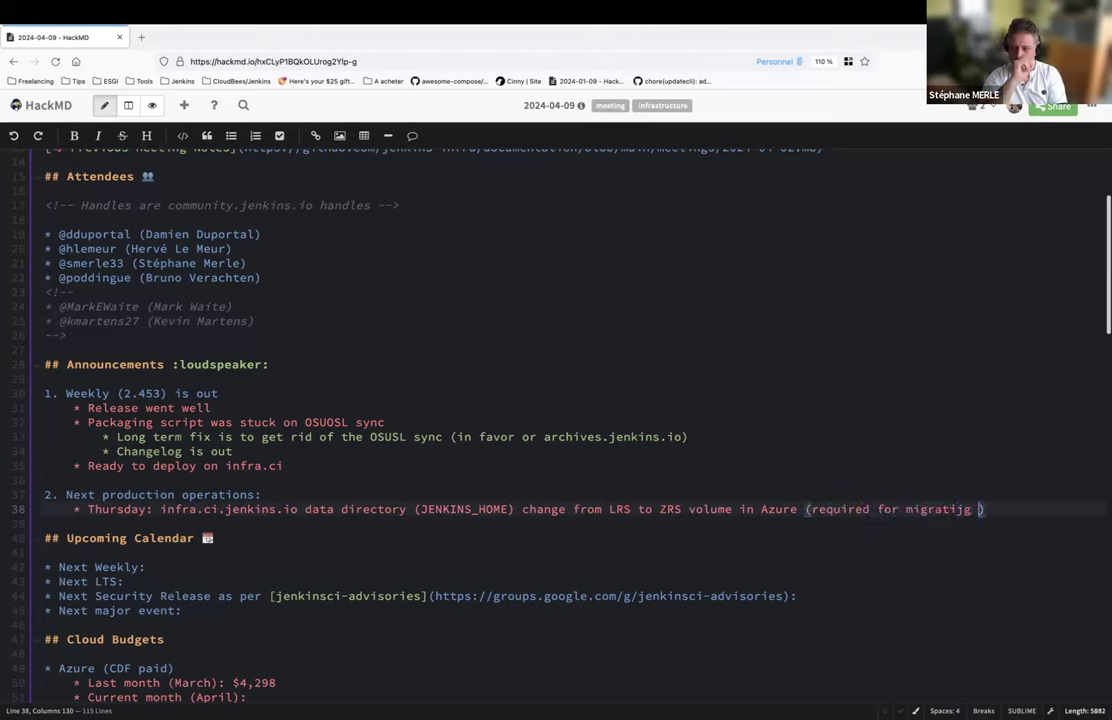
pyautogui.write('ng controller to `arm64')
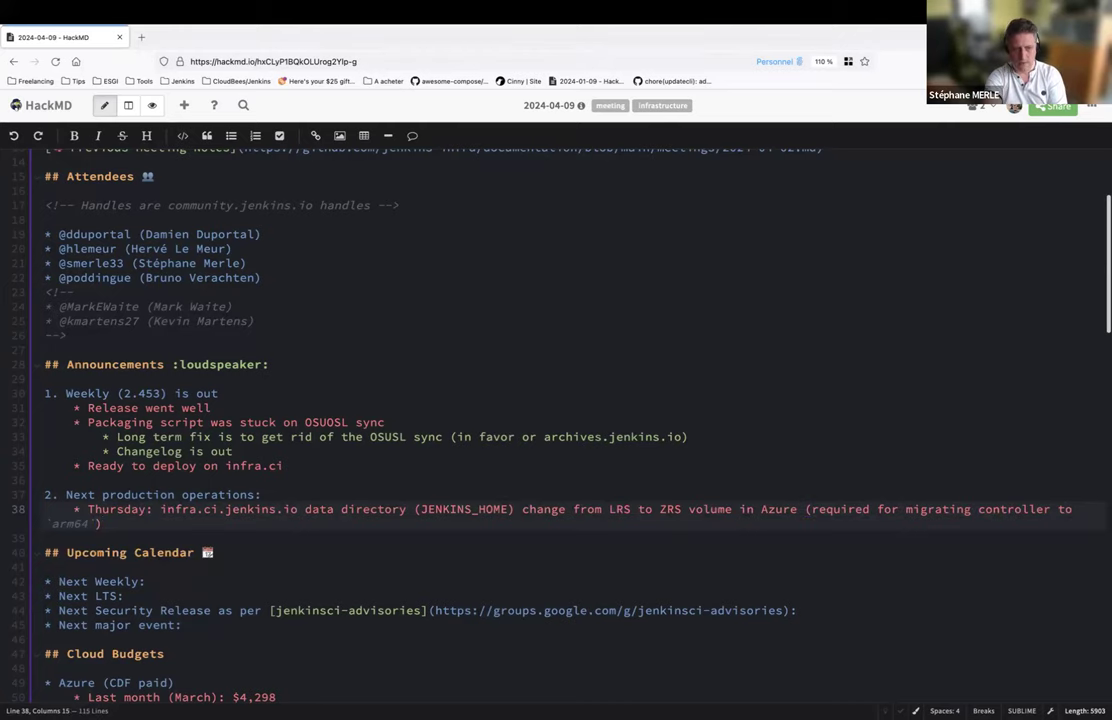
# Date the operation 'Thursday 11 April - 08:00am UTC' and begin a new bullet below.
pyautogui.scroll(-3)
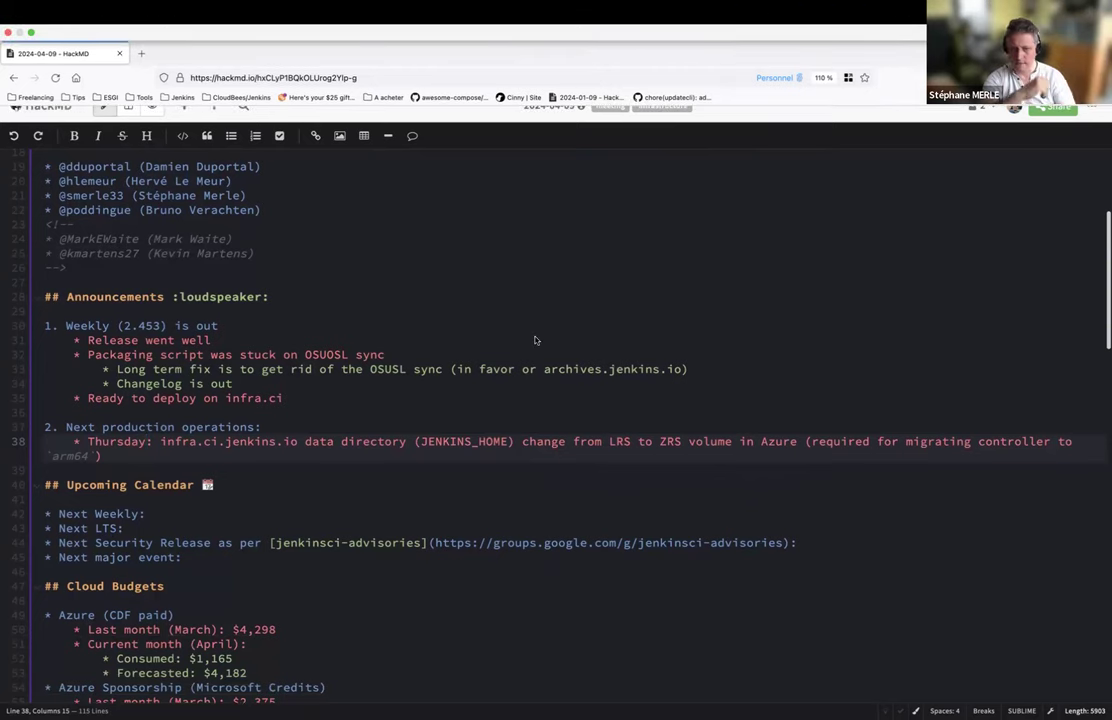
pyautogui.moveTo(175, 385)
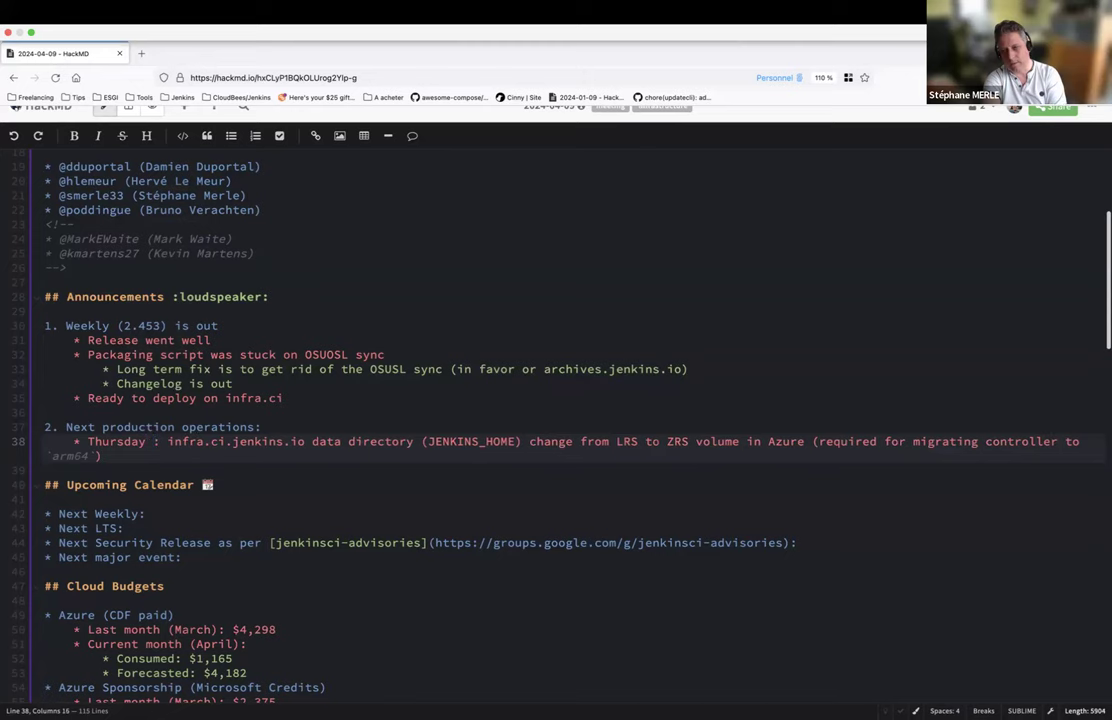
pyautogui.write('10:')
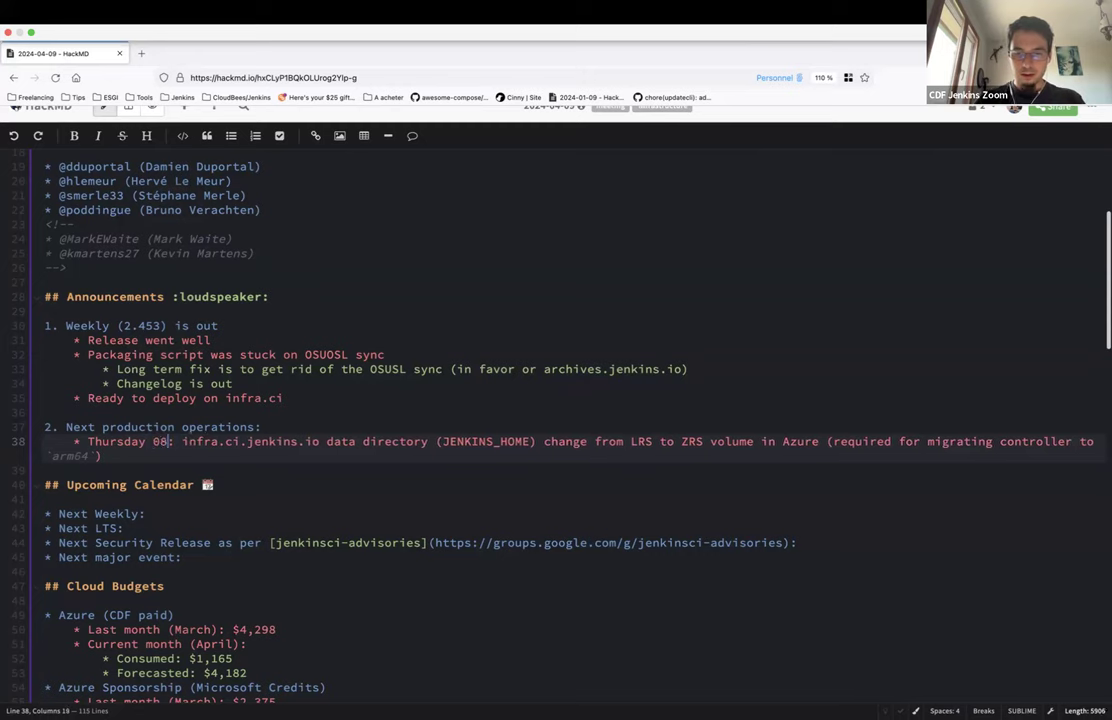
pyautogui.write(':00am UTC')
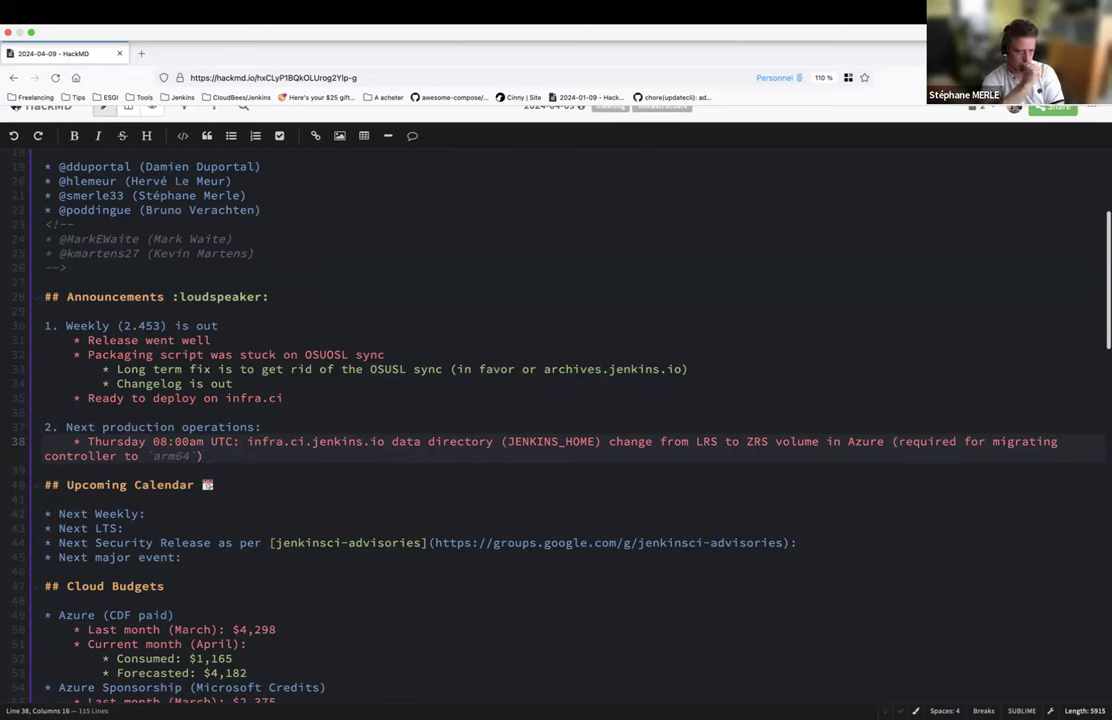
pyautogui.write('11 April -')
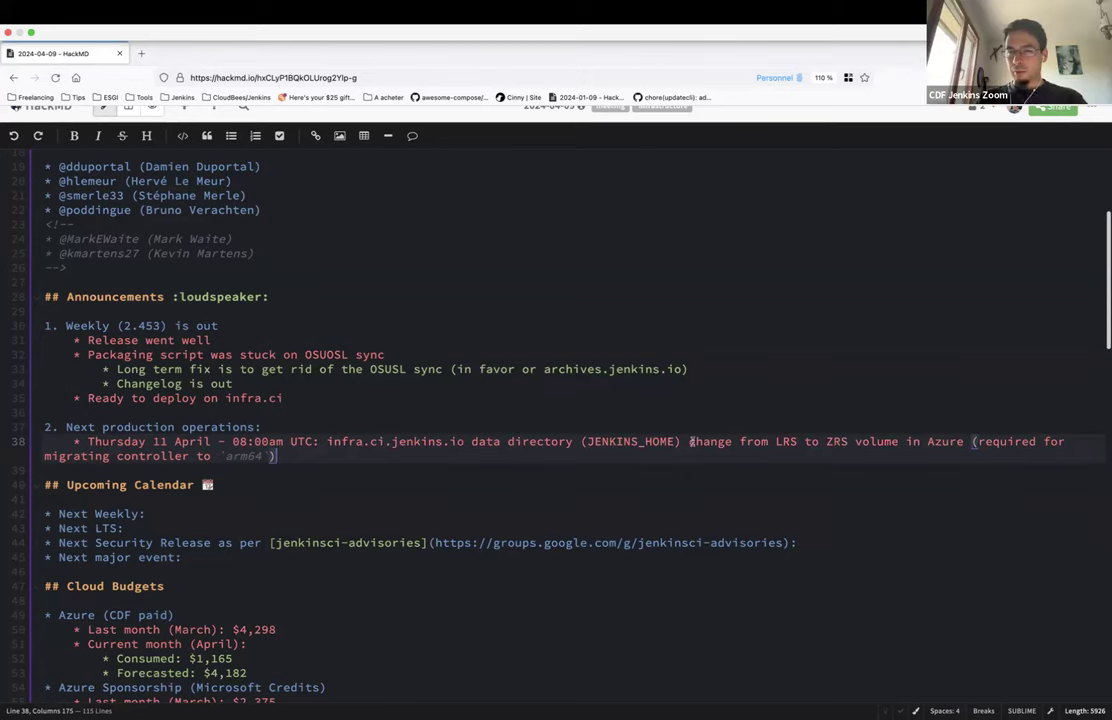
pyautogui.moveTo(688, 441); pyautogui.dragTo(895, 441)
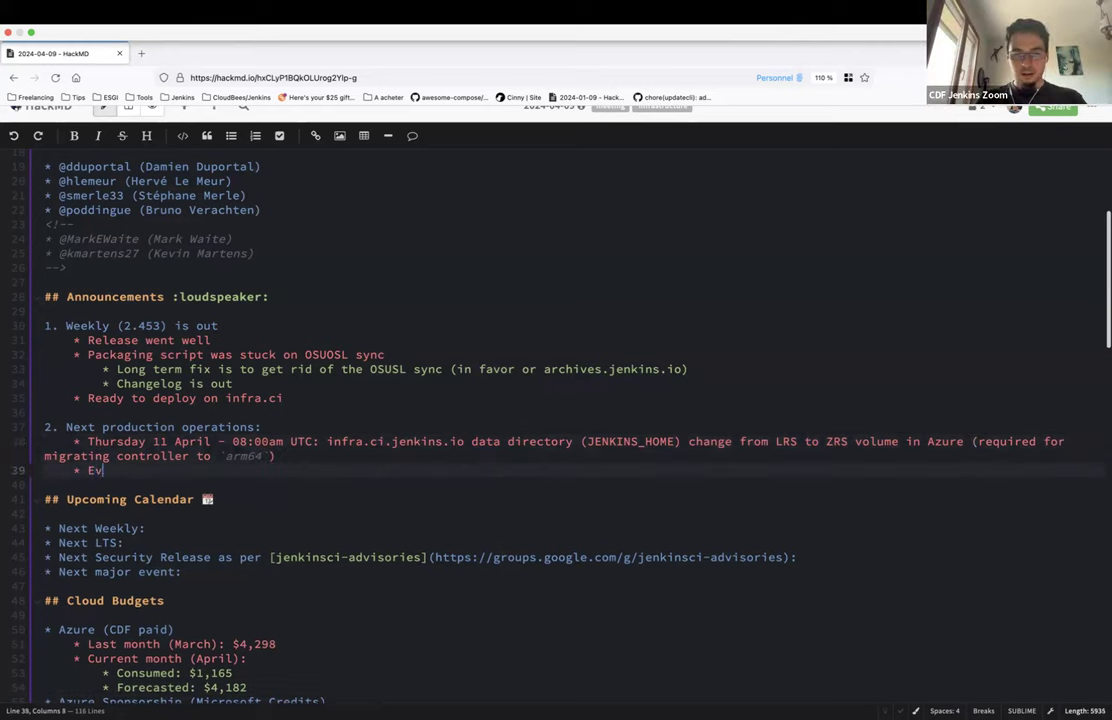
# Write the bullet 'Eventually controller migration to `arm64` (see below)'.
pyautogui.write('entuakl')
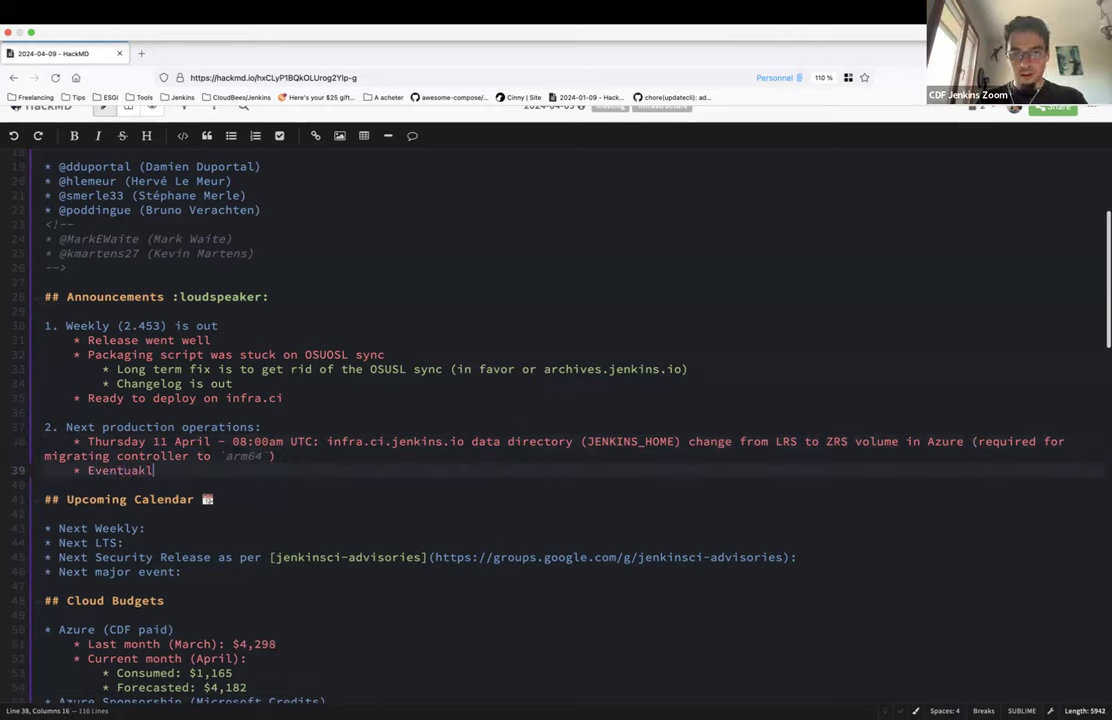
pyautogui.write('ly controller')
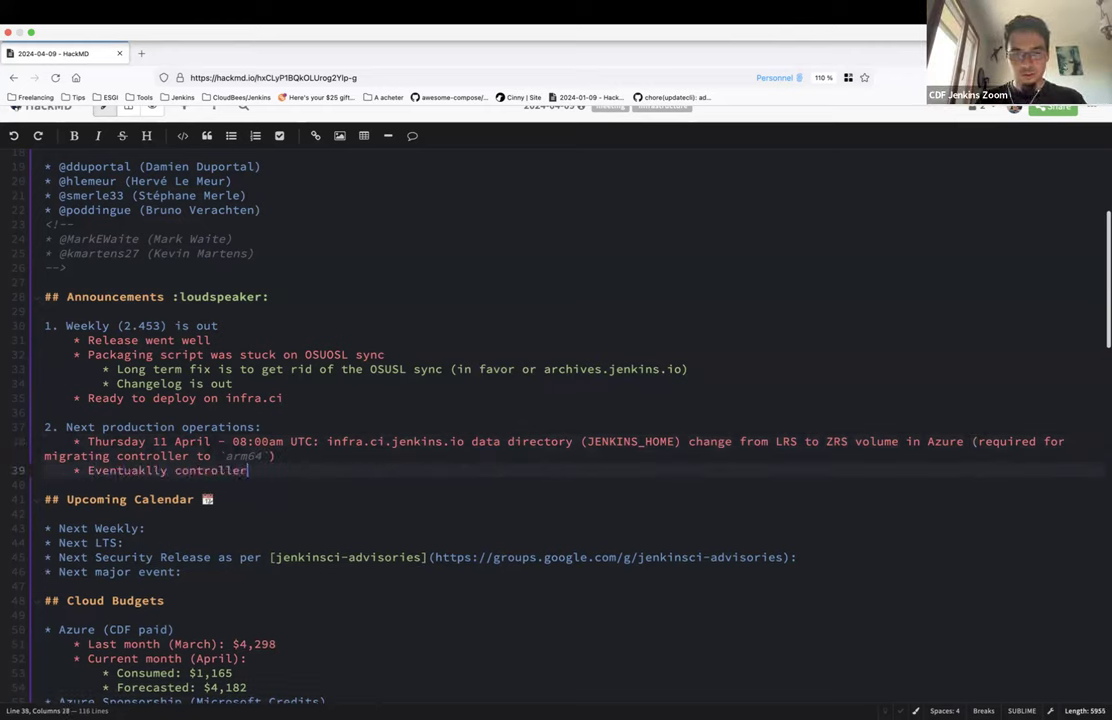
pyautogui.write('migration to')
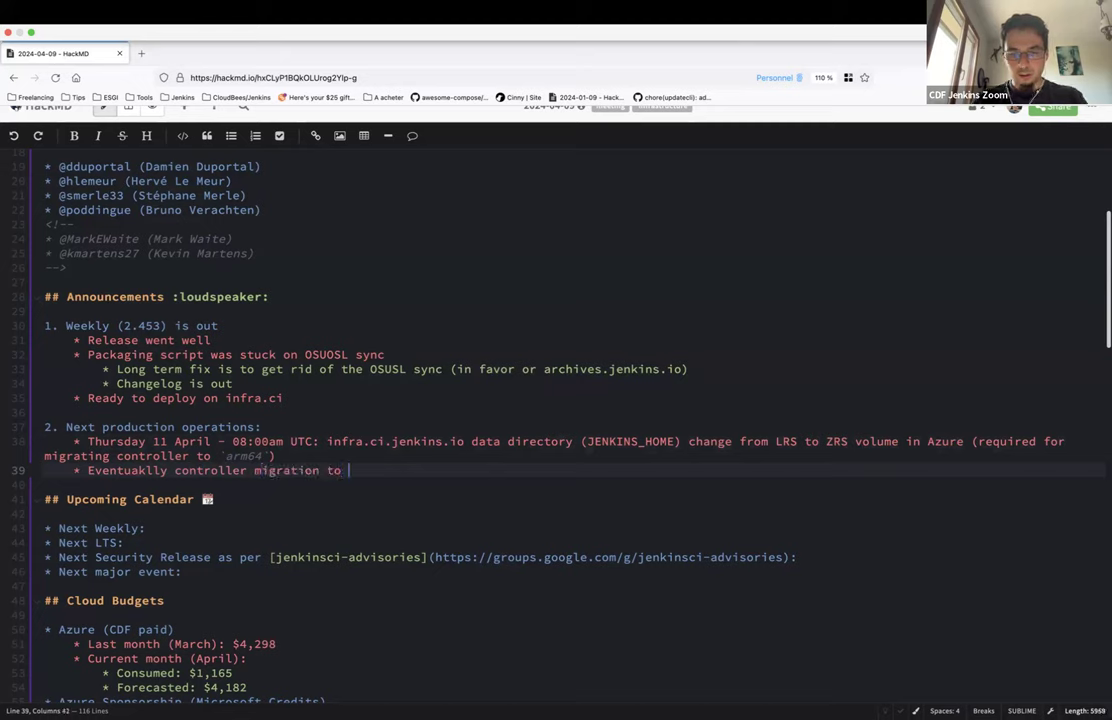
pyautogui.write('arm64`')
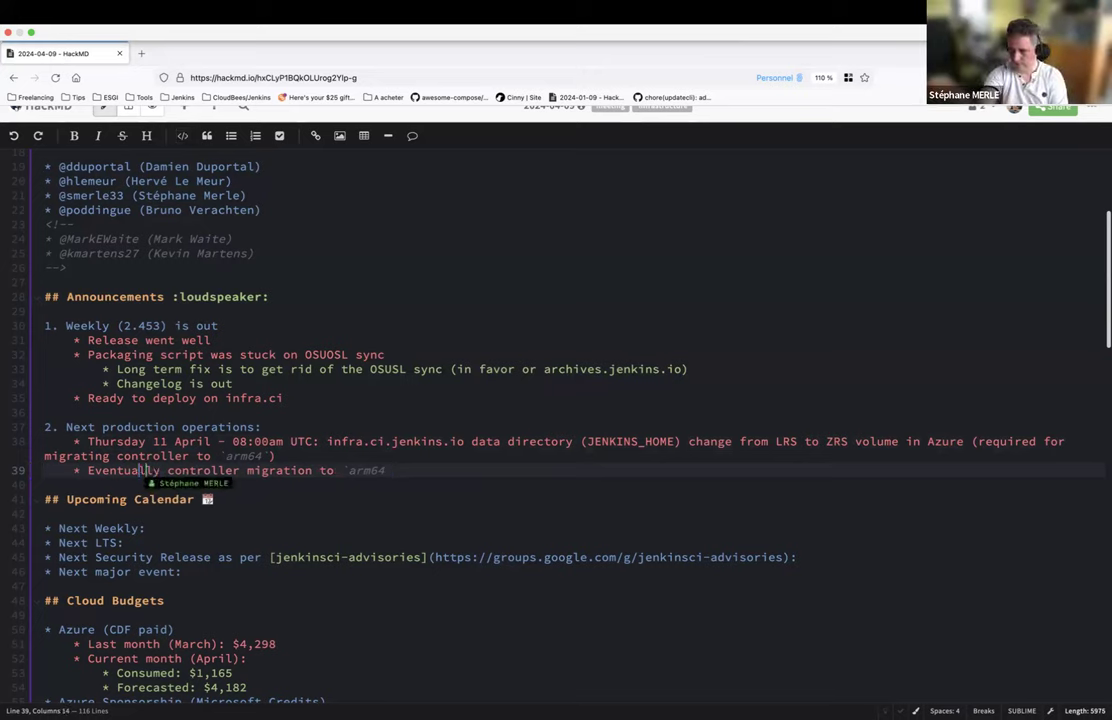
pyautogui.write('(see a')
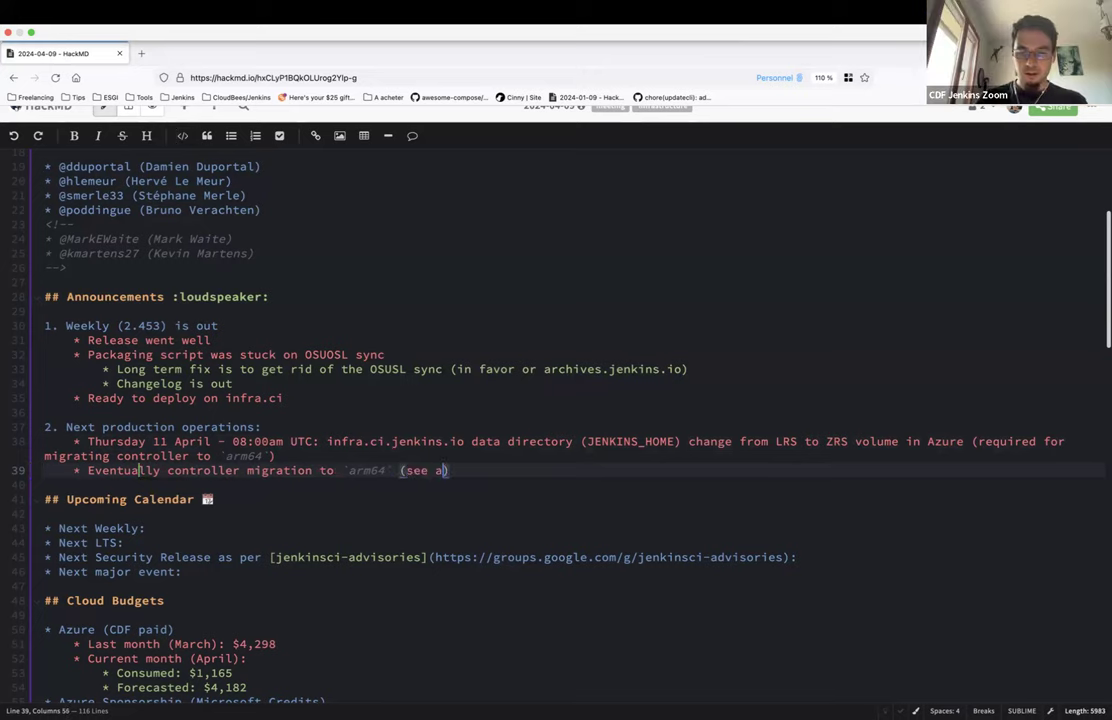
pyautogui.write('below)')
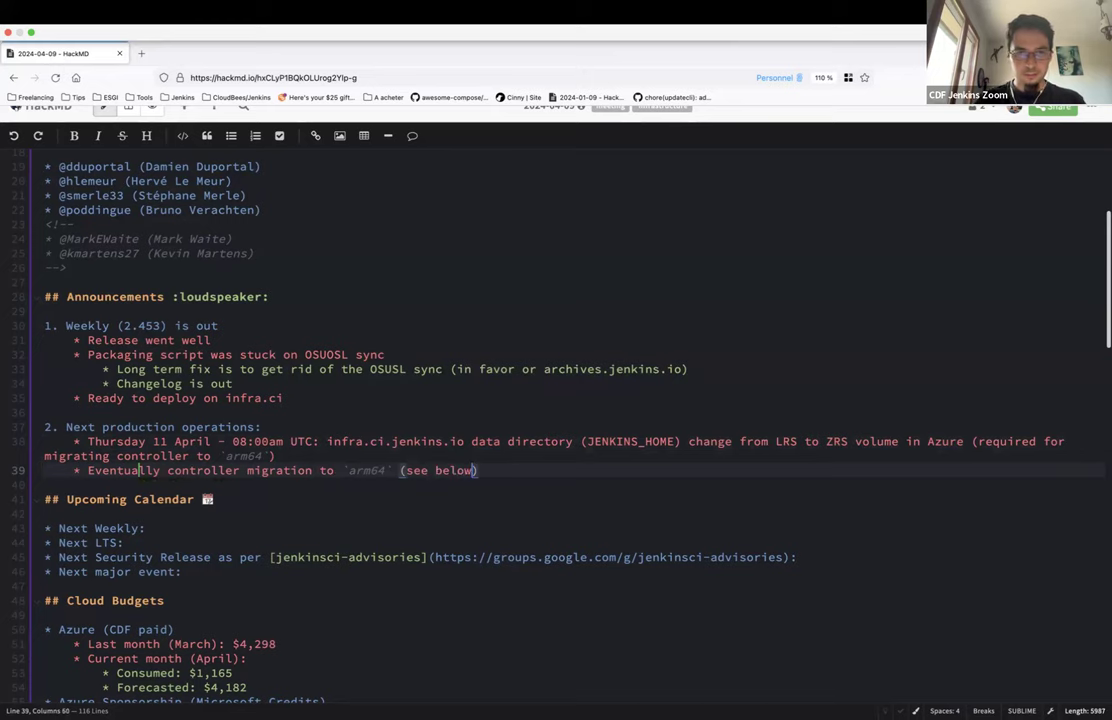
pyautogui.scroll(-3)
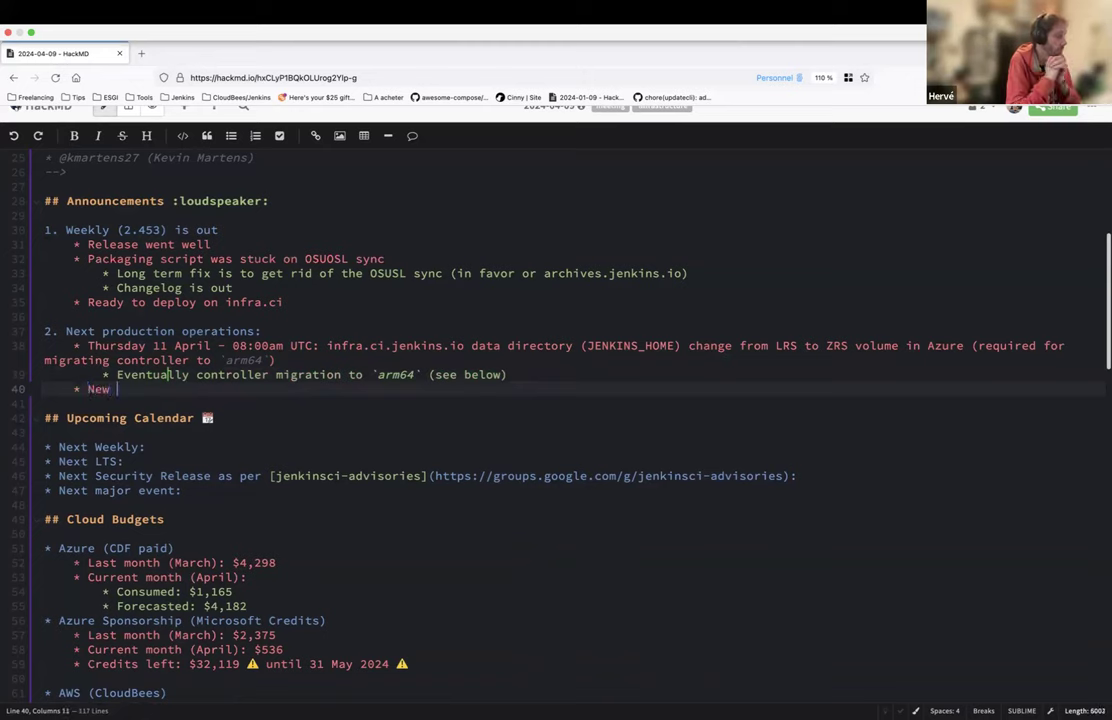
# Add 'New update center load testing (WiP - see below)' and mark the arm64 item WiP.
pyautogui.write('update')
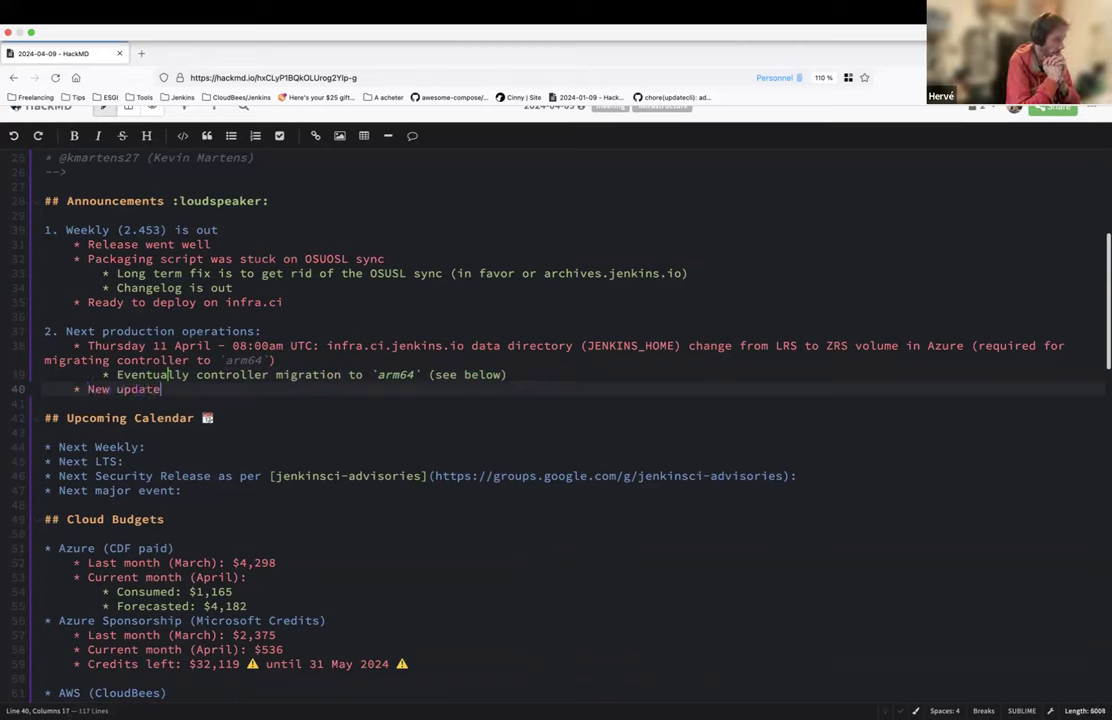
pyautogui.write('center')
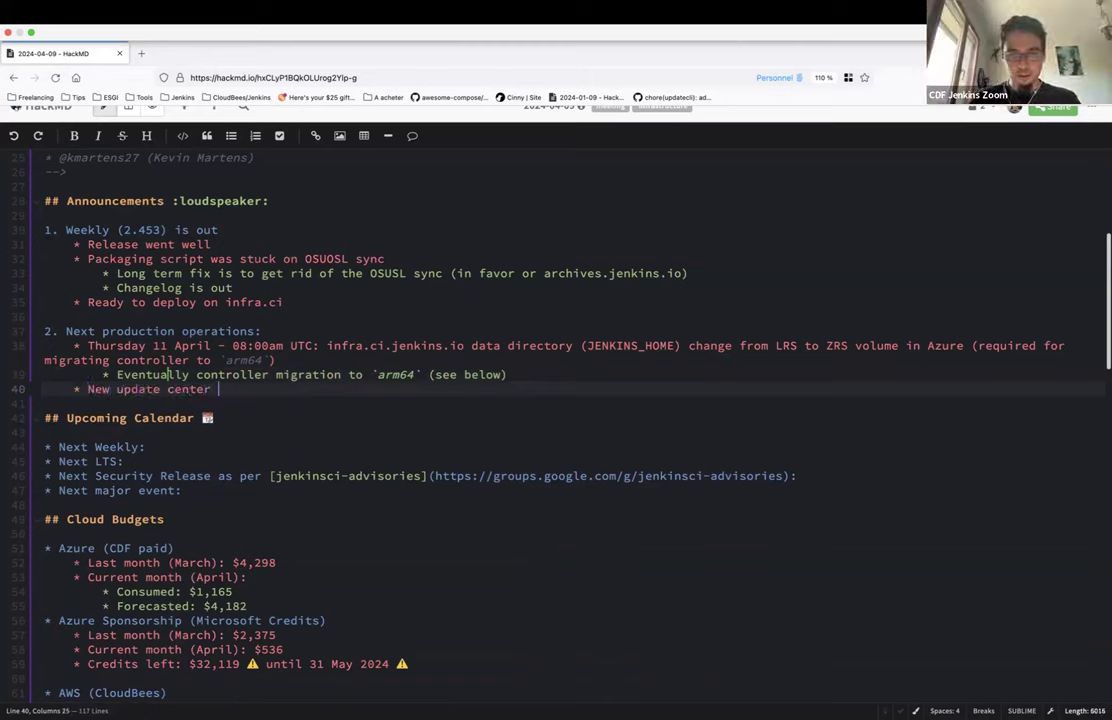
pyautogui.write('load testing')
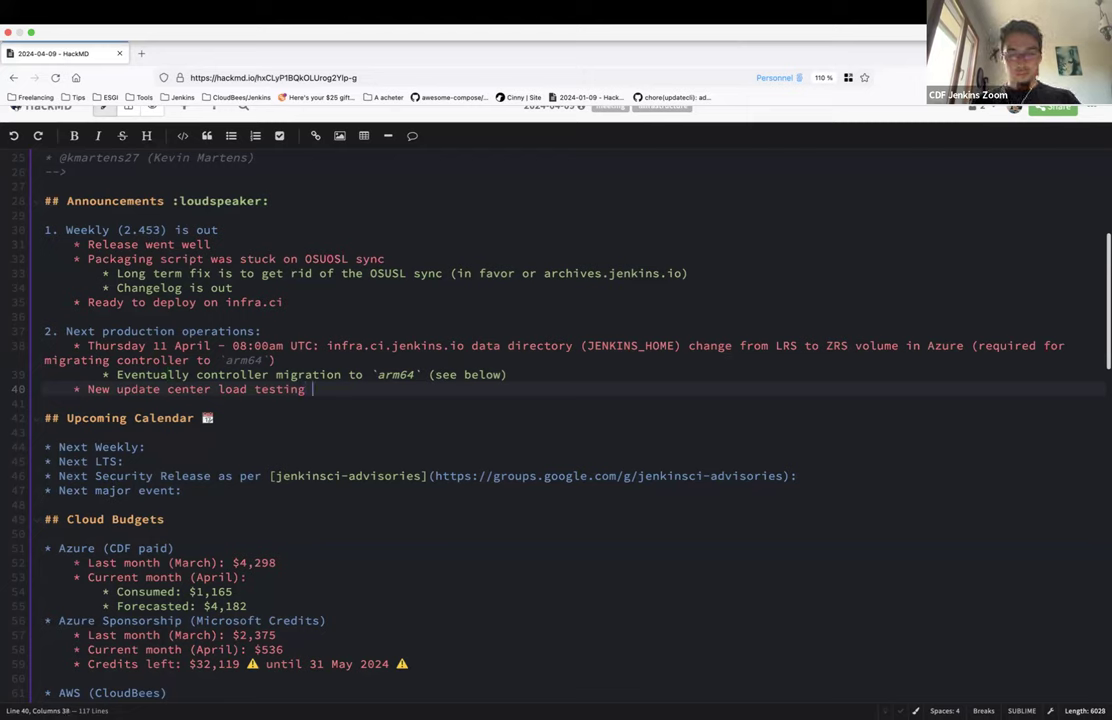
pyautogui.write('(WiP)')
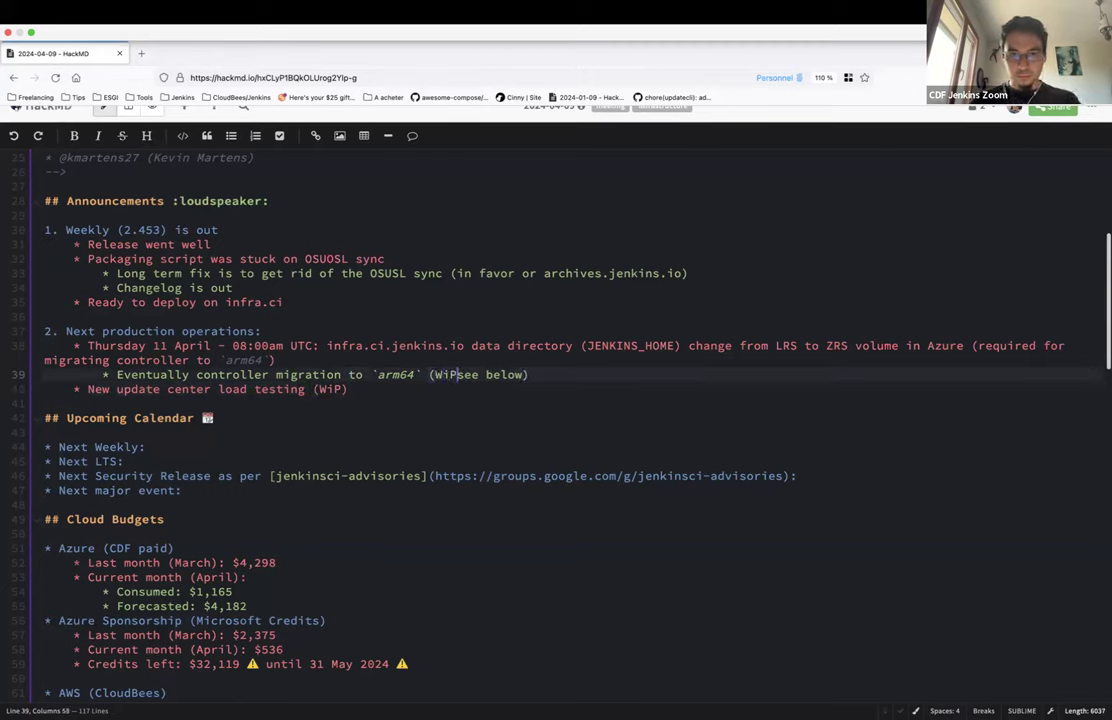
pyautogui.write('- see b')
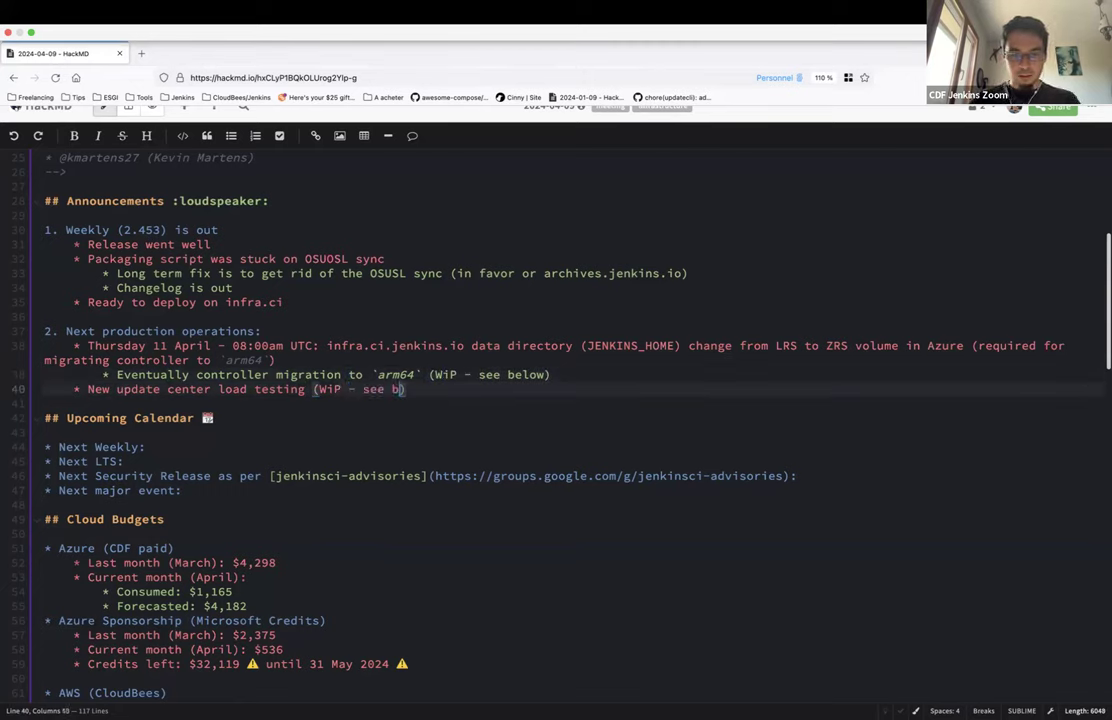
pyautogui.write('elow)')
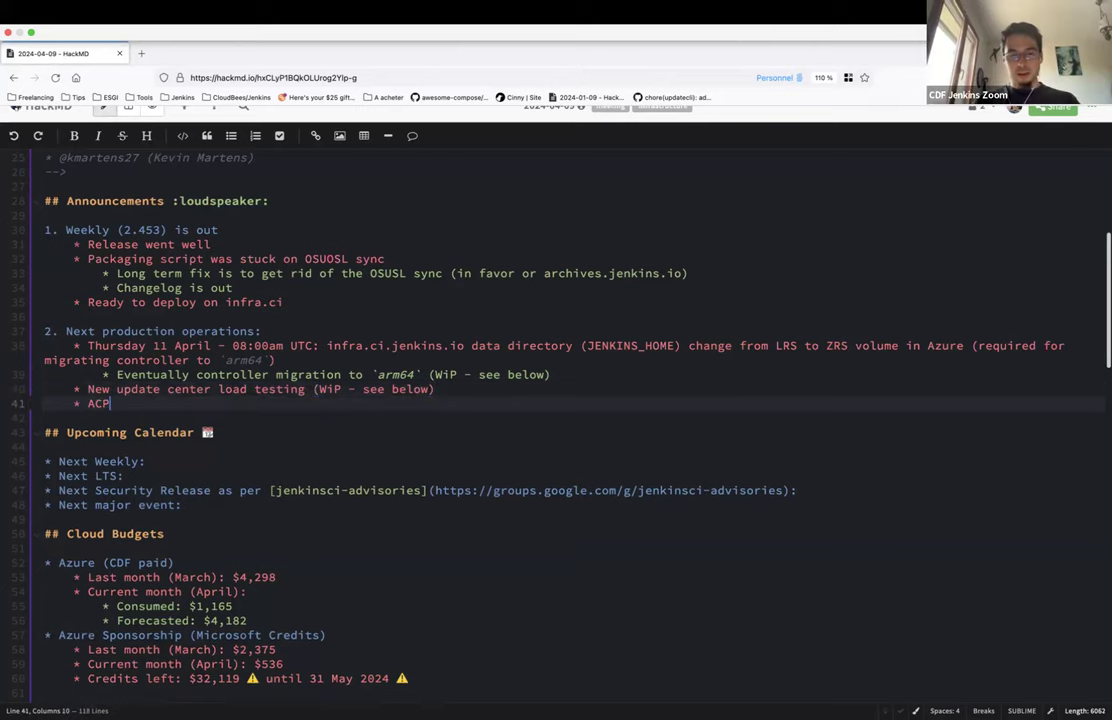
# Write the bullet 'ACP Nginx tuning - Thursday, 08:00am UTC' and clear the selection.
pyautogui.write('Nginx')
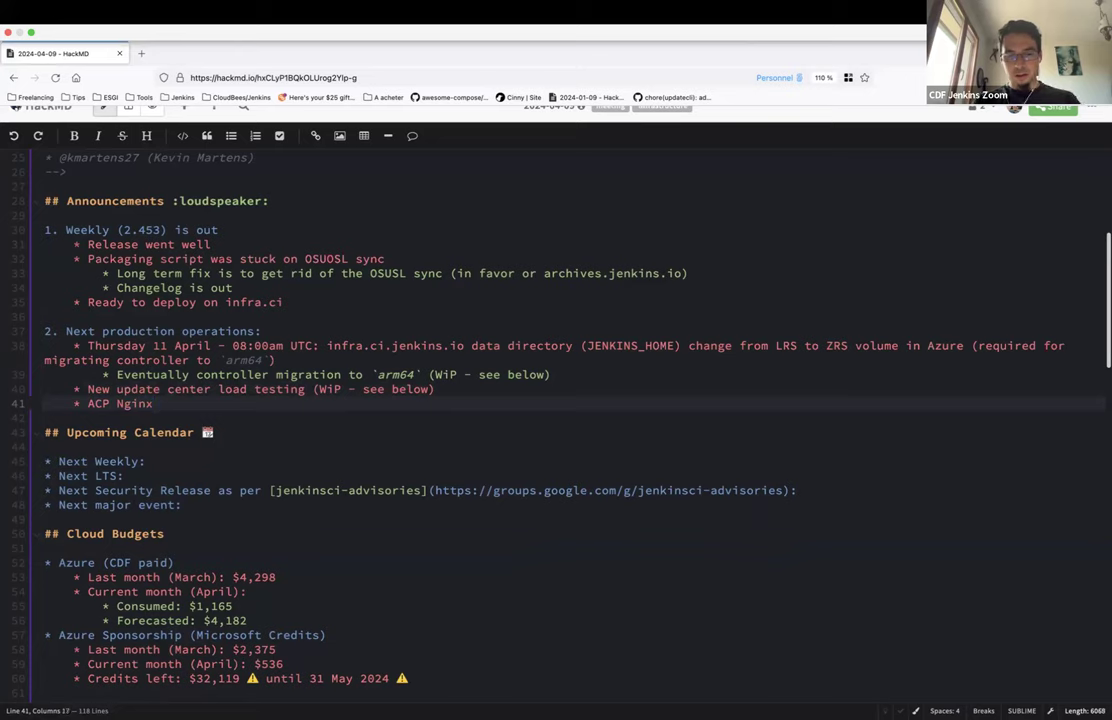
pyautogui.write('tuning -')
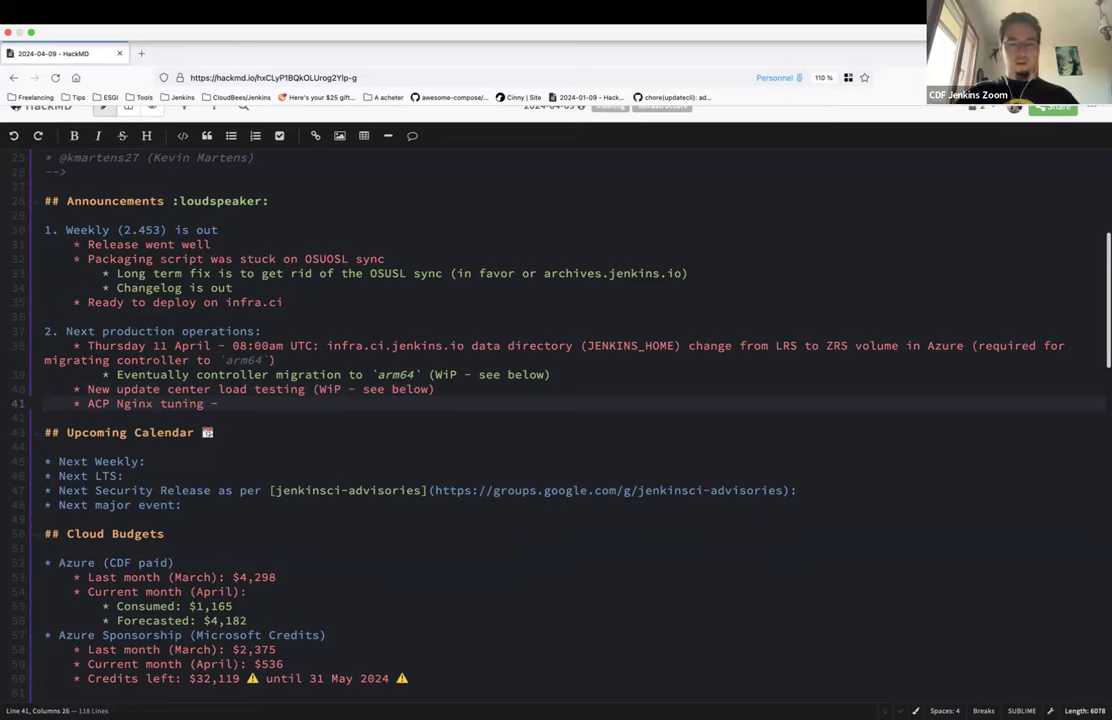
pyautogui.write('Thursday')
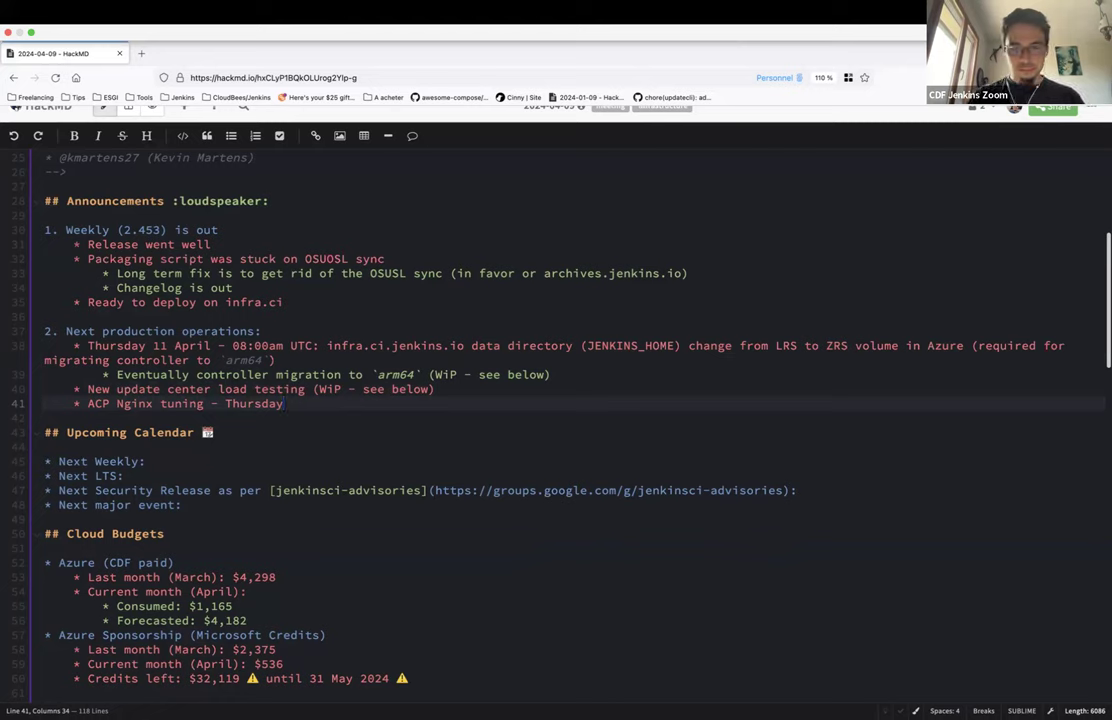
pyautogui.write(', 08:00')
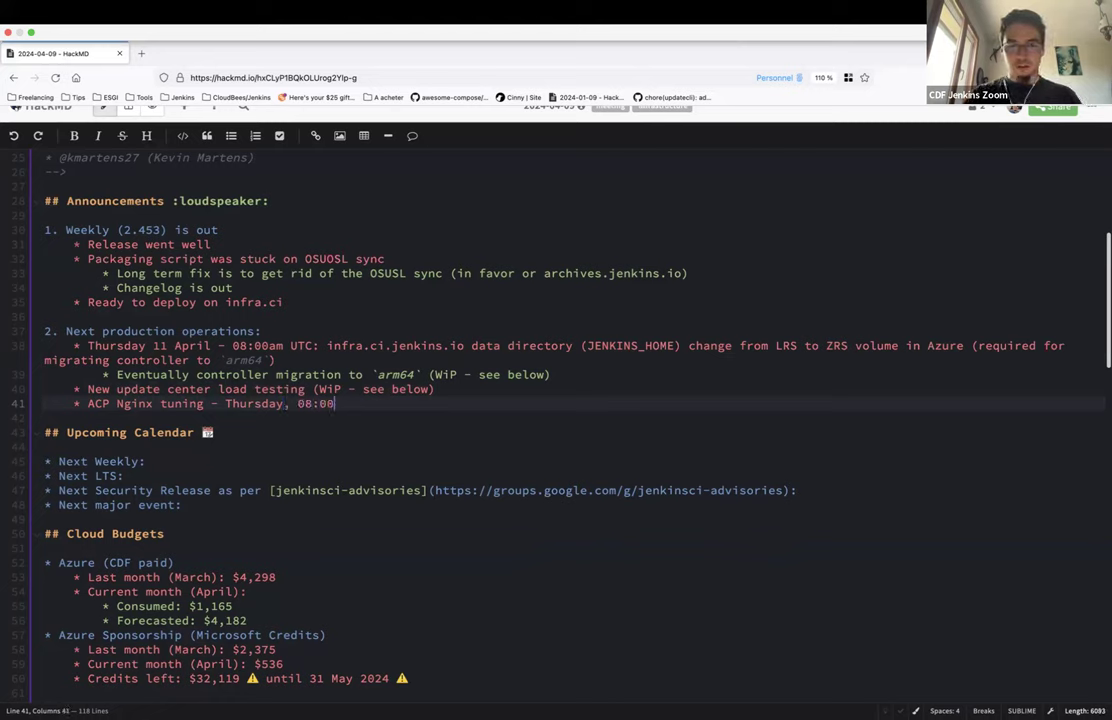
pyautogui.write('am UTC')
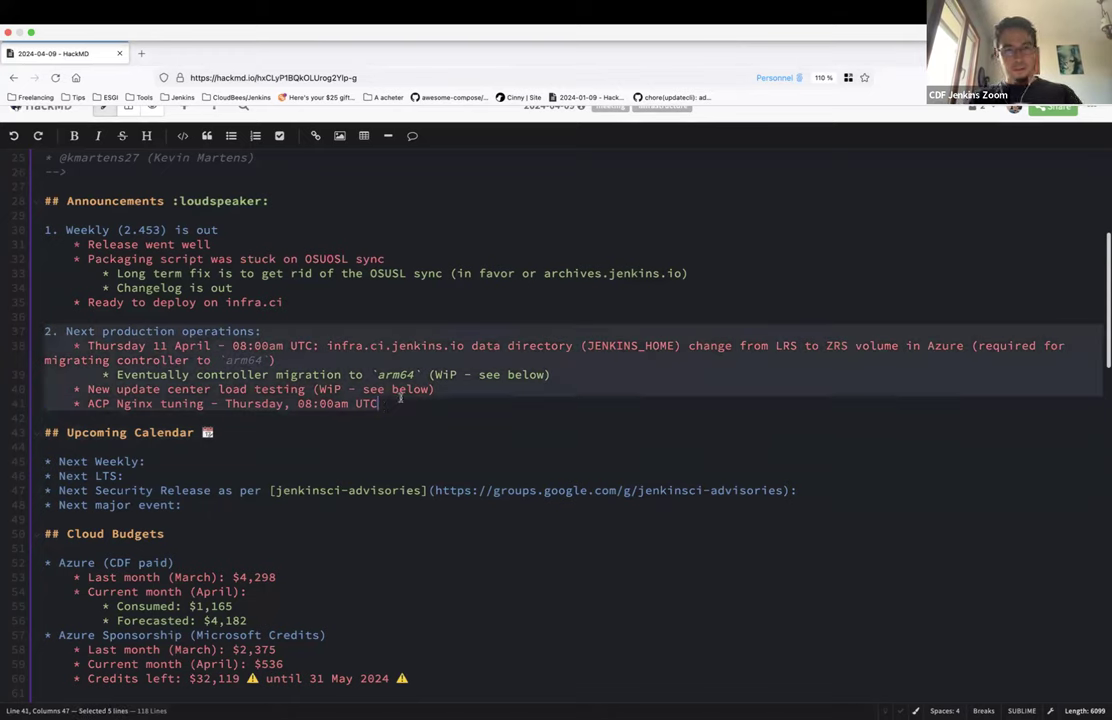
pyautogui.click(388, 403)
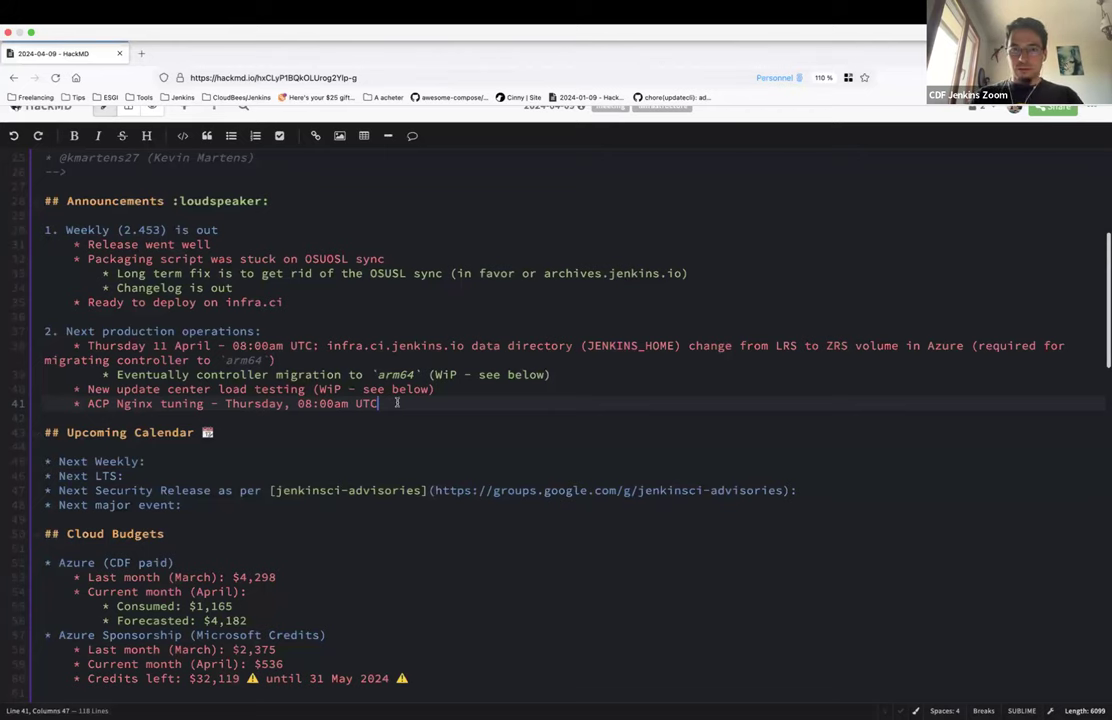
# Enter '2.454, Tuesday April 16' as the Next Weekly release.
pyautogui.scroll(3)
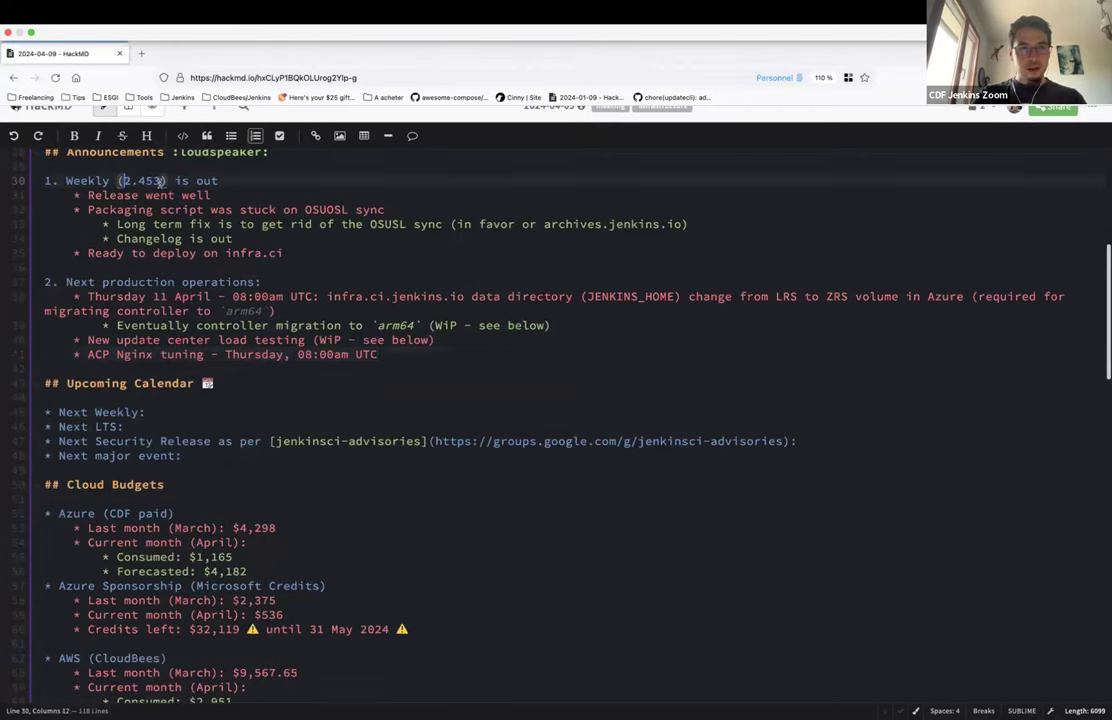
pyautogui.write('2.45')
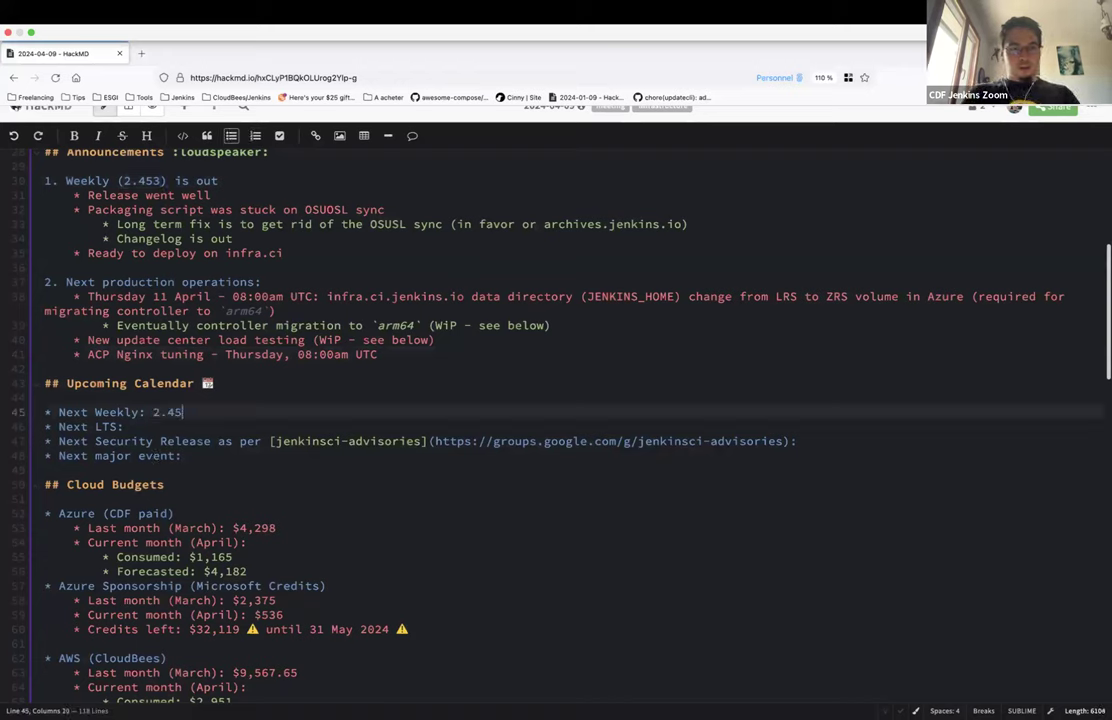
pyautogui.write('4 April')
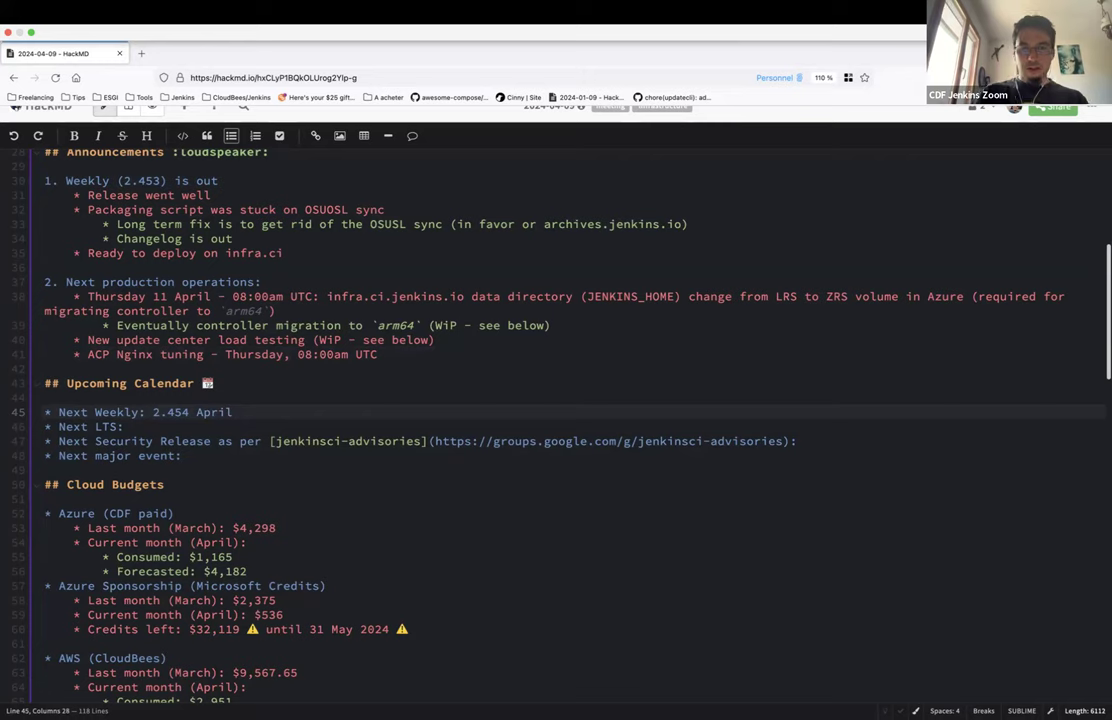
pyautogui.write('16')
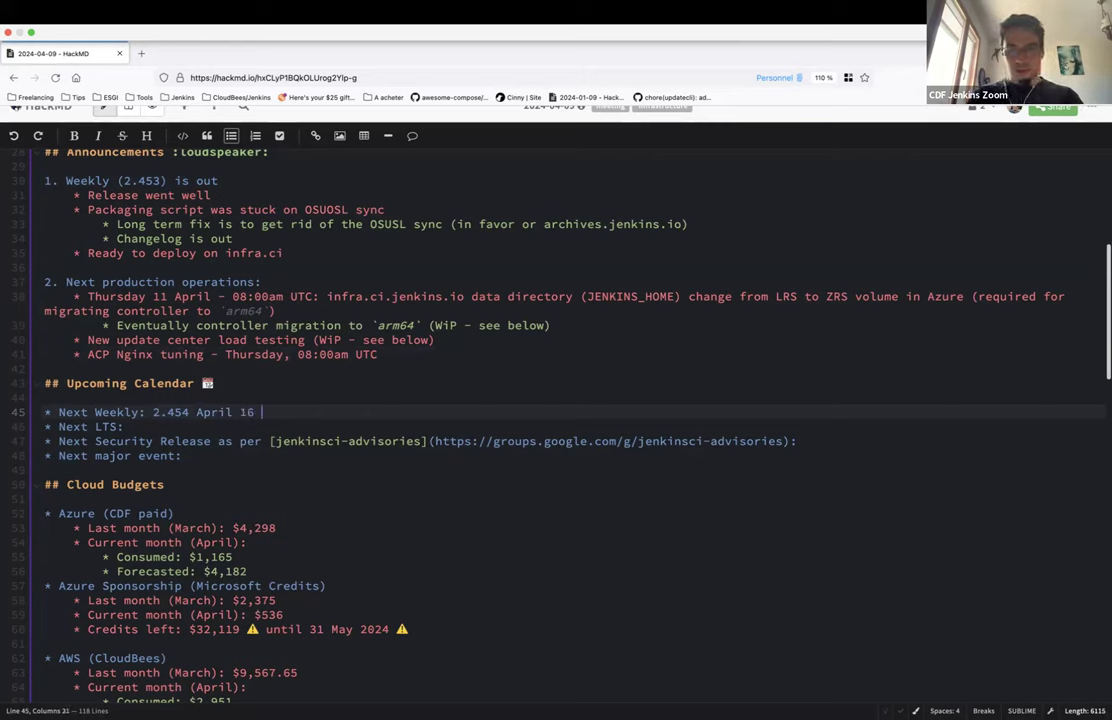
pyautogui.write('Tuesday')
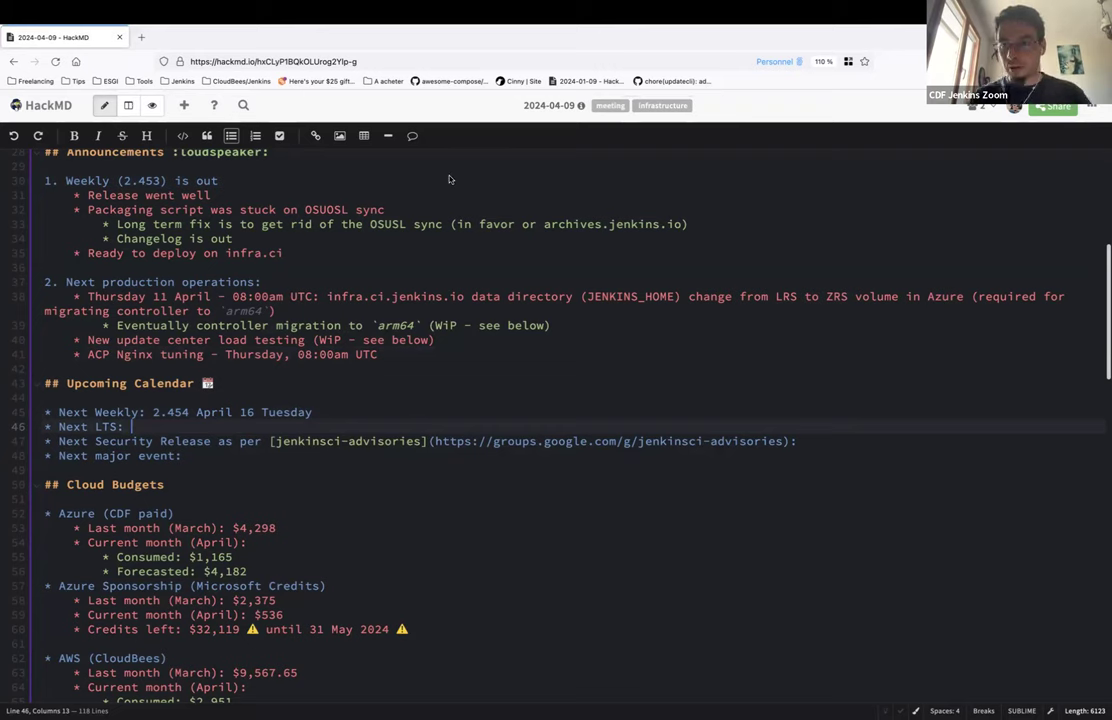
pyautogui.moveTo(165, 406)
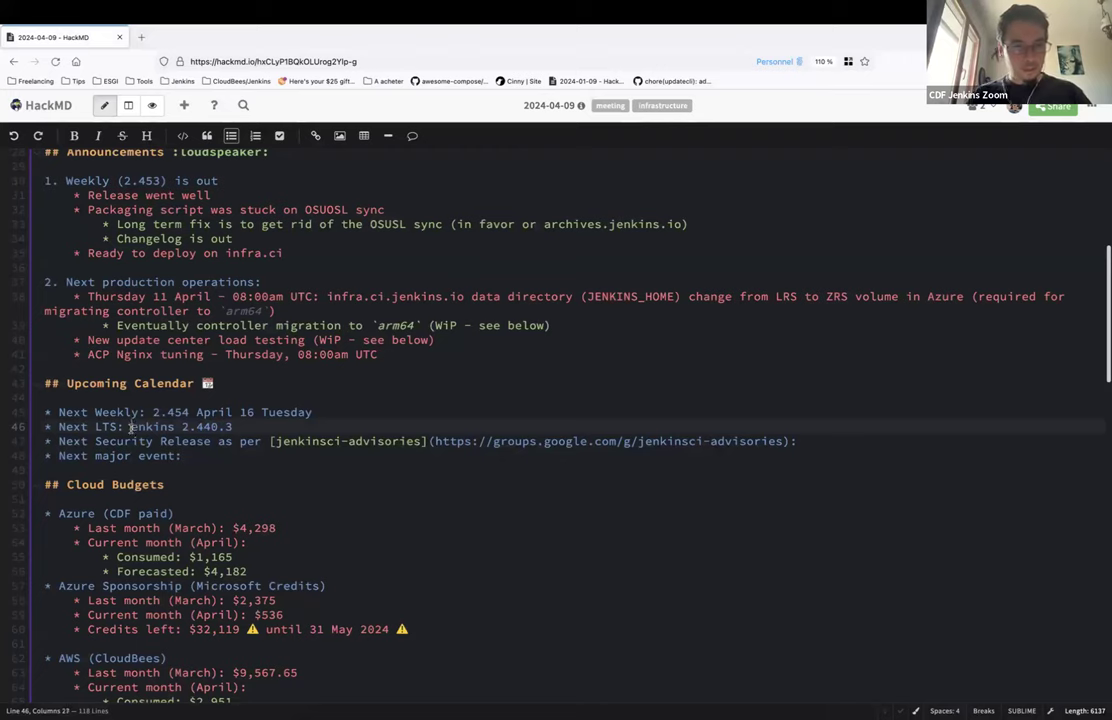
# Enter '2.440.3, Wednesday 17 April' as Next LTS and fix the Next Weekly date typo.
pyautogui.write('n')
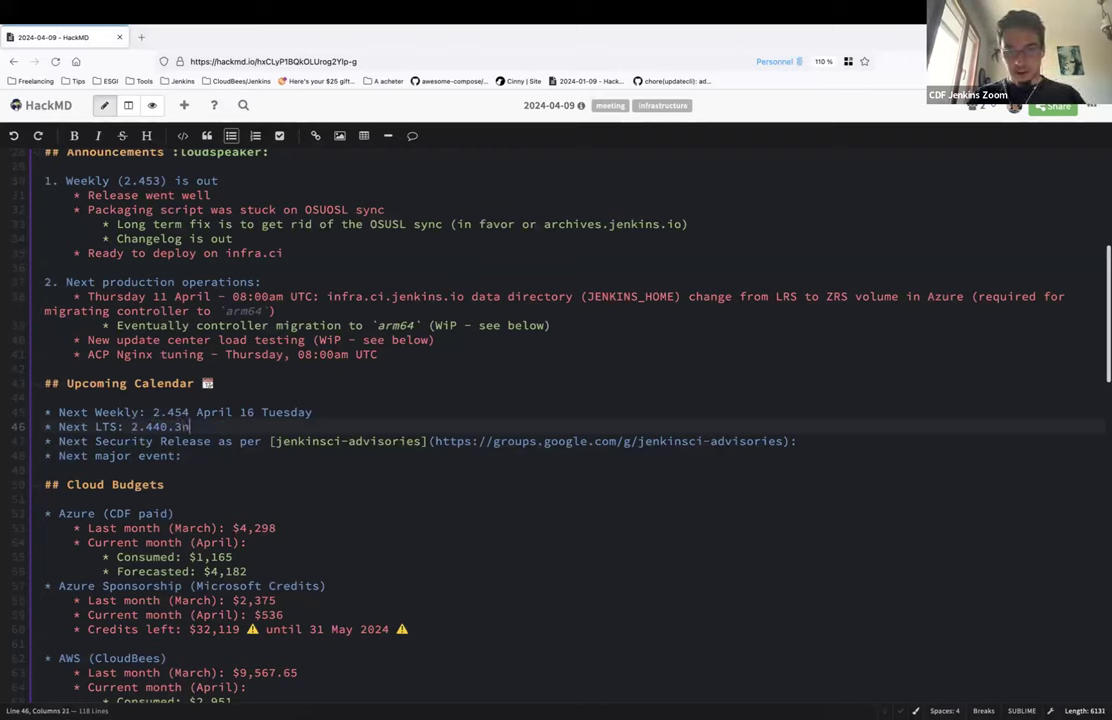
pyautogui.write(', Wednesday 17')
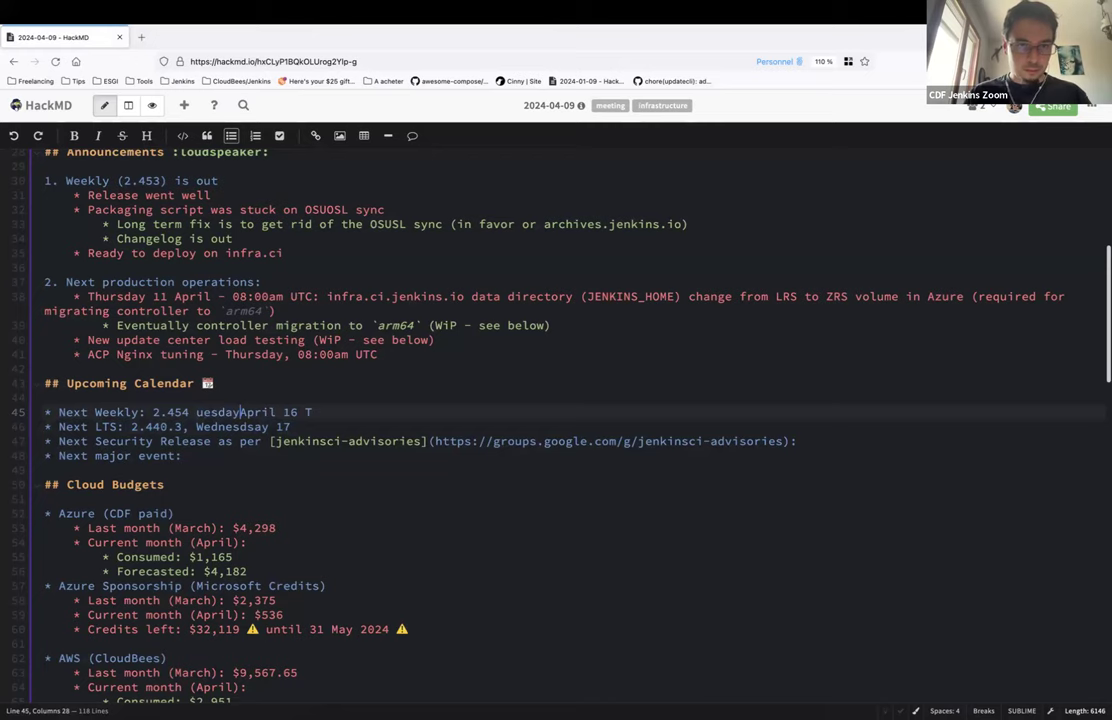
pyautogui.write('Aprilm')
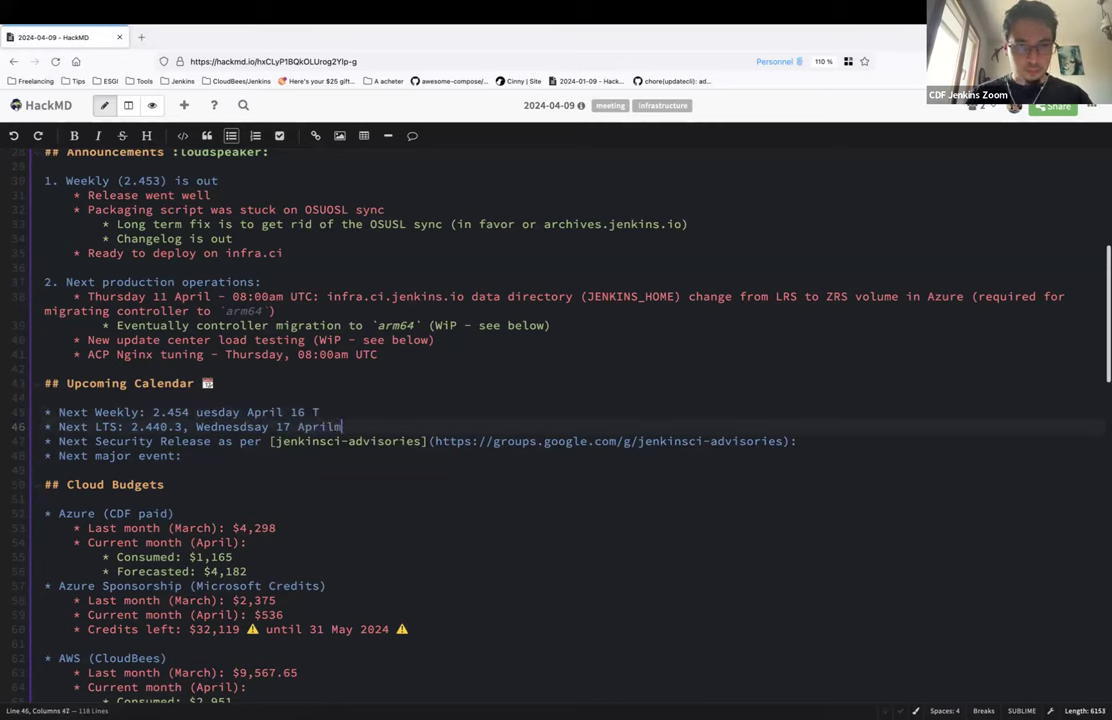
pyautogui.click(290, 411)
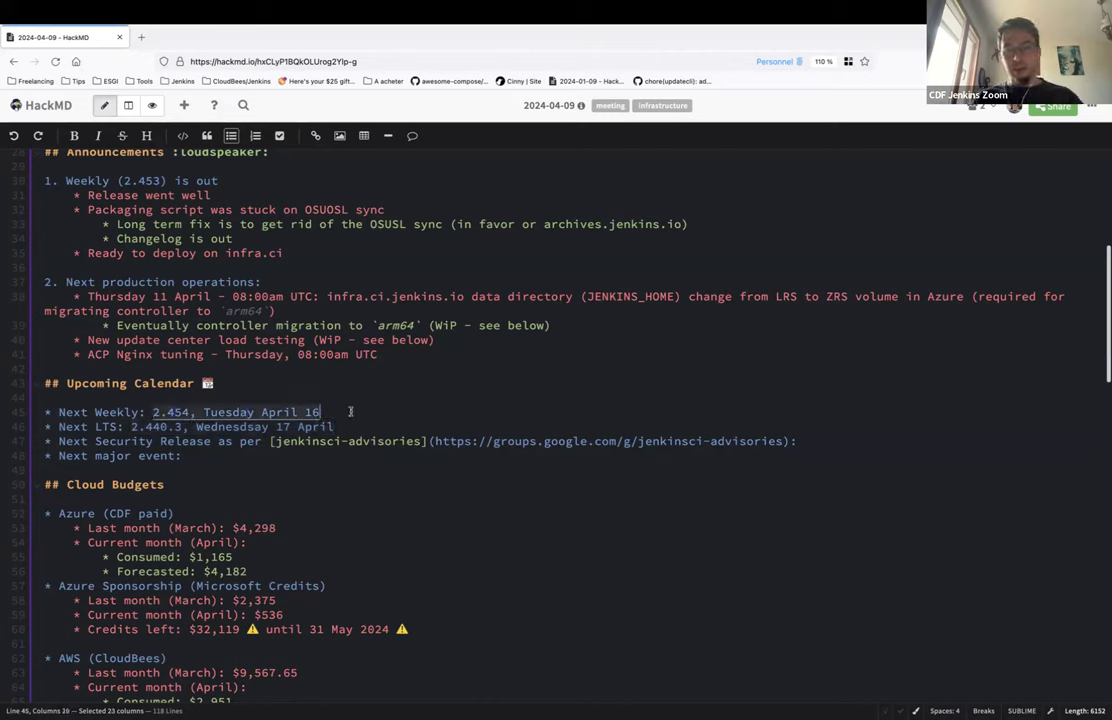
pyautogui.click(330, 426)
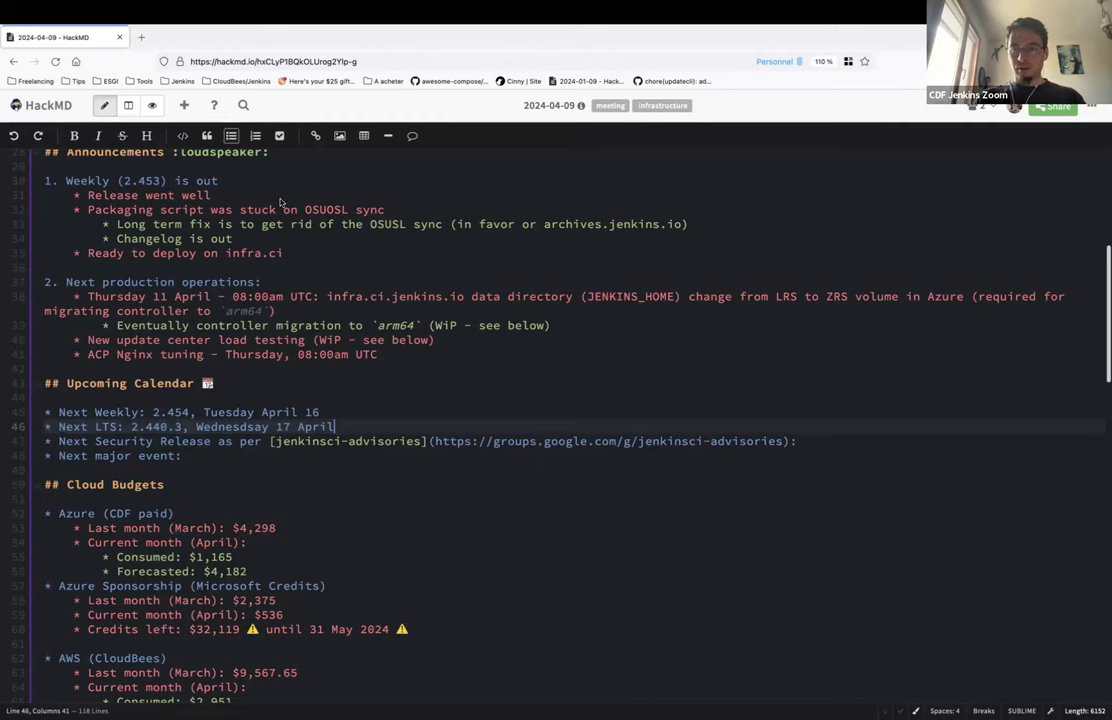
# Fill Next Security Release with 'N.A.' and Next major event with 'cdCon'.
pyautogui.click(433, 441)
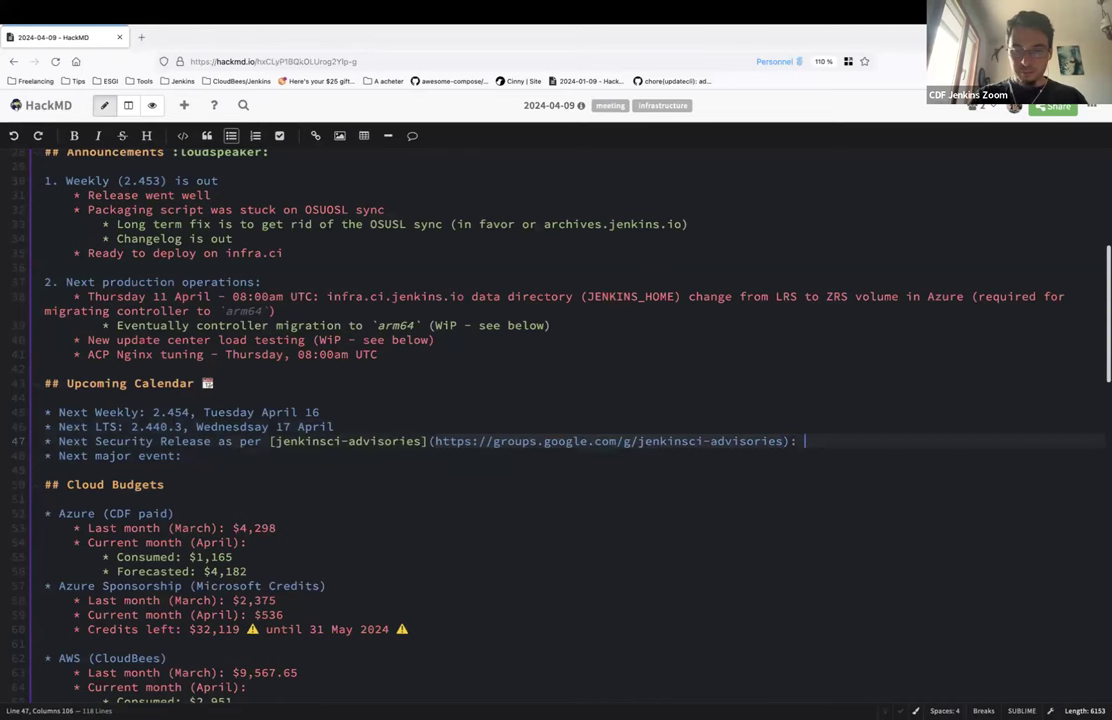
pyautogui.write('N.AN')
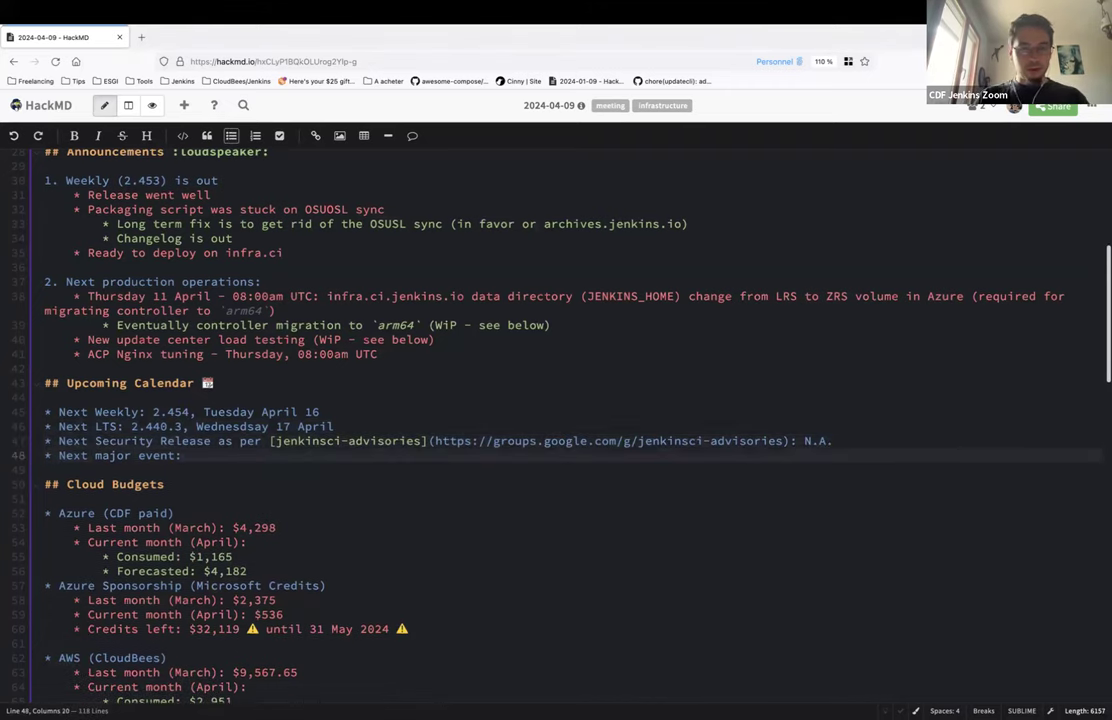
pyautogui.write('cdC')
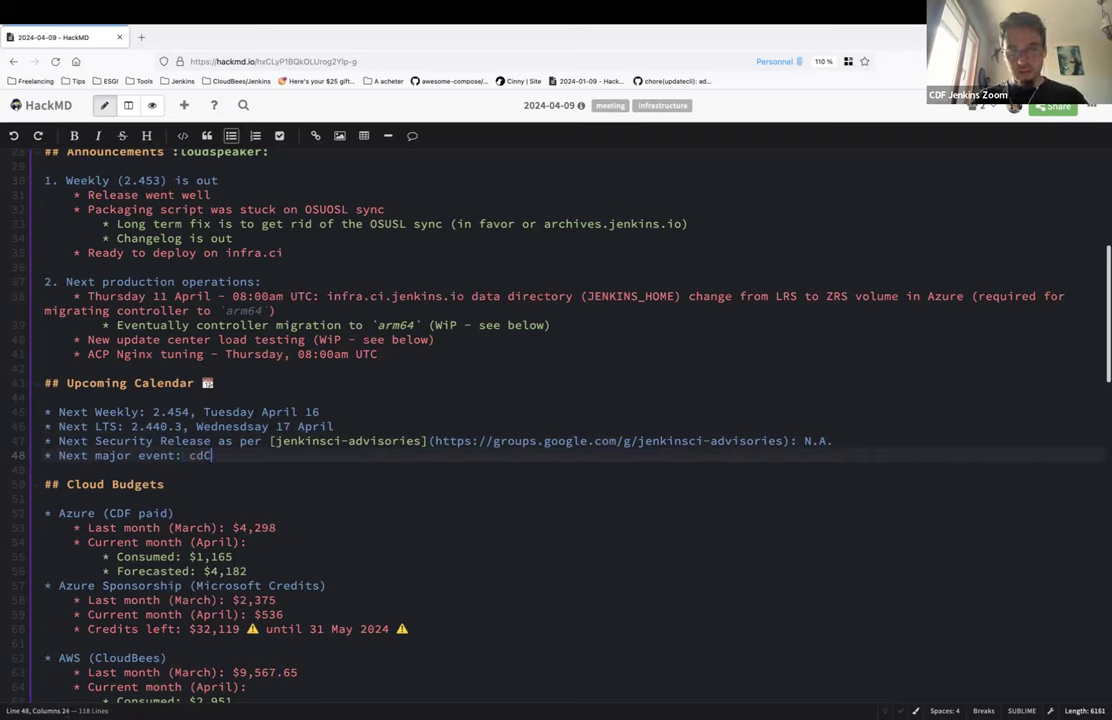
pyautogui.write('on')
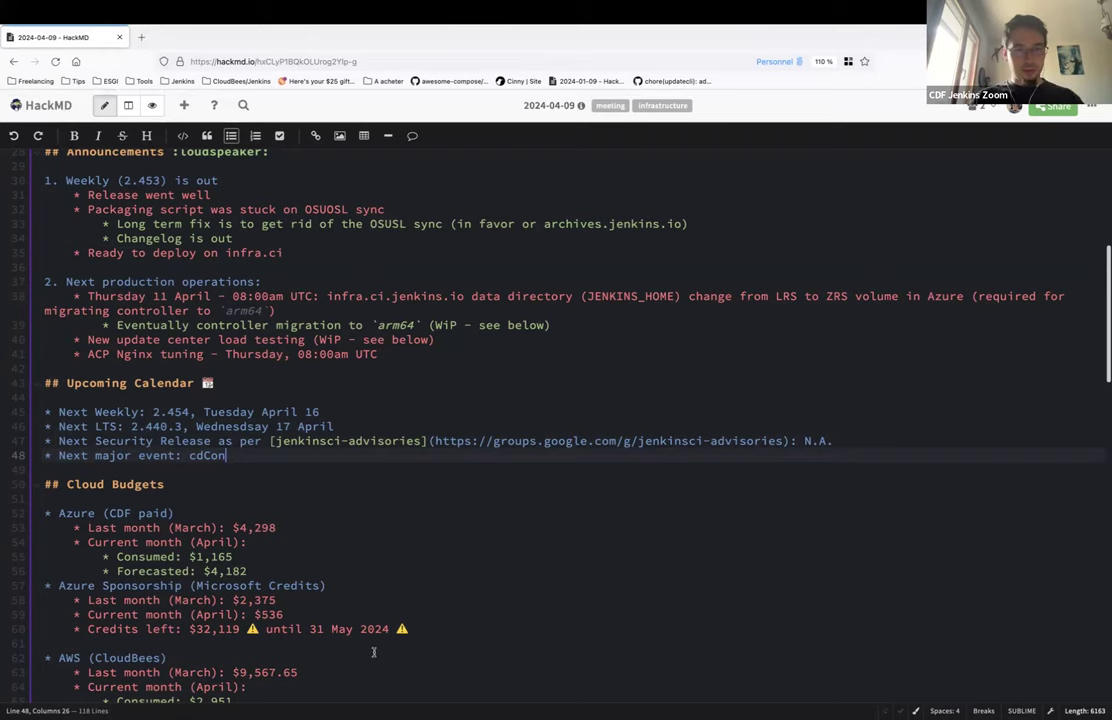
pyautogui.scroll(-3)
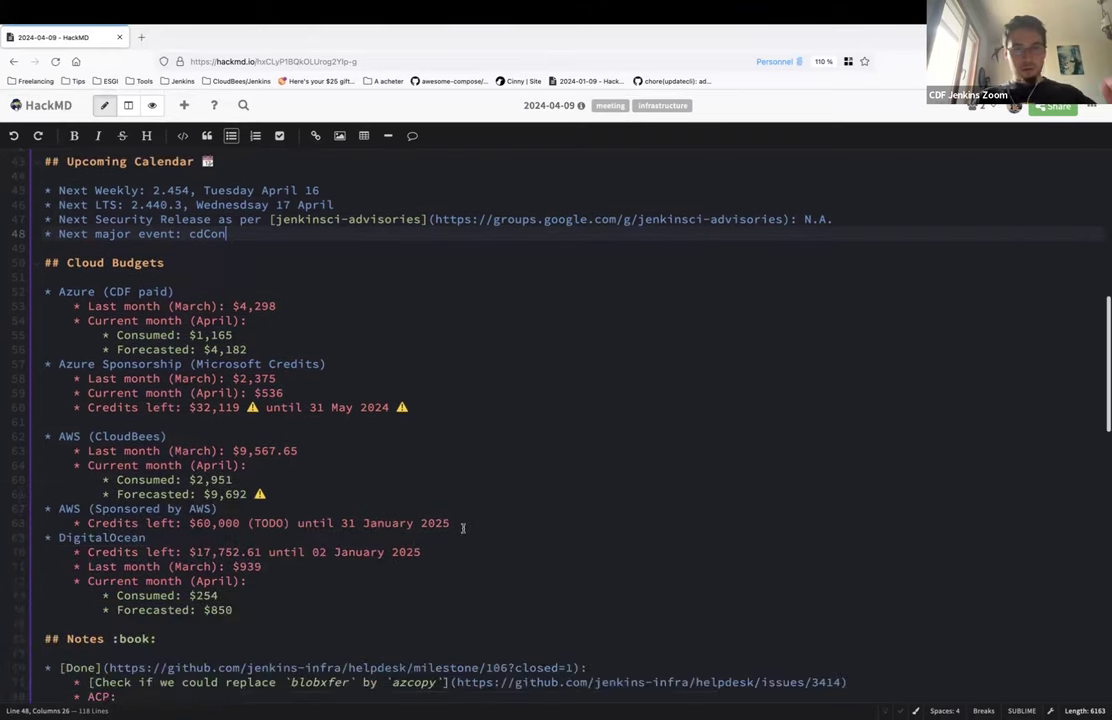
pyautogui.scroll(-3)
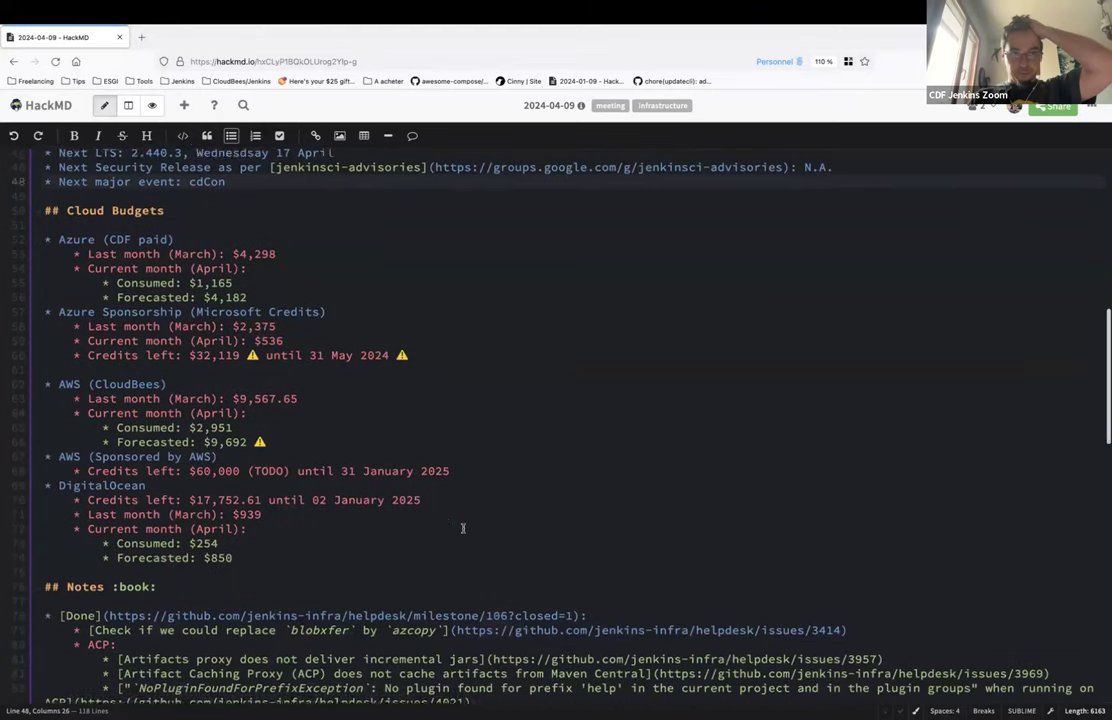
pyautogui.scroll(-3)
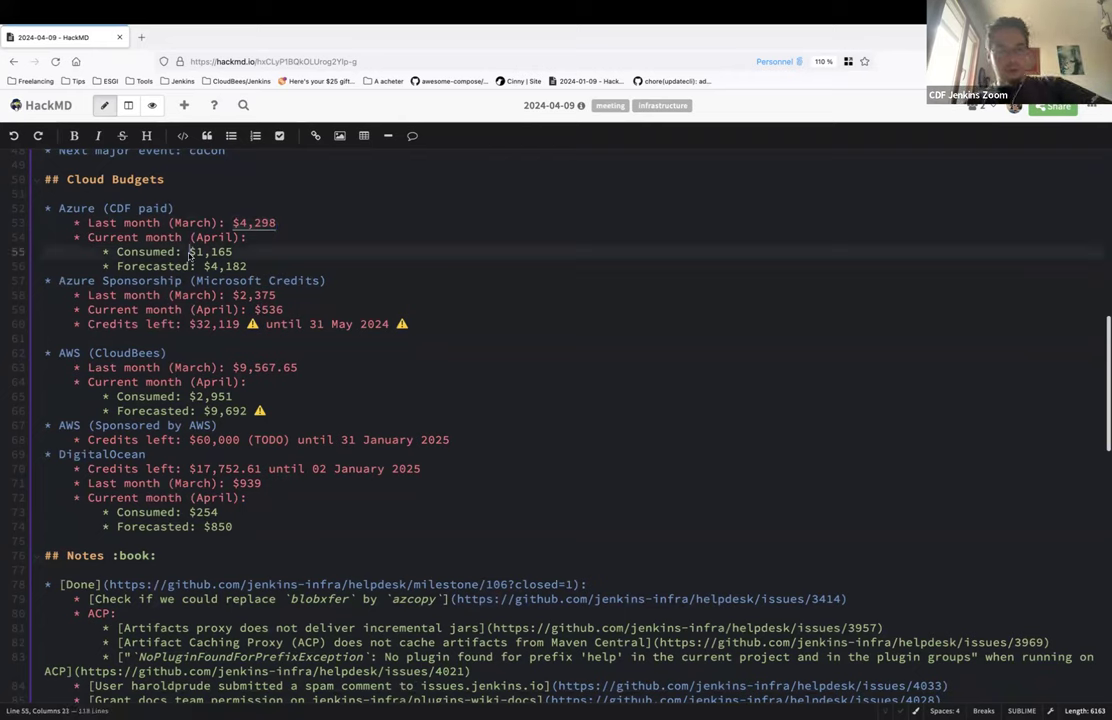
pyautogui.doubleClick(211, 252)
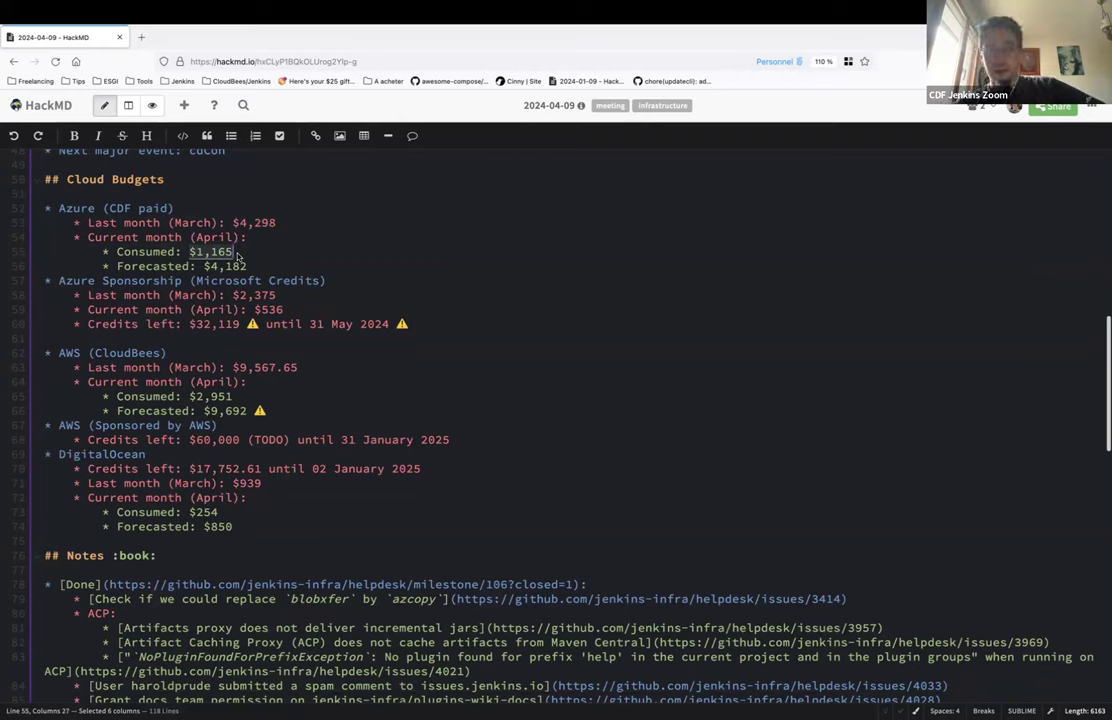
pyautogui.click(203, 266)
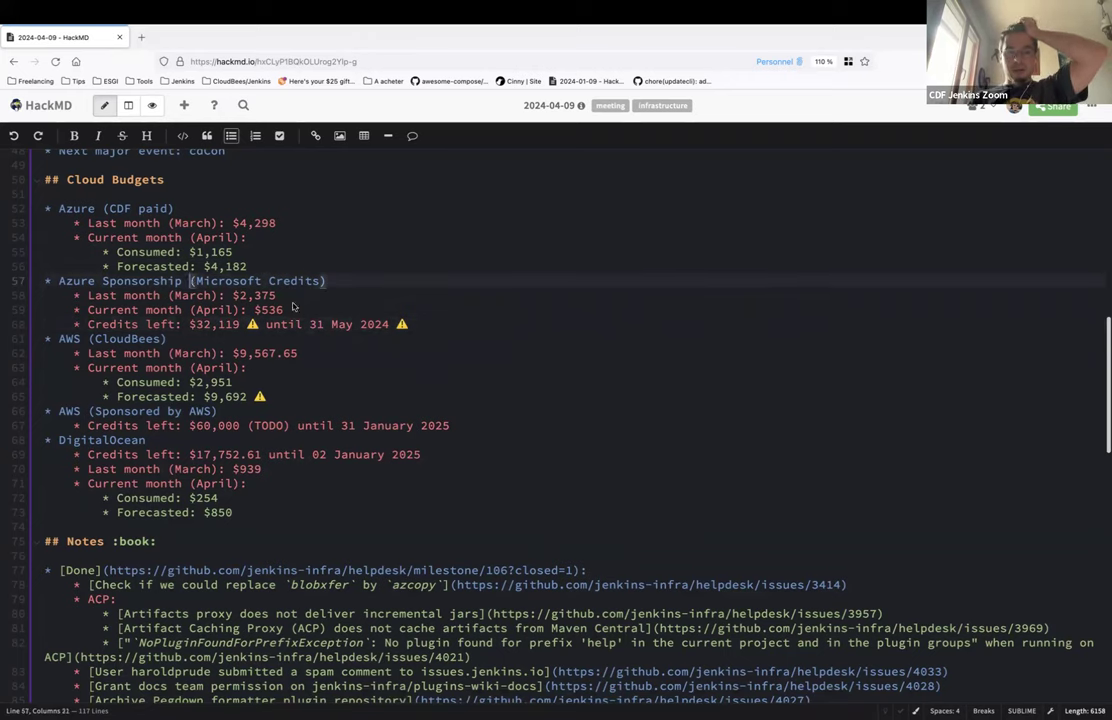
pyautogui.moveTo(266, 330)
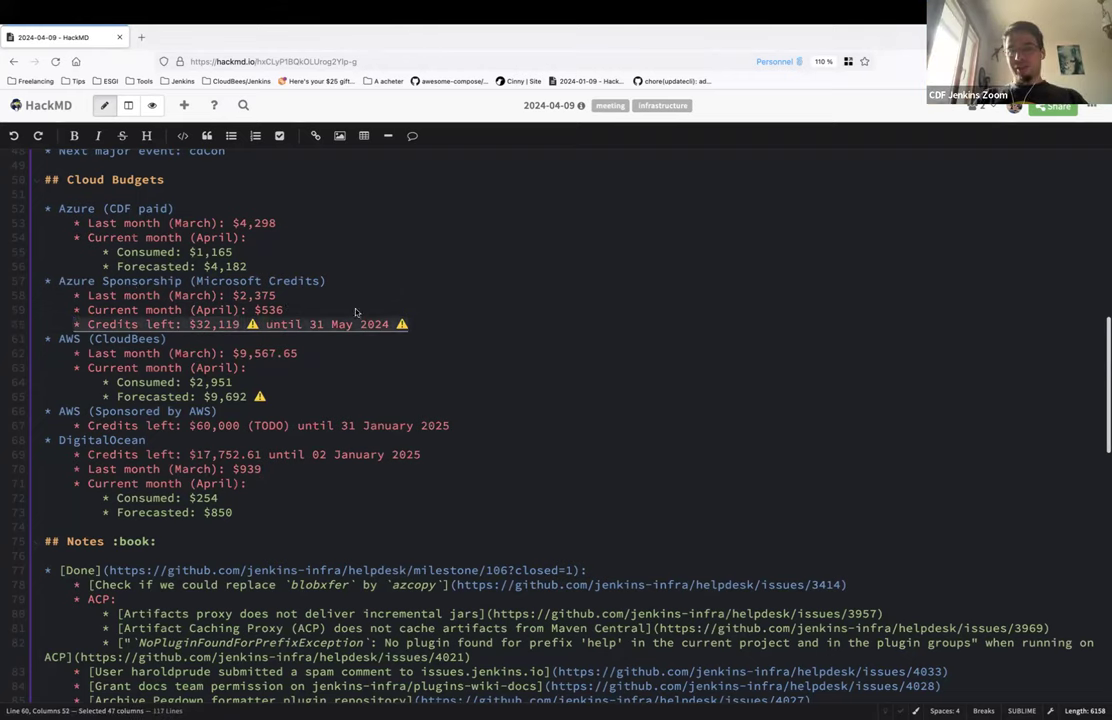
pyautogui.moveTo(422, 313)
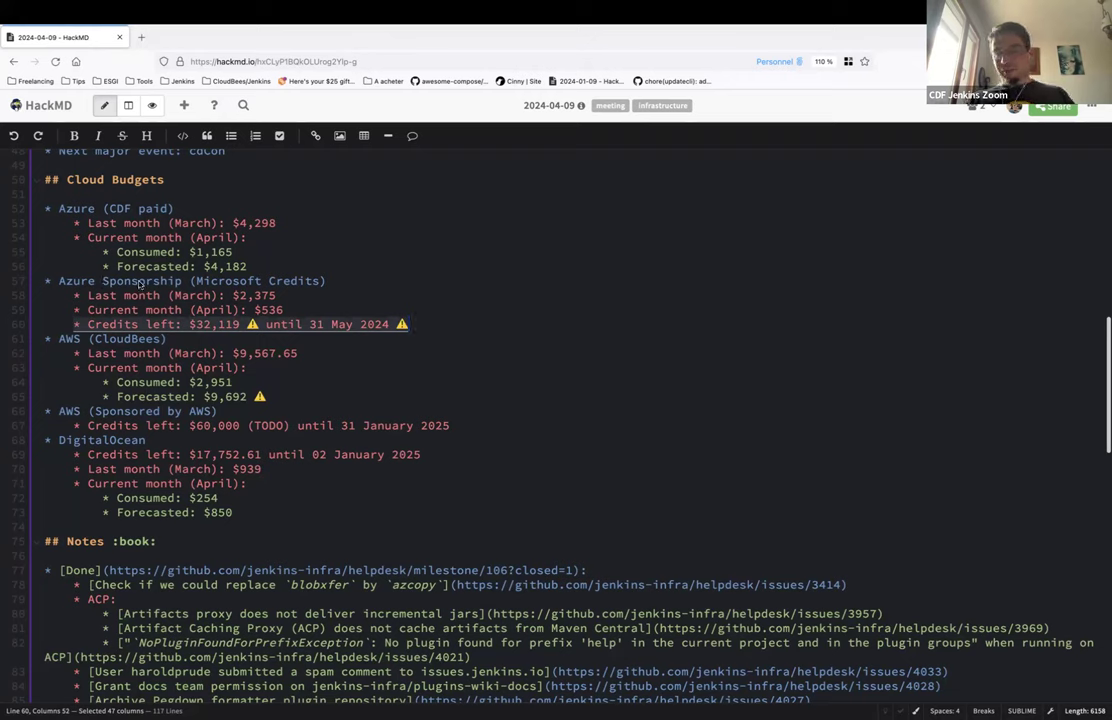
# Select and deselect the Azure Sponsorship credits line, leaving Cloud Budgets unchanged.
pyautogui.click(220, 324)
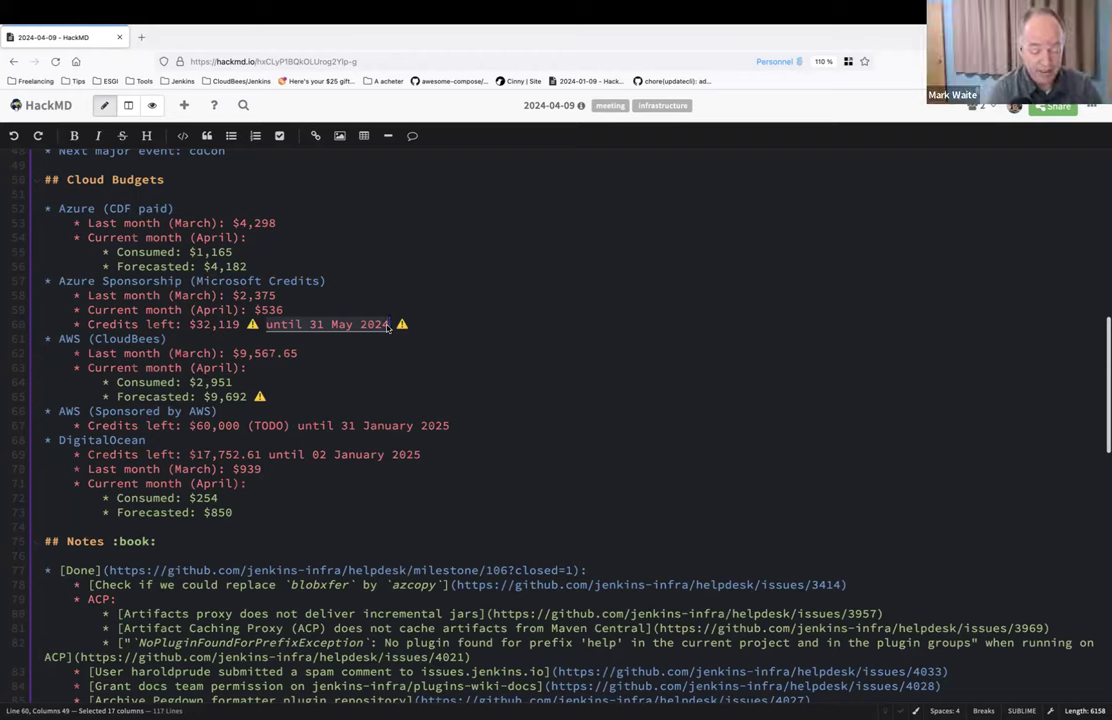
pyautogui.click(202, 324)
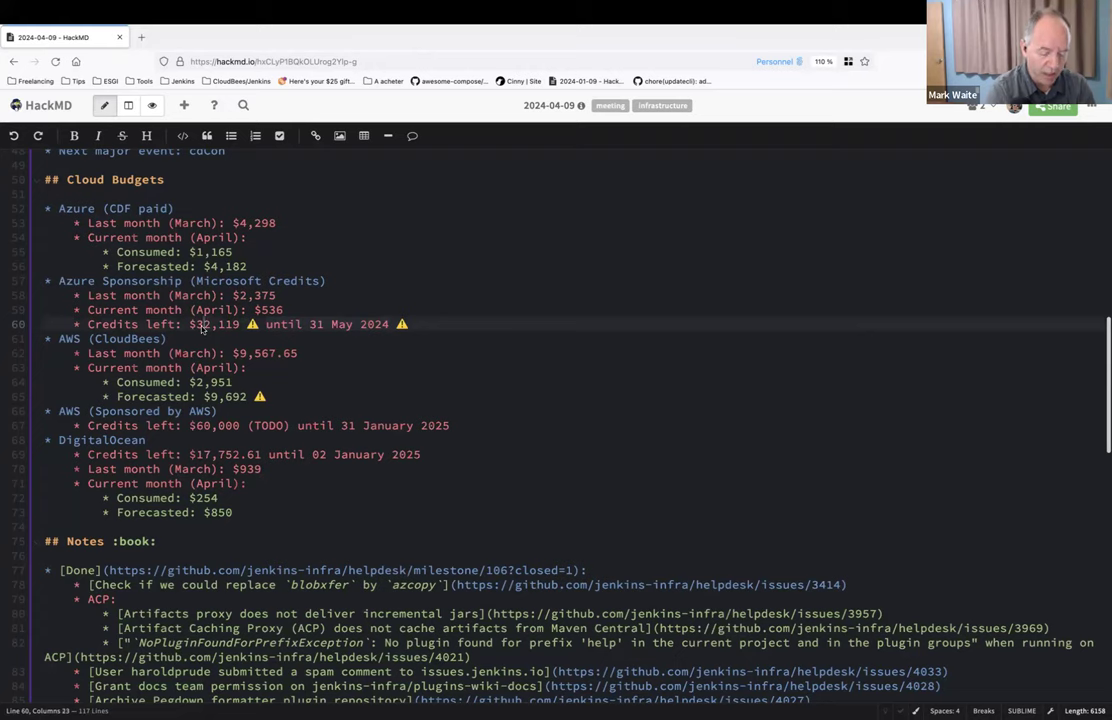
pyautogui.moveTo(150, 324)
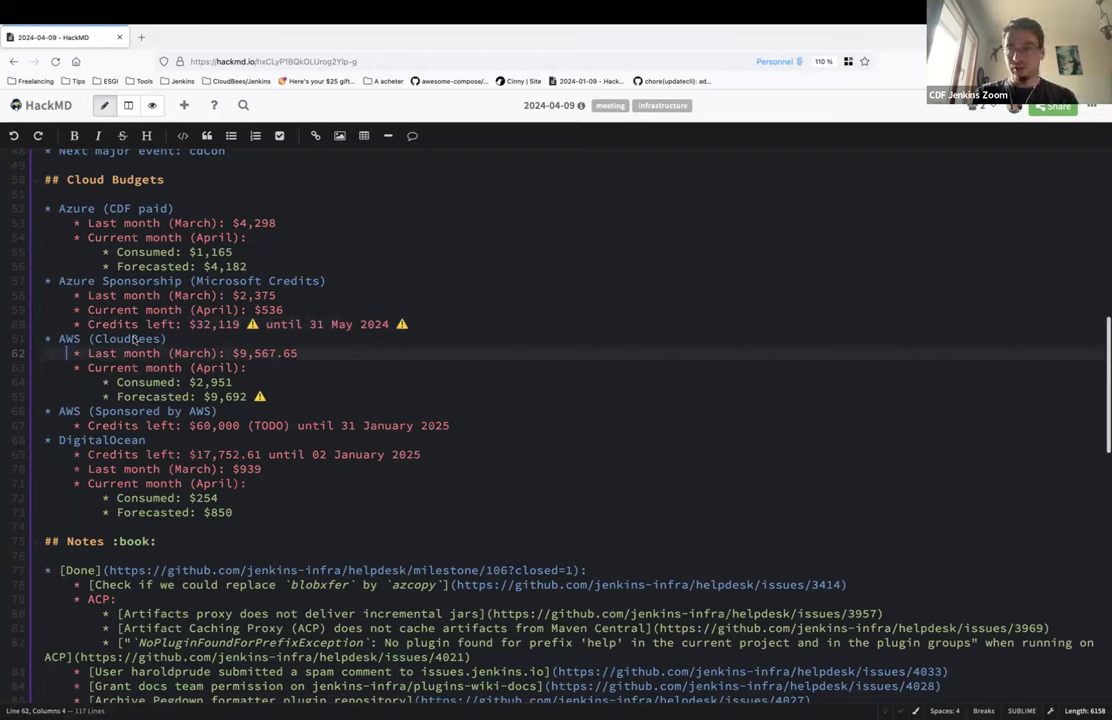
pyautogui.moveTo(250, 282)
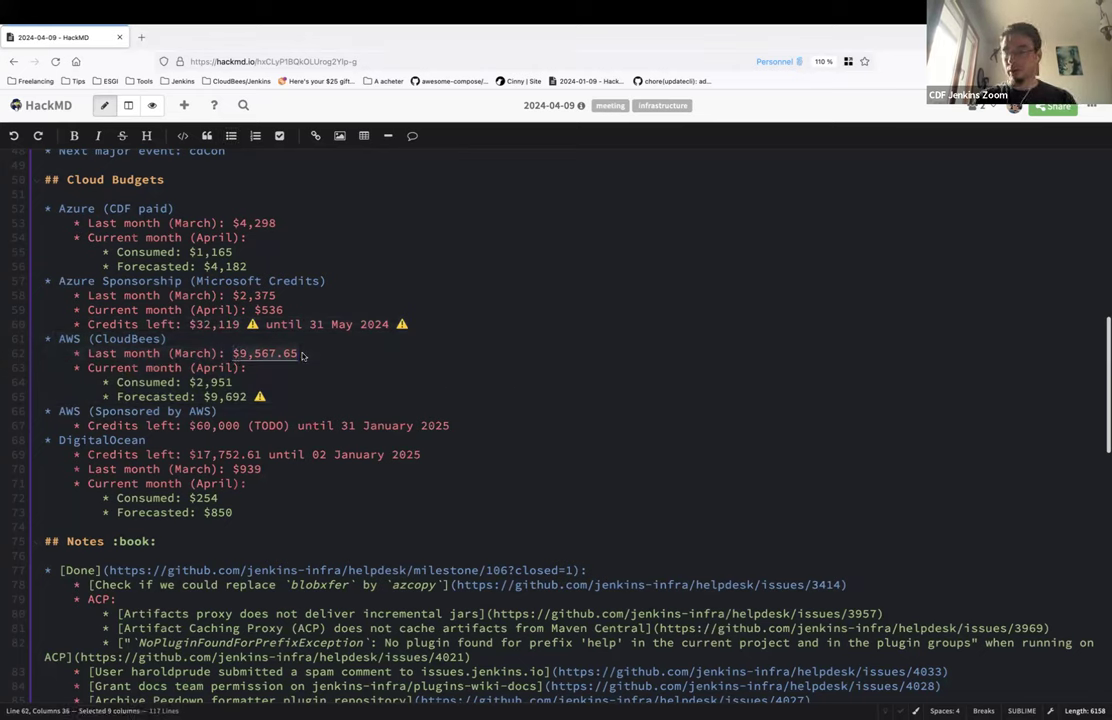
pyautogui.moveTo(371, 379)
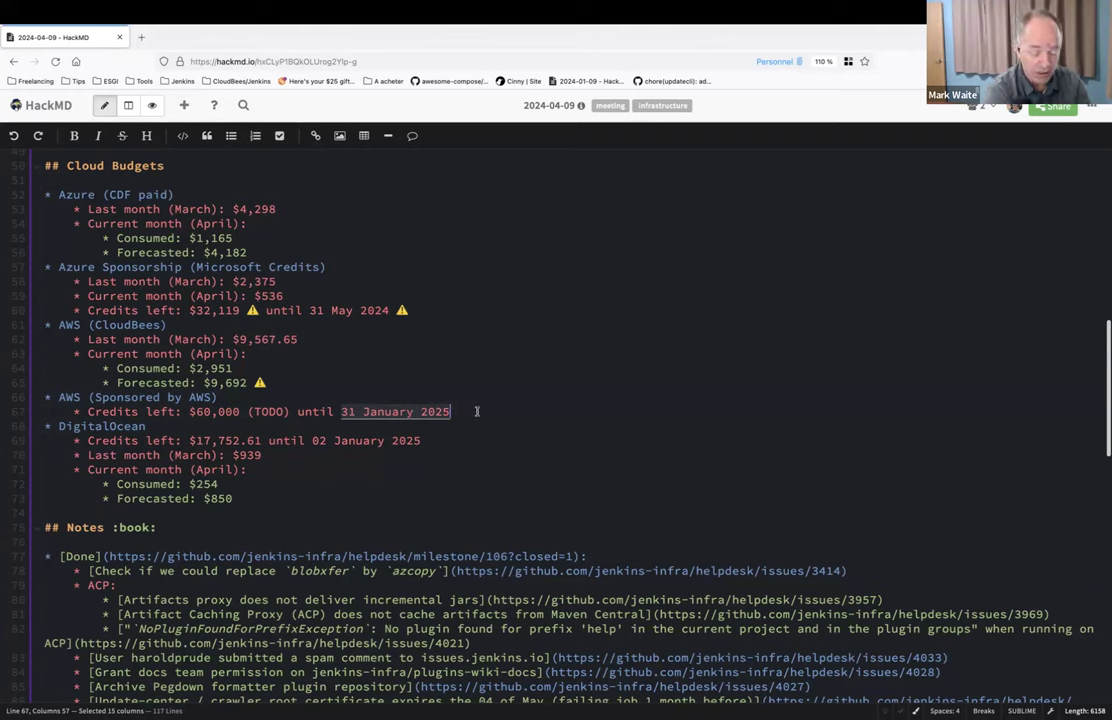
pyautogui.click(451, 411)
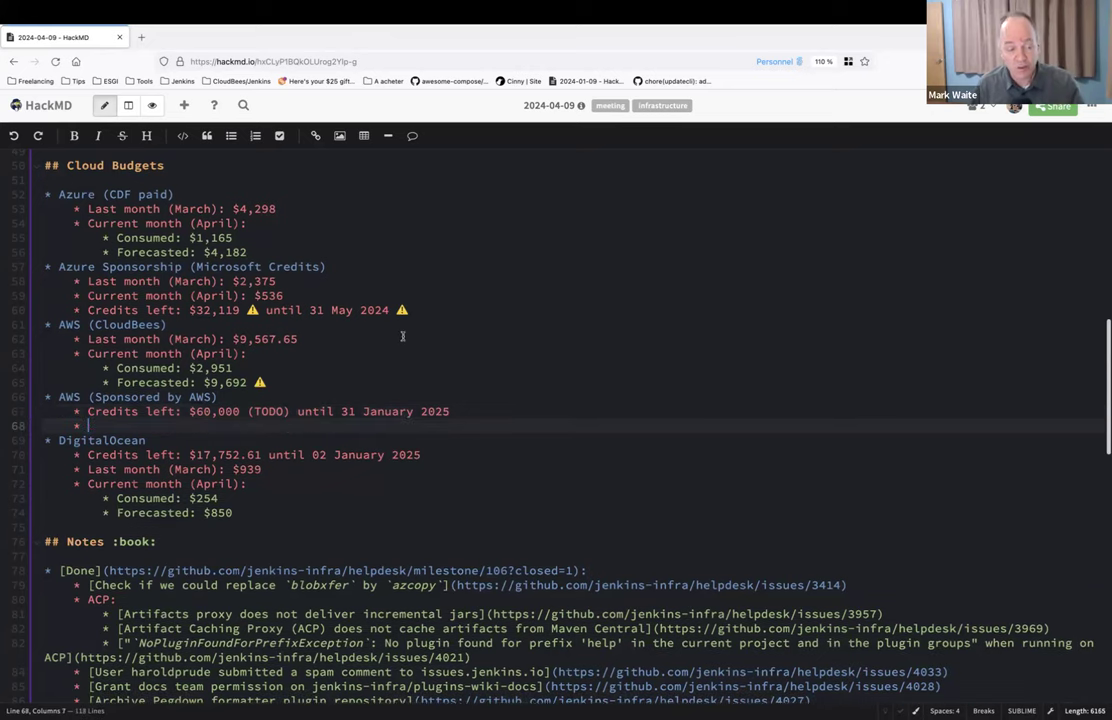
pyautogui.write('Mark')
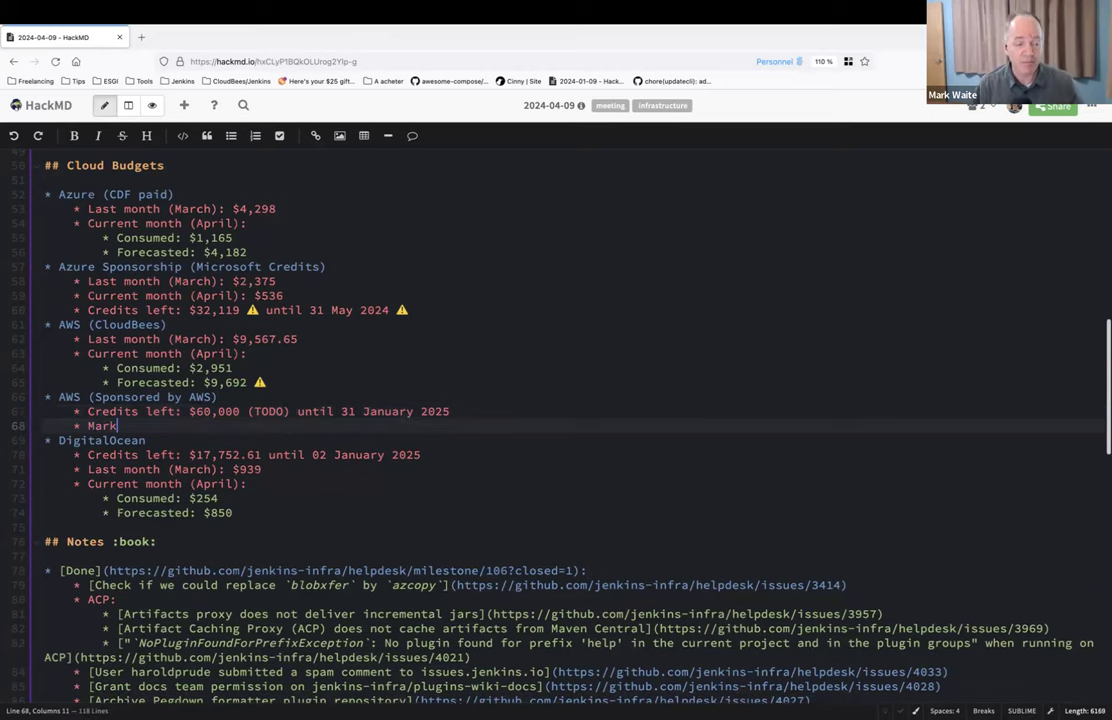
pyautogui.write('Waite')
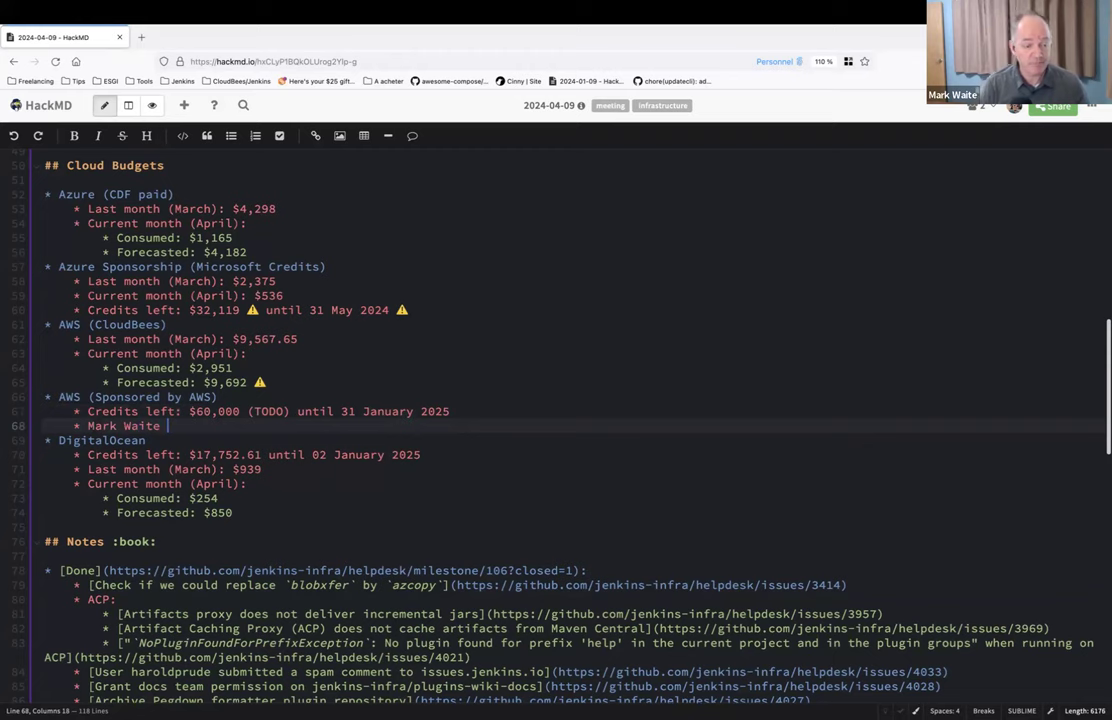
pyautogui.write('has the actio')
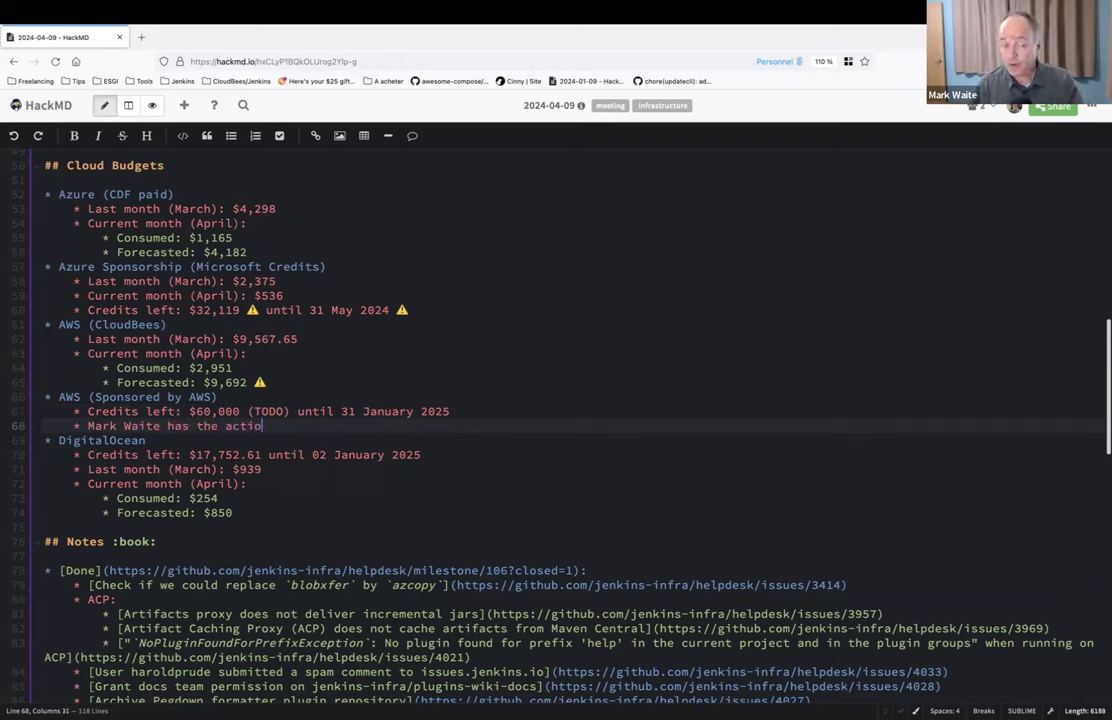
pyautogui.write('n item to submit 2025')
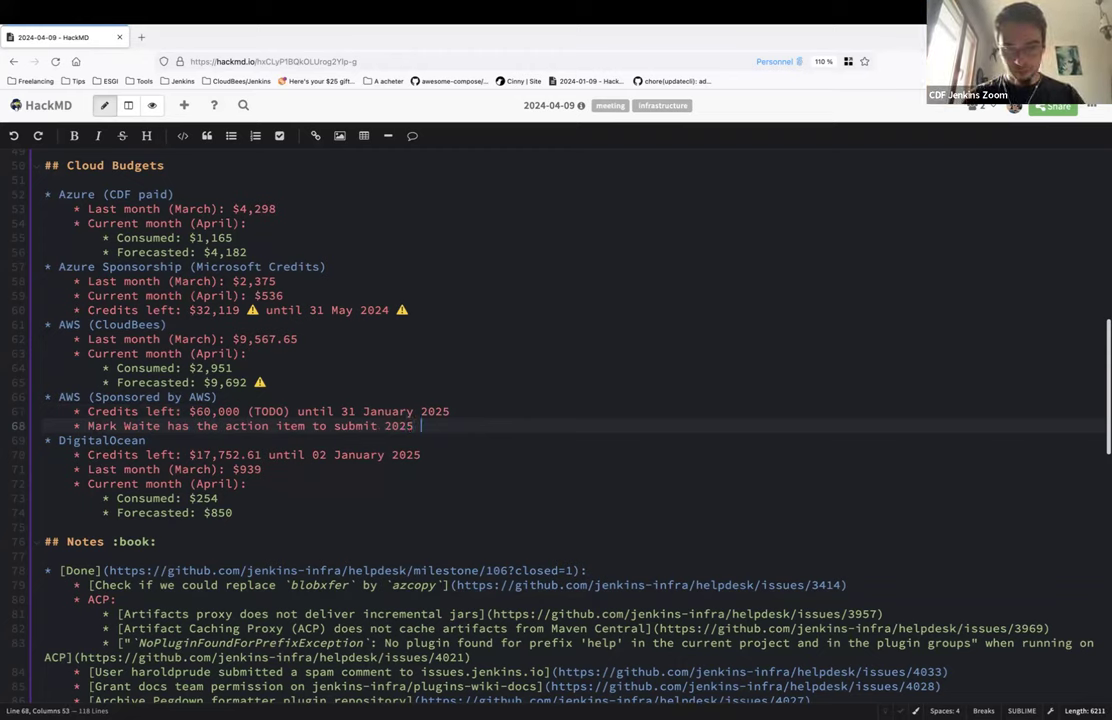
pyautogui.write('donation to AWS')
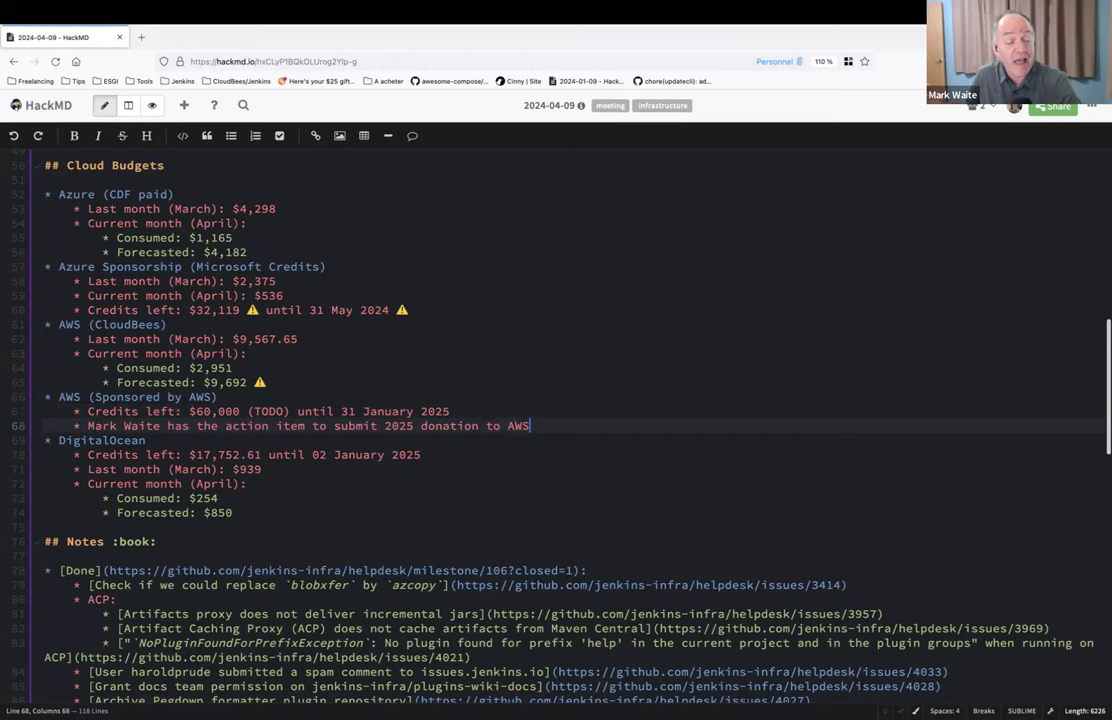
pyautogui.write('given this da')
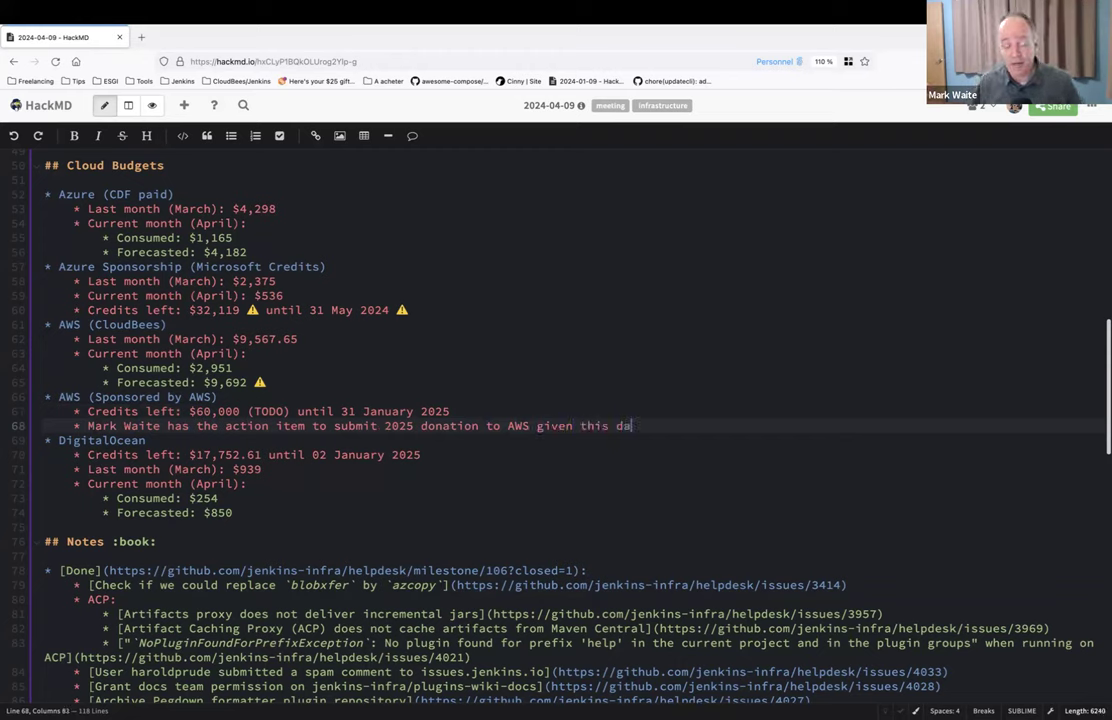
pyautogui.write('te')
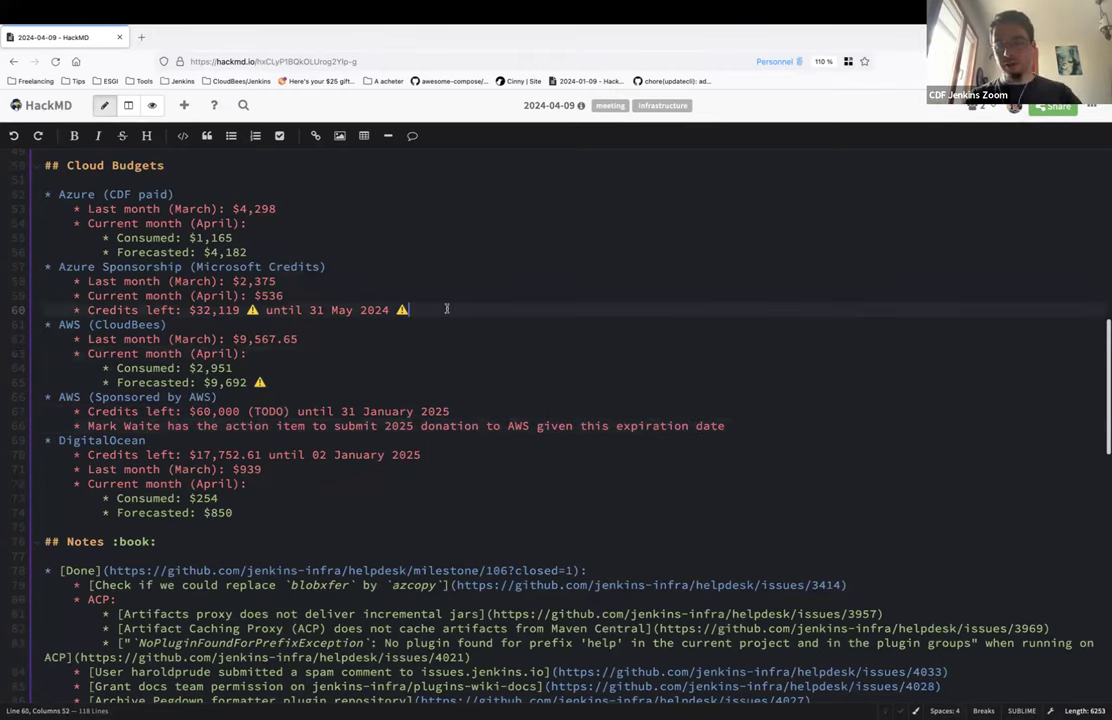
pyautogui.moveTo(520, 409)
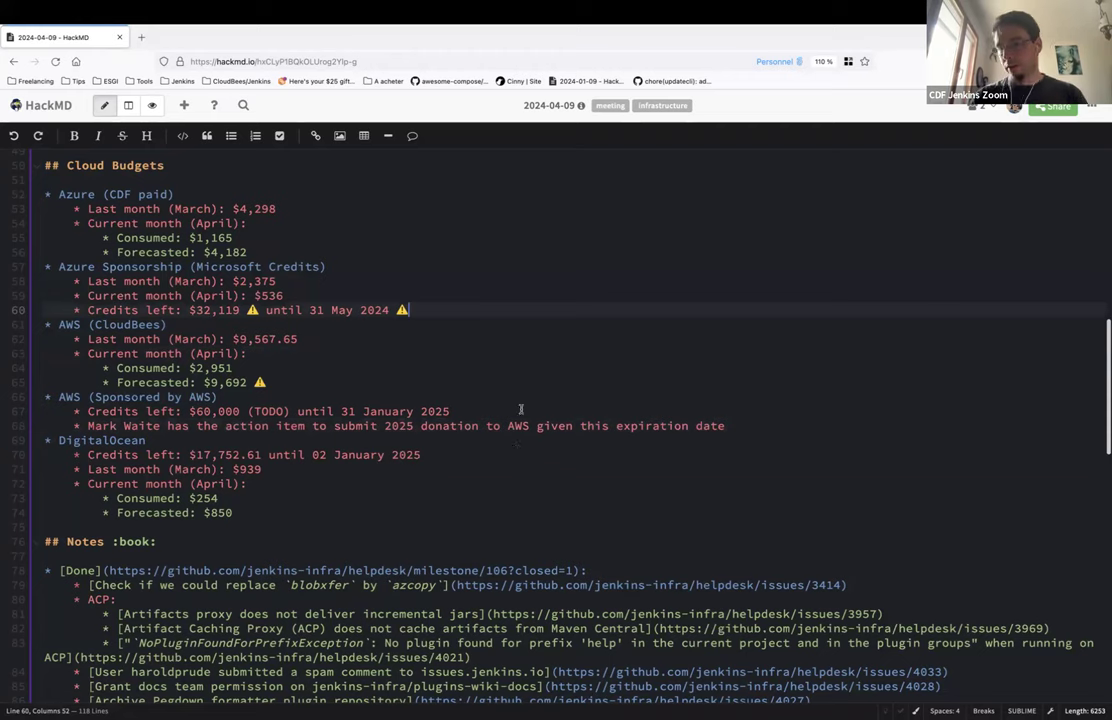
pyautogui.moveTo(462, 366)
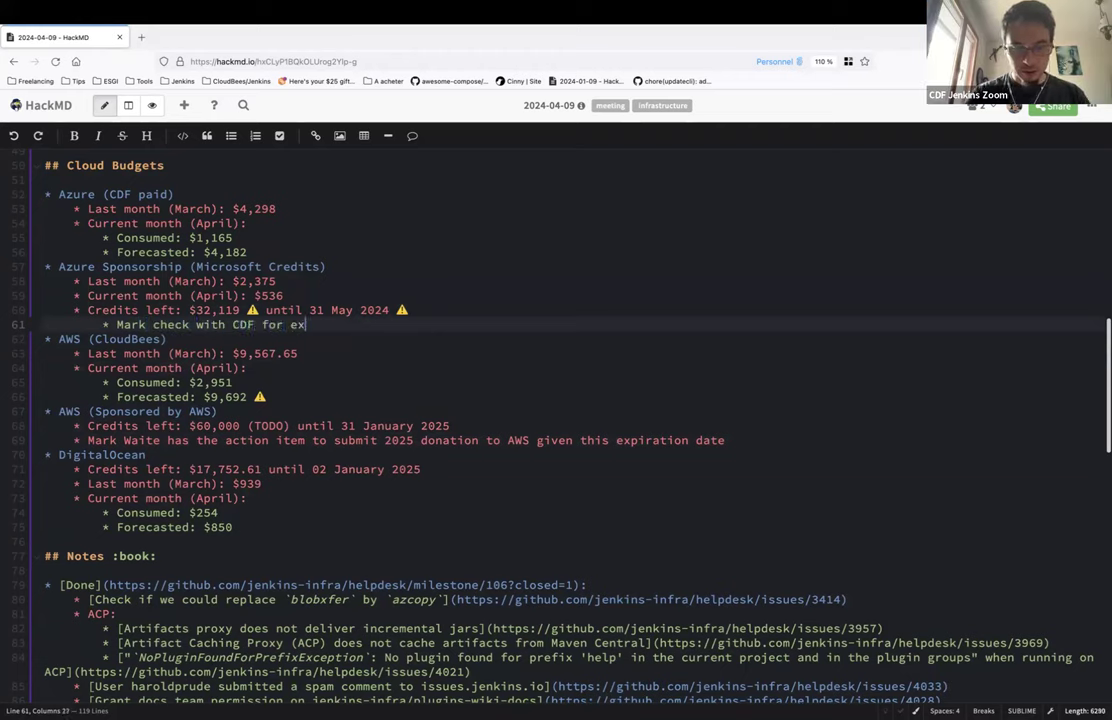
pyautogui.write('tension of t')
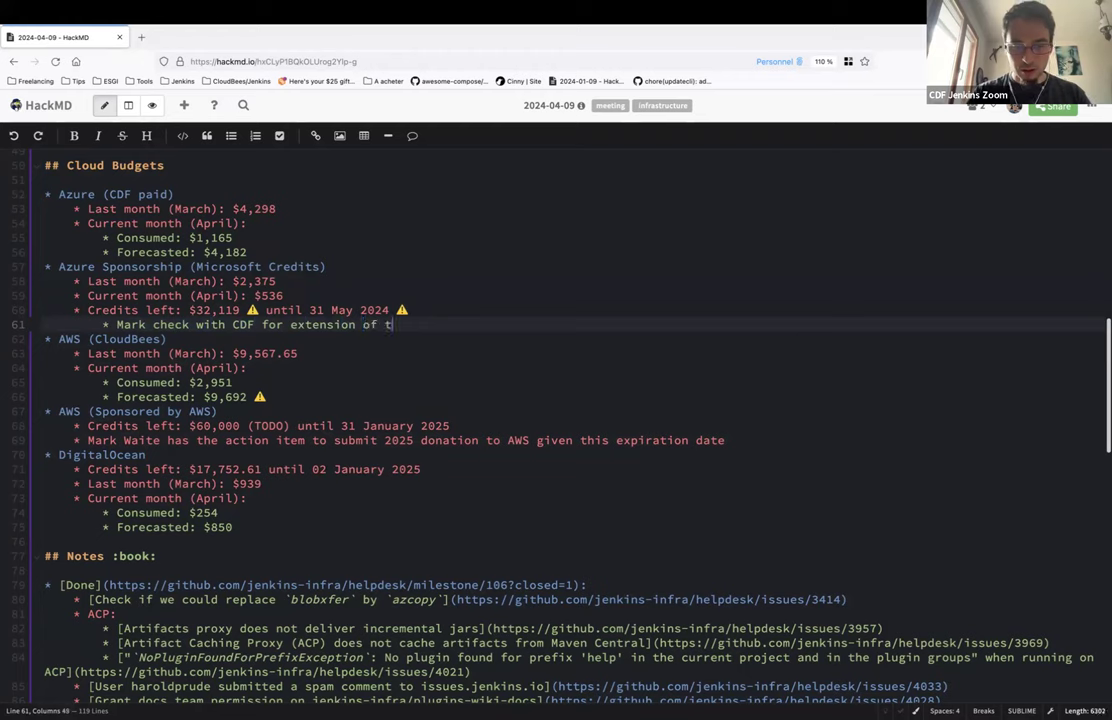
pyautogui.write('his date or rene')
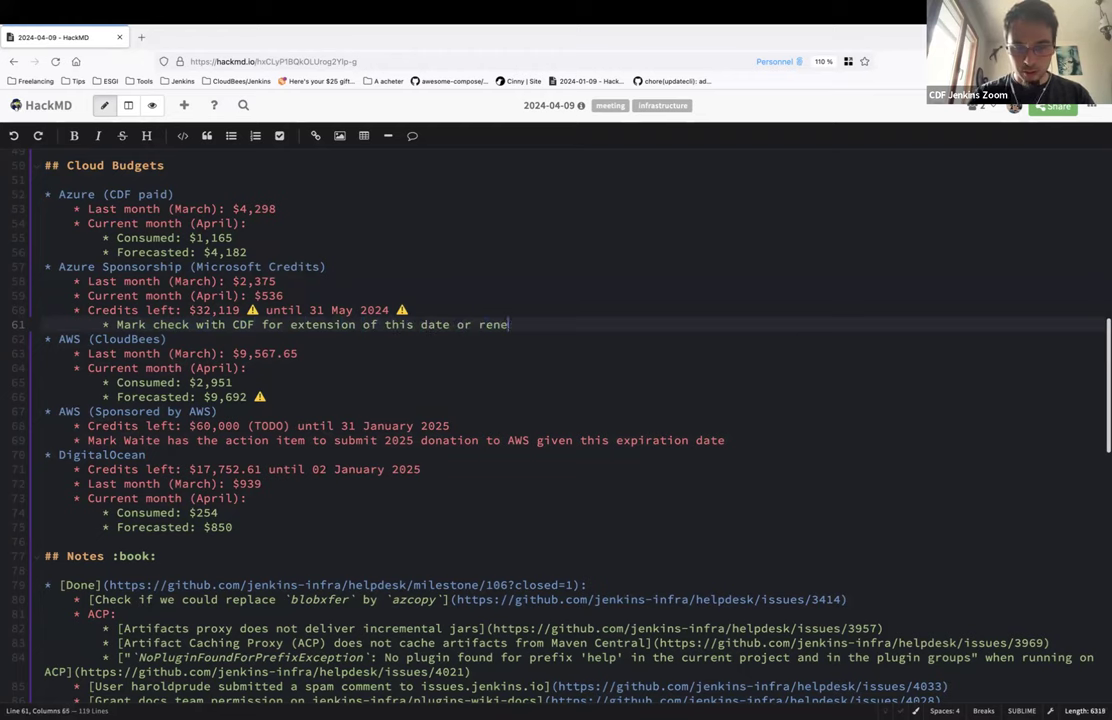
pyautogui.write('wal')
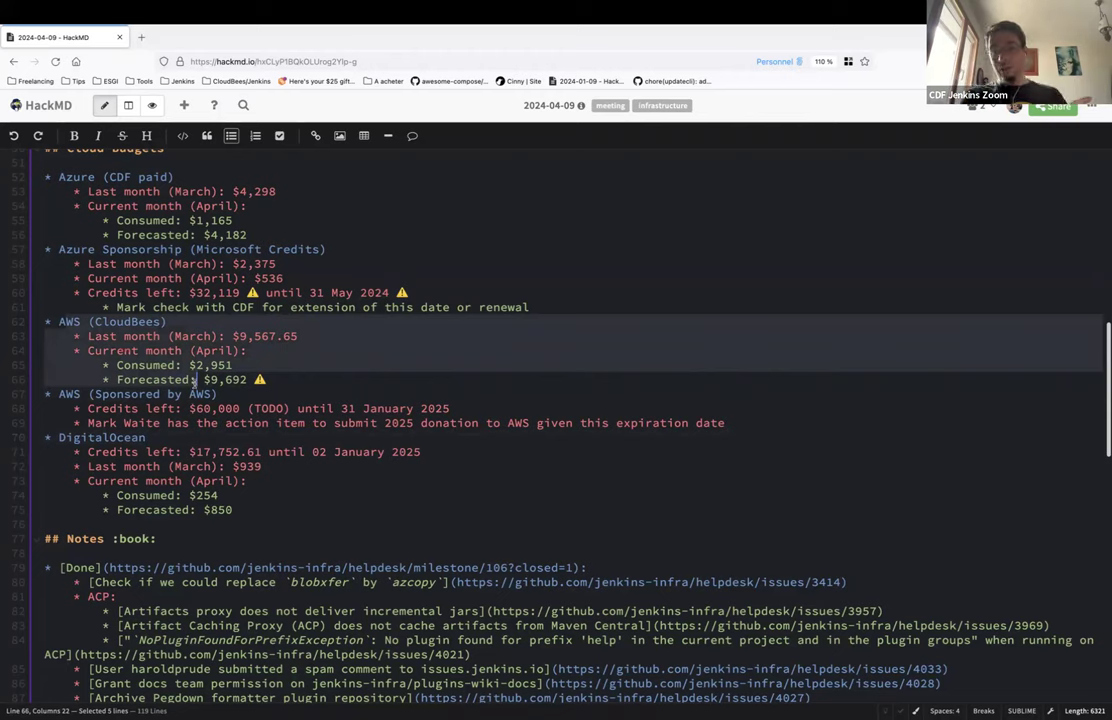
pyautogui.click(57, 451)
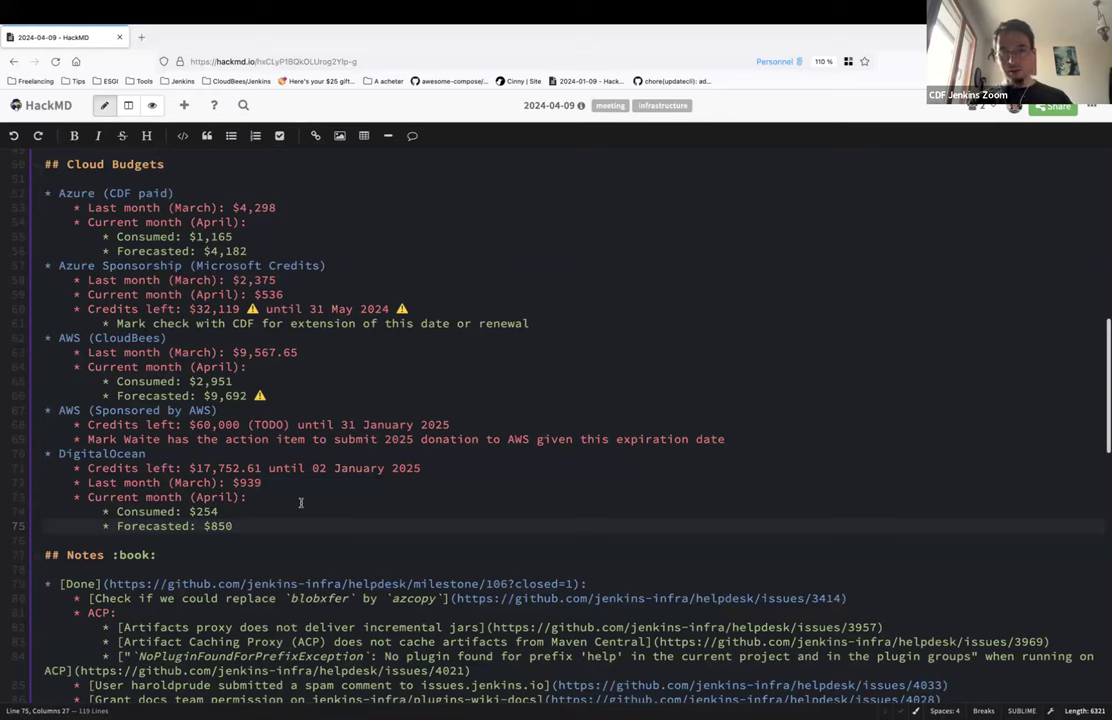
pyautogui.scroll(3)
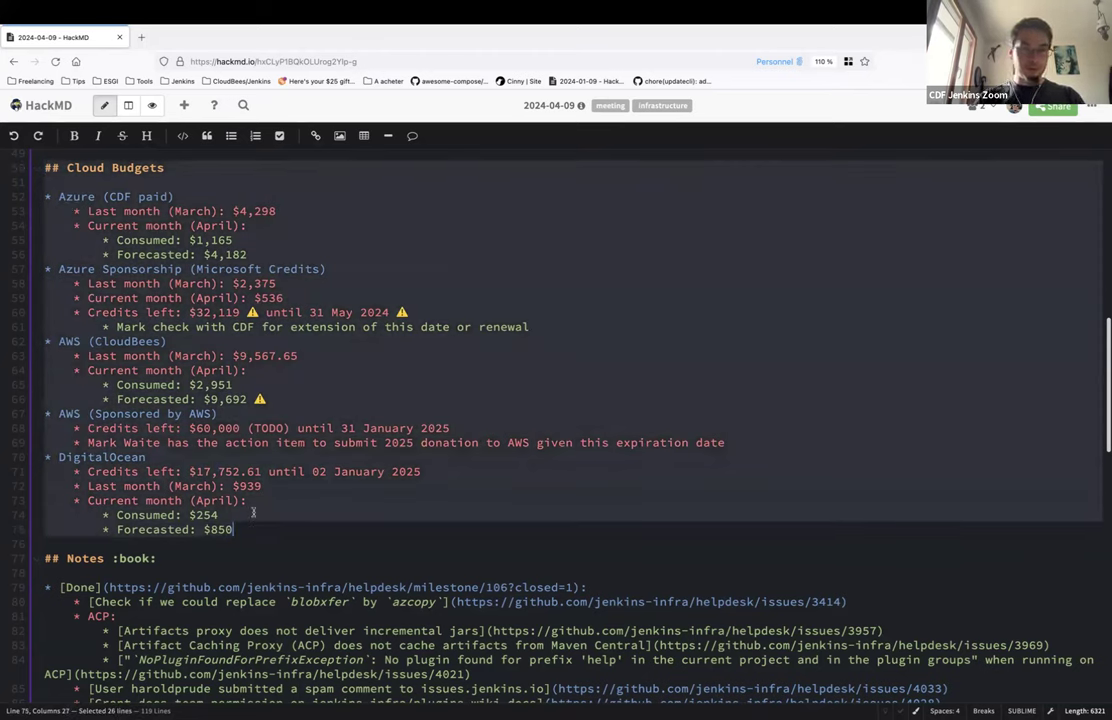
pyautogui.scroll(-3)
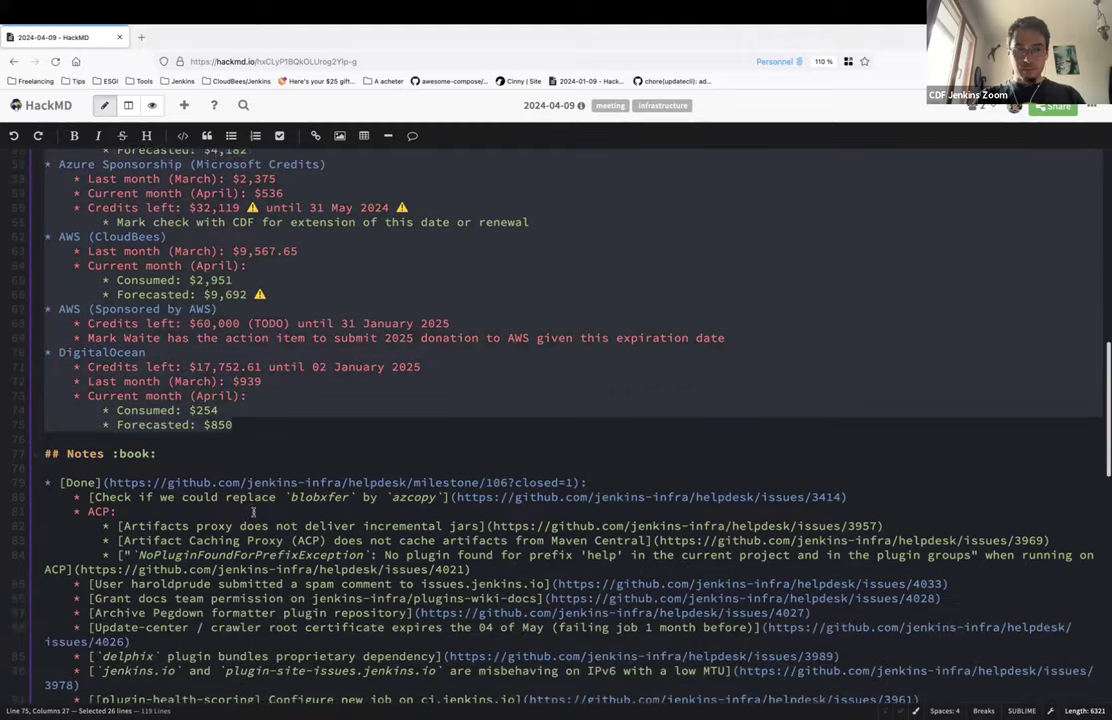
pyautogui.scroll(-3)
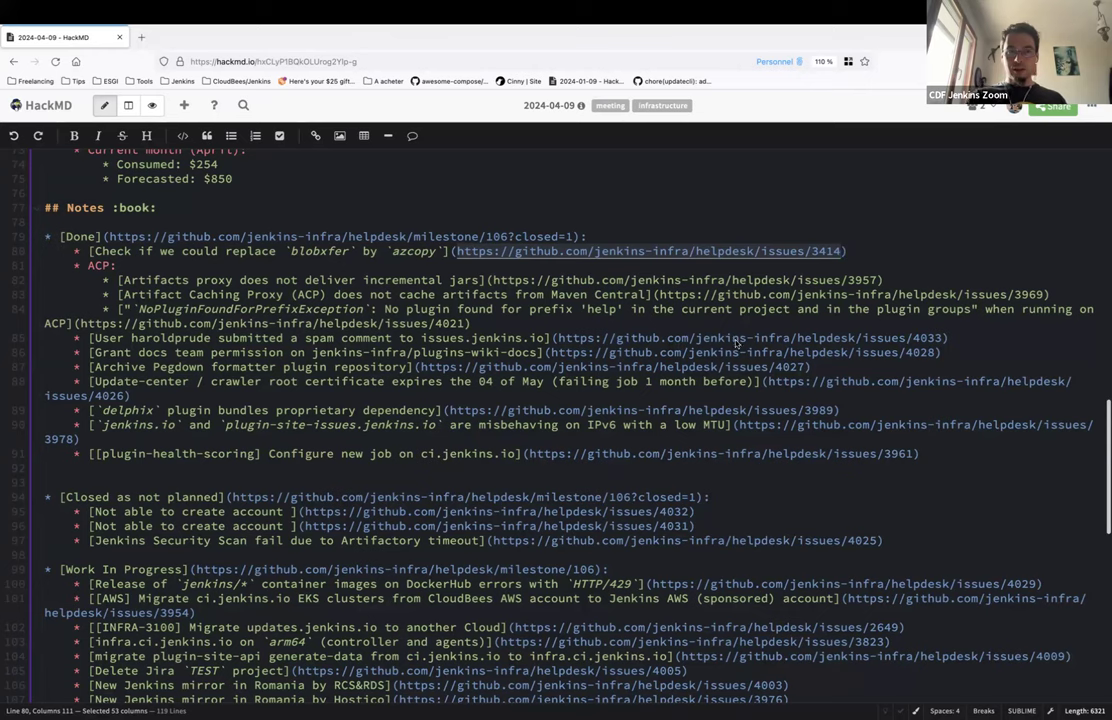
pyautogui.click(848, 251)
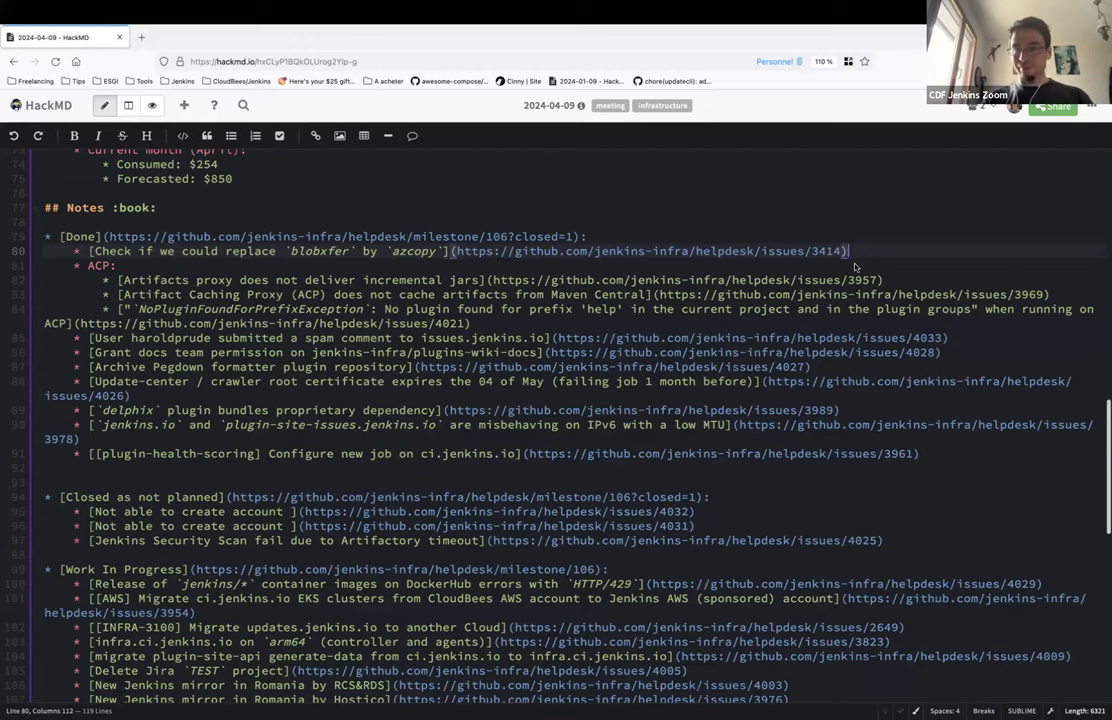
# Add sub-bullet 'Takeaway: way faster! pkg sync.sh <2mn (instead of 18 to 20mn)'.
pyautogui.press('Return')
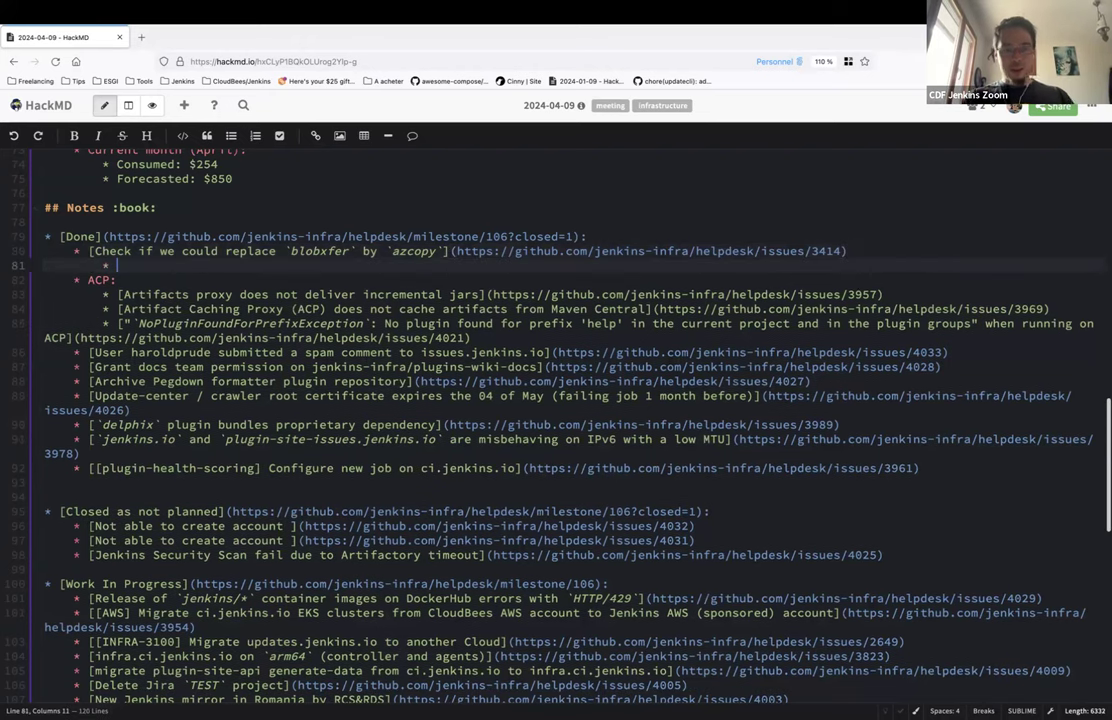
pyautogui.write('Takea')
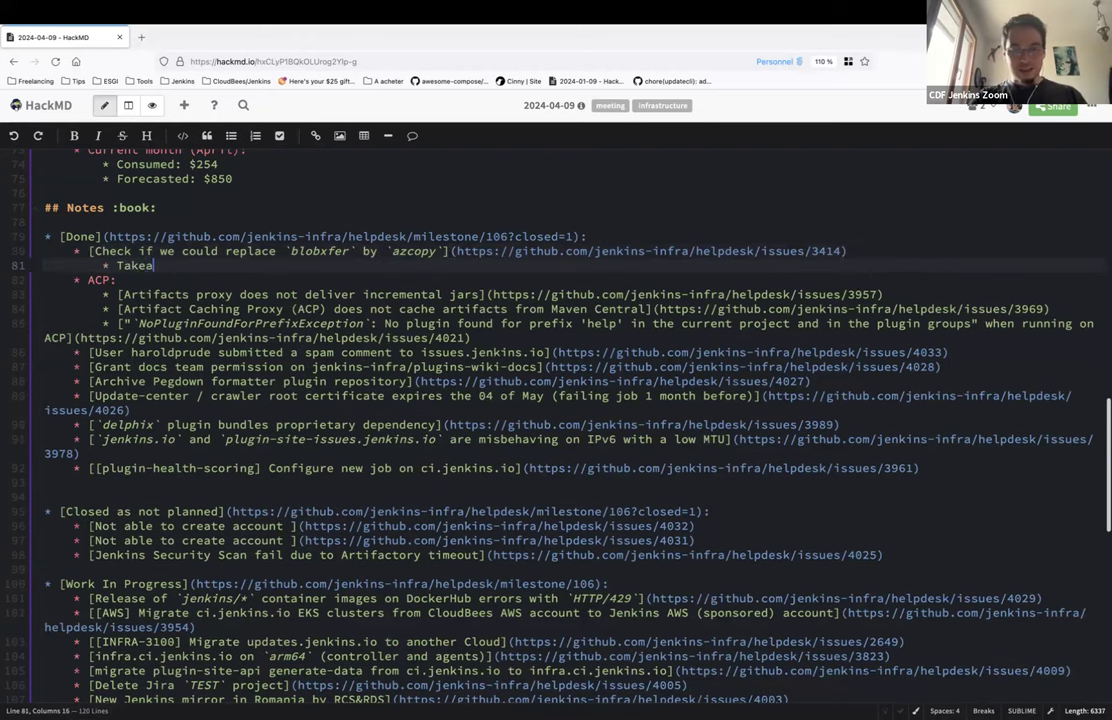
pyautogui.write('way:')
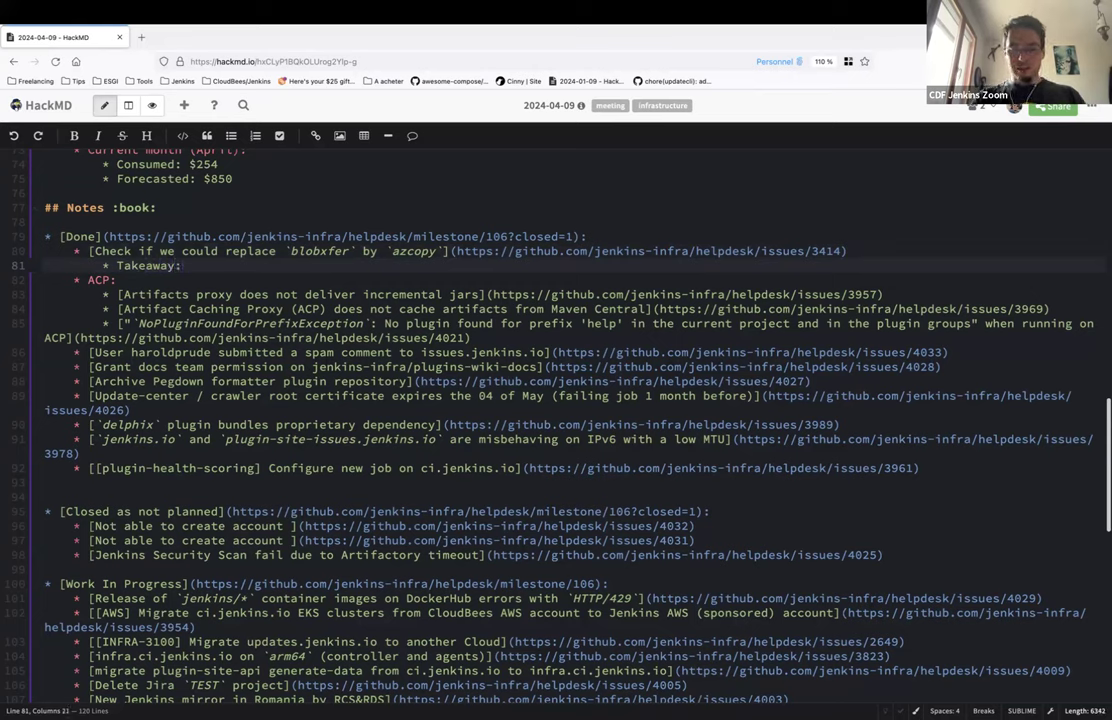
pyautogui.write('way faster !')
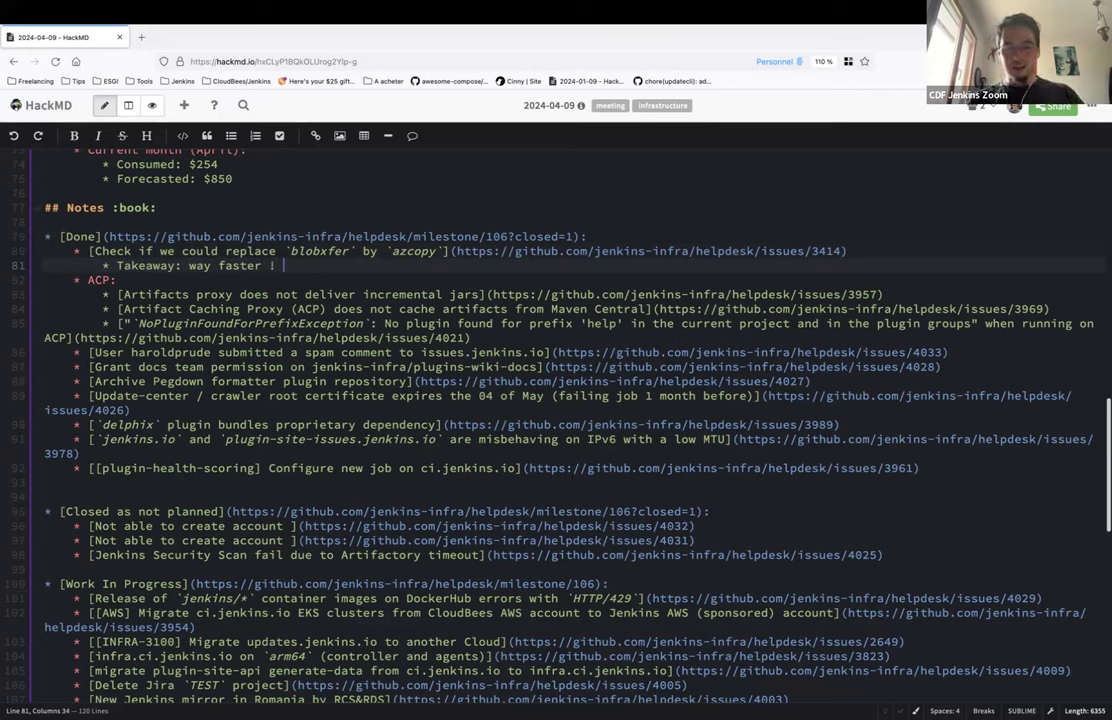
pyautogui.write('pkg sync.sh < 2 (instead of')
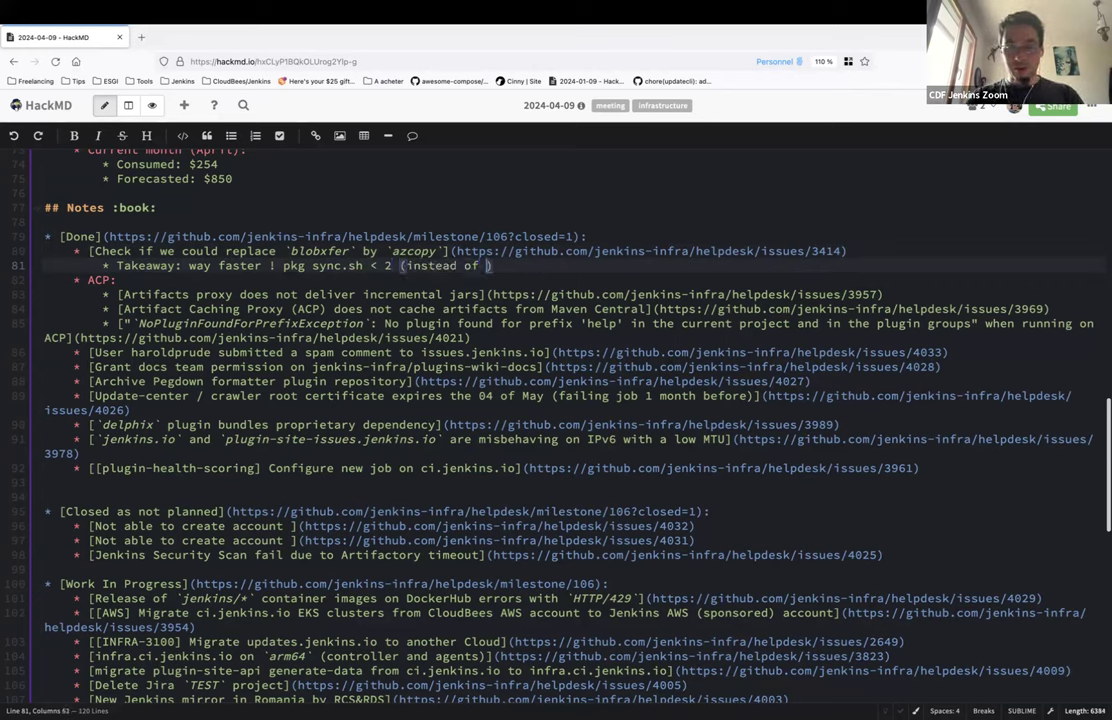
pyautogui.write('18 to 1')
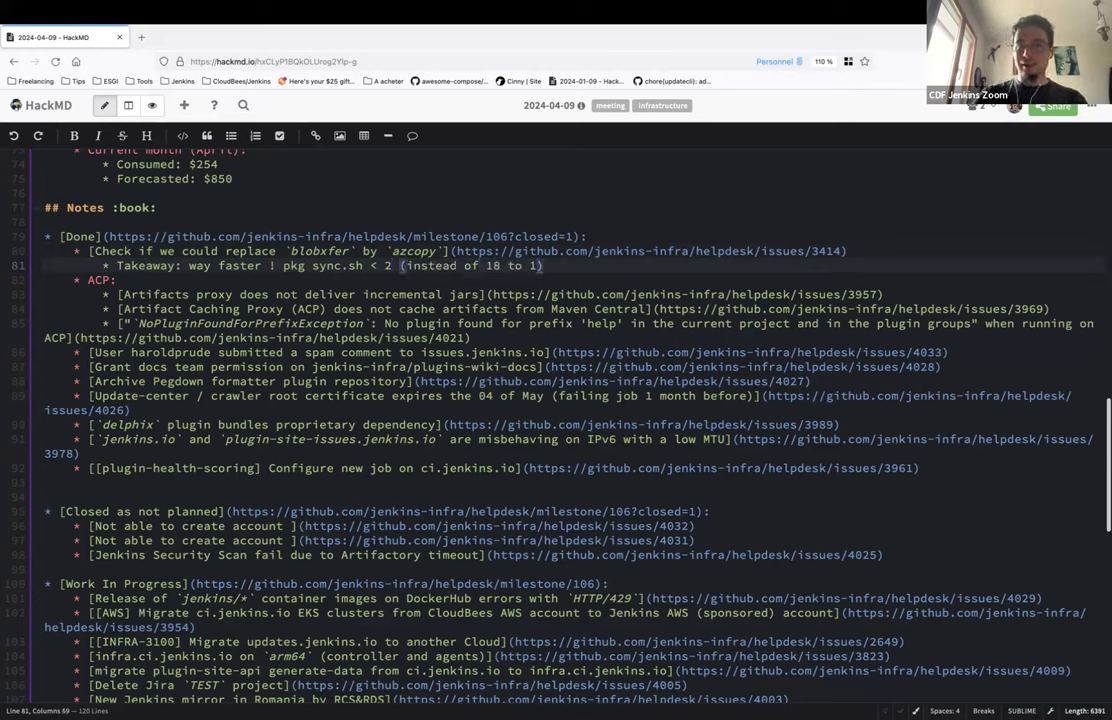
pyautogui.write('20')
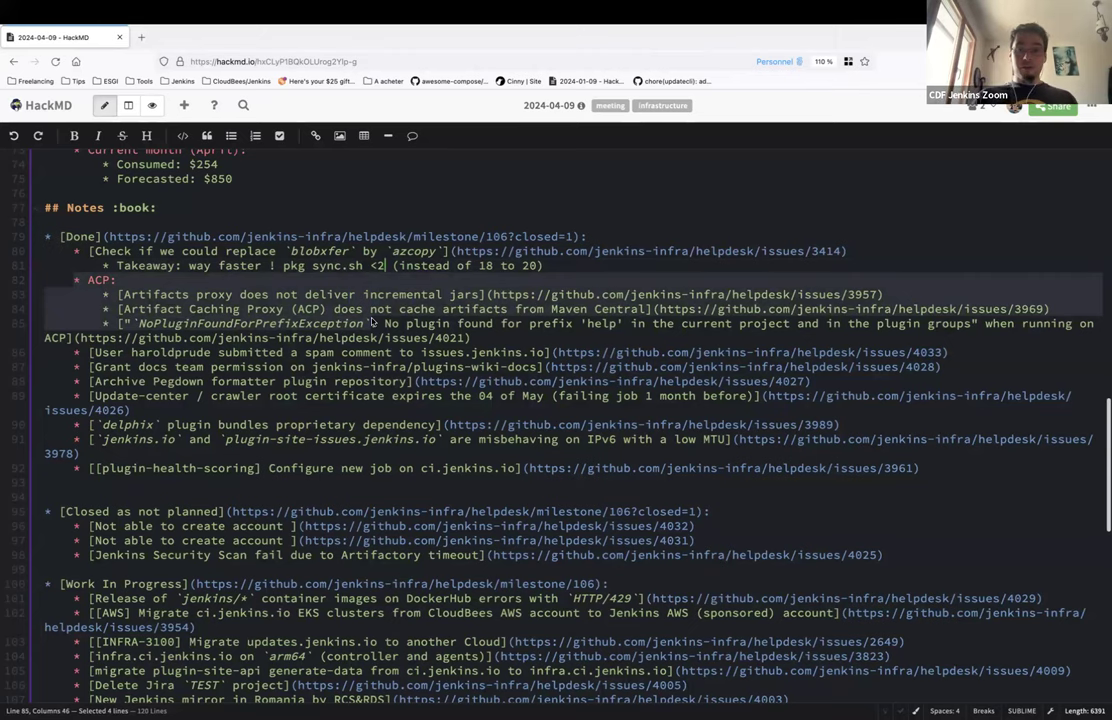
pyautogui.write('mn')
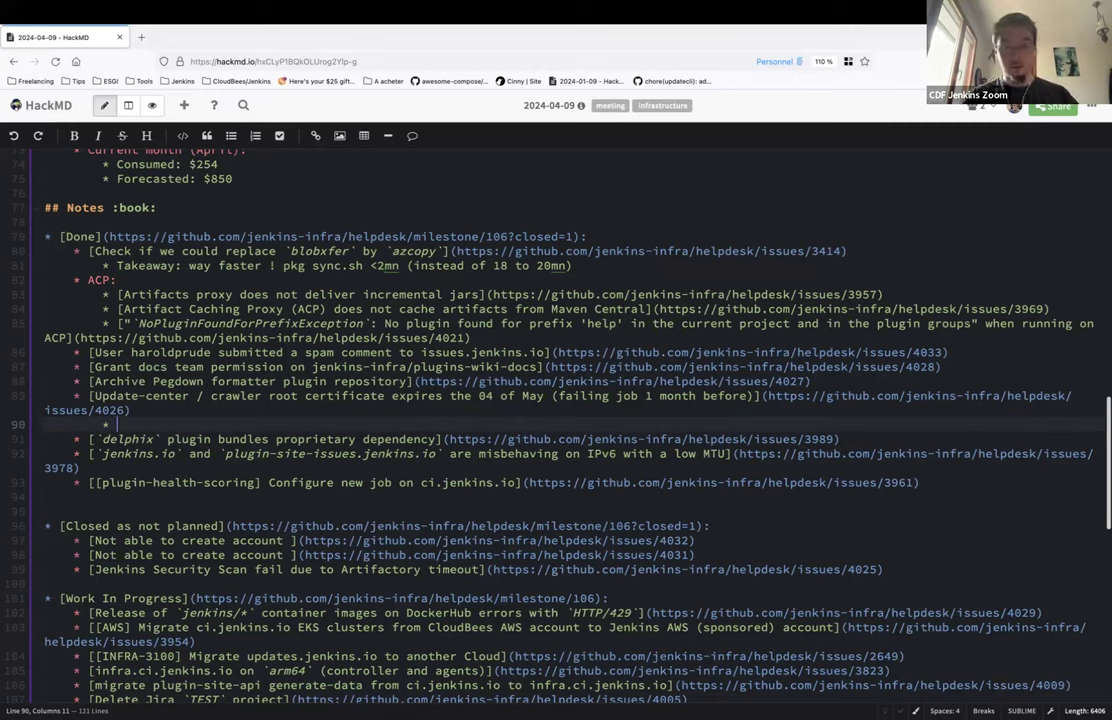
# Note that Google calendar notifications are per account, needing an alternative (bot/GH actions).
pyautogui.write('Google share')
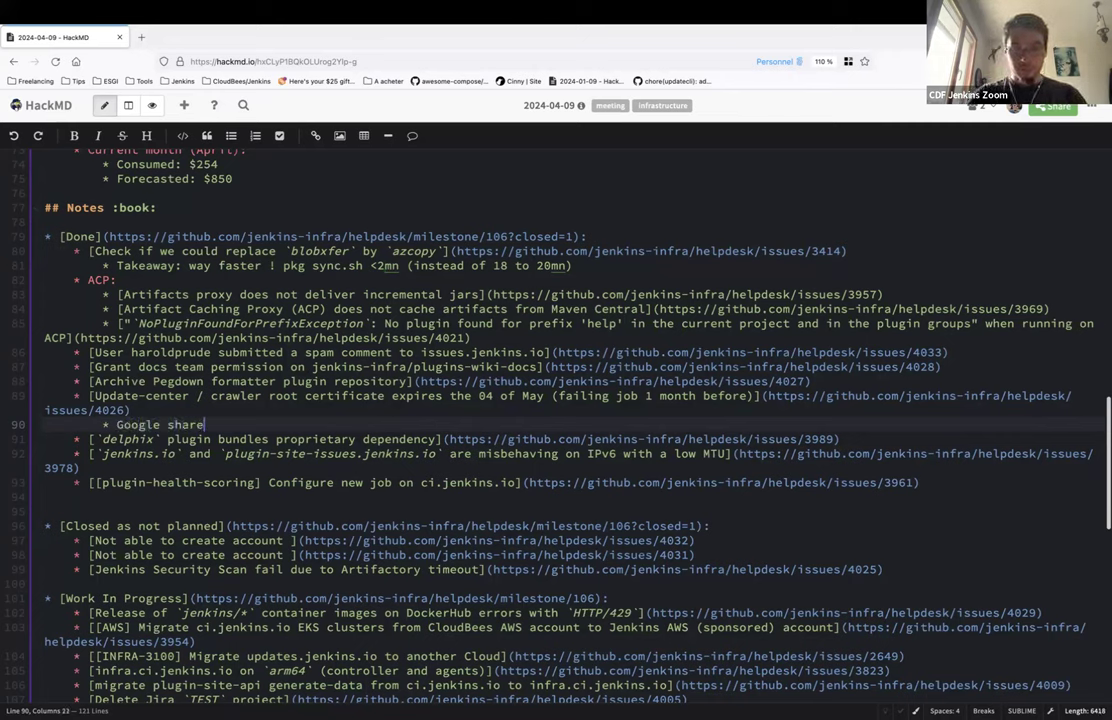
pyautogui.write('d calendar does not share notifications')
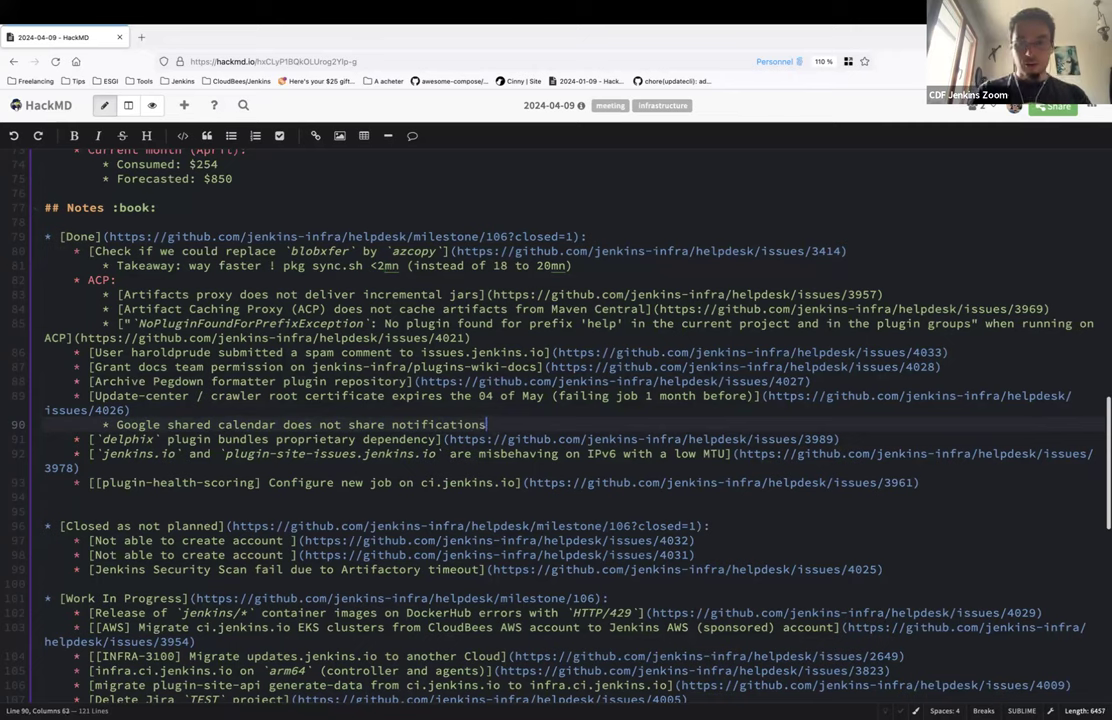
pyautogui.write(": it's")
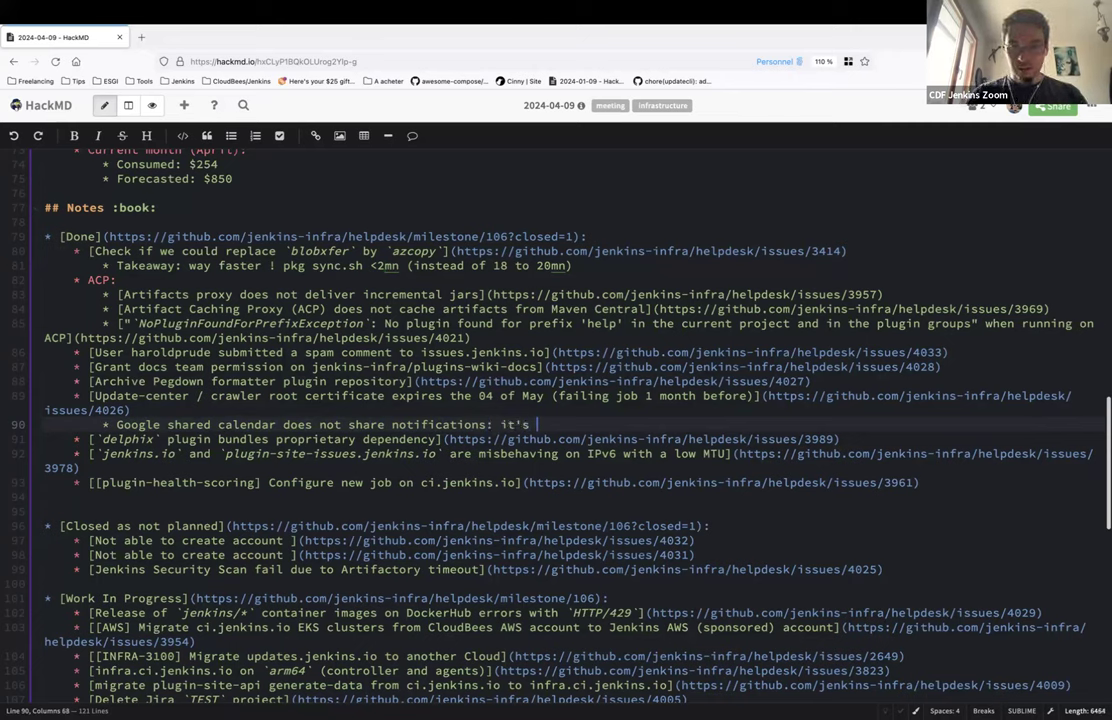
pyautogui.write('per accounts.')
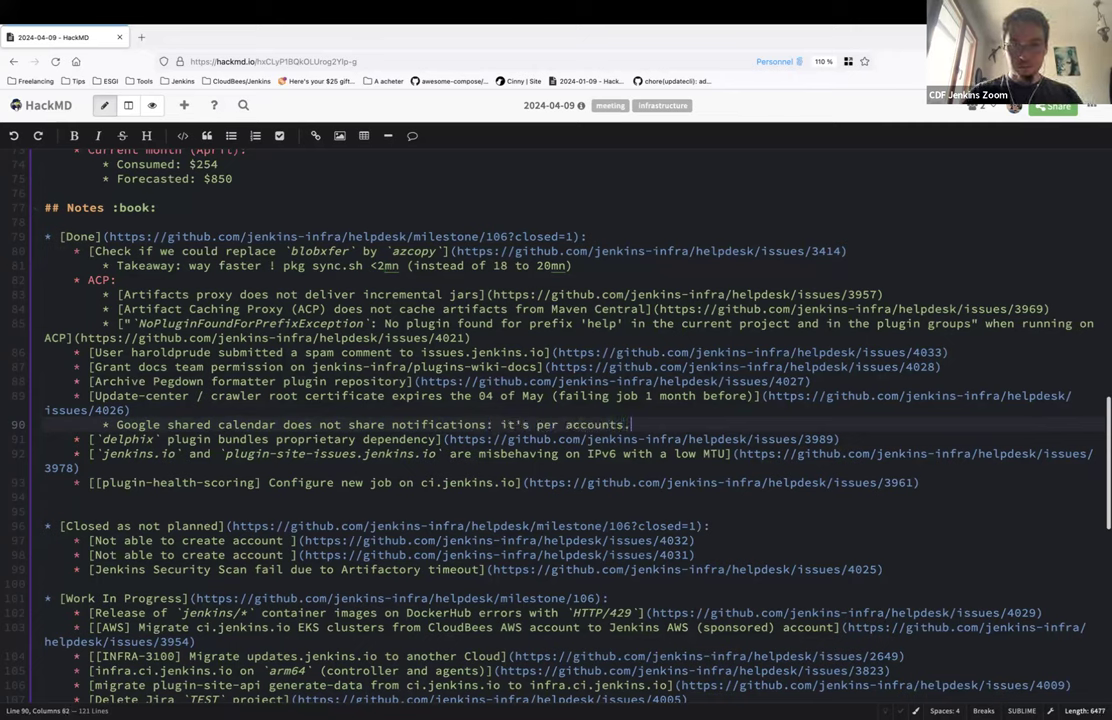
pyautogui.write('We need an')
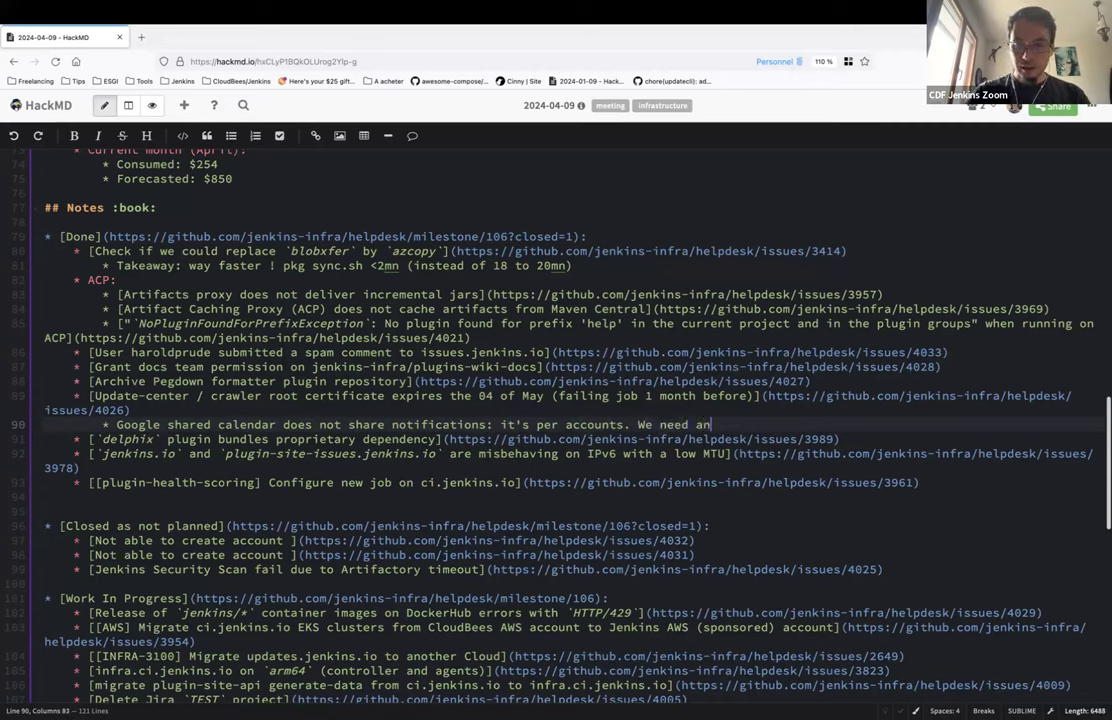
pyautogui.write('alternativ')
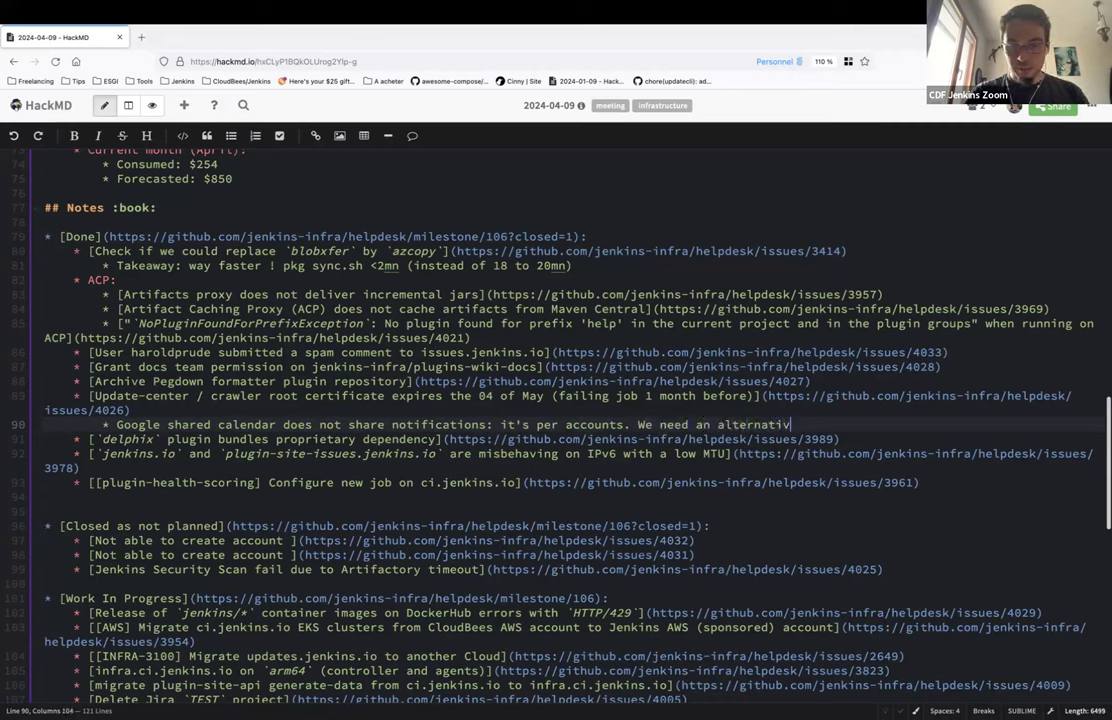
pyautogui.write('(bot/GH action)')
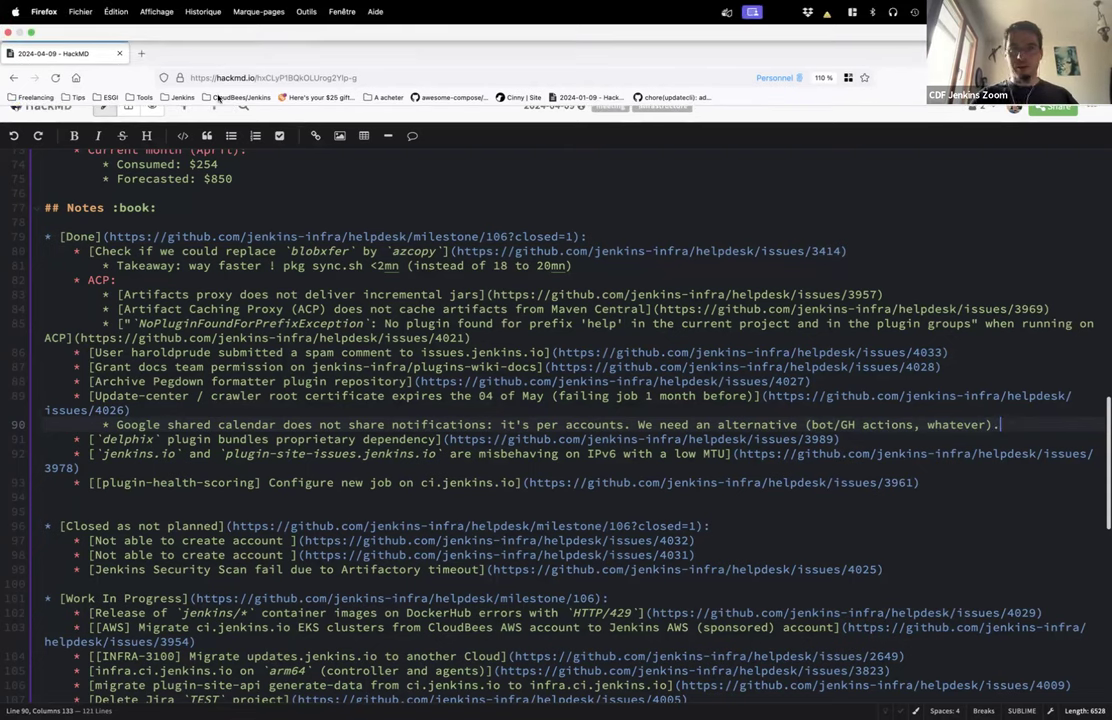
pyautogui.moveTo(903, 263)
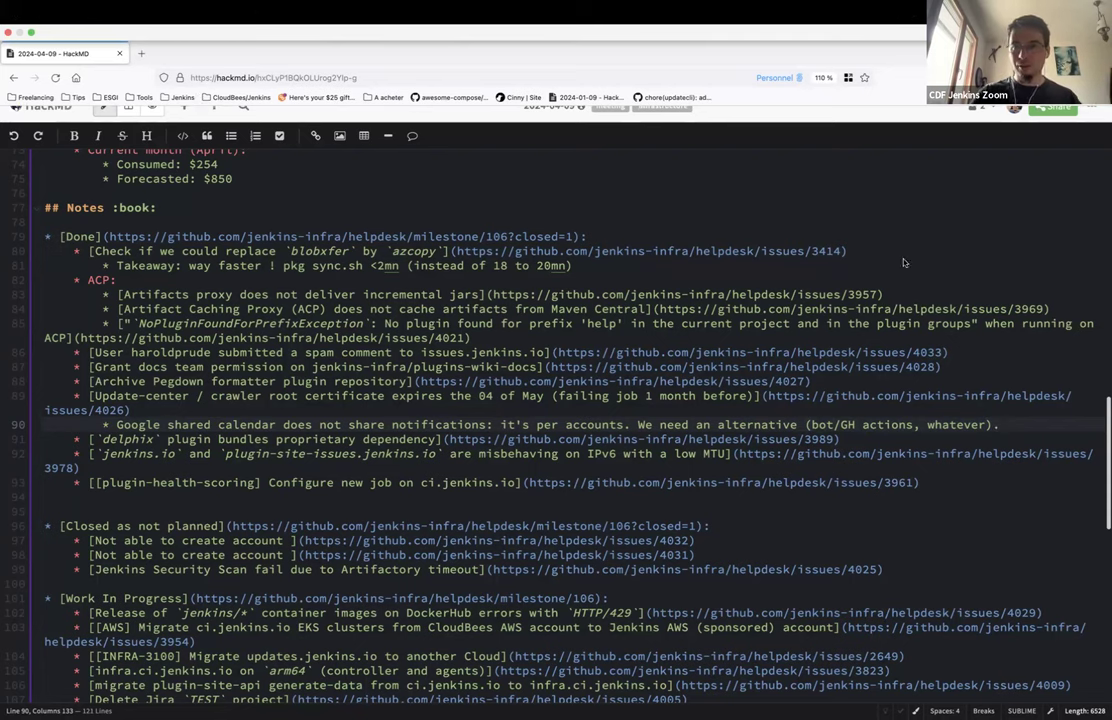
pyautogui.moveTo(1017, 424)
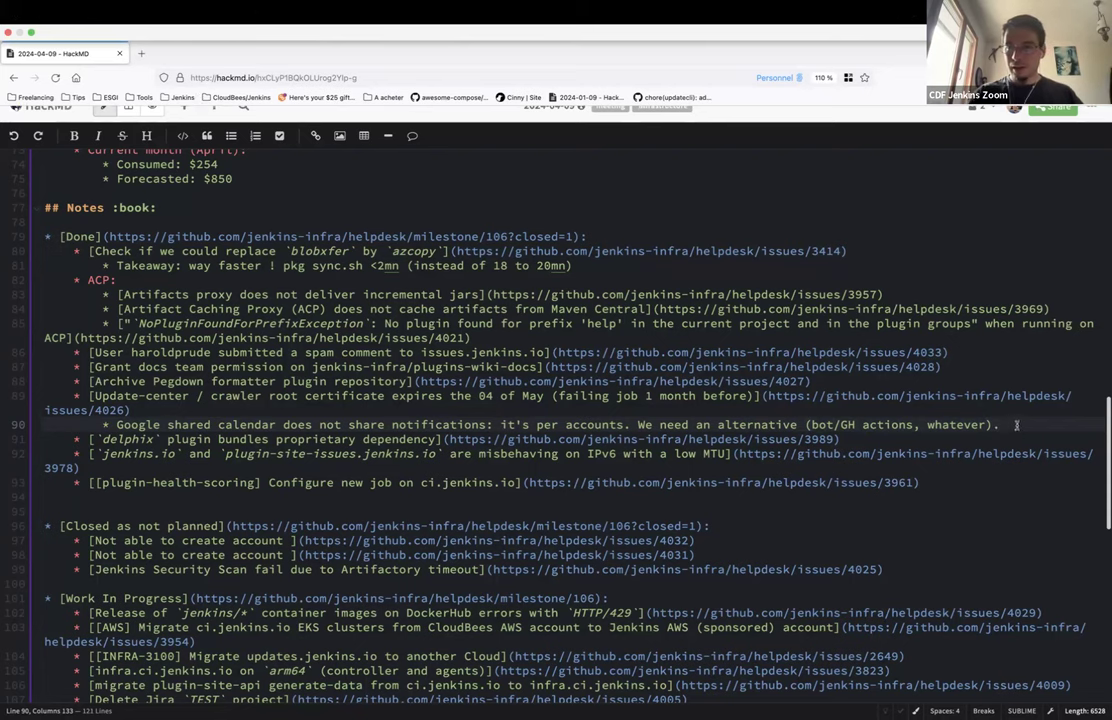
pyautogui.press('enter')
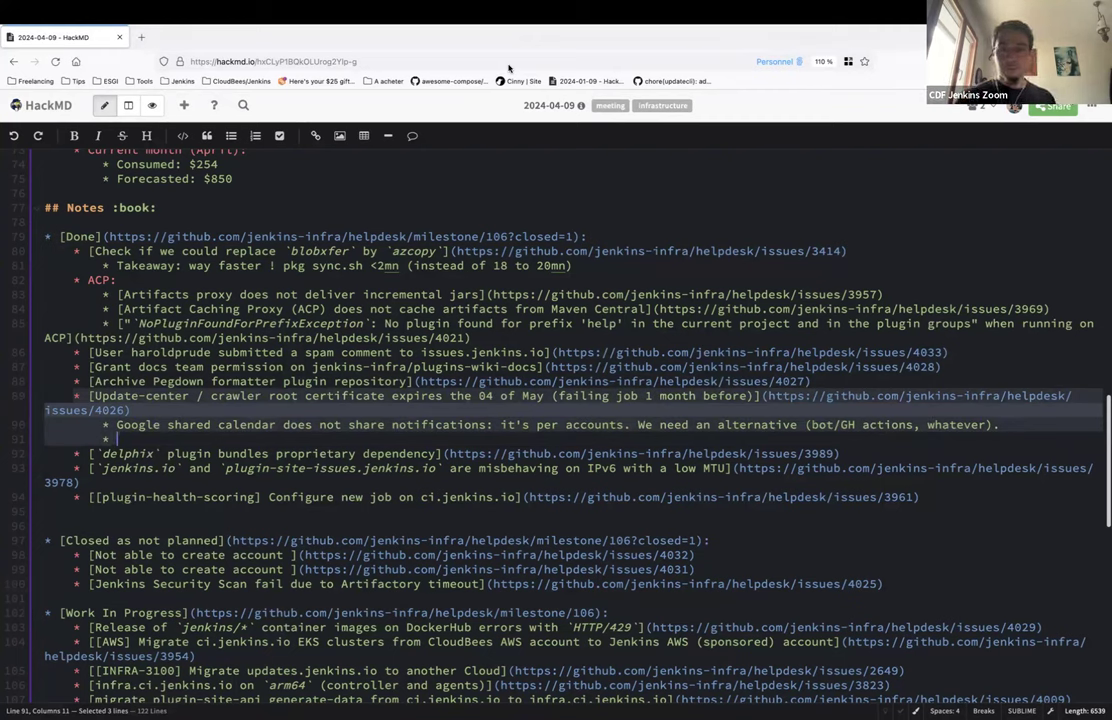
pyautogui.moveTo(497, 151)
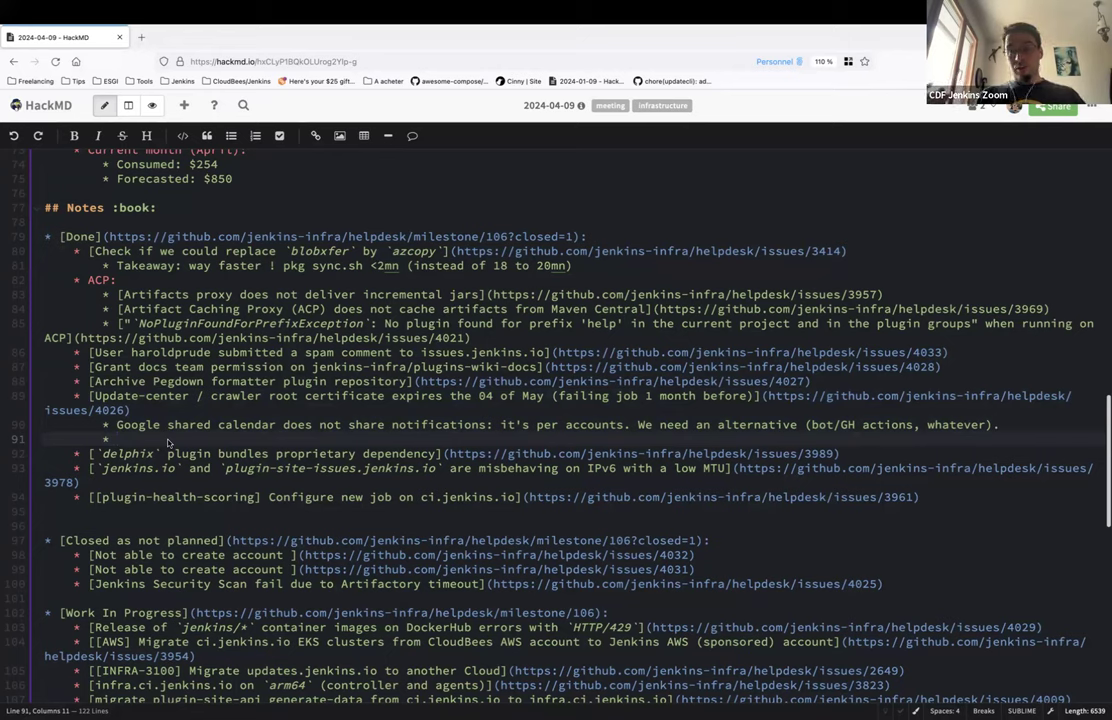
pyautogui.moveTo(143, 464)
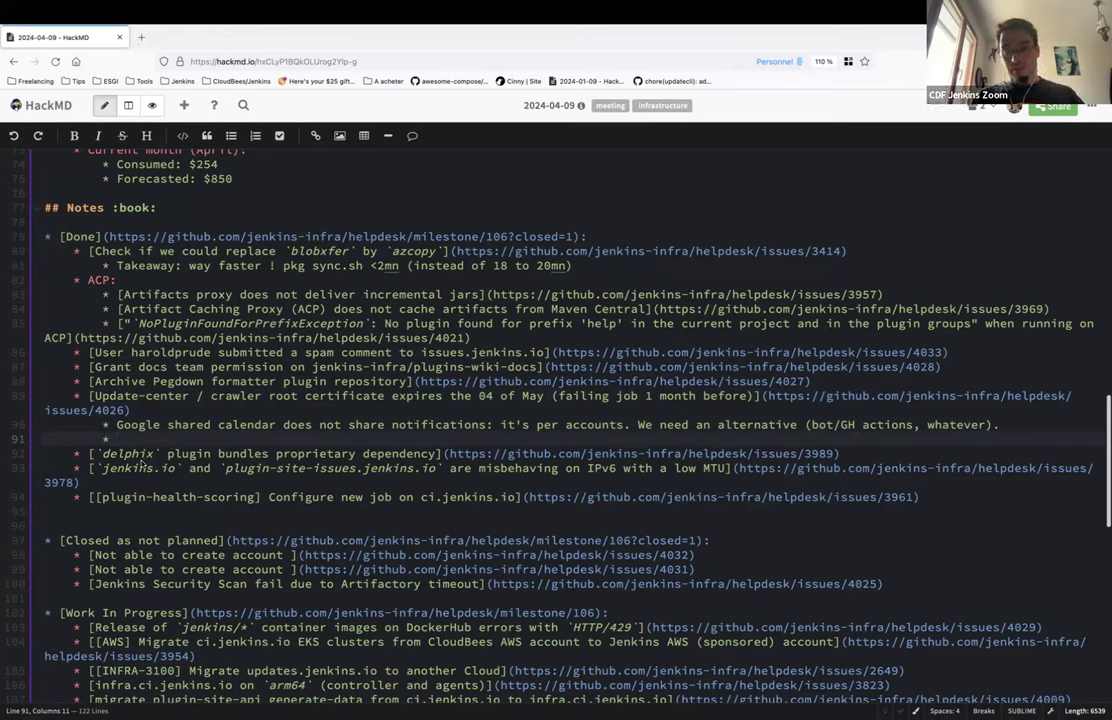
# Reword the sub-bullet to 'Let's open an helpdesk issue to describe the problem, discuss solution and track implementation. =>'.
pyautogui.write('Pr')
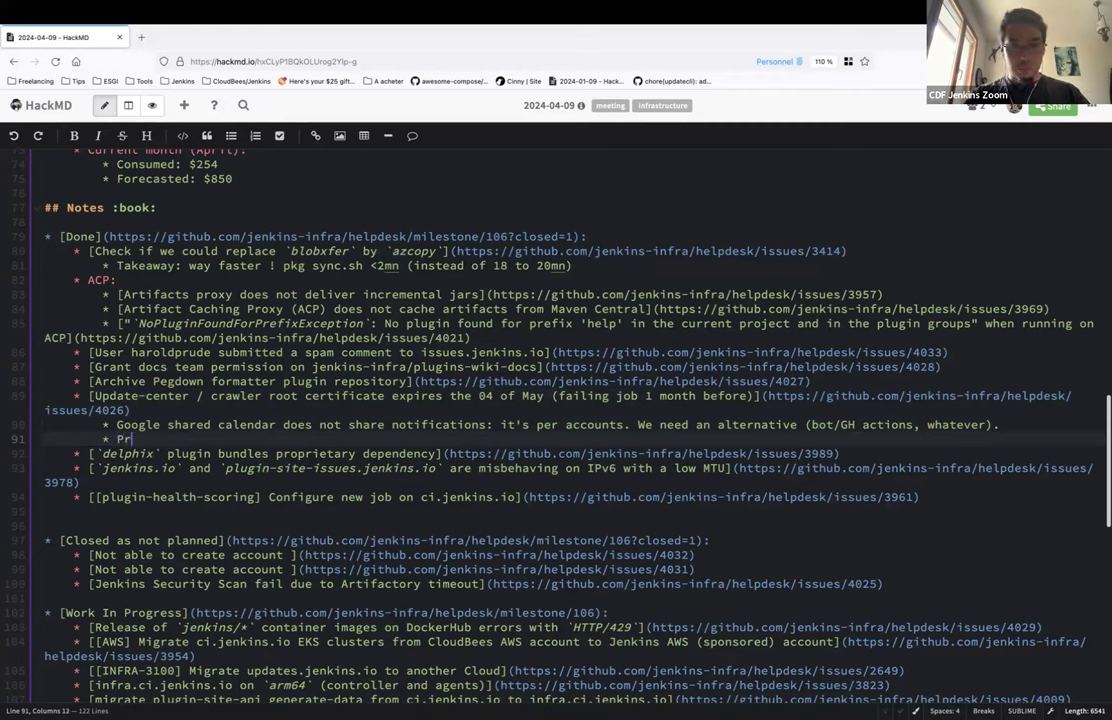
pyautogui.write('oposal:')
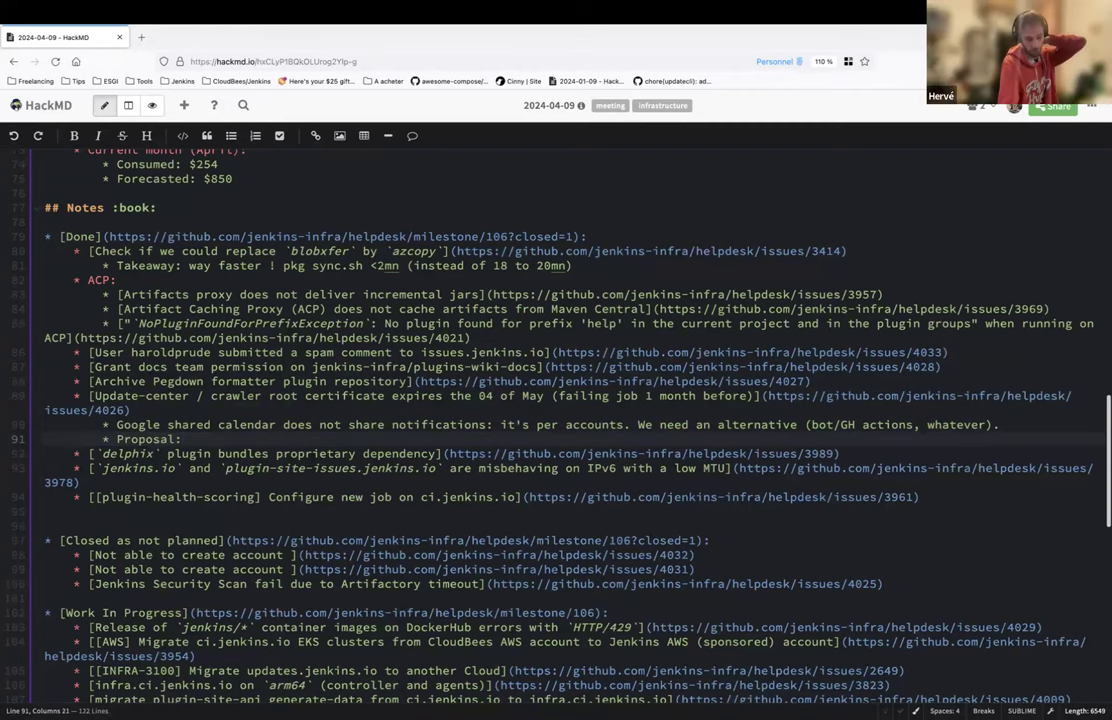
pyautogui.click(190, 439)
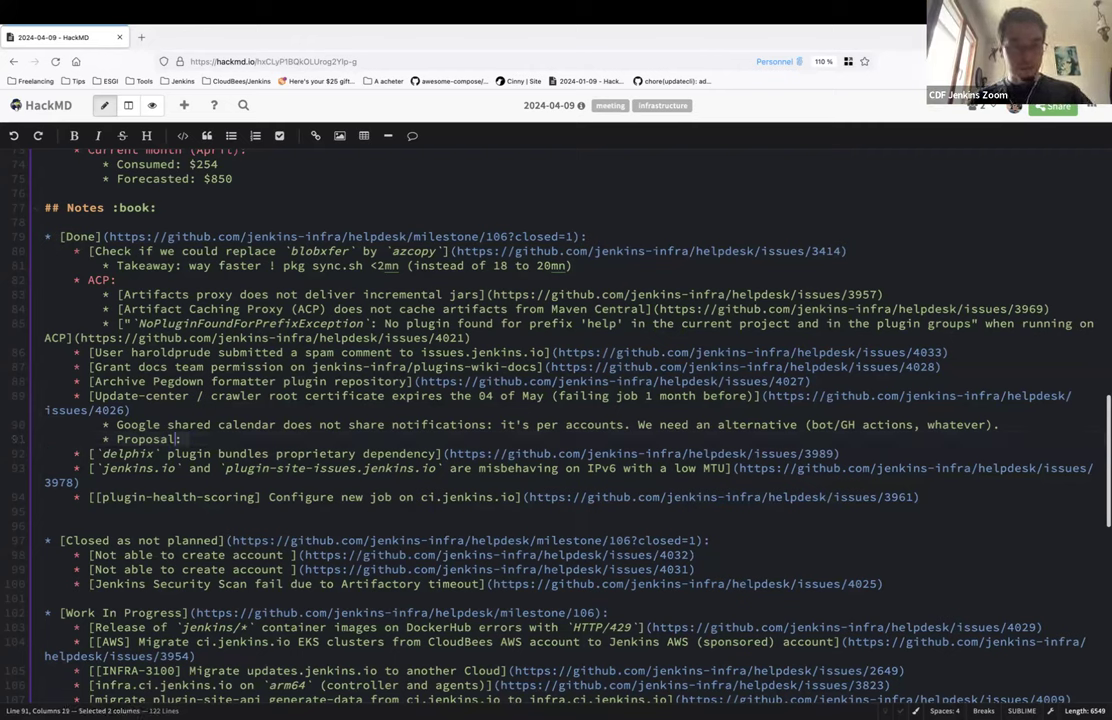
pyautogui.write("Let's open a")
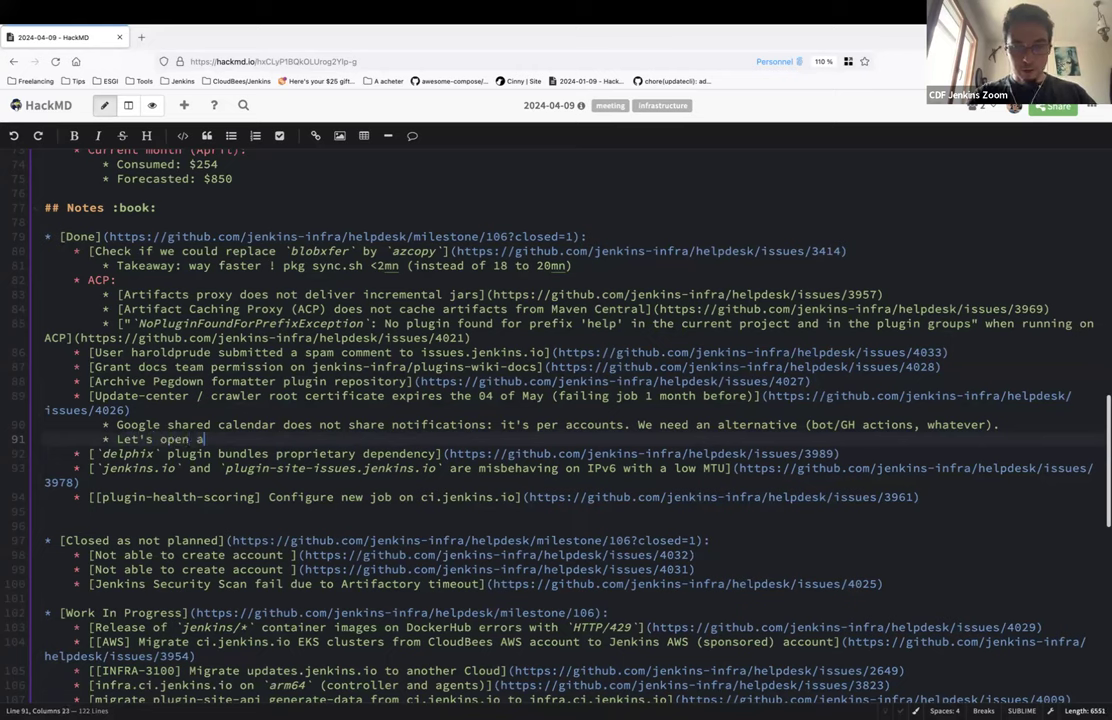
pyautogui.write('n hepldesk issue to')
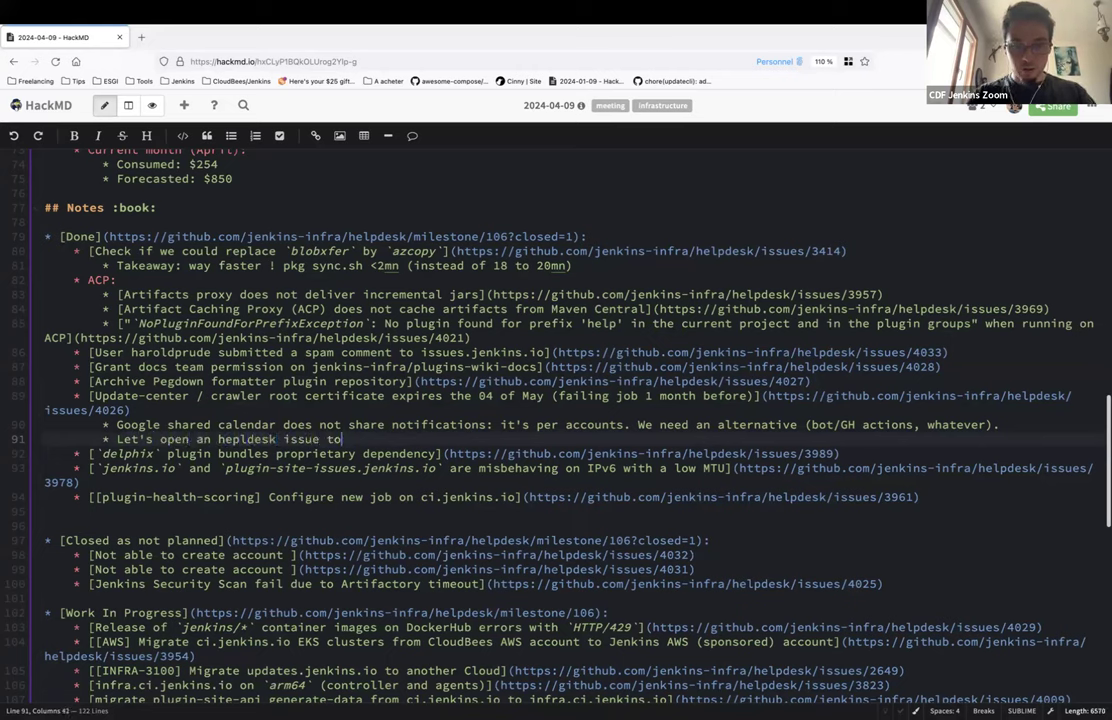
pyautogui.write('descri')
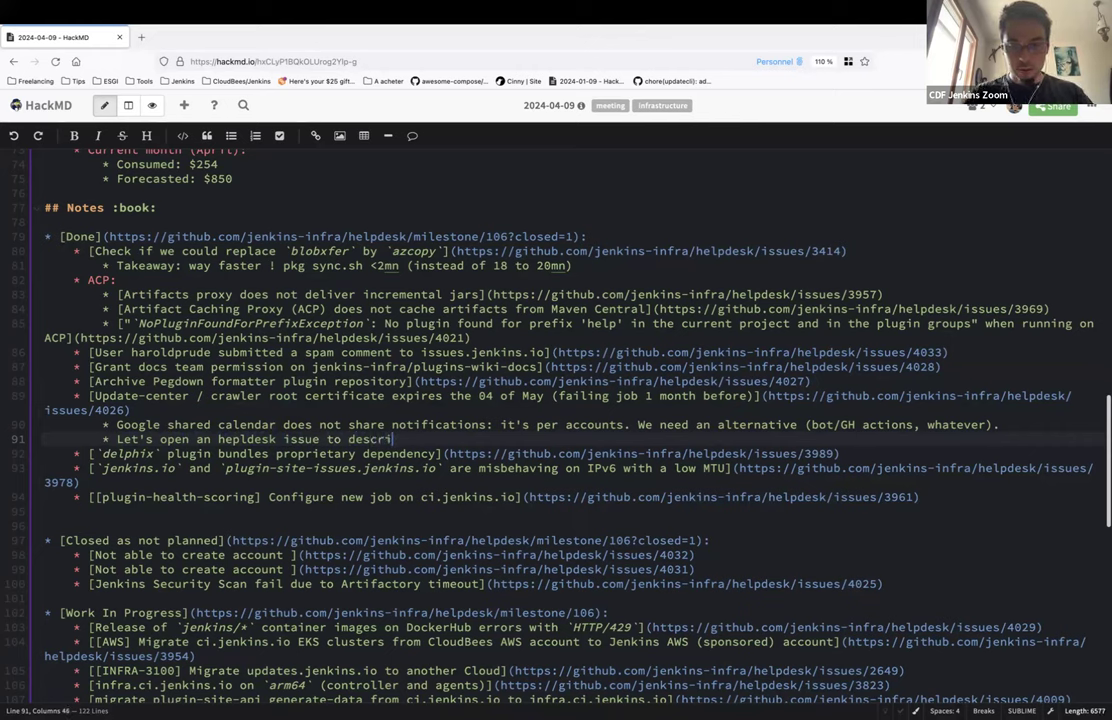
pyautogui.write('be the problem a')
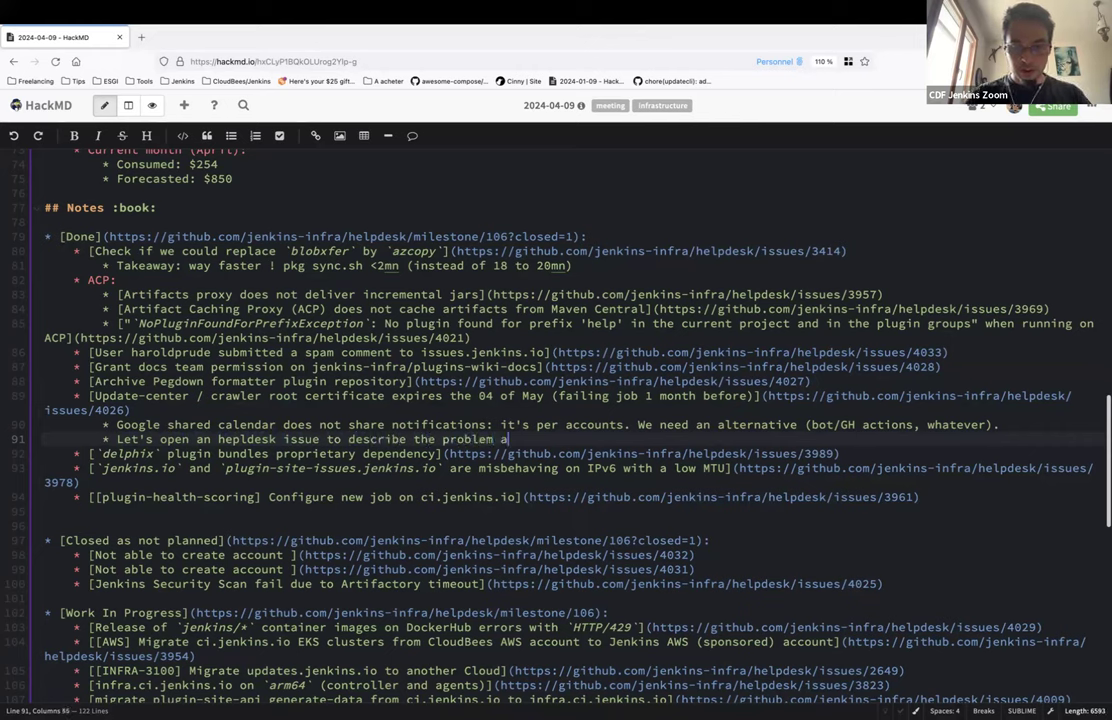
pyautogui.write(', discuss solution')
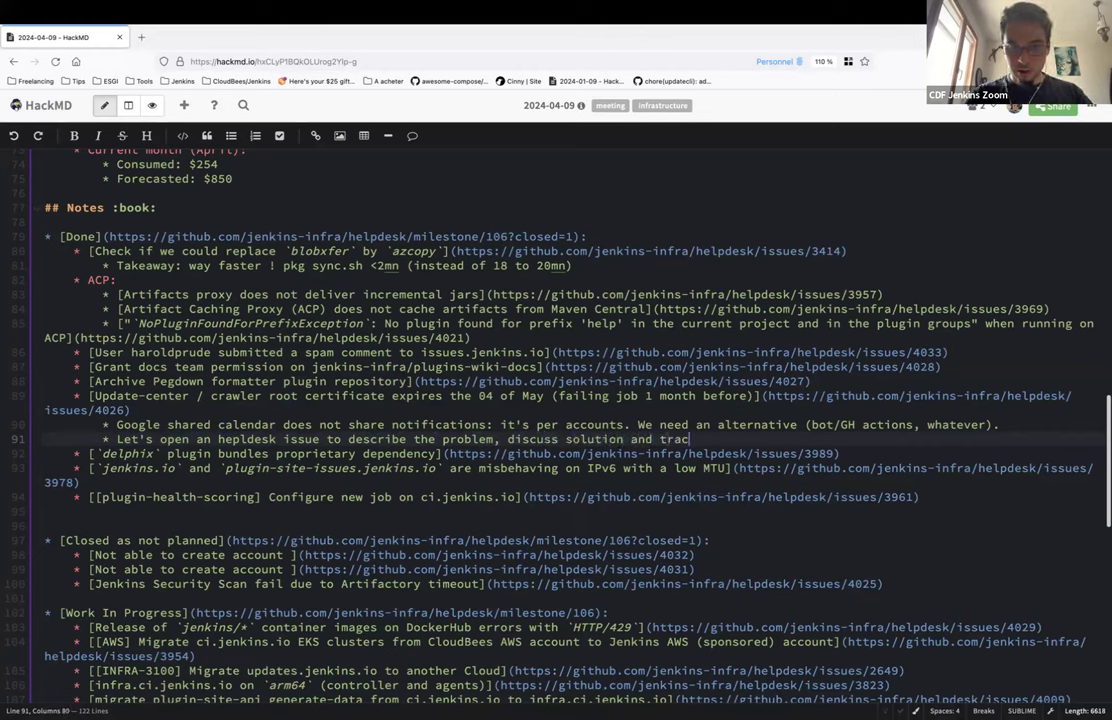
pyautogui.write('k implementation. =>')
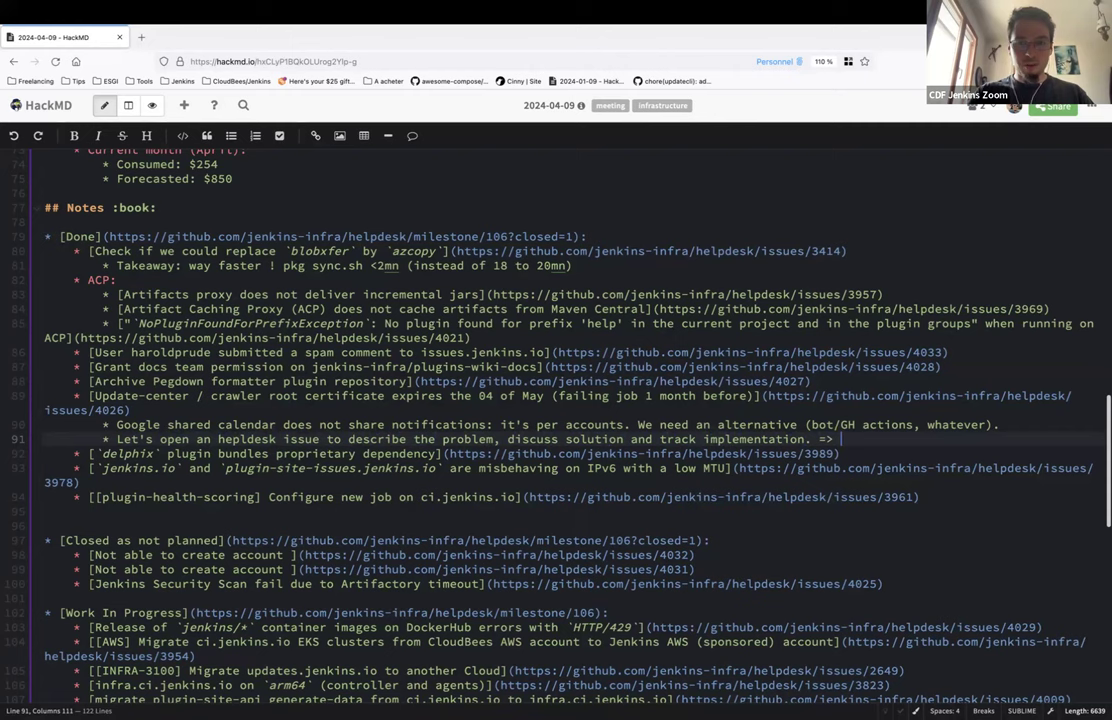
pyautogui.moveTo(840, 439)
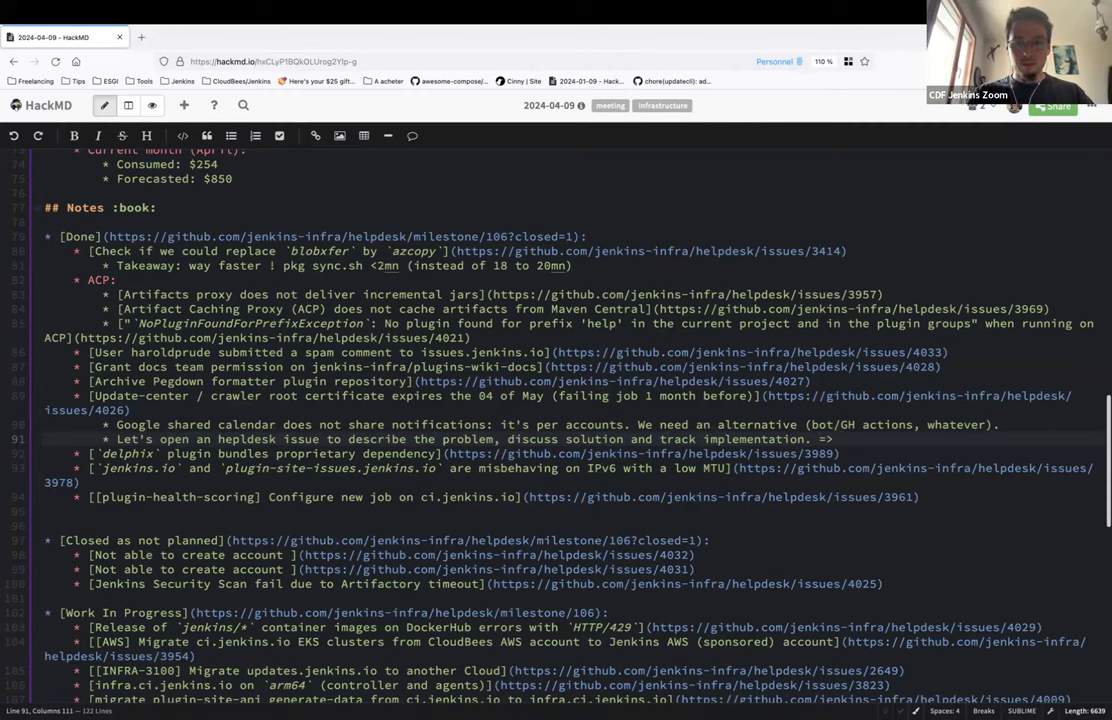
pyautogui.write('@')
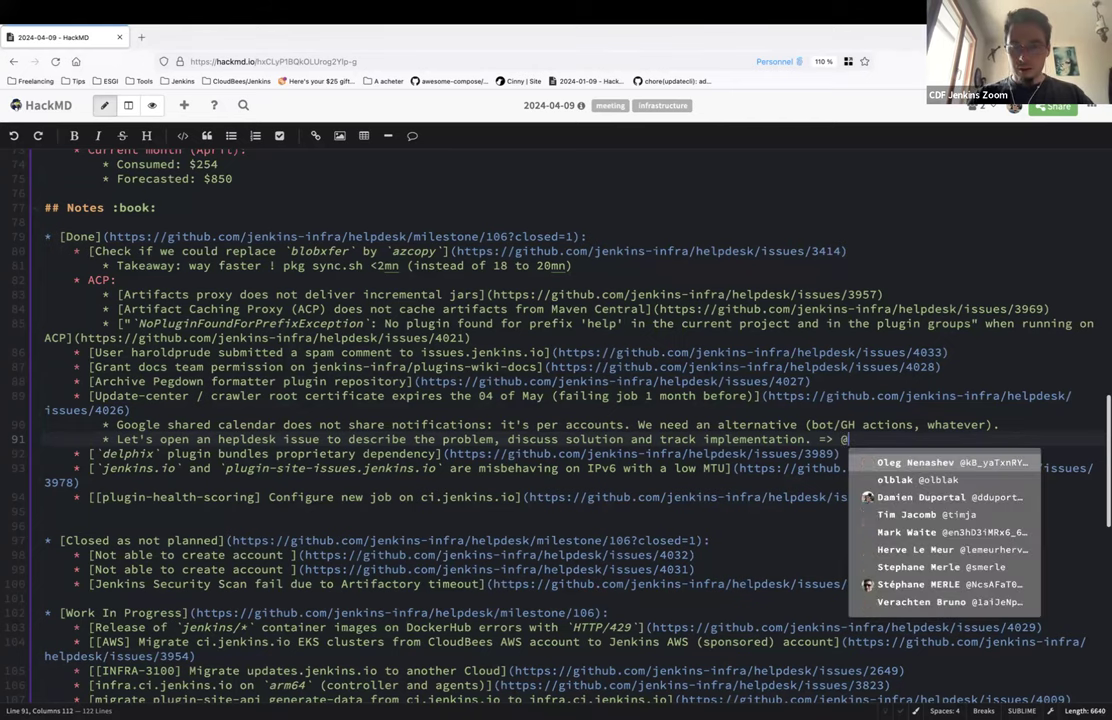
pyautogui.click(935, 497)
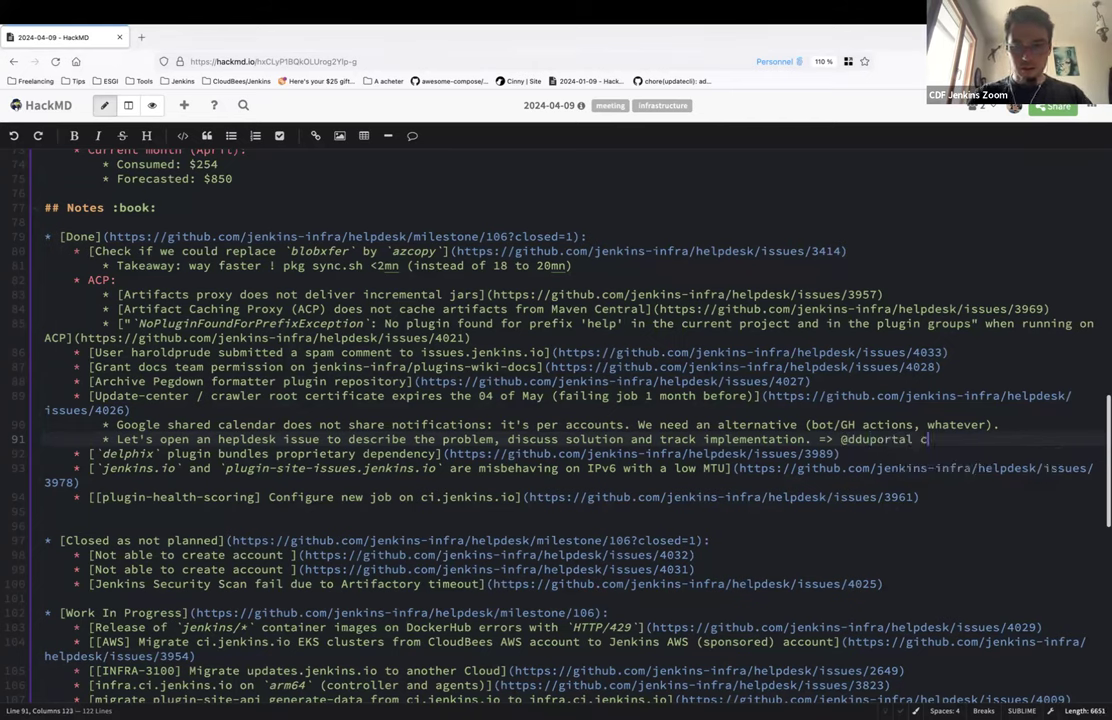
pyautogui.write('reates the issue.')
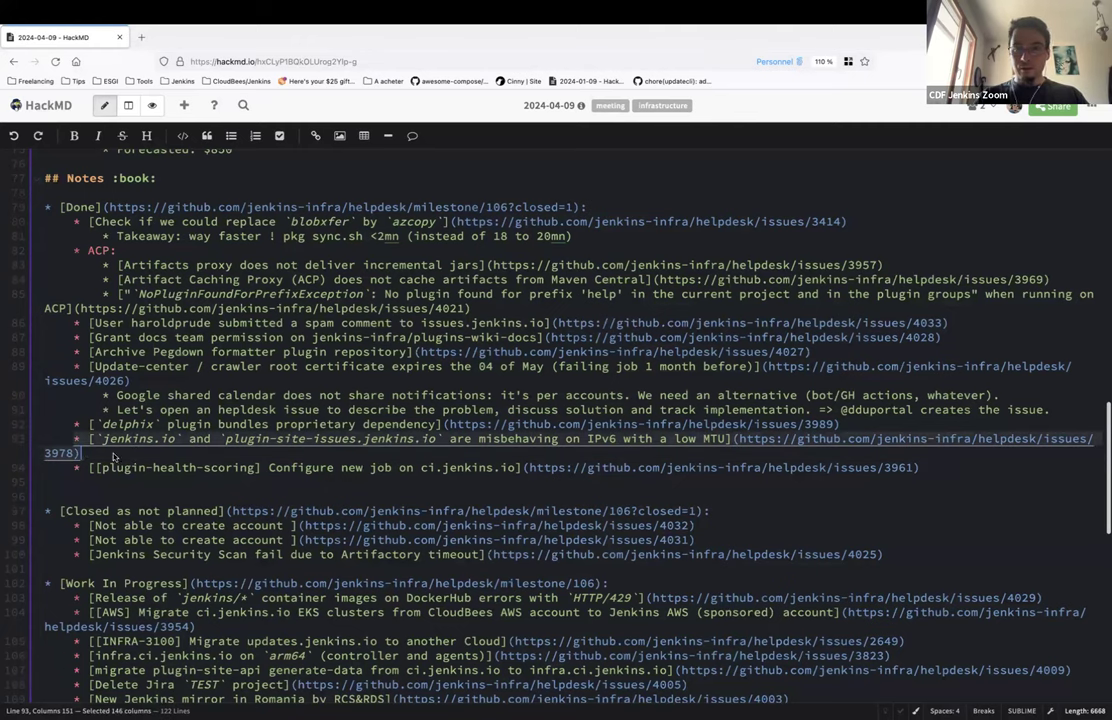
pyautogui.click(527, 467)
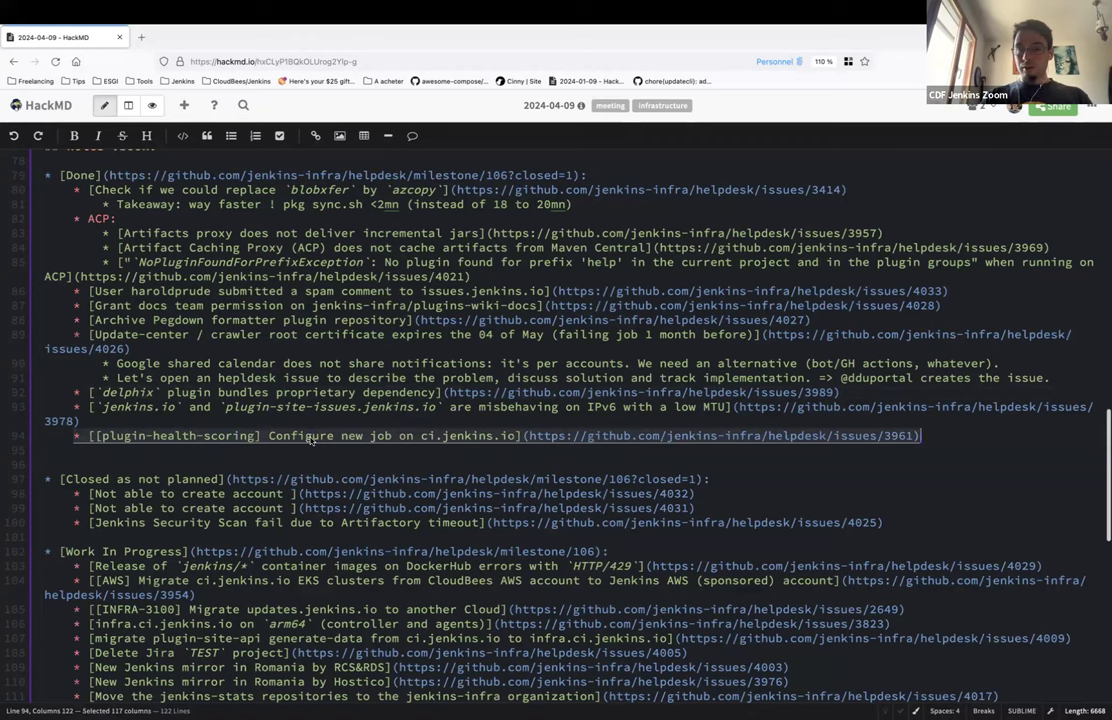
pyautogui.moveTo(553, 418)
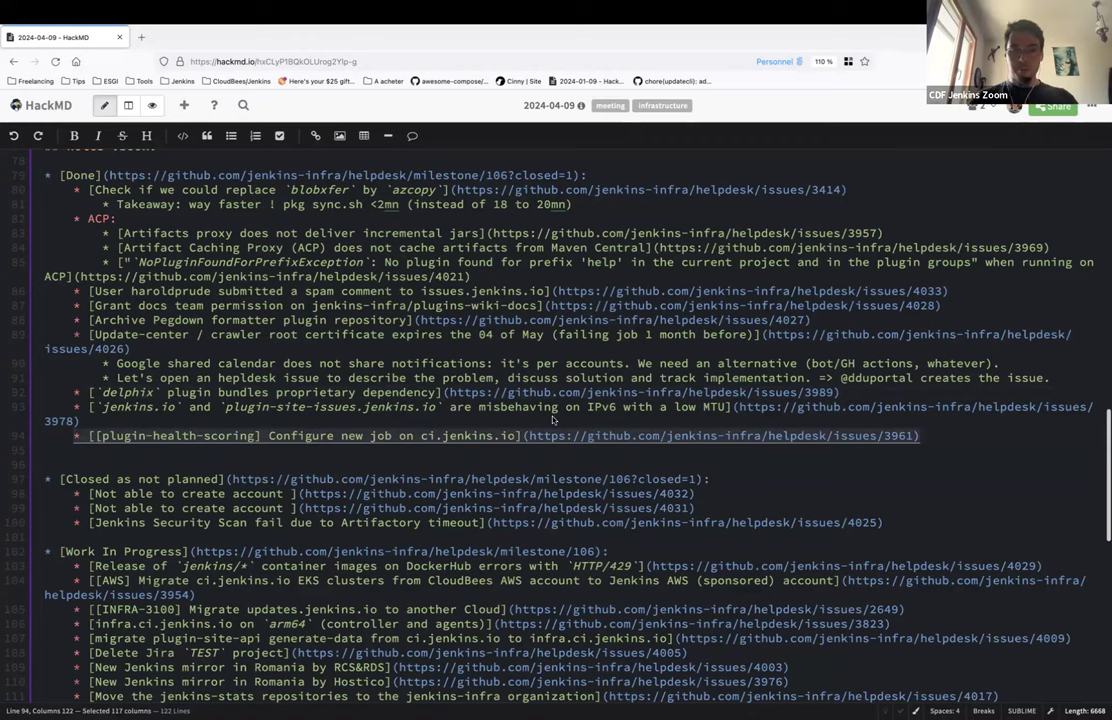
pyautogui.scroll(-3)
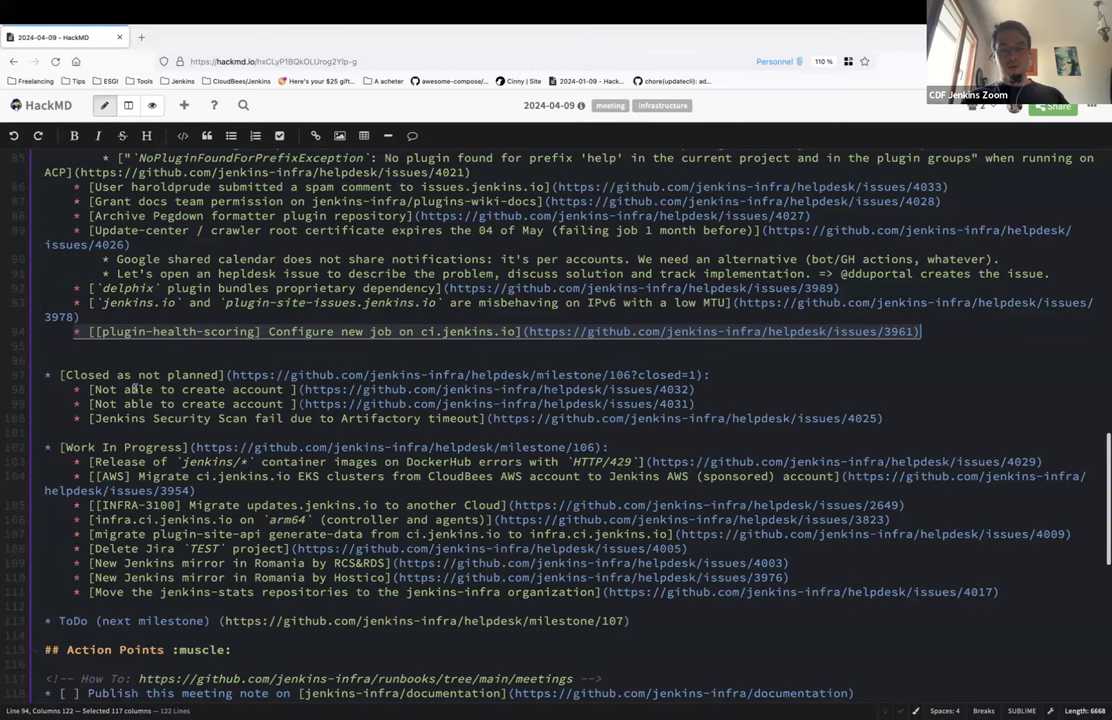
pyautogui.scroll(-3)
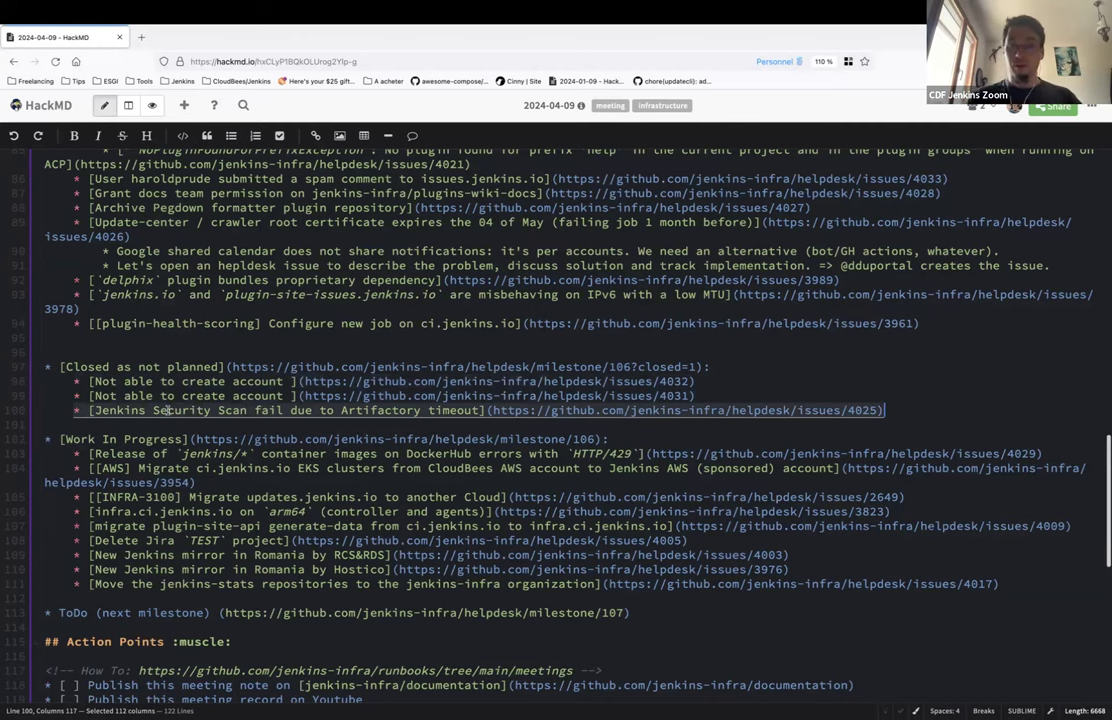
pyautogui.scroll(3)
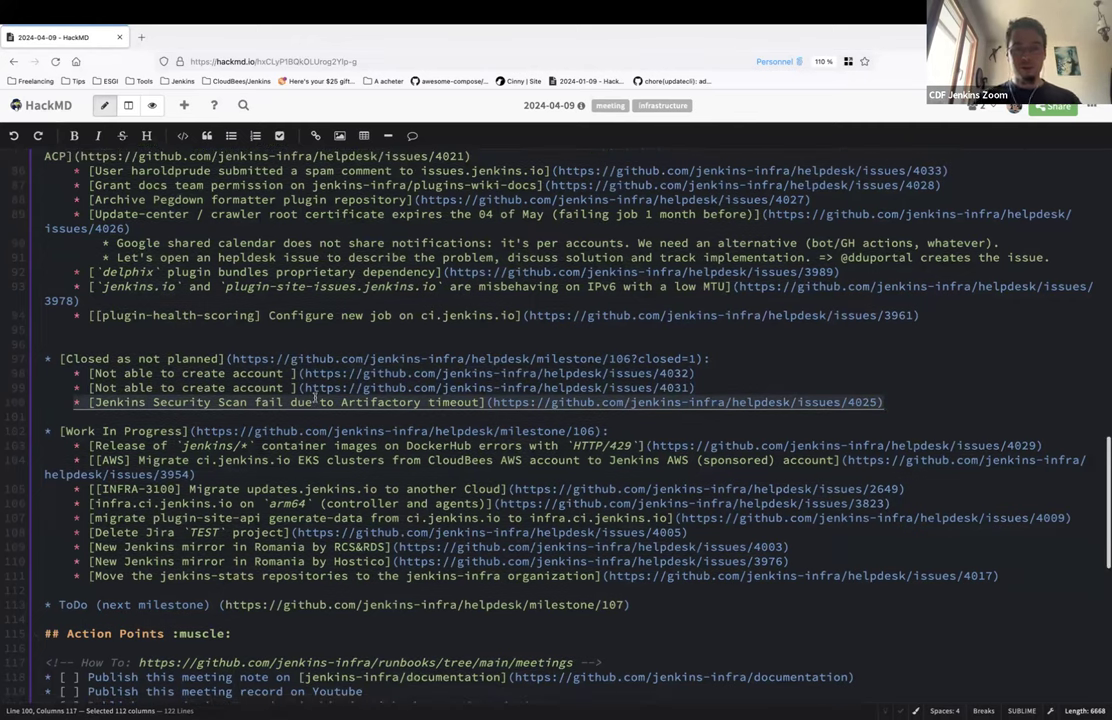
pyautogui.scroll(-3)
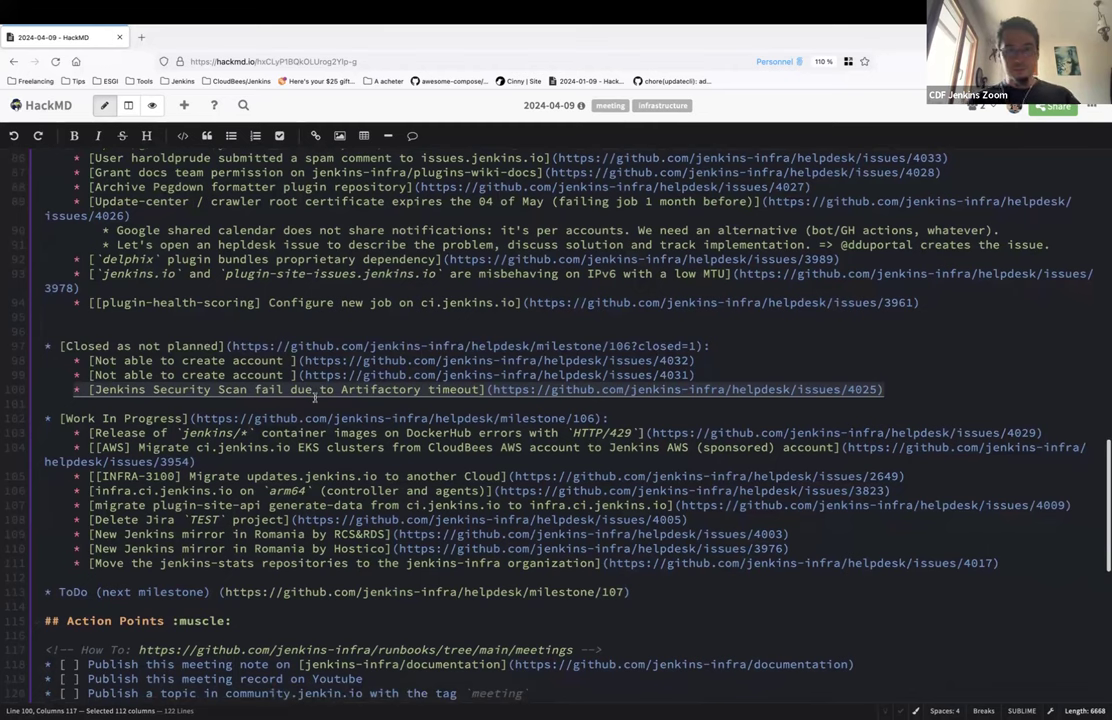
pyautogui.scroll(-3)
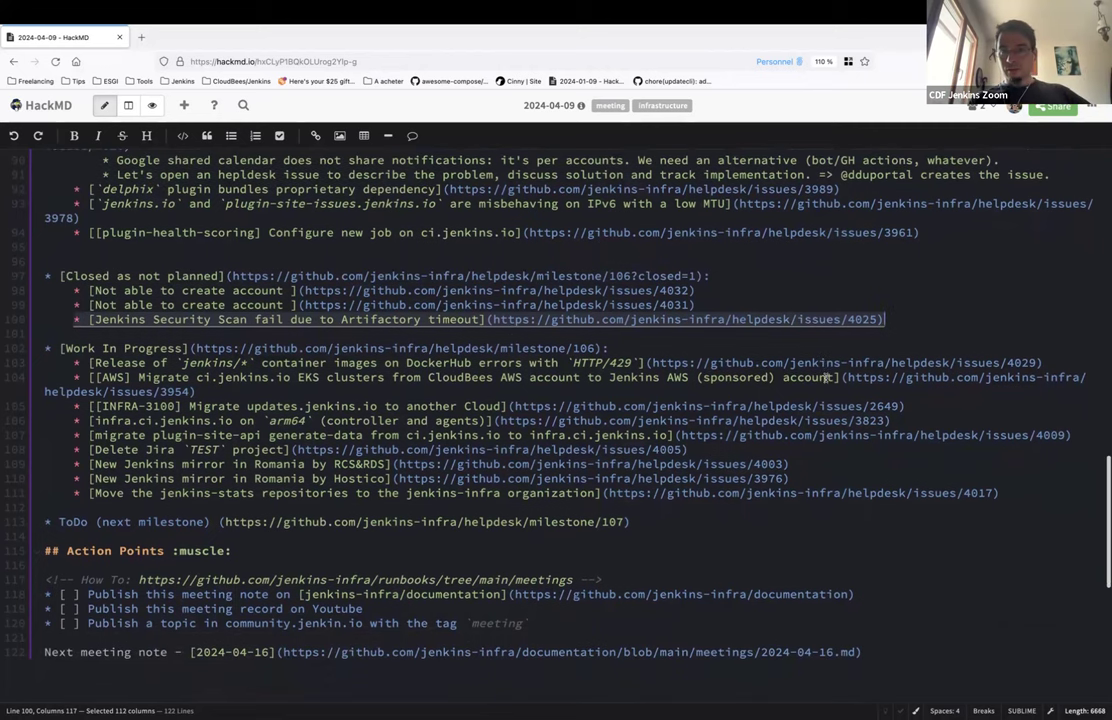
pyautogui.scroll(-3)
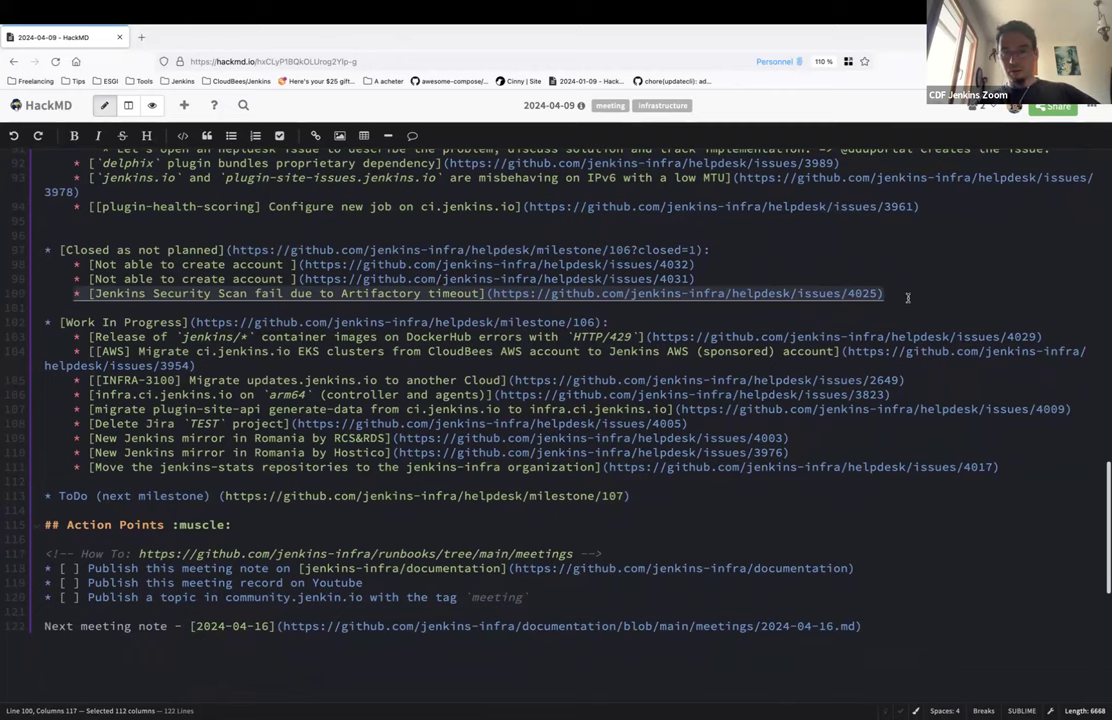
pyautogui.scroll(3)
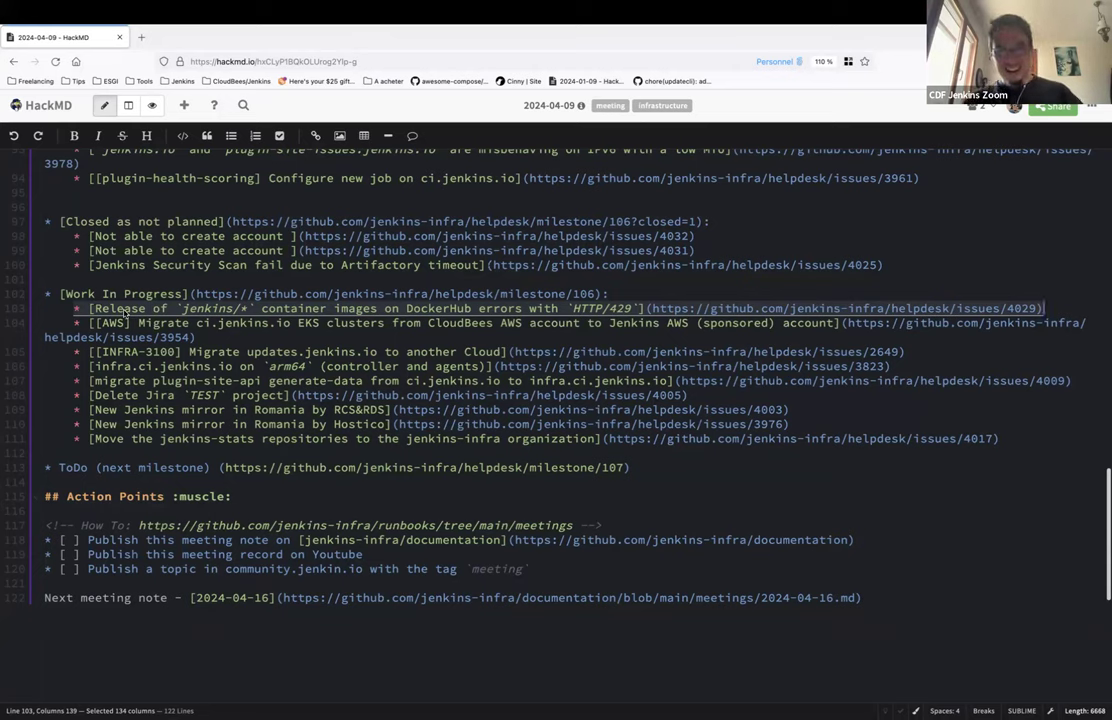
# Select the issue 4029 URL and bring up the new-tab container menu.
pyautogui.click(180, 405)
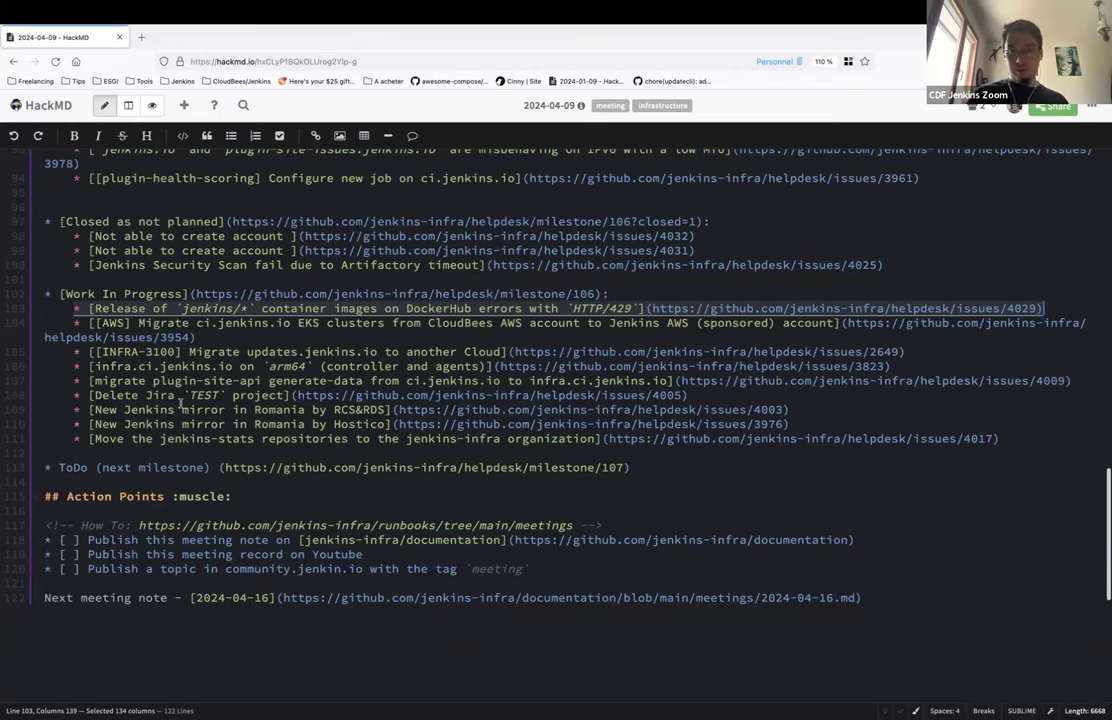
pyautogui.click(648, 308)
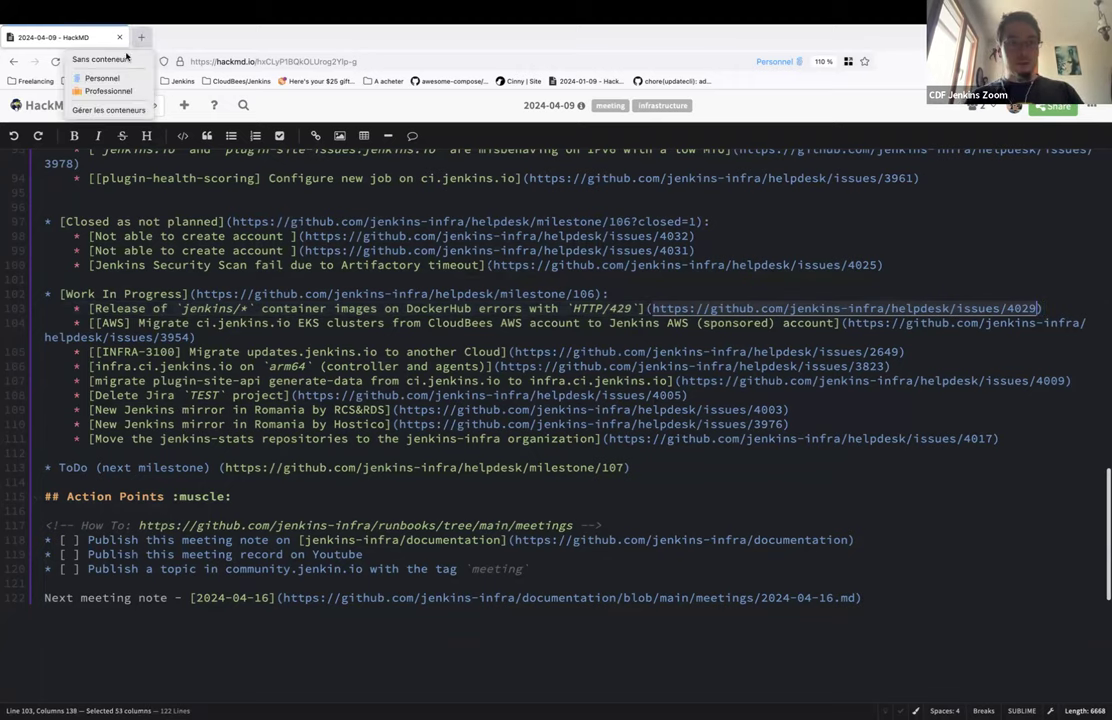
# Open a Personnel-container tab and scroll through the hotspot Dockerfile.
pyautogui.click(845, 308)
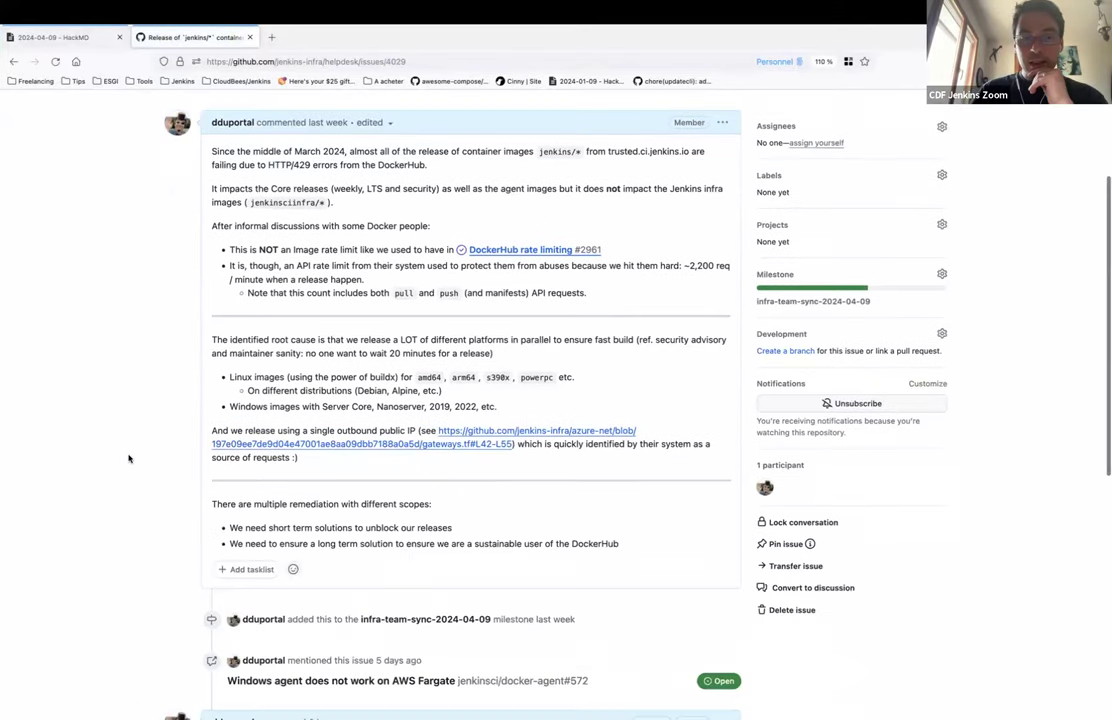
pyautogui.scroll(-3)
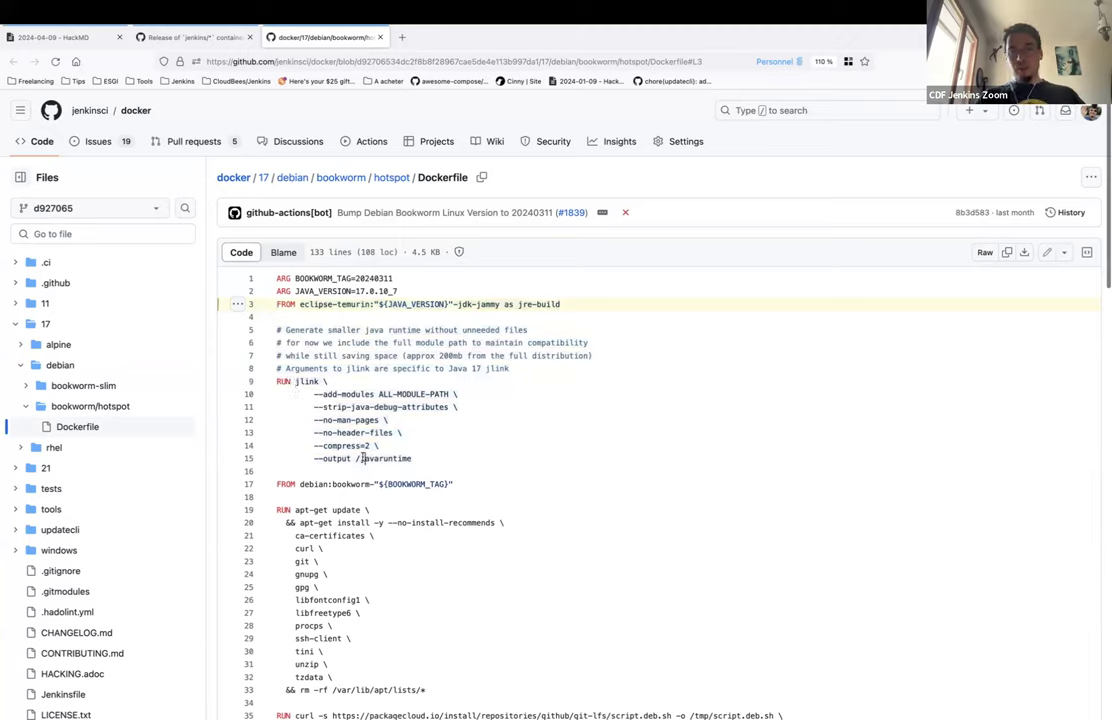
pyautogui.doubleClick(385, 458)
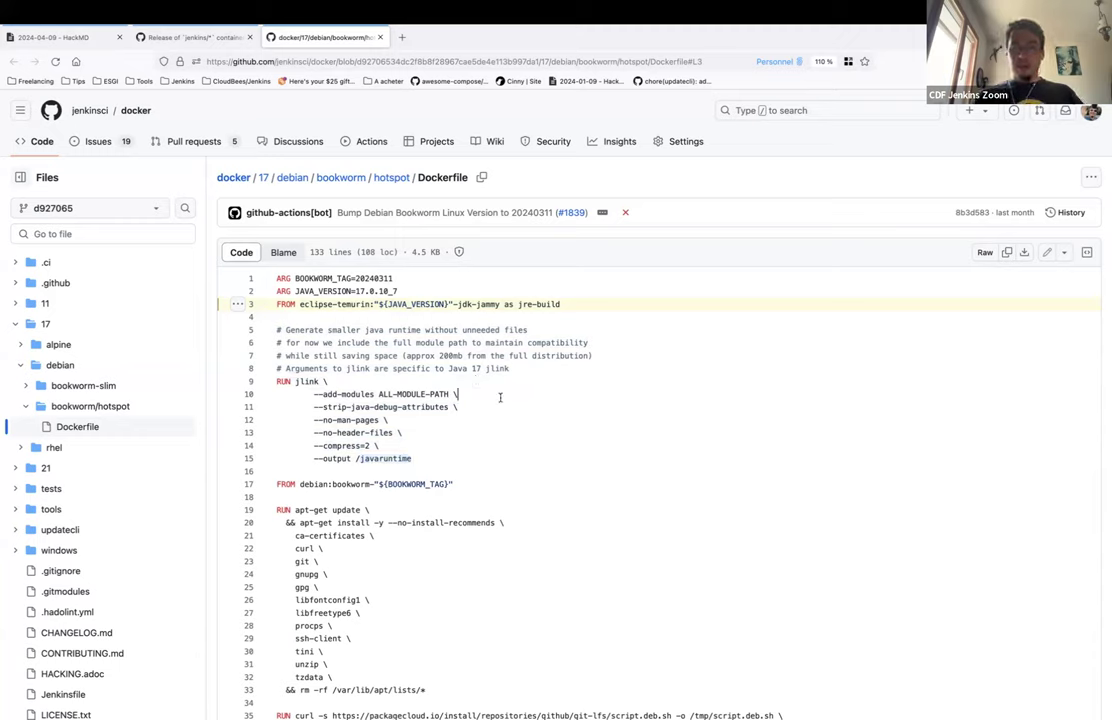
pyautogui.moveTo(298, 303)
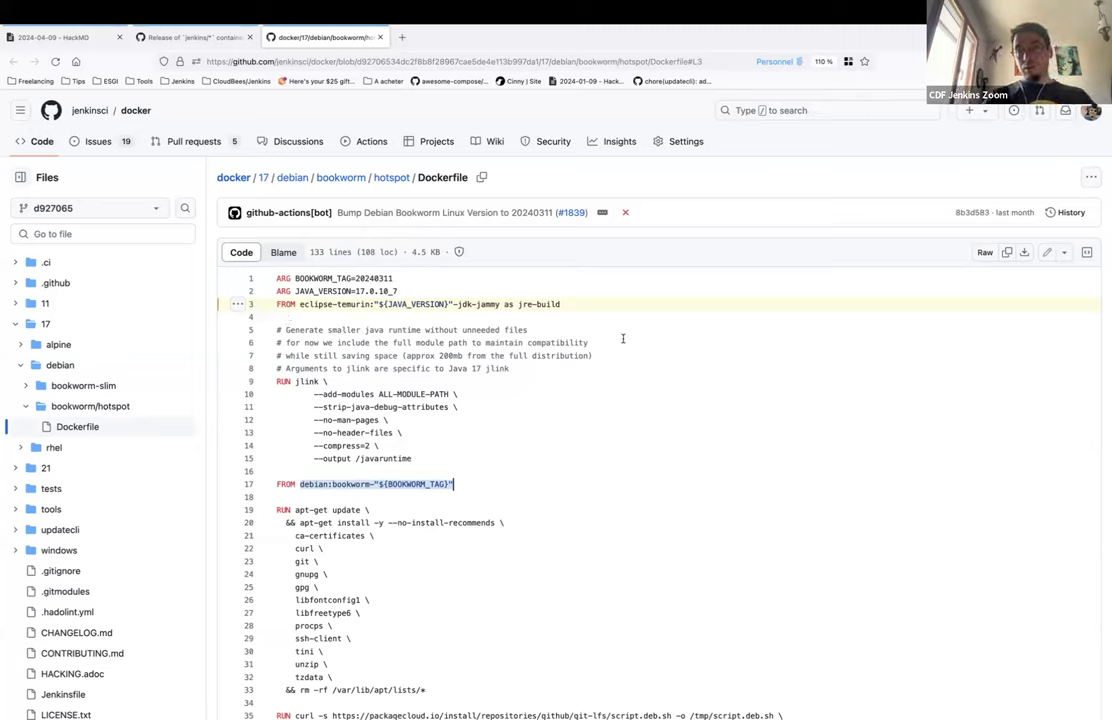
pyautogui.moveTo(806, 492)
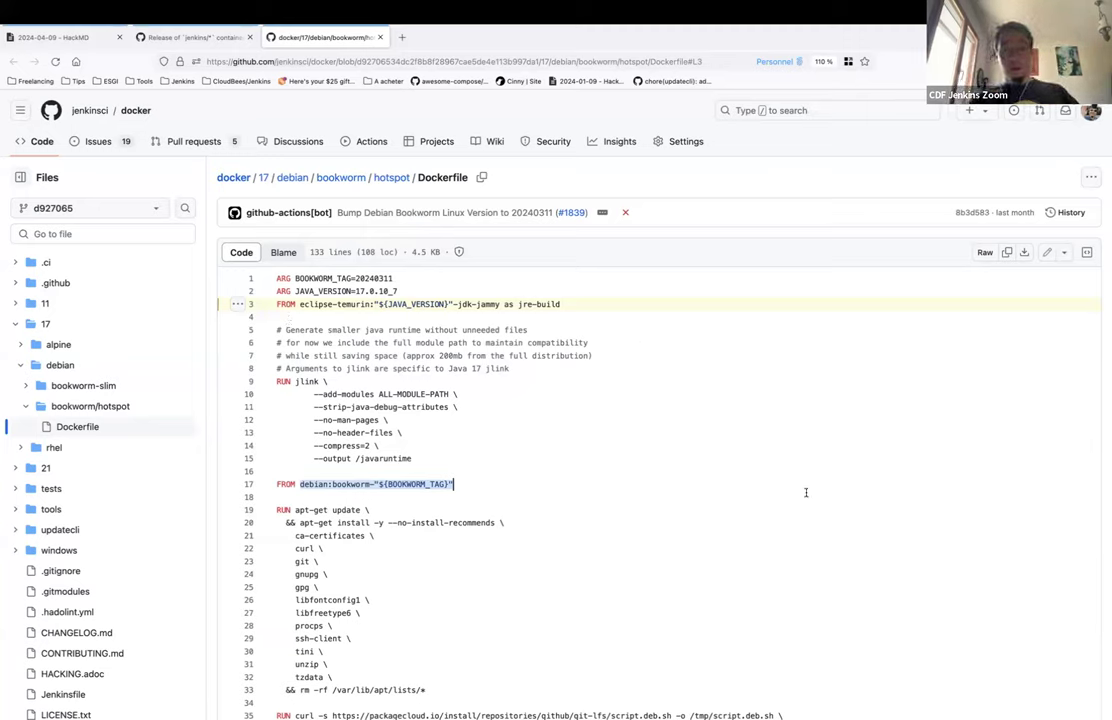
pyautogui.moveTo(521, 391)
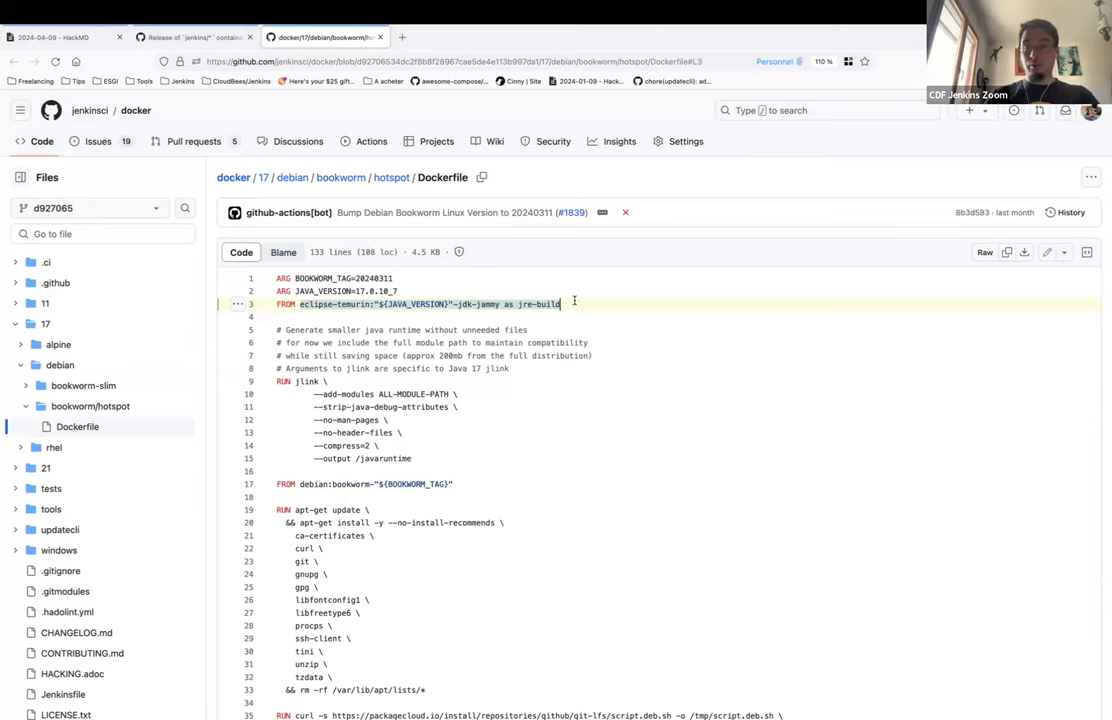
pyautogui.moveTo(514, 452)
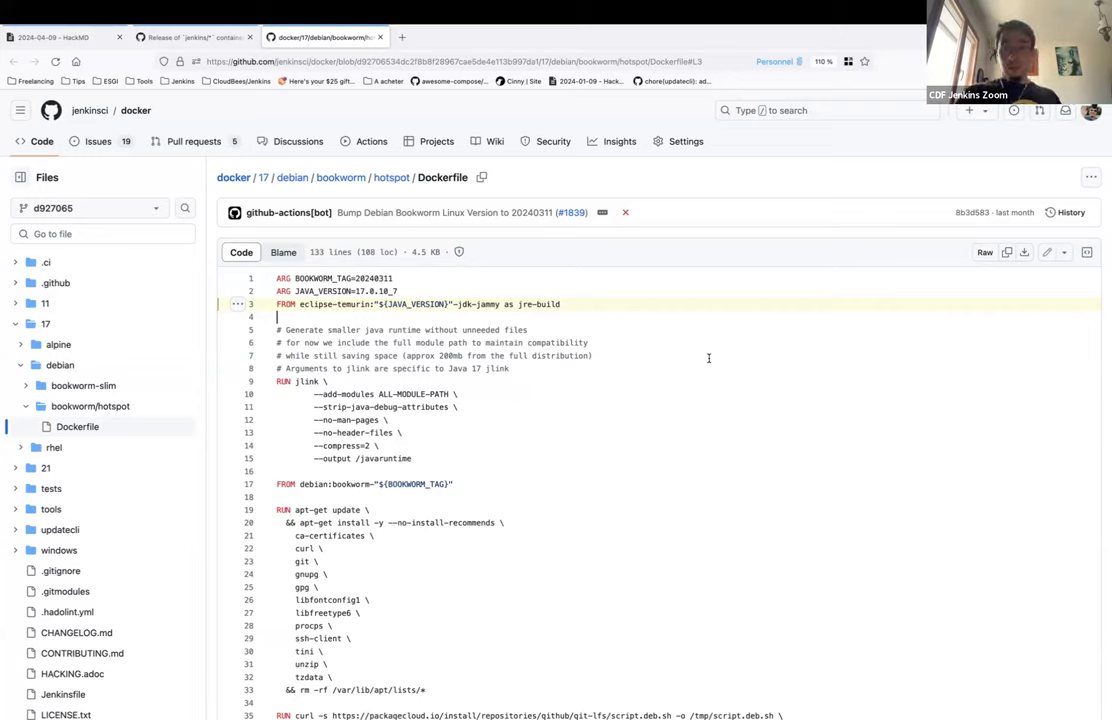
pyautogui.moveTo(476, 323)
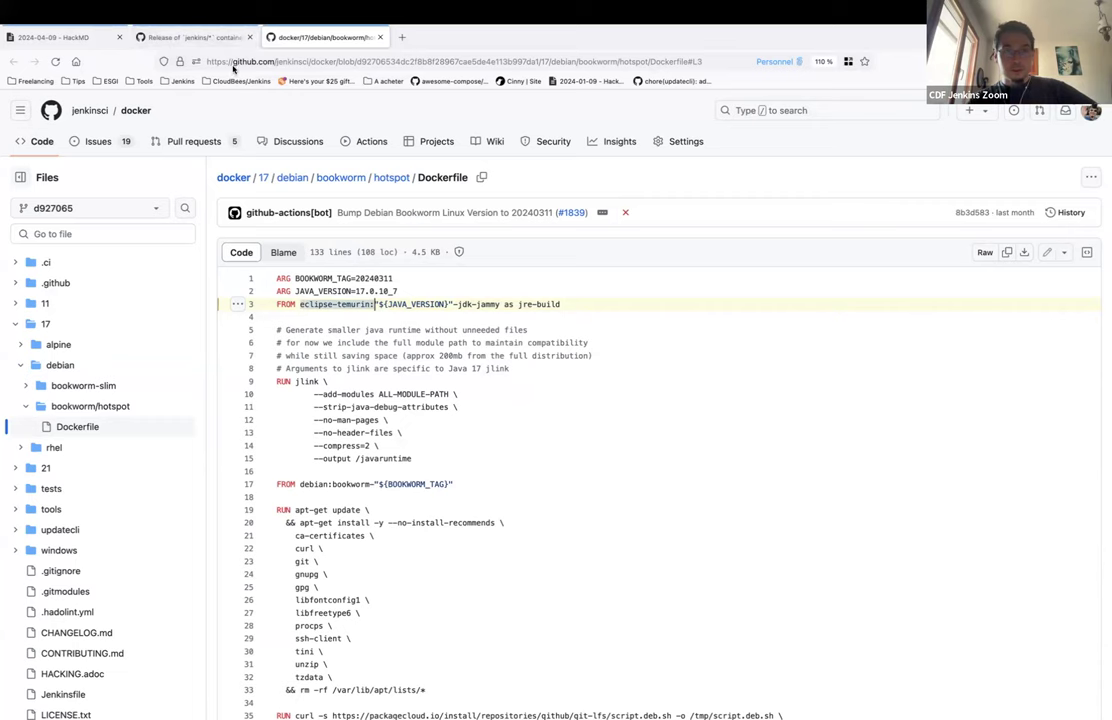
pyautogui.click(195, 37)
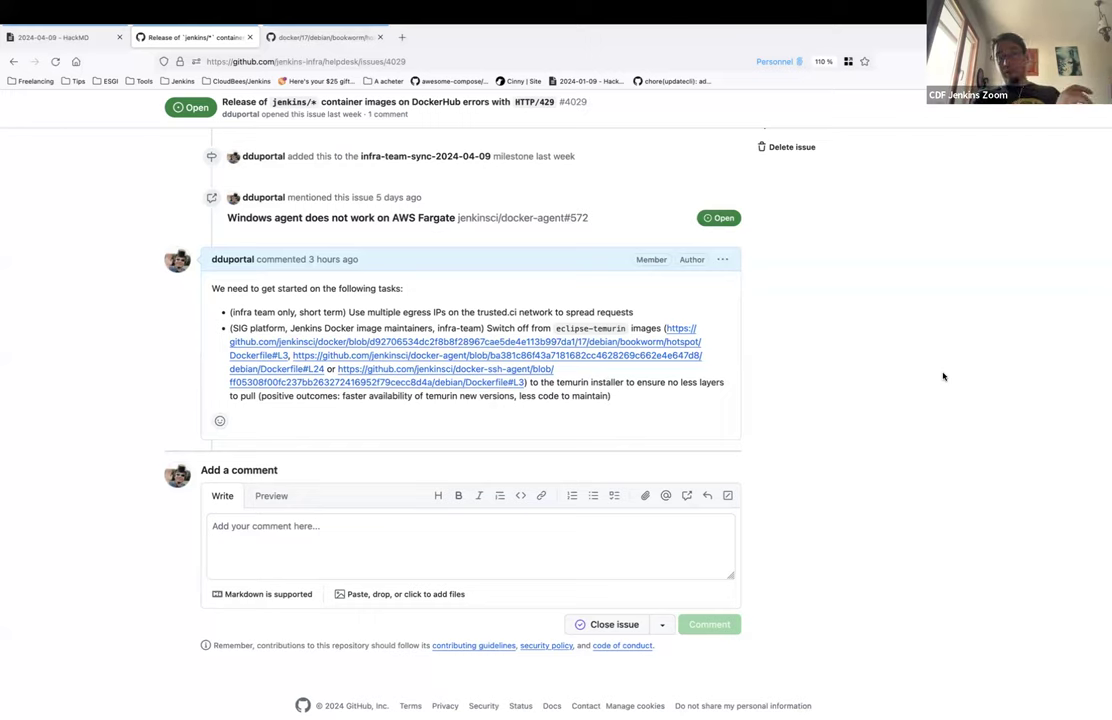
pyautogui.moveTo(714, 423)
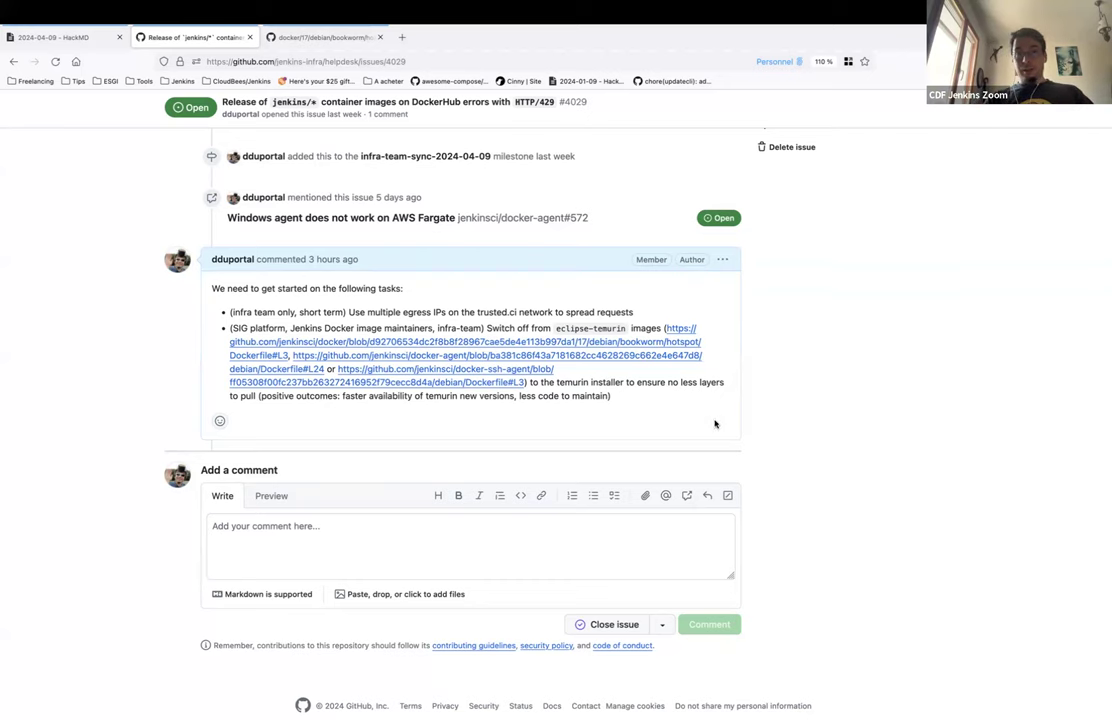
# Scroll issue #4029 to dduportal's description of the DockerHub HTTP/429 rate-limit cause.
pyautogui.scroll(3)
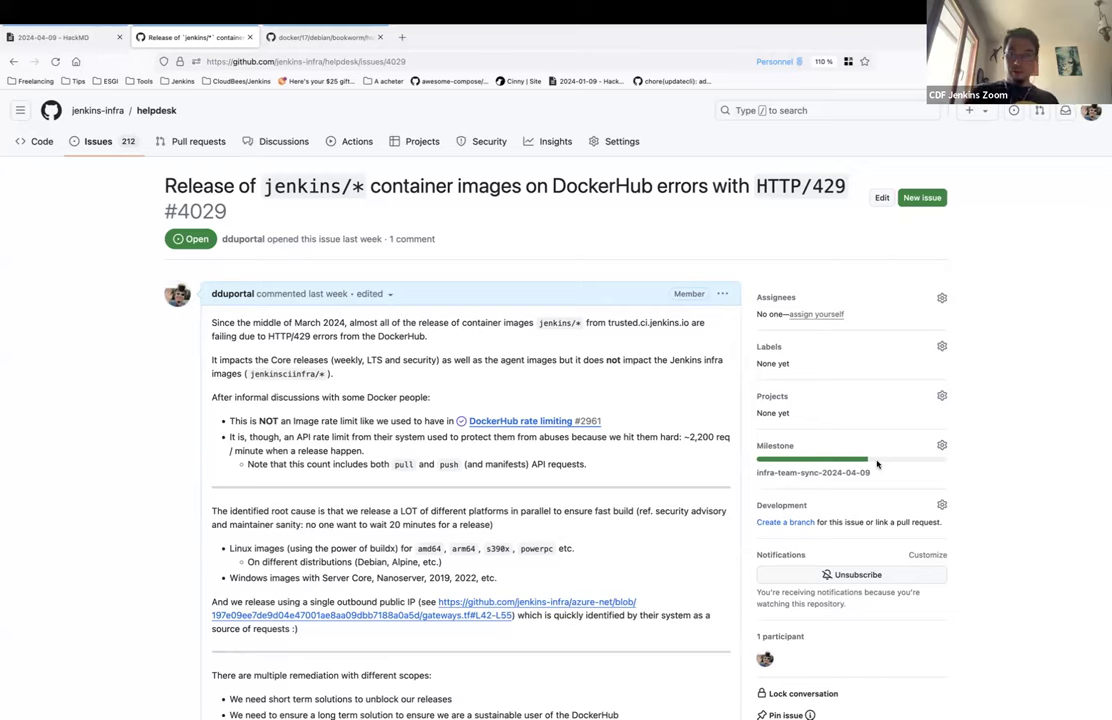
pyautogui.moveTo(927, 375)
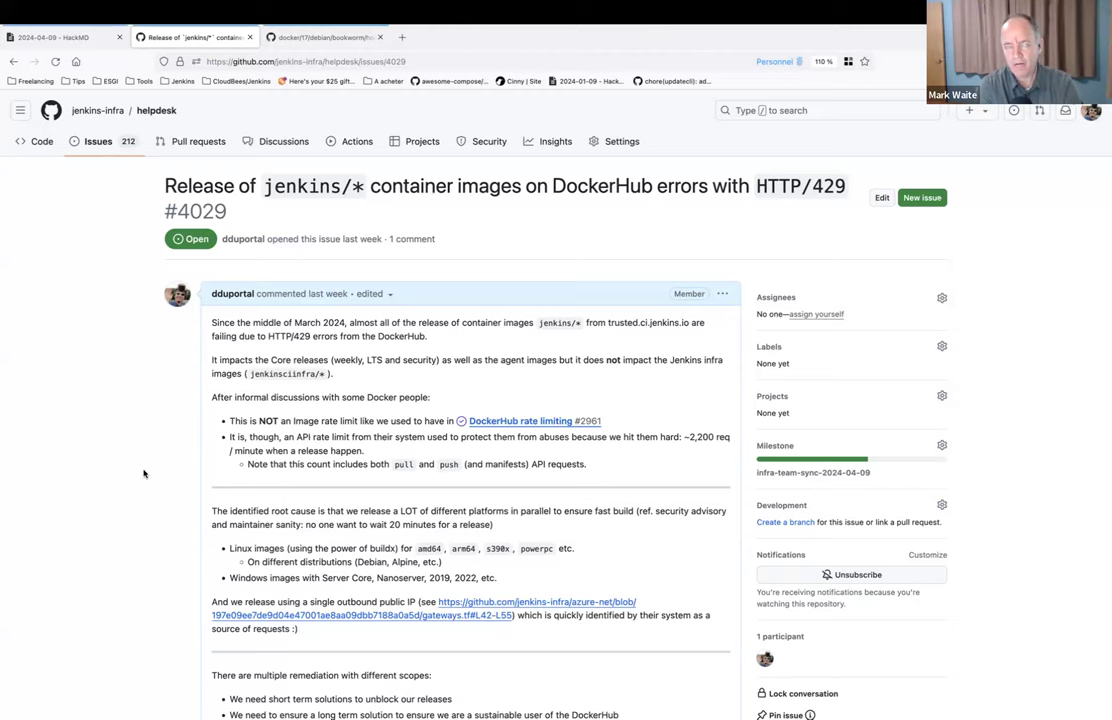
pyautogui.scroll(-3)
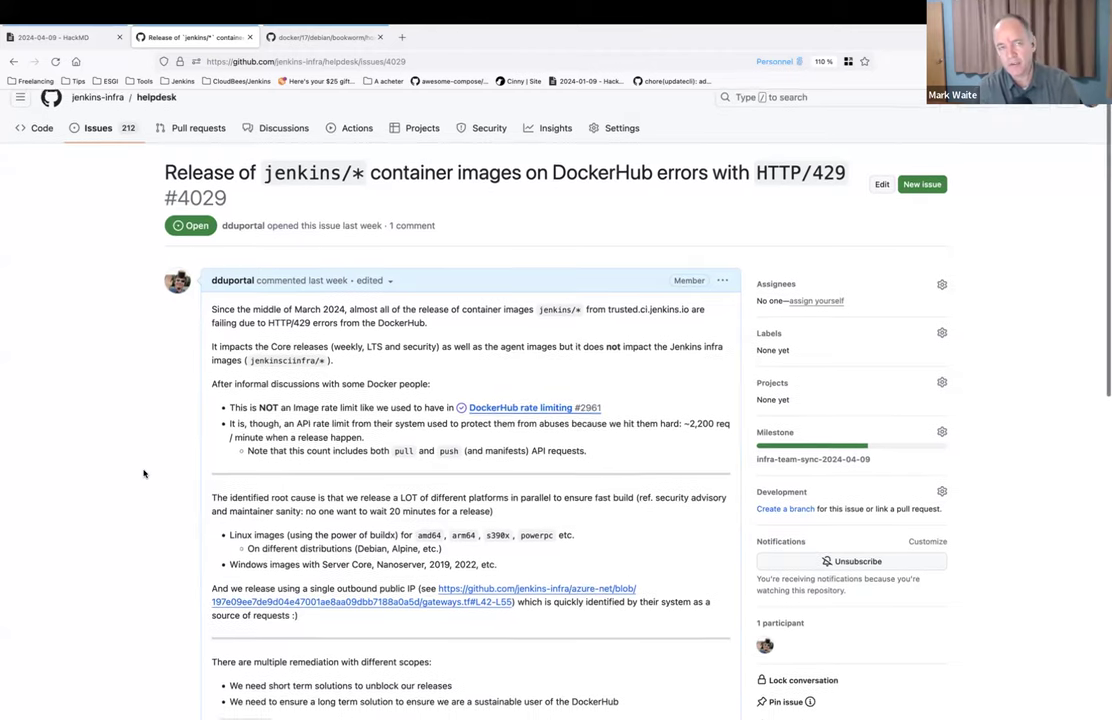
# Scroll through issue #4029's comments down to dduportal's recent tasks comment.
pyautogui.scroll(-3)
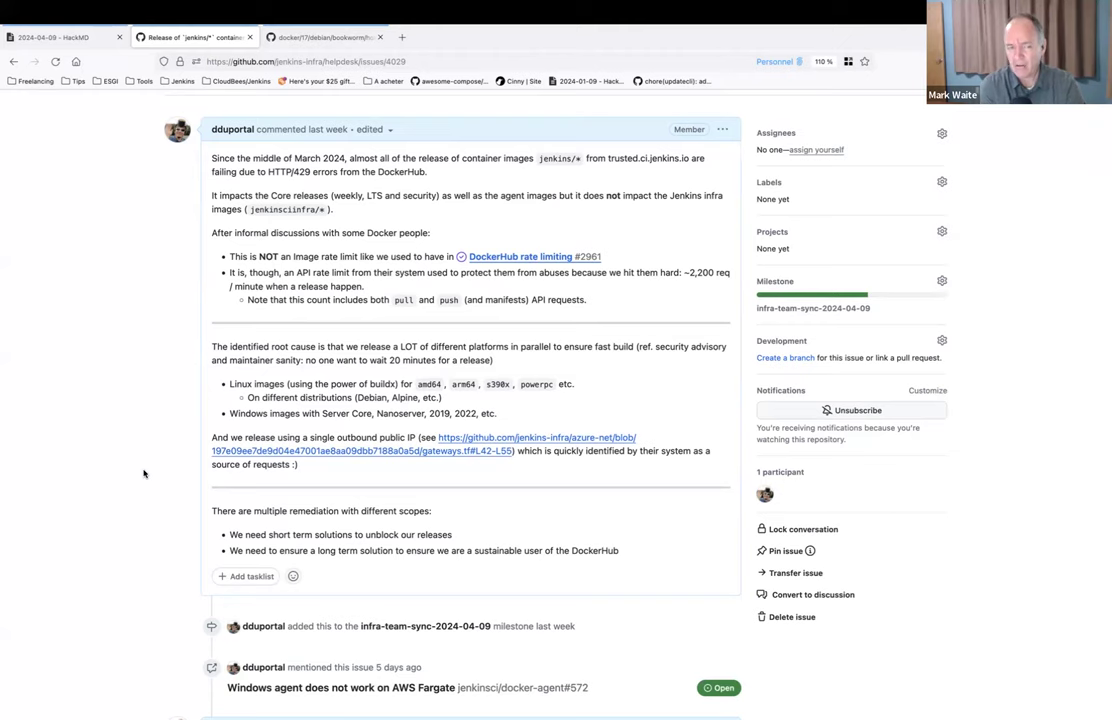
pyautogui.scroll(-3)
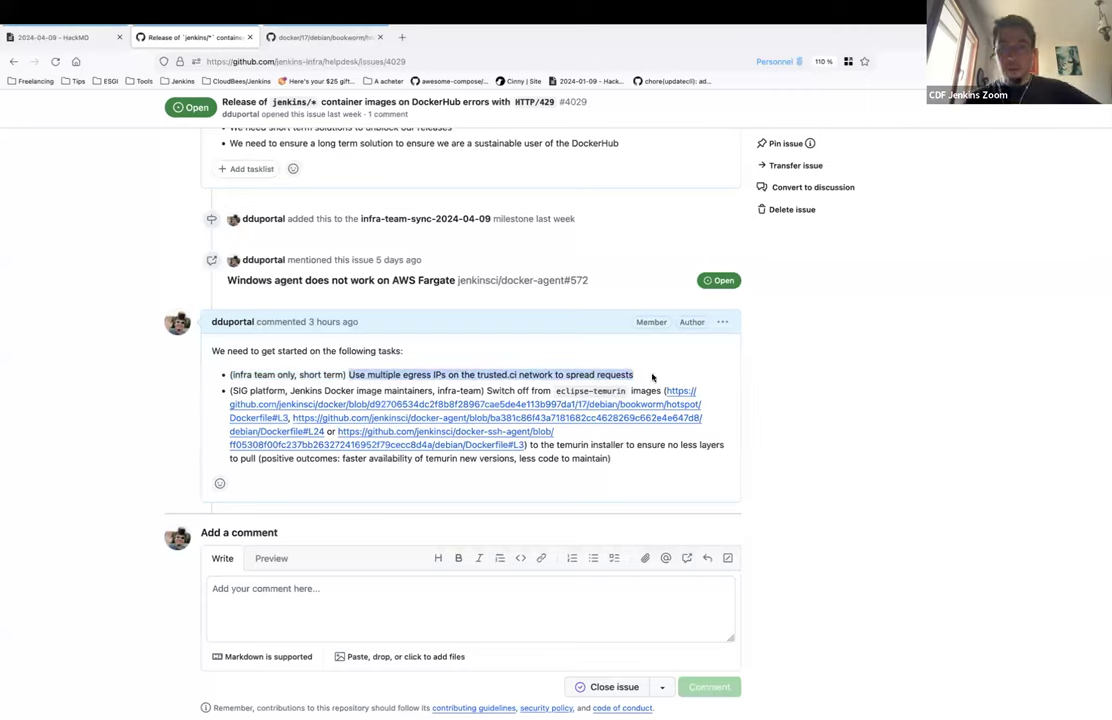
pyautogui.moveTo(920, 430)
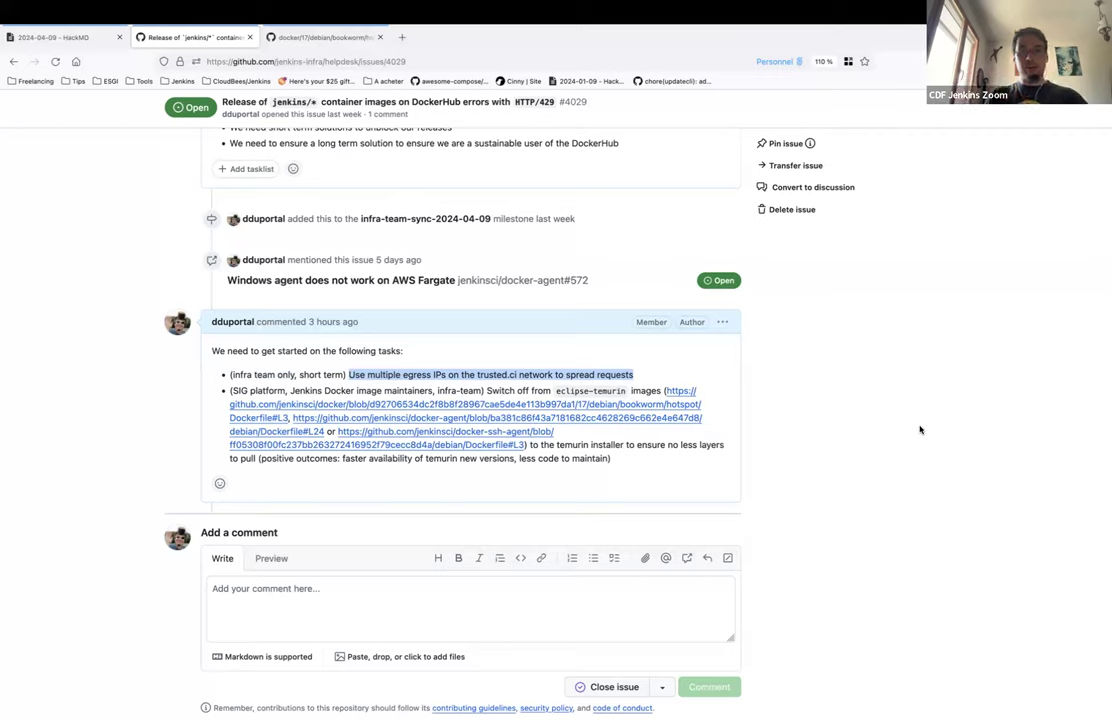
pyautogui.moveTo(527, 375)
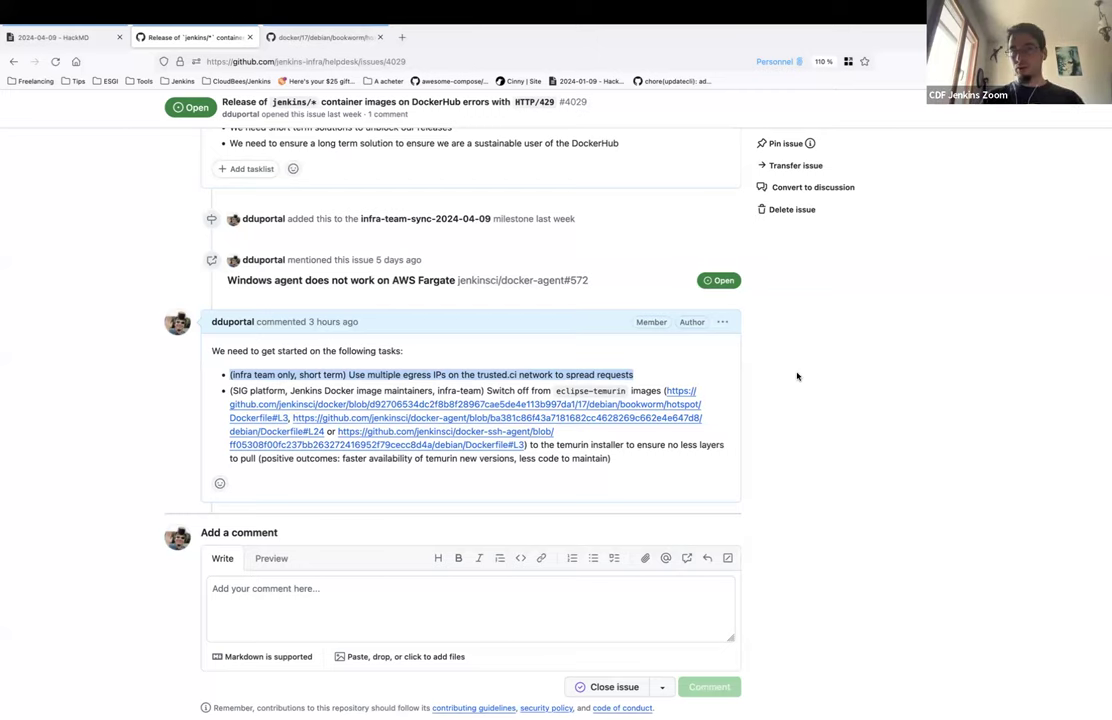
pyautogui.moveTo(878, 380)
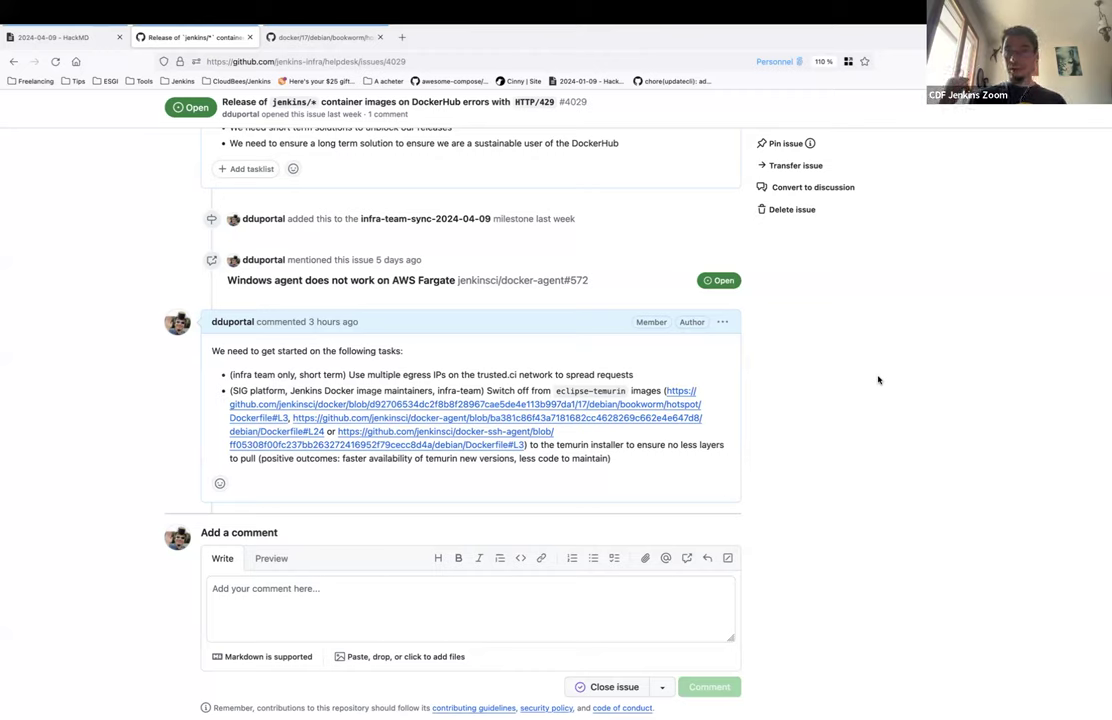
pyautogui.moveTo(977, 417)
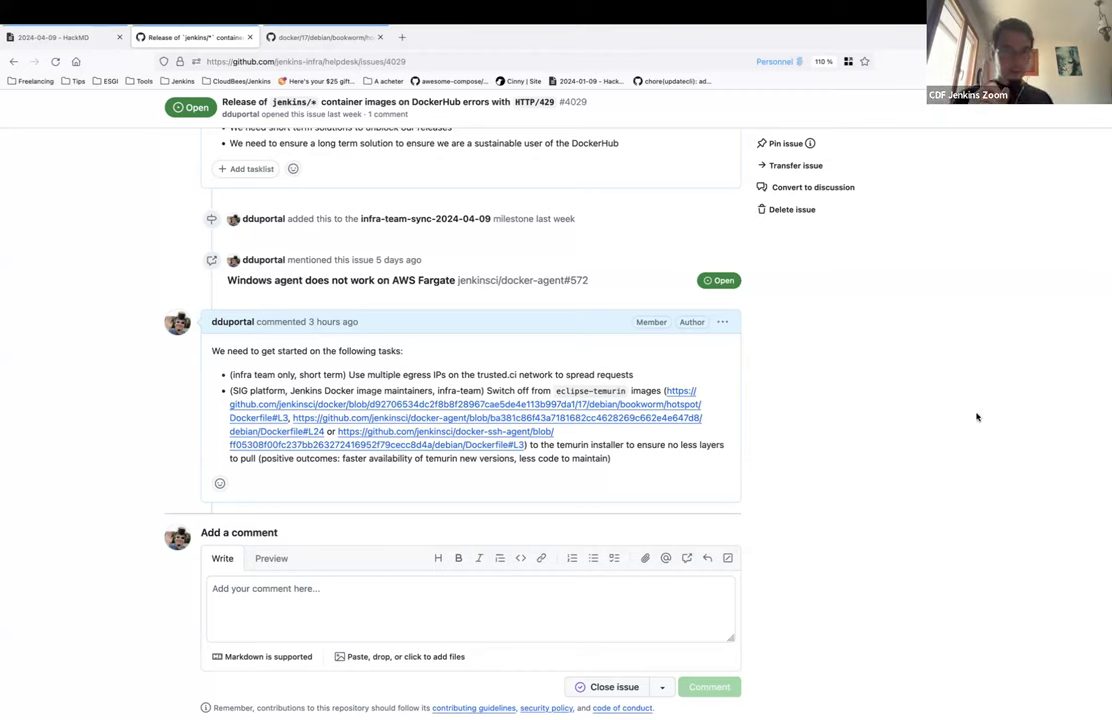
pyautogui.moveTo(652, 54)
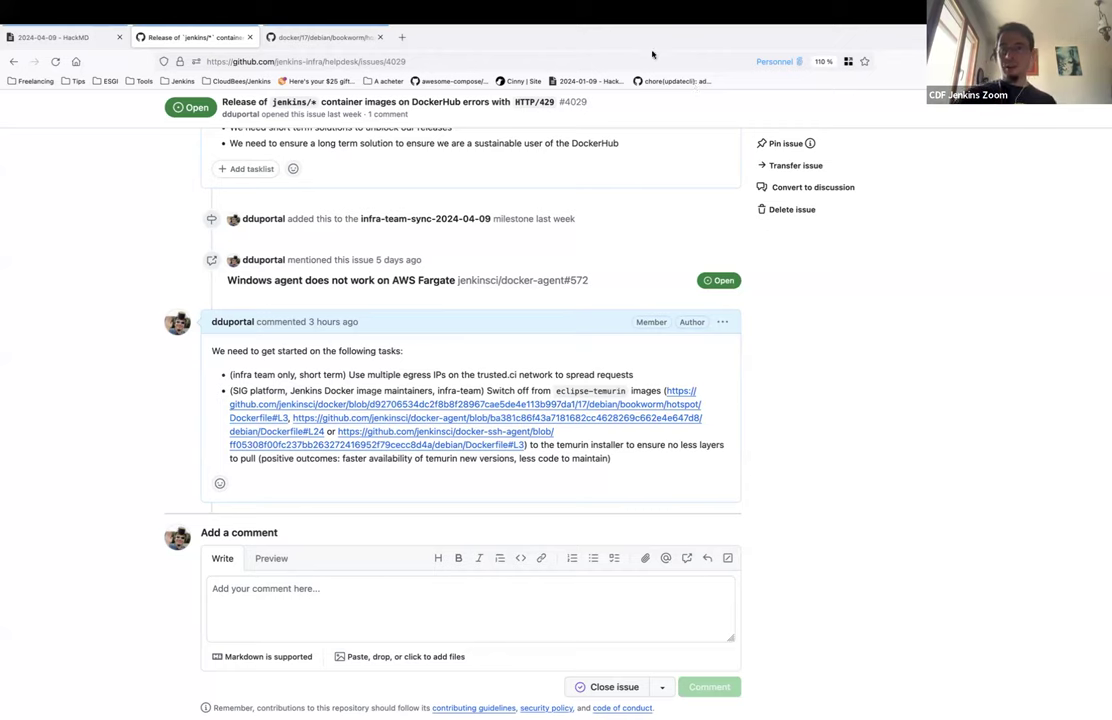
pyautogui.moveTo(977, 312)
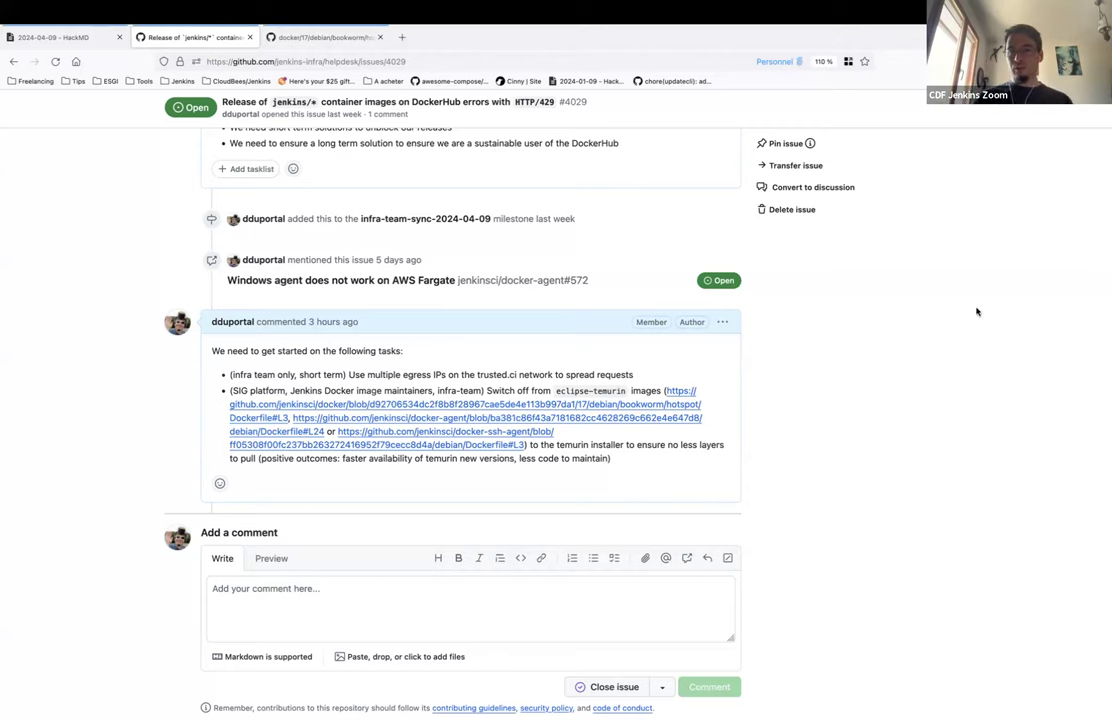
pyautogui.moveTo(1053, 453)
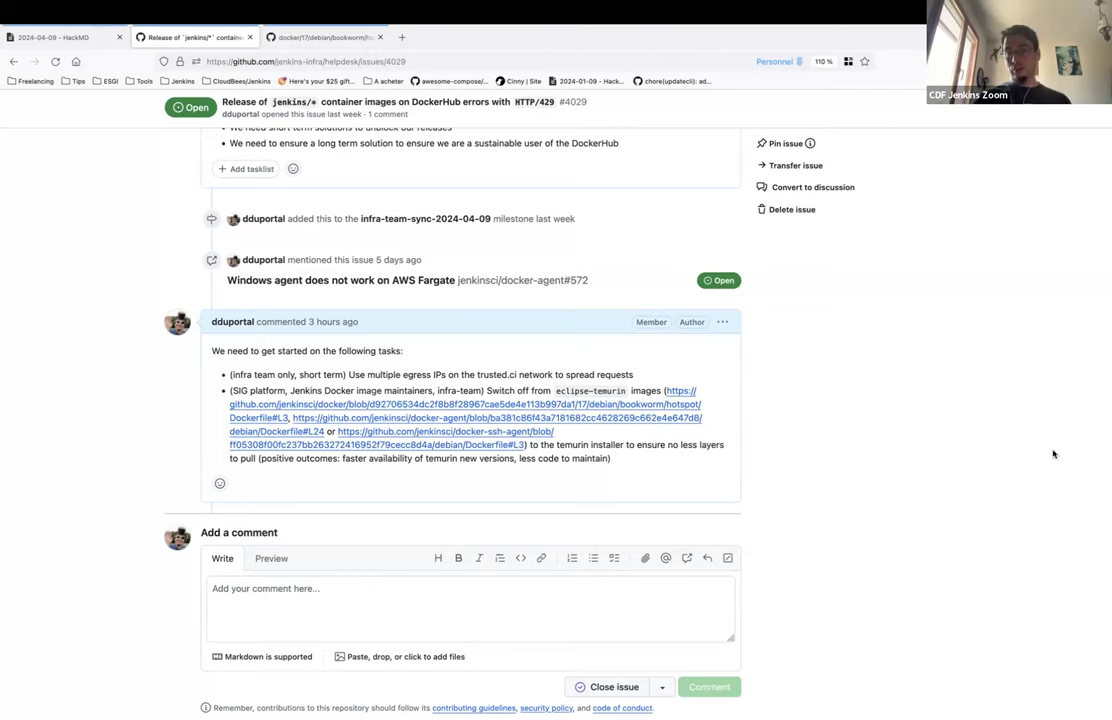
pyautogui.moveTo(806, 448)
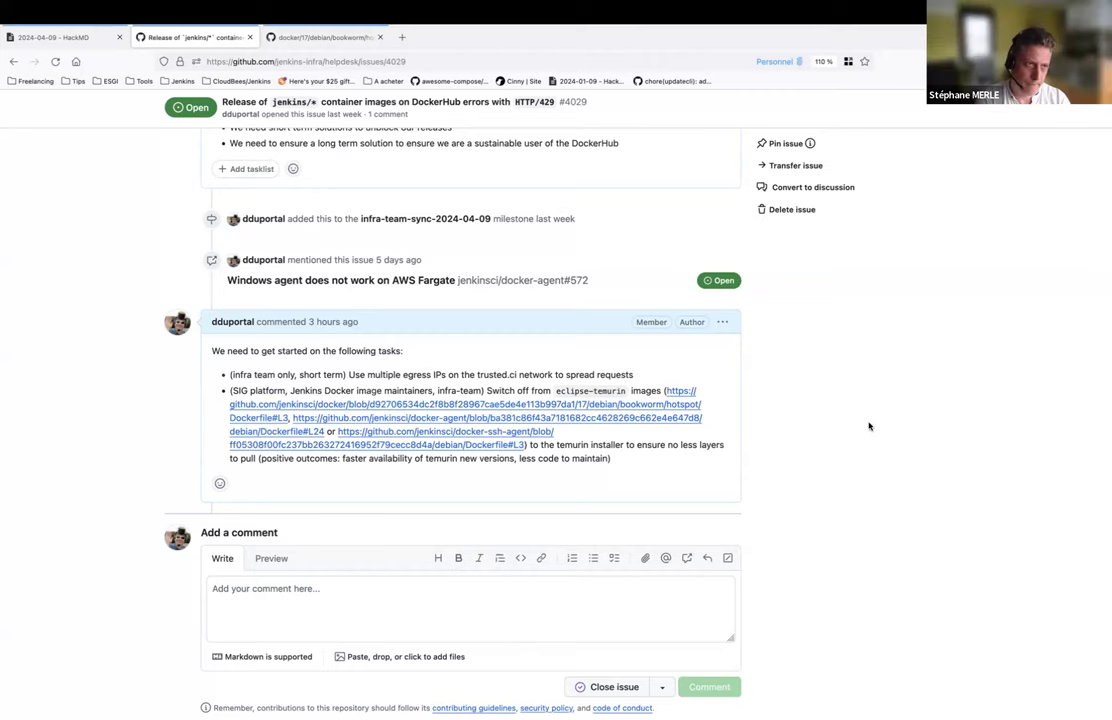
pyautogui.moveTo(926, 514)
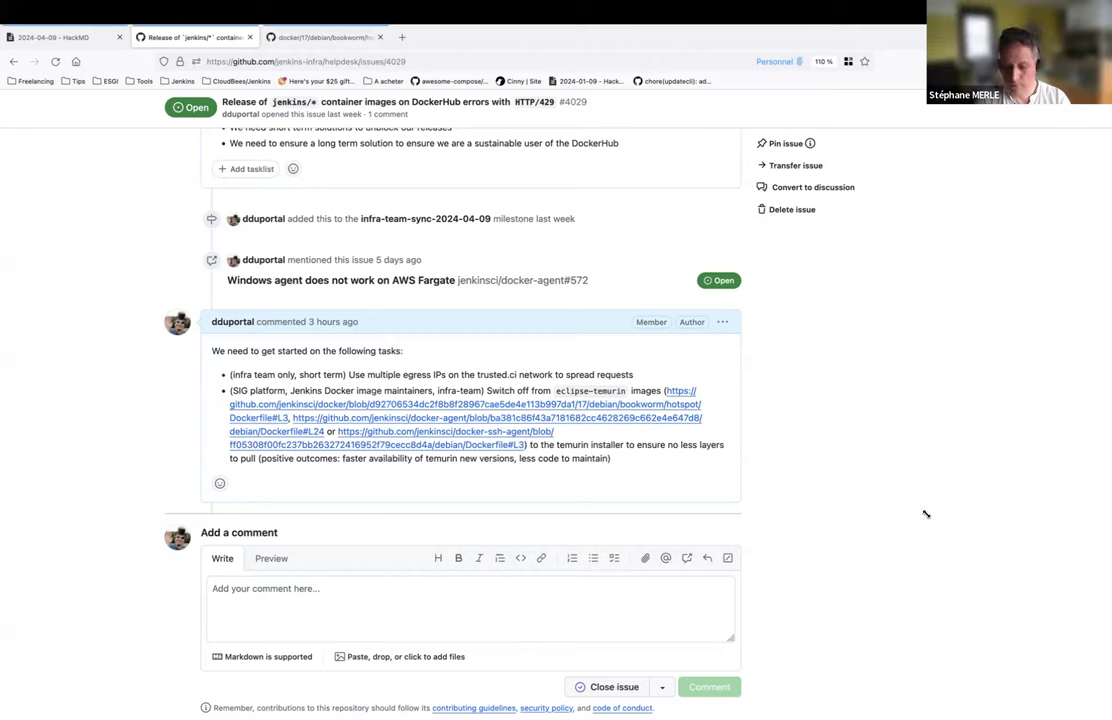
pyautogui.moveTo(775, 85)
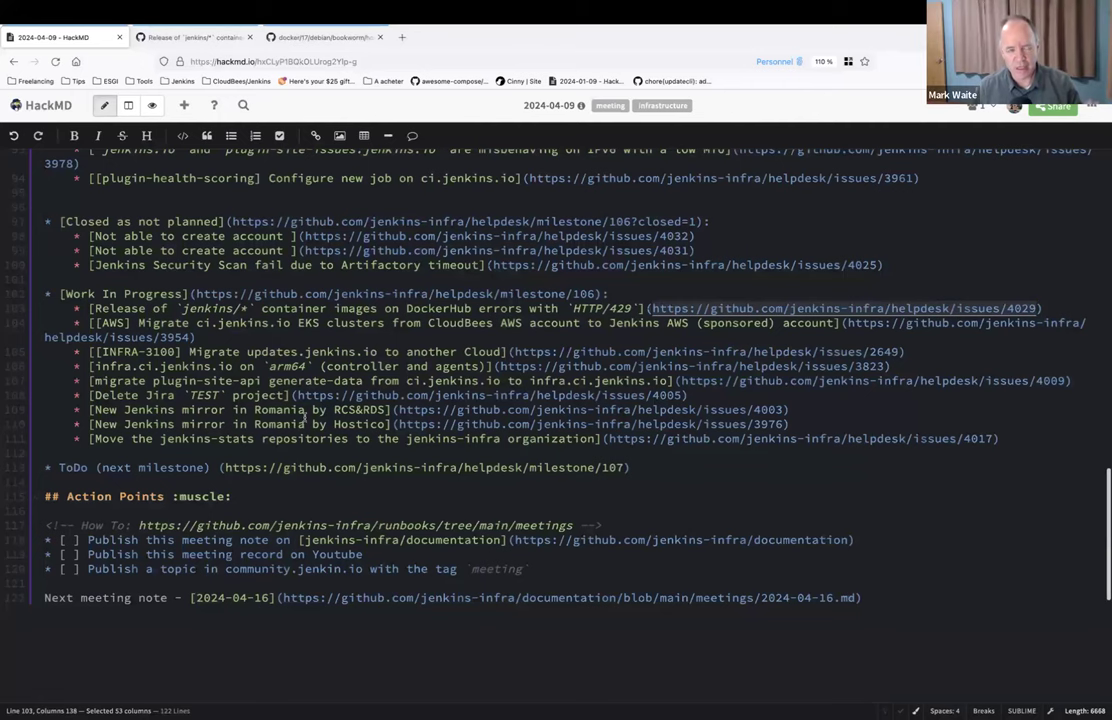
pyautogui.scroll(3)
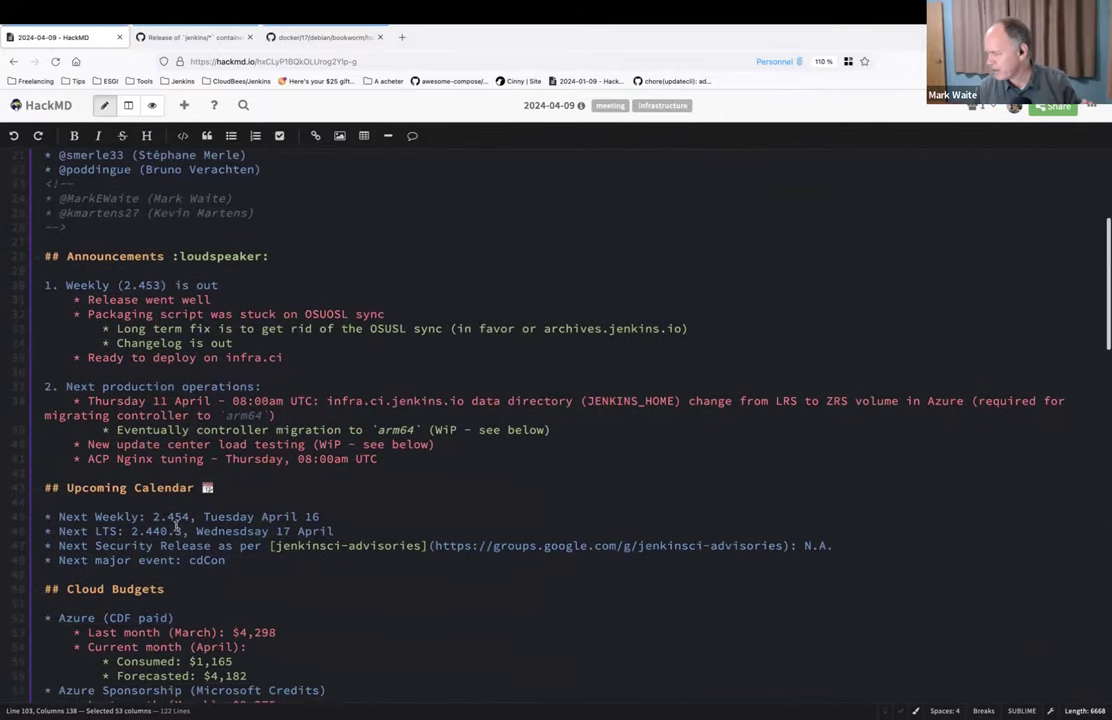
pyautogui.scroll(-3)
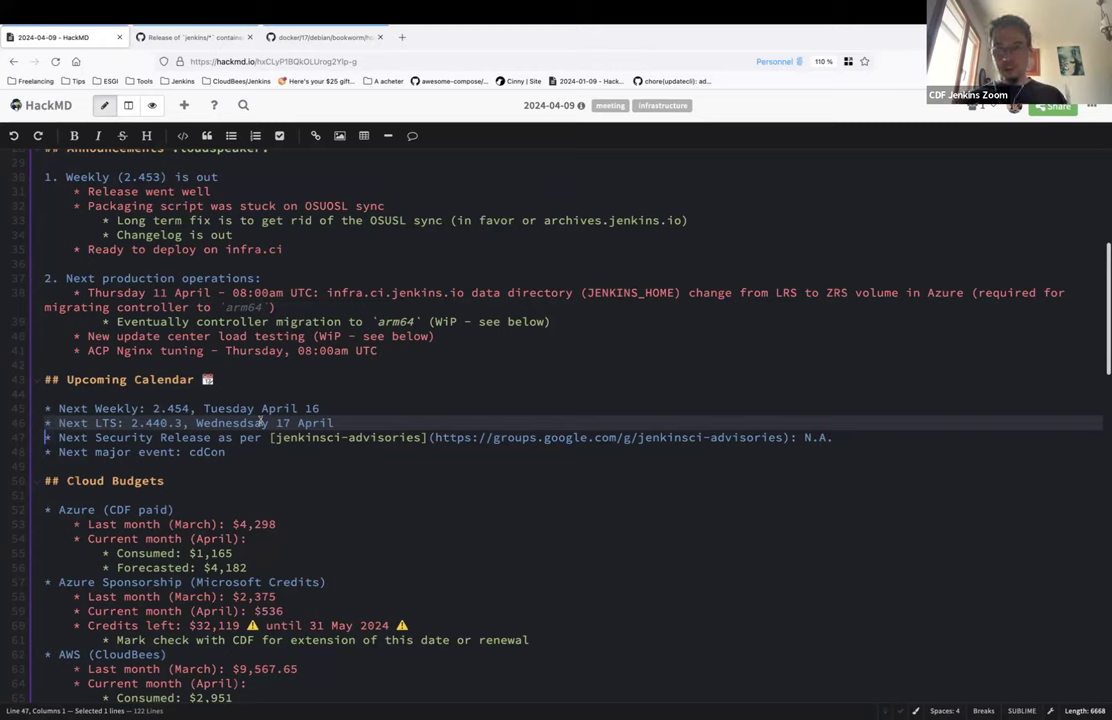
pyautogui.moveTo(352, 398)
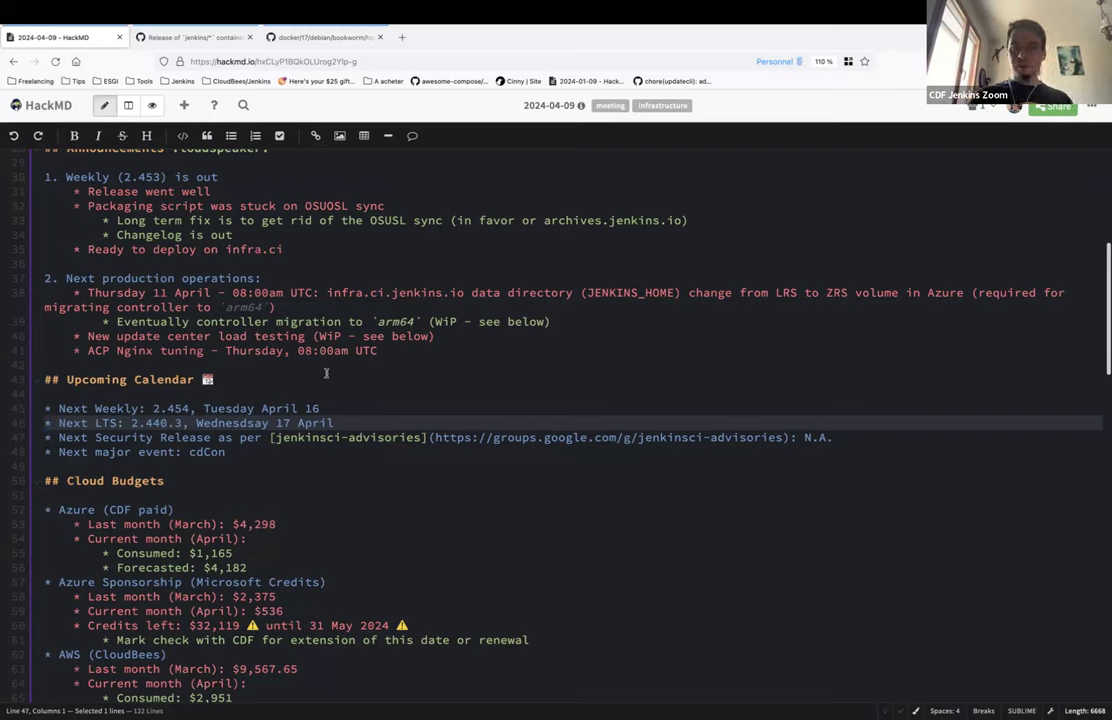
pyautogui.moveTo(128, 411)
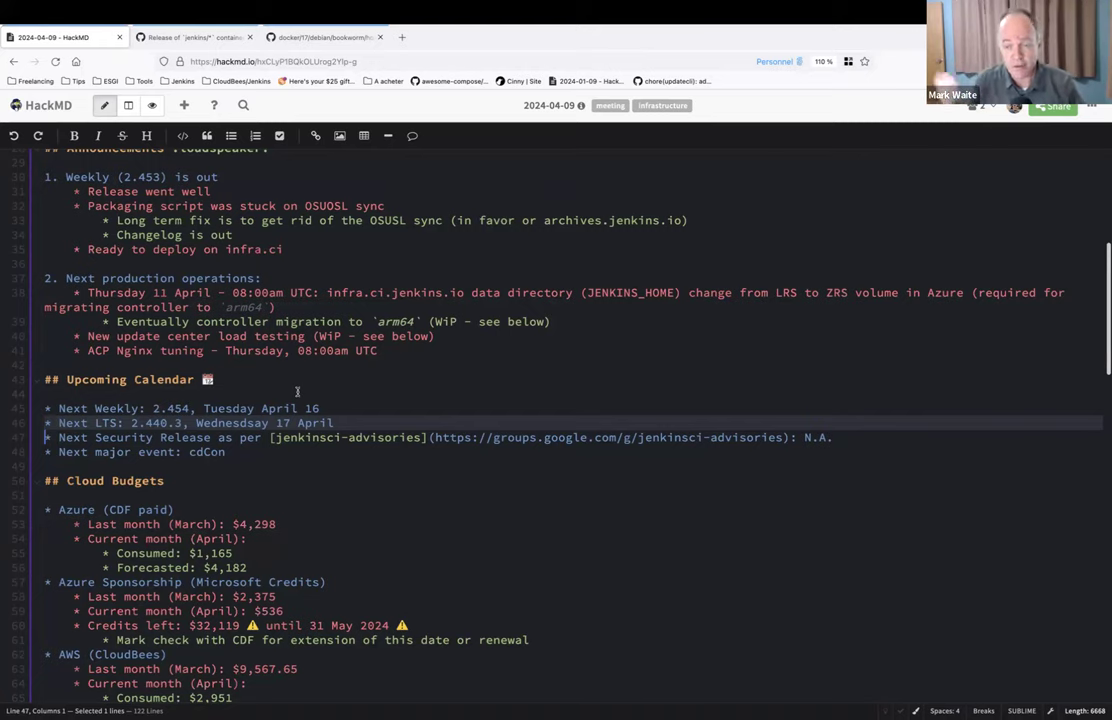
pyautogui.moveTo(265, 390)
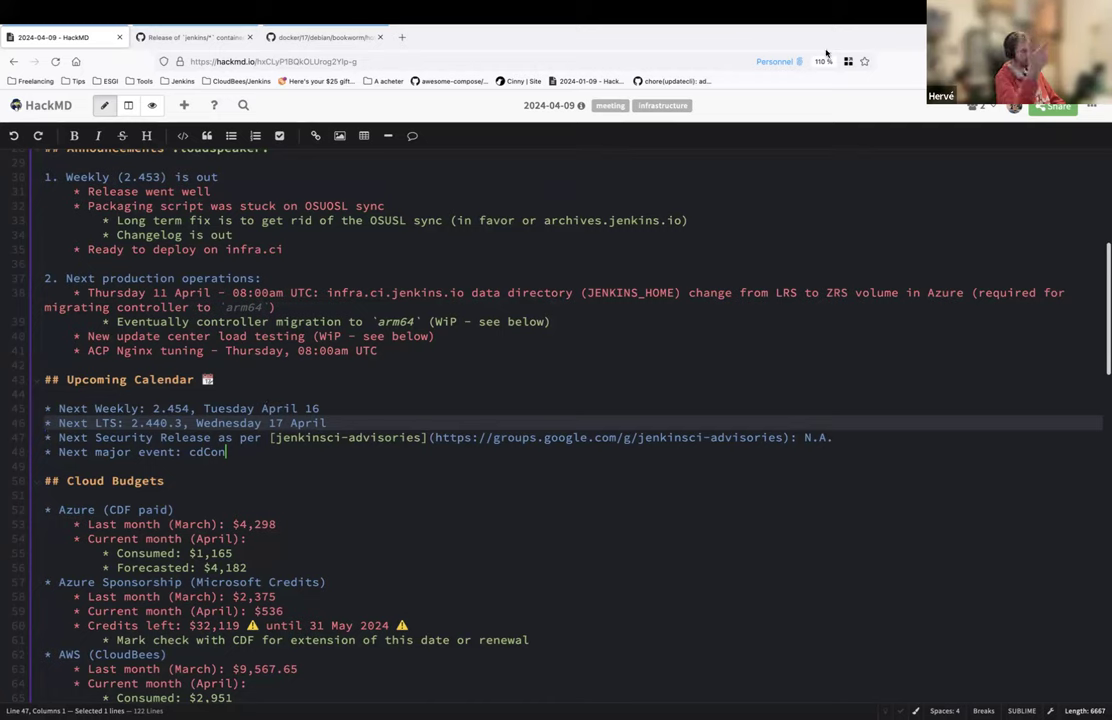
pyautogui.moveTo(817, 129)
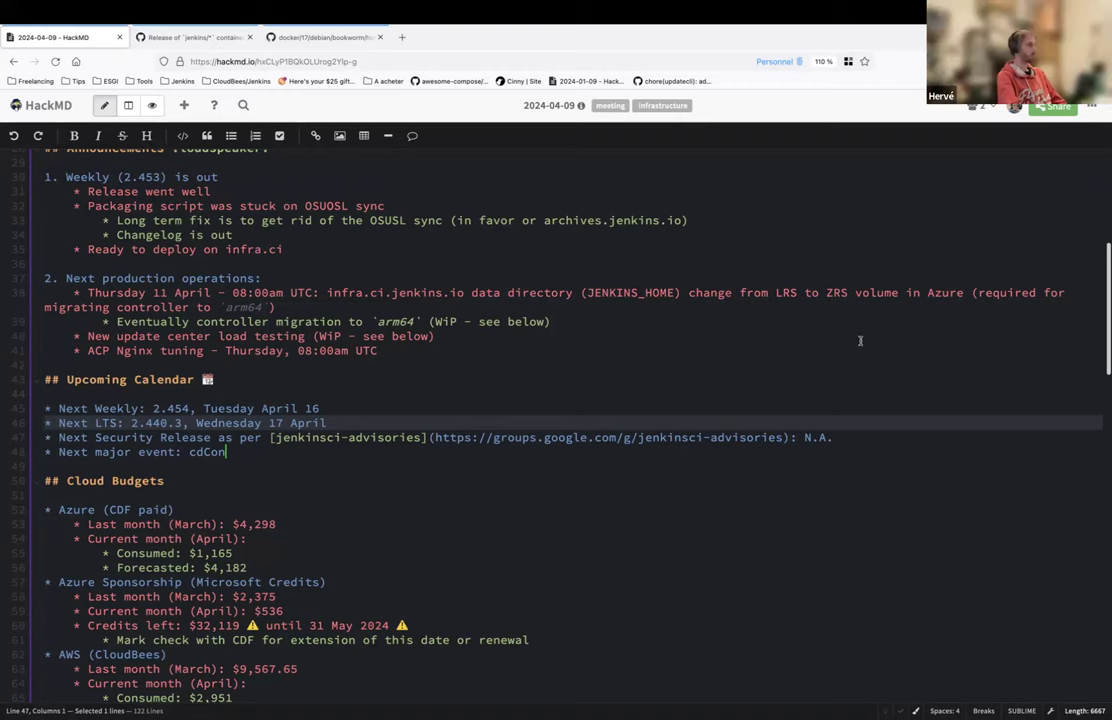
pyautogui.scroll(-3)
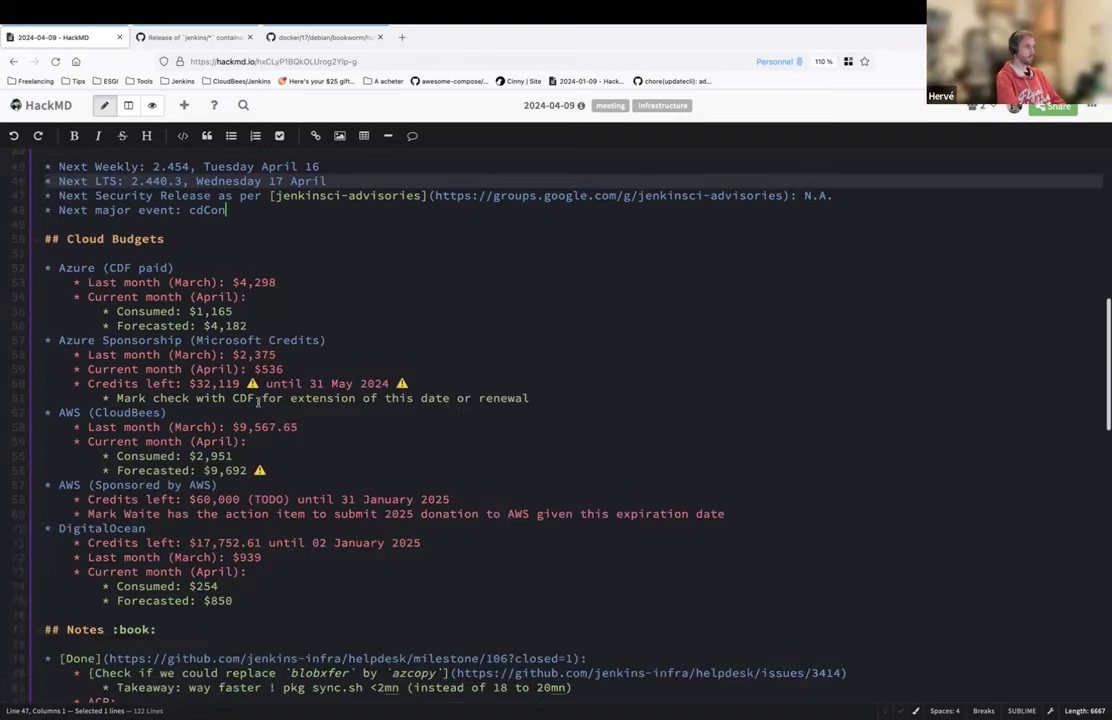
pyautogui.scroll(-3)
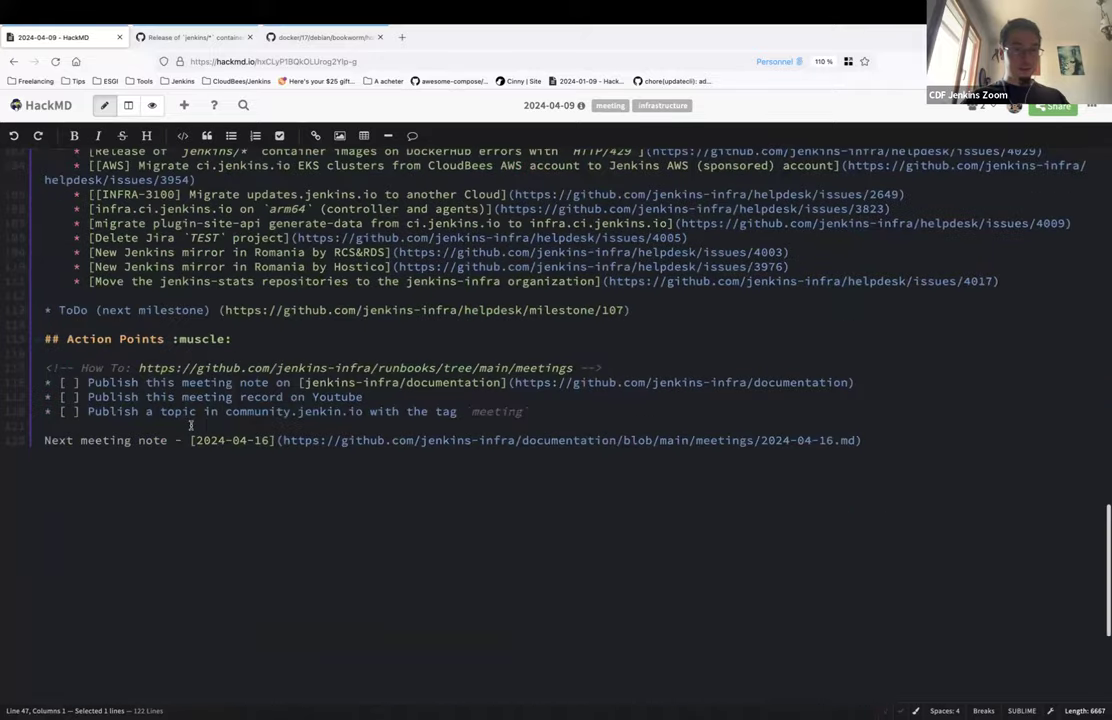
pyautogui.scroll(3)
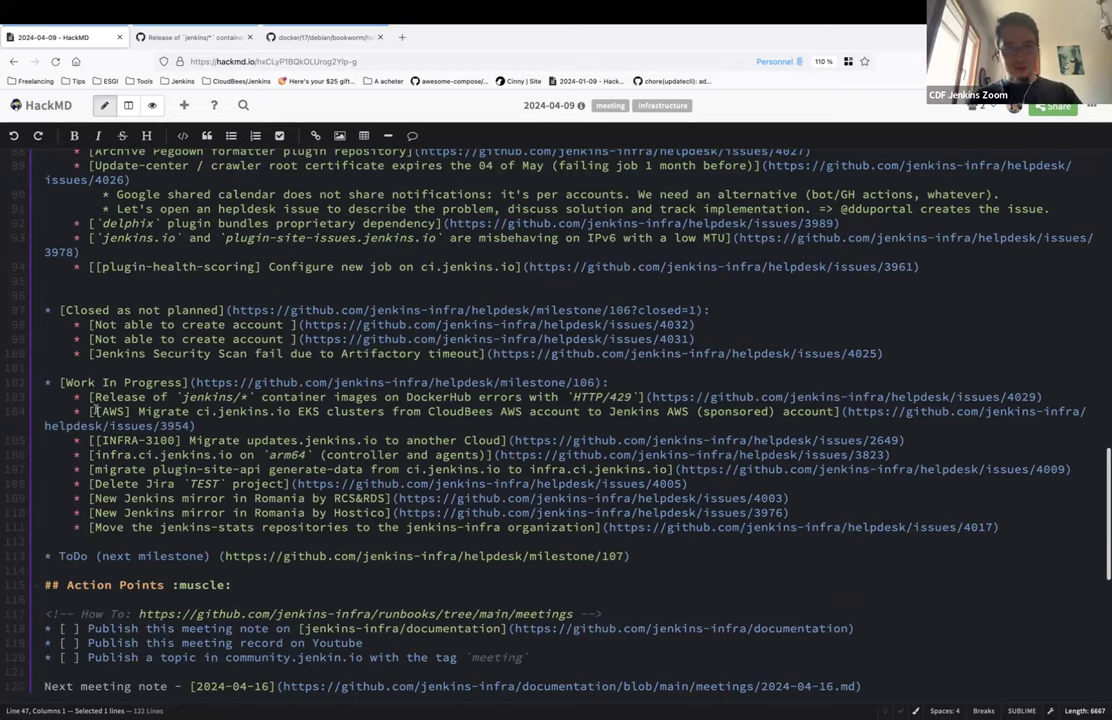
pyautogui.click(848, 414)
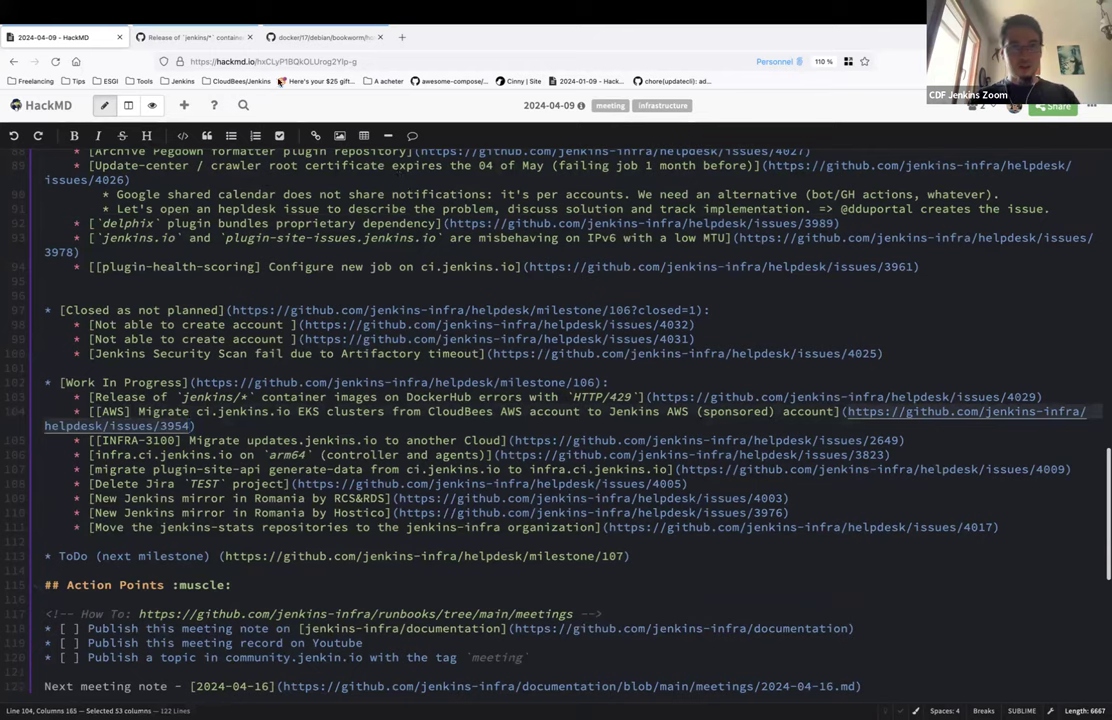
# Open helpdesk issue #3954 on migrating ci.jenkins.io EKS clusters to the Jenkins AWS account.
pyautogui.click(320, 37)
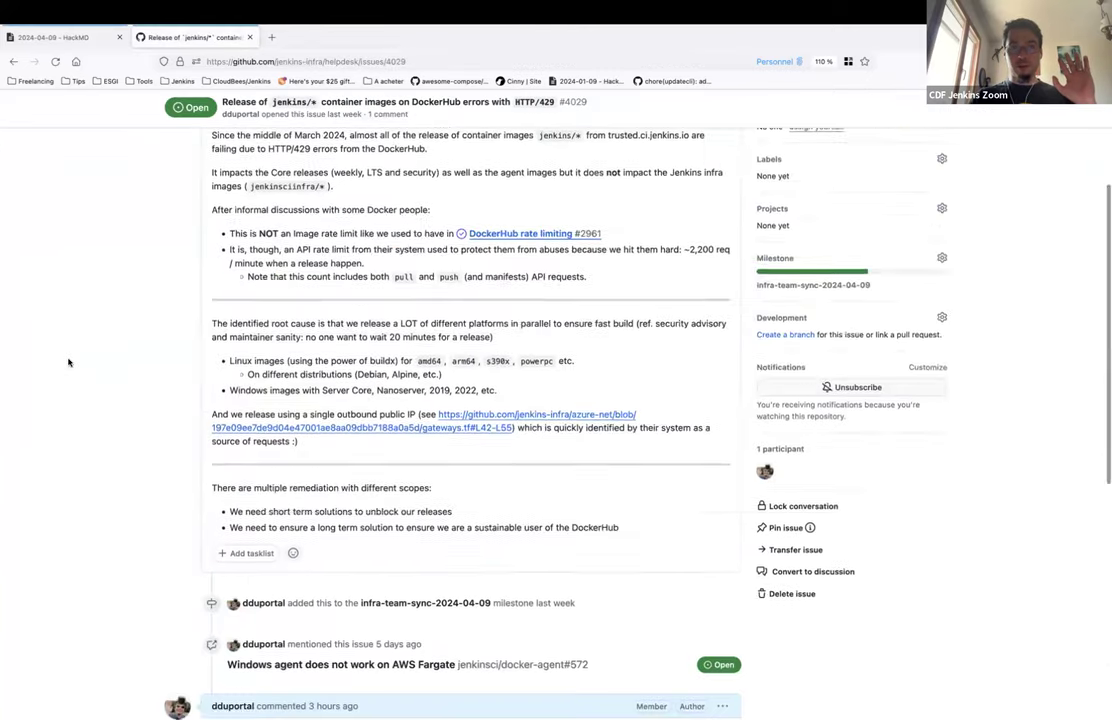
pyautogui.scroll(3)
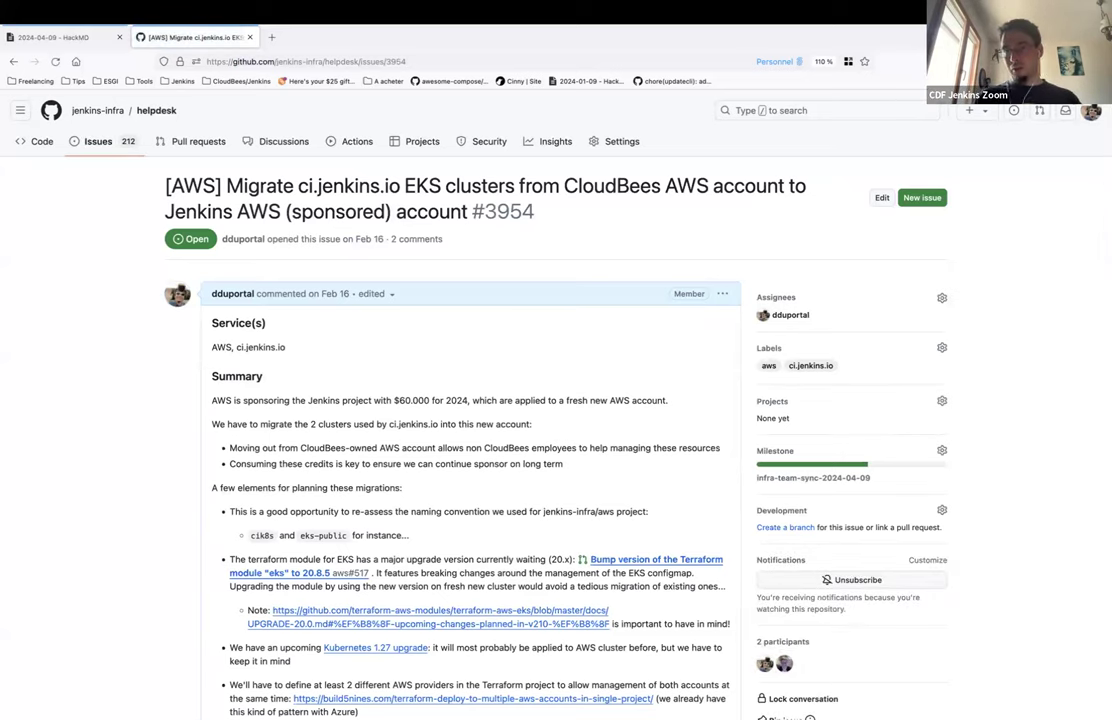
pyautogui.moveTo(660, 90)
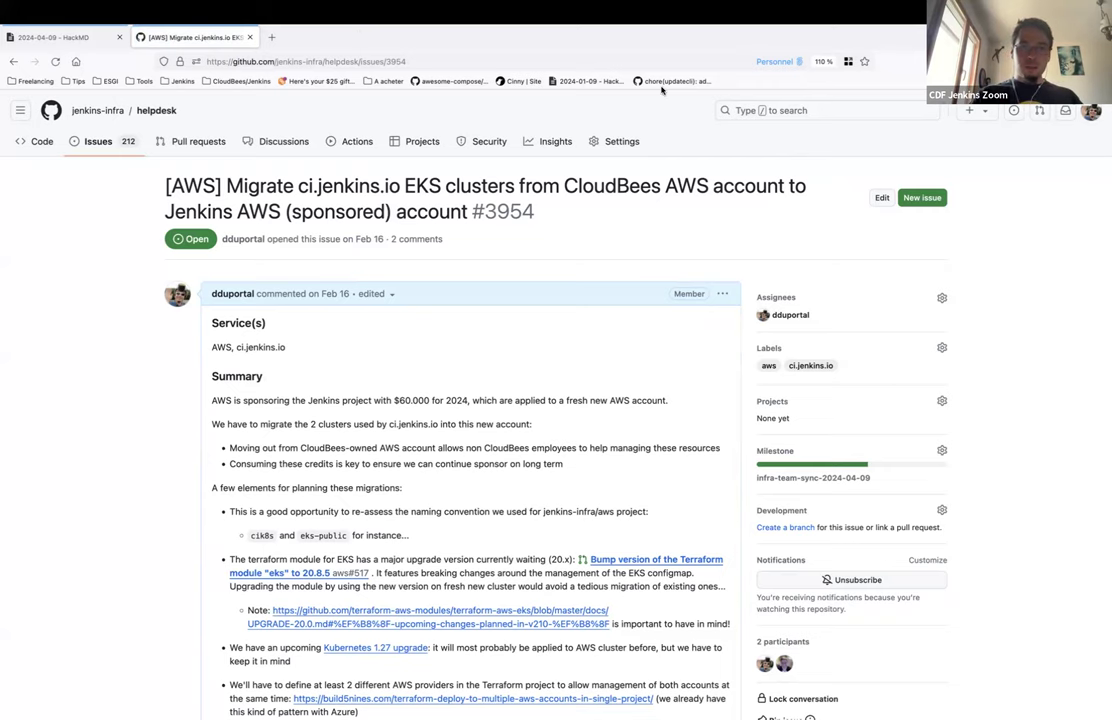
pyautogui.scroll(-3)
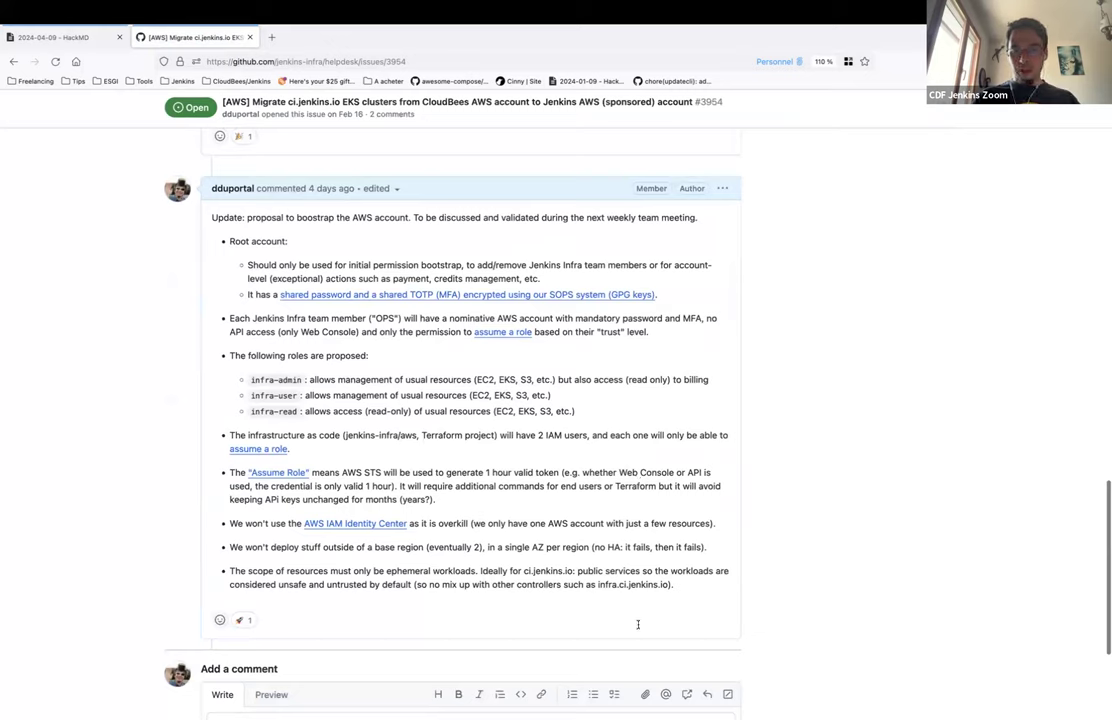
pyautogui.moveTo(876, 396)
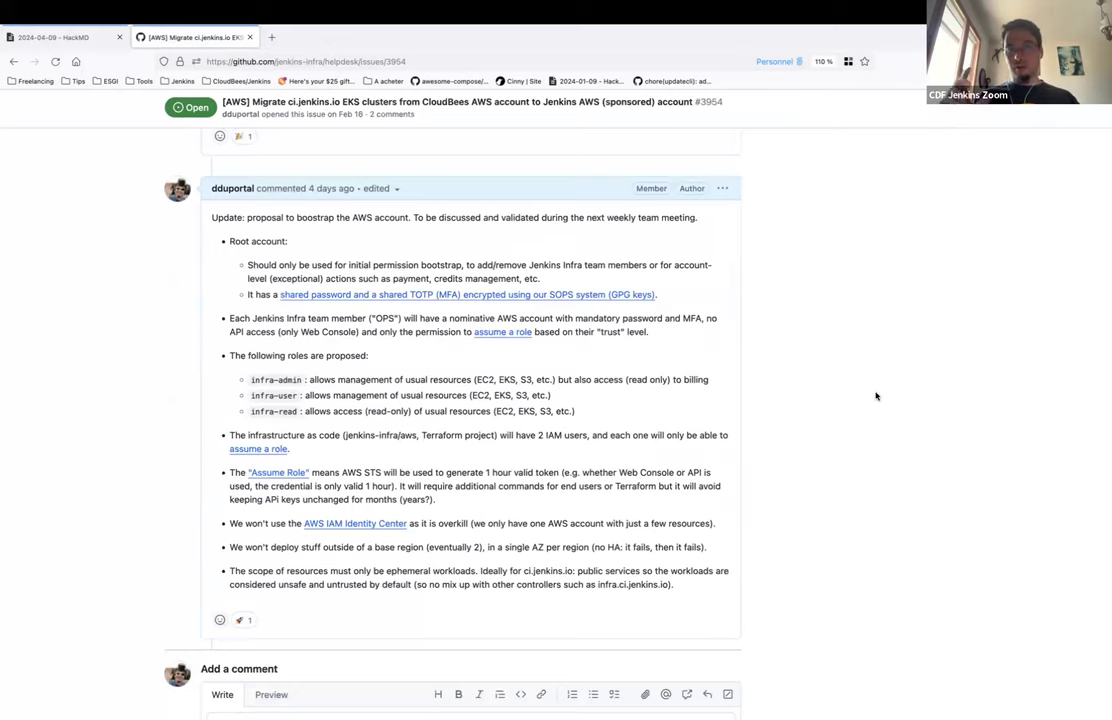
pyautogui.moveTo(658, 332)
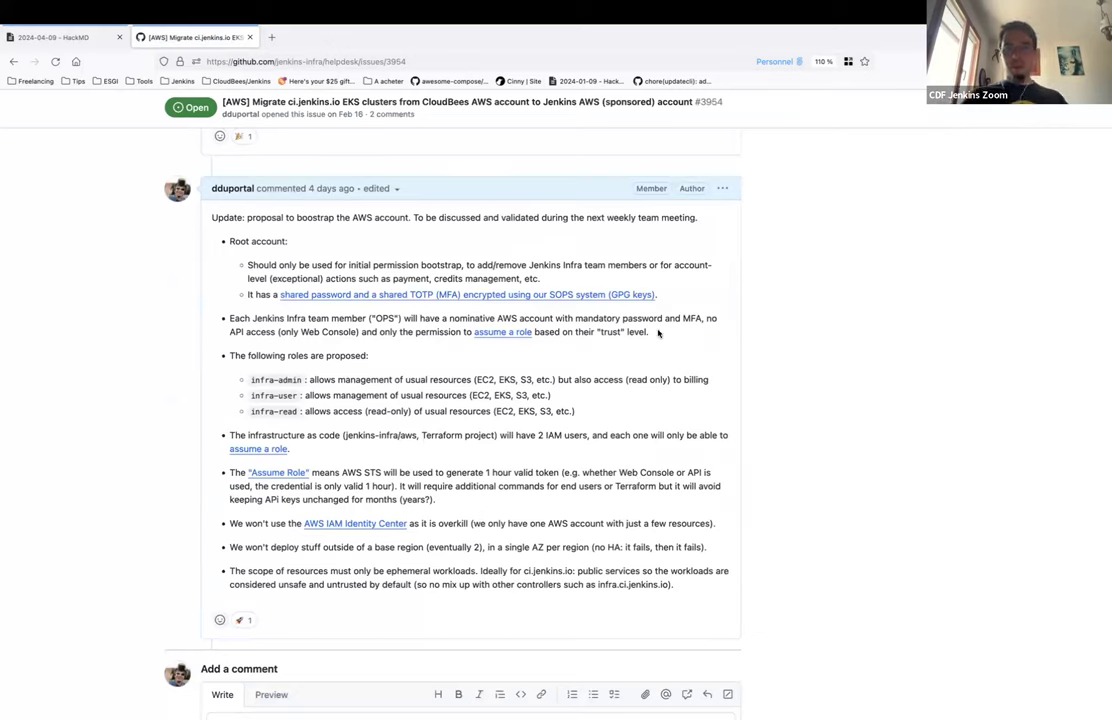
pyautogui.moveTo(806, 334)
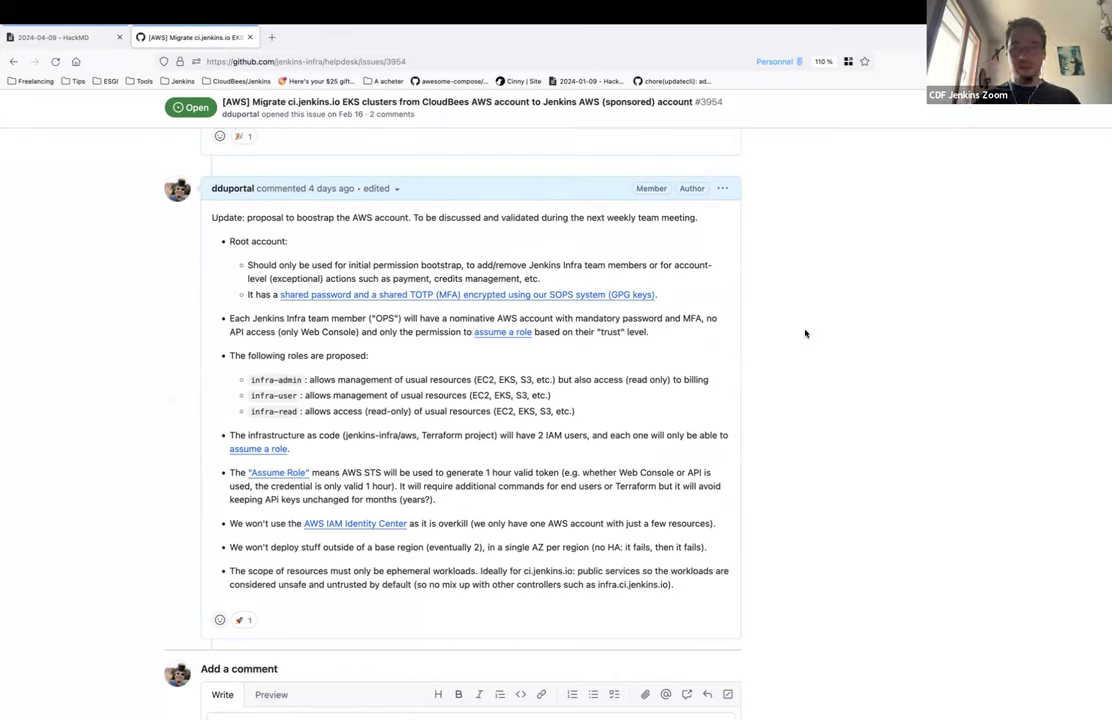
pyautogui.moveTo(123, 395)
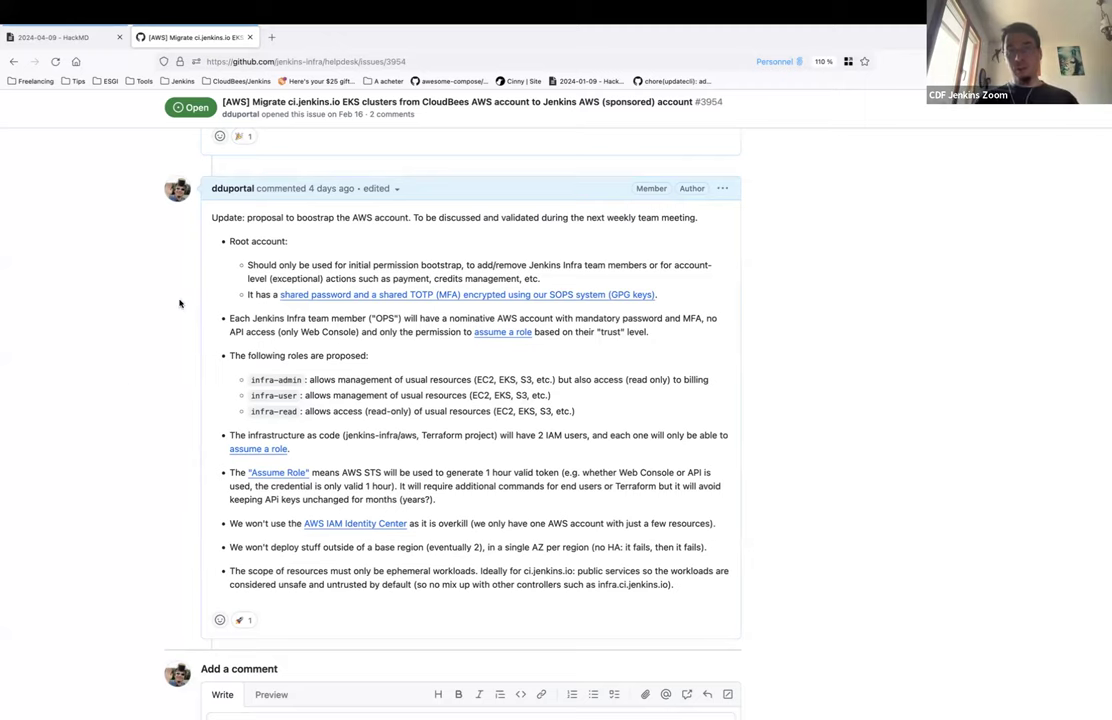
pyautogui.moveTo(3, 345)
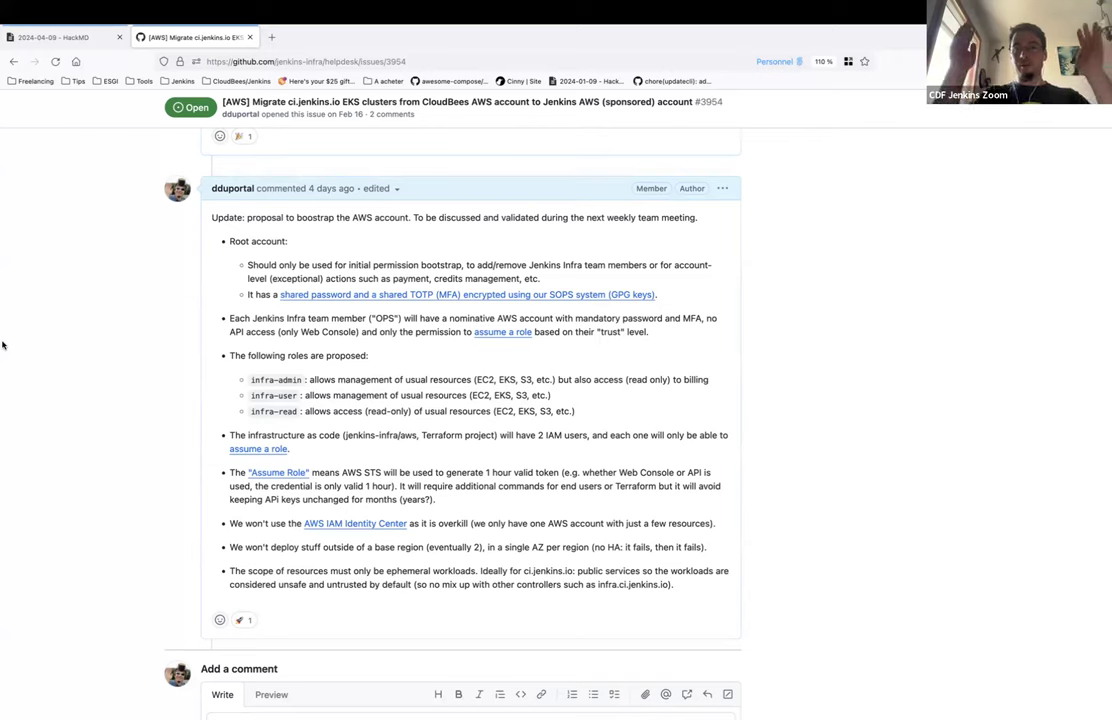
pyautogui.moveTo(222, 216)
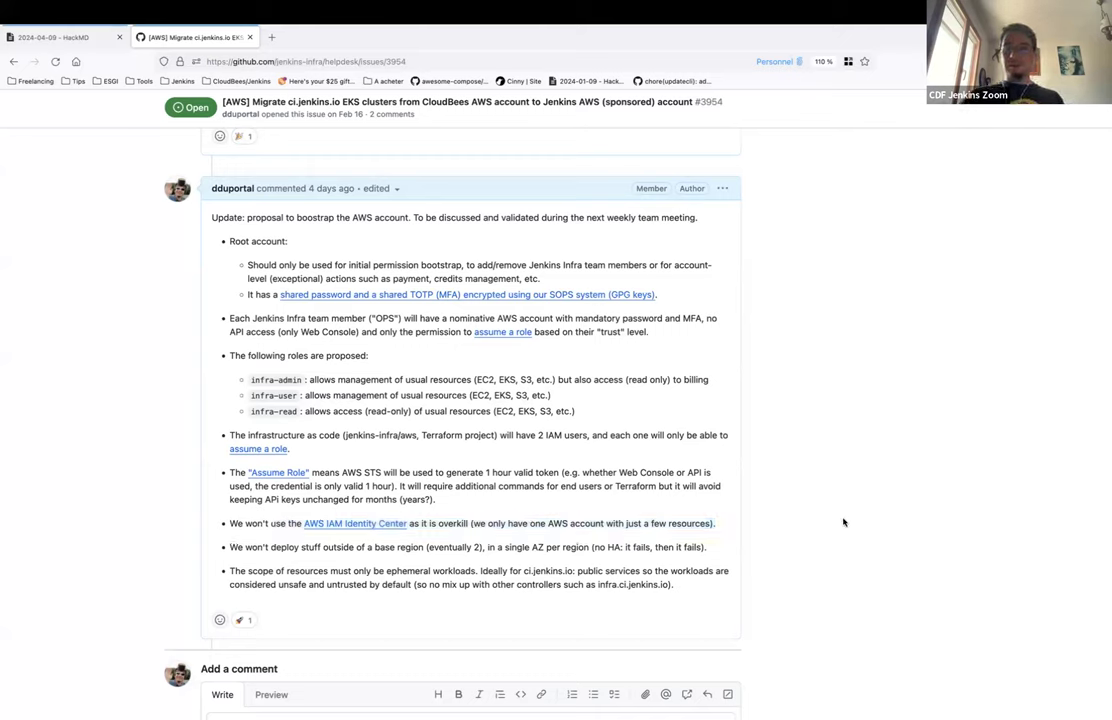
pyautogui.moveTo(507, 547)
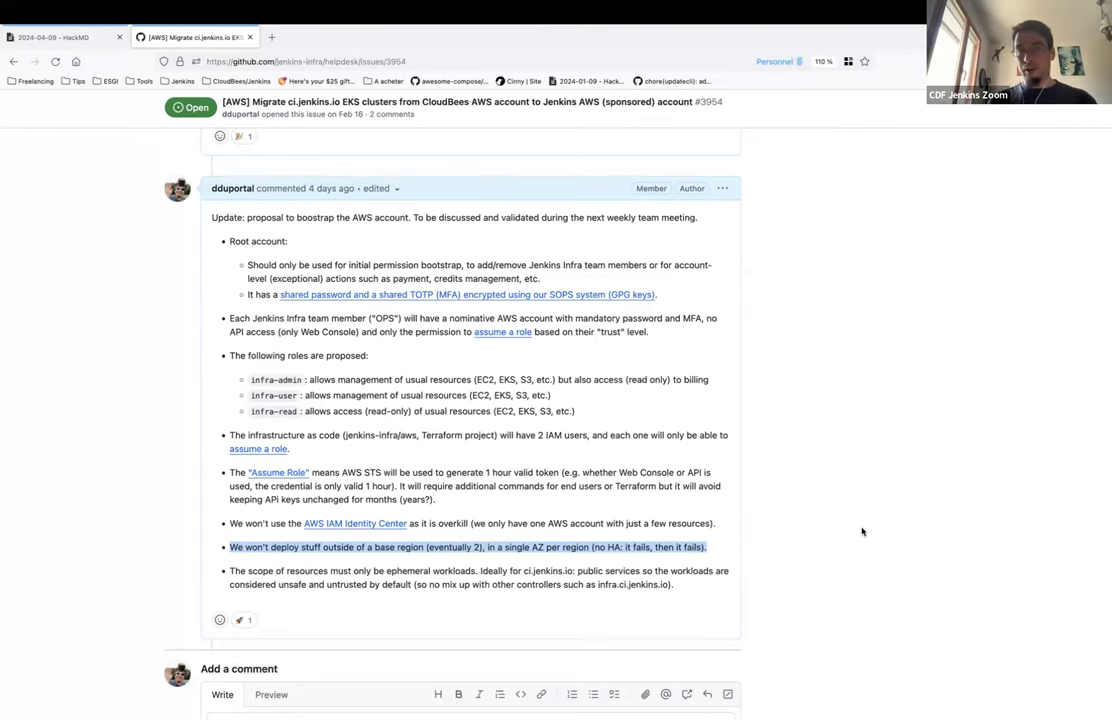
pyautogui.moveTo(240, 262)
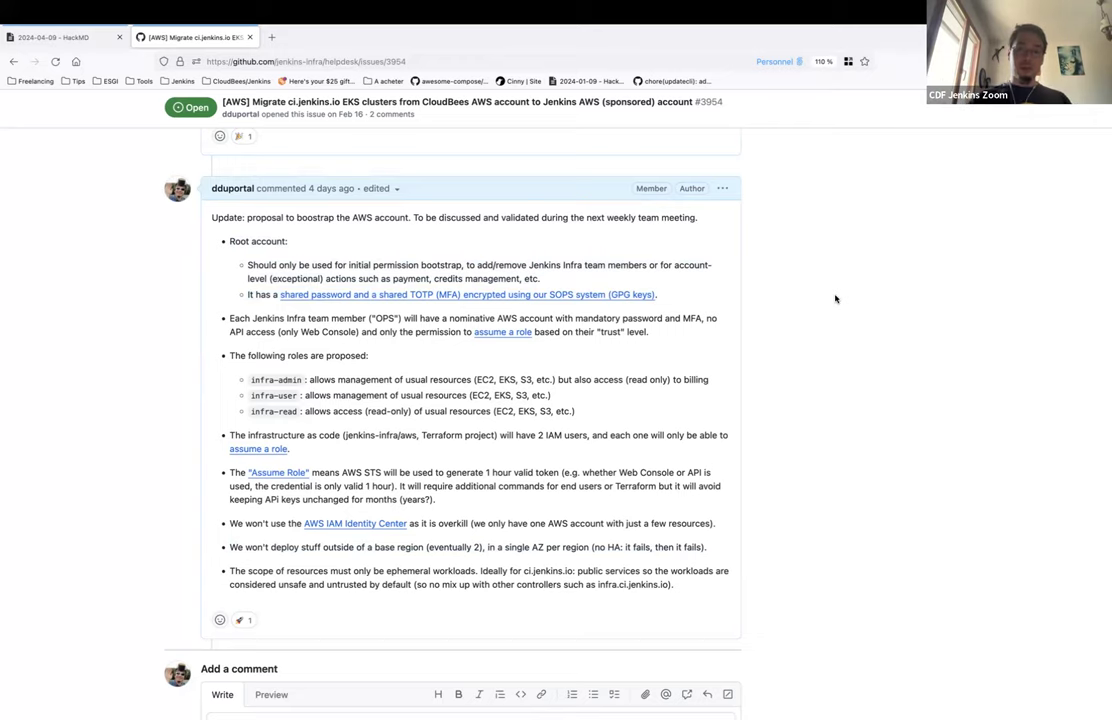
pyautogui.moveTo(845, 301)
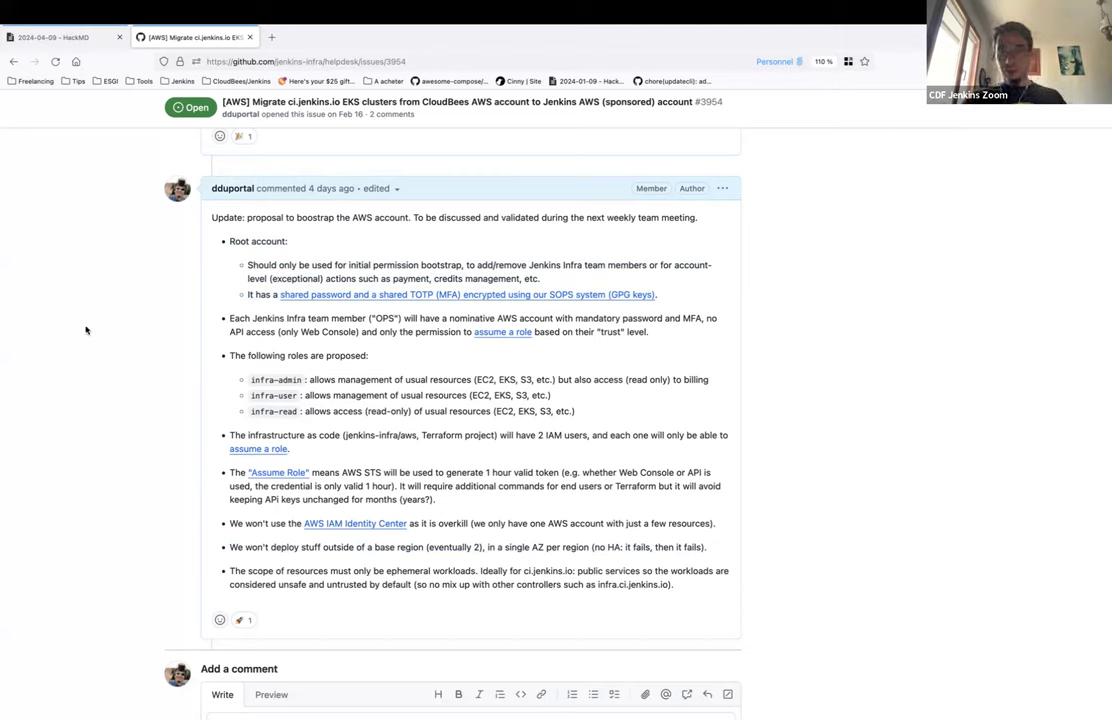
pyautogui.moveTo(899, 405)
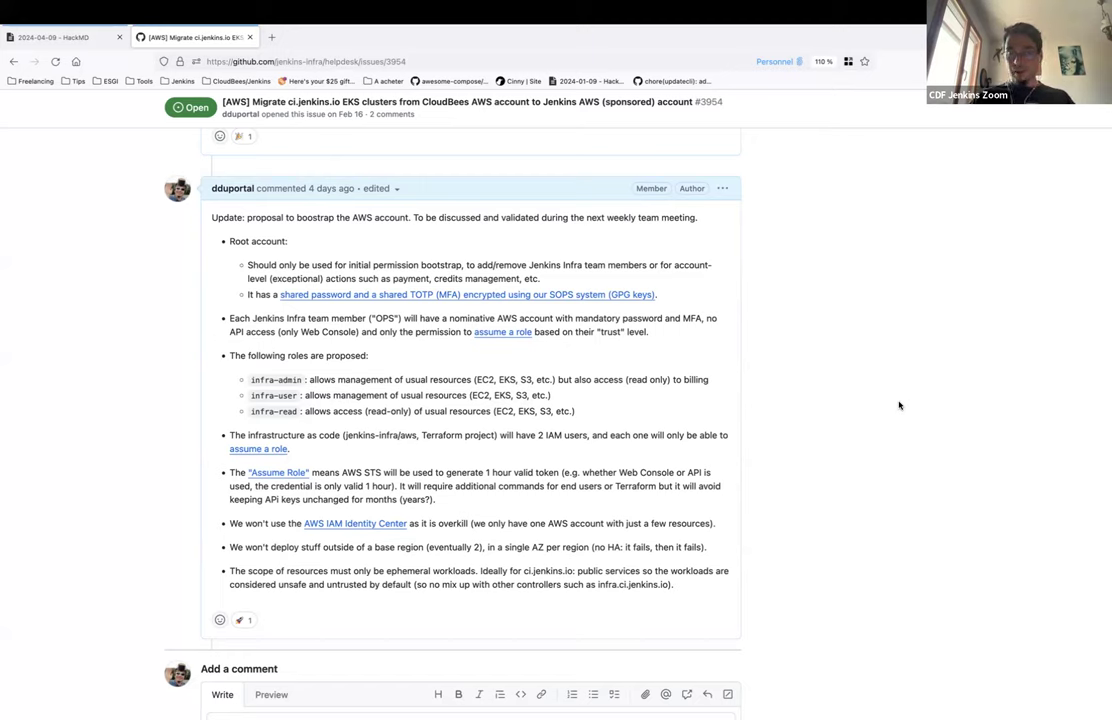
pyautogui.moveTo(208, 351)
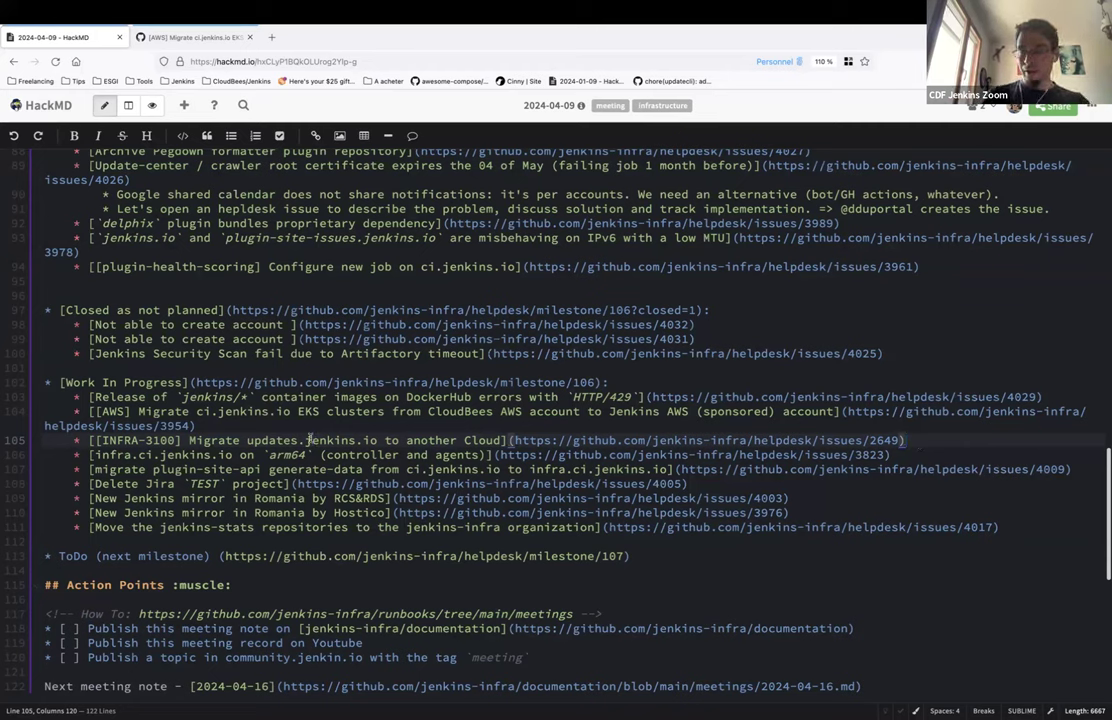
# Add the sub-bullet 'Stéphane and Damien late on the JEP read/suggestion. Need to work'.
pyautogui.press('Enter')
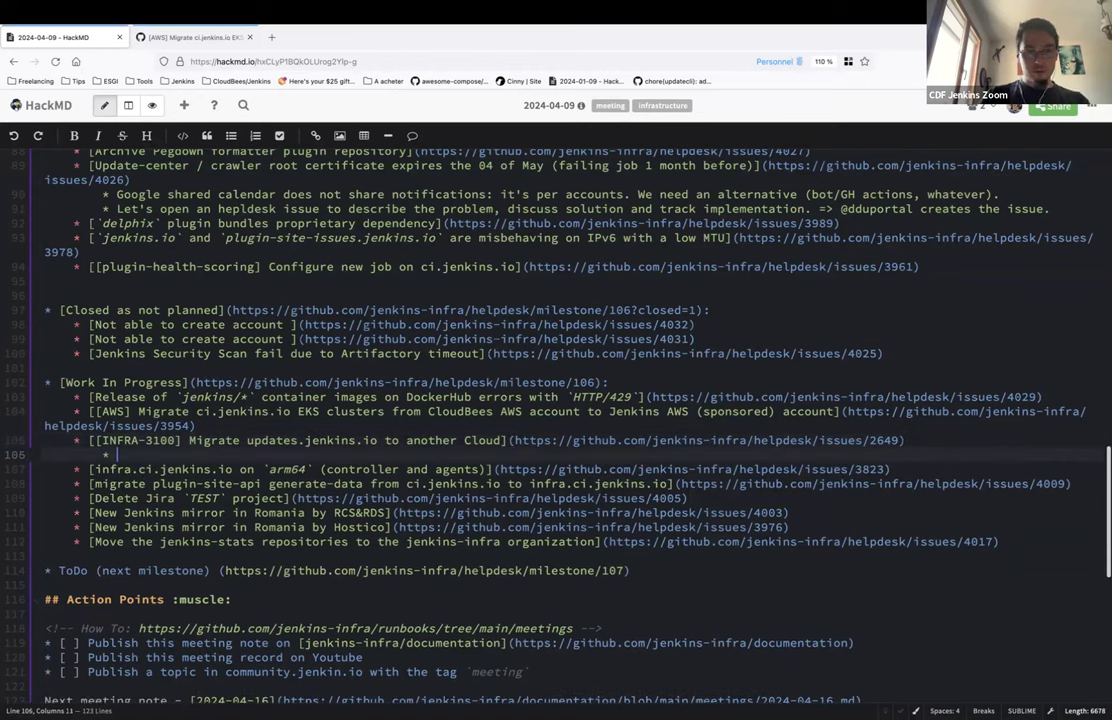
pyautogui.write('S')
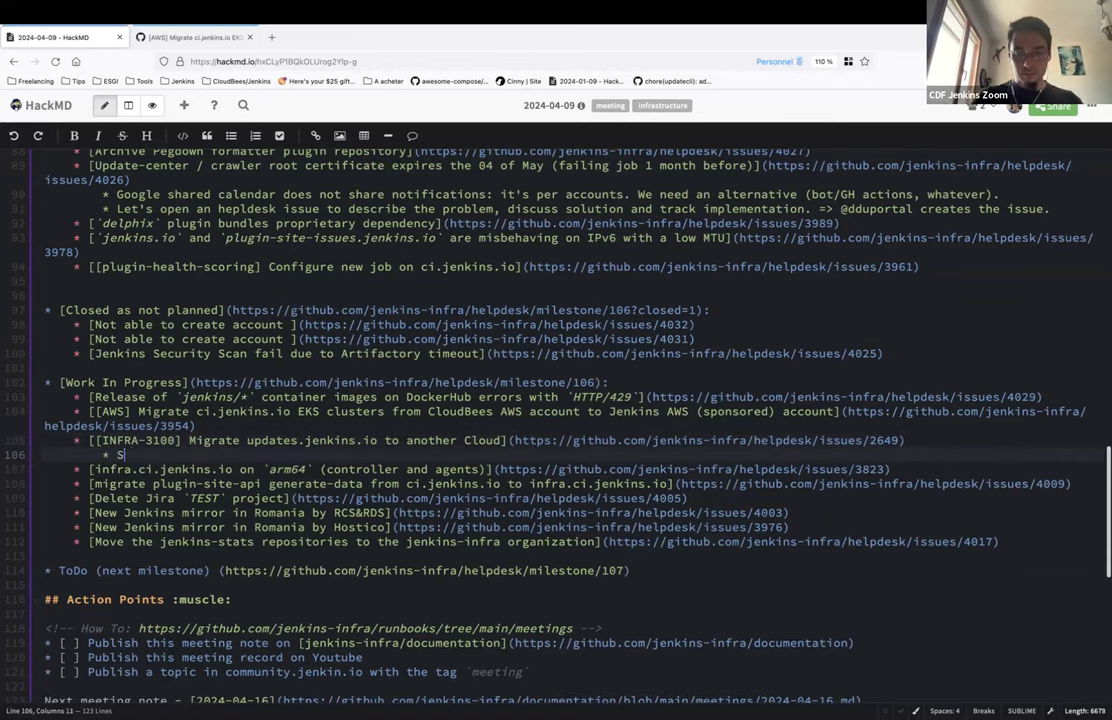
pyautogui.write('téphane and Damien late on')
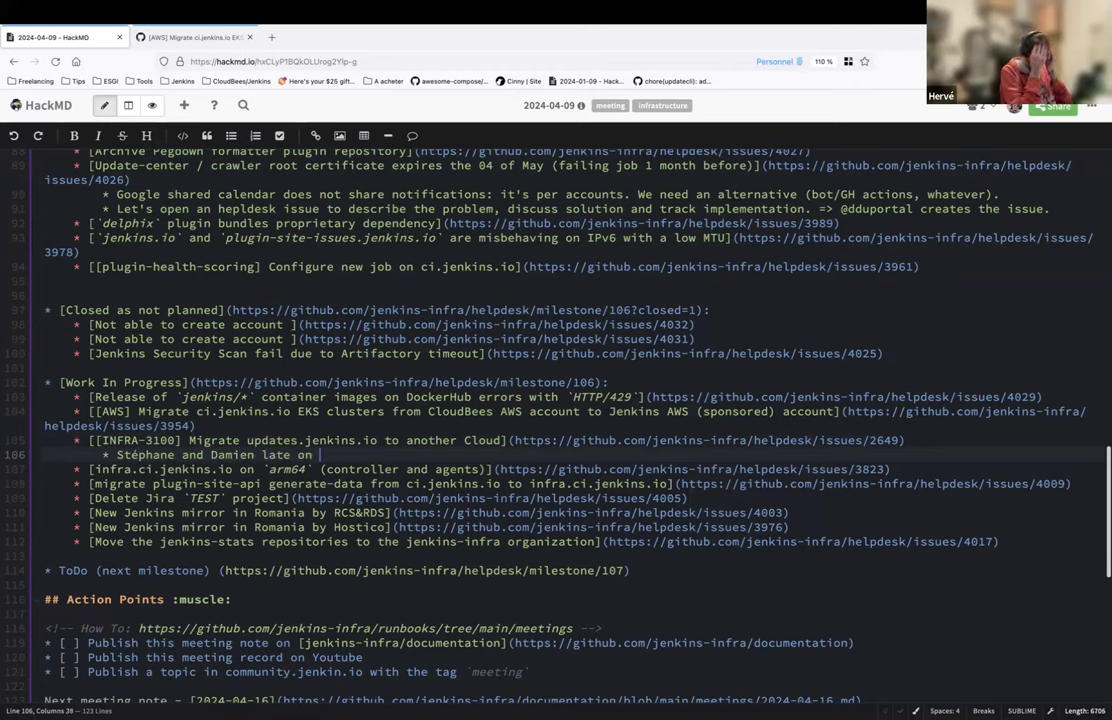
pyautogui.write('the JEP read/')
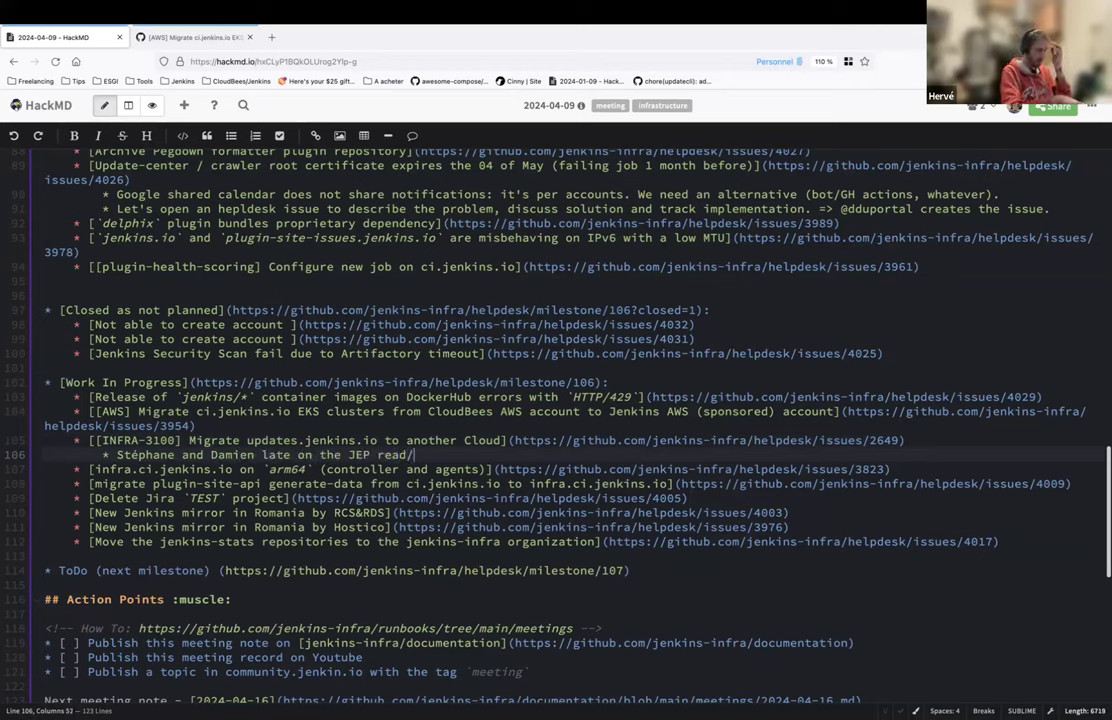
pyautogui.write('suggestion.')
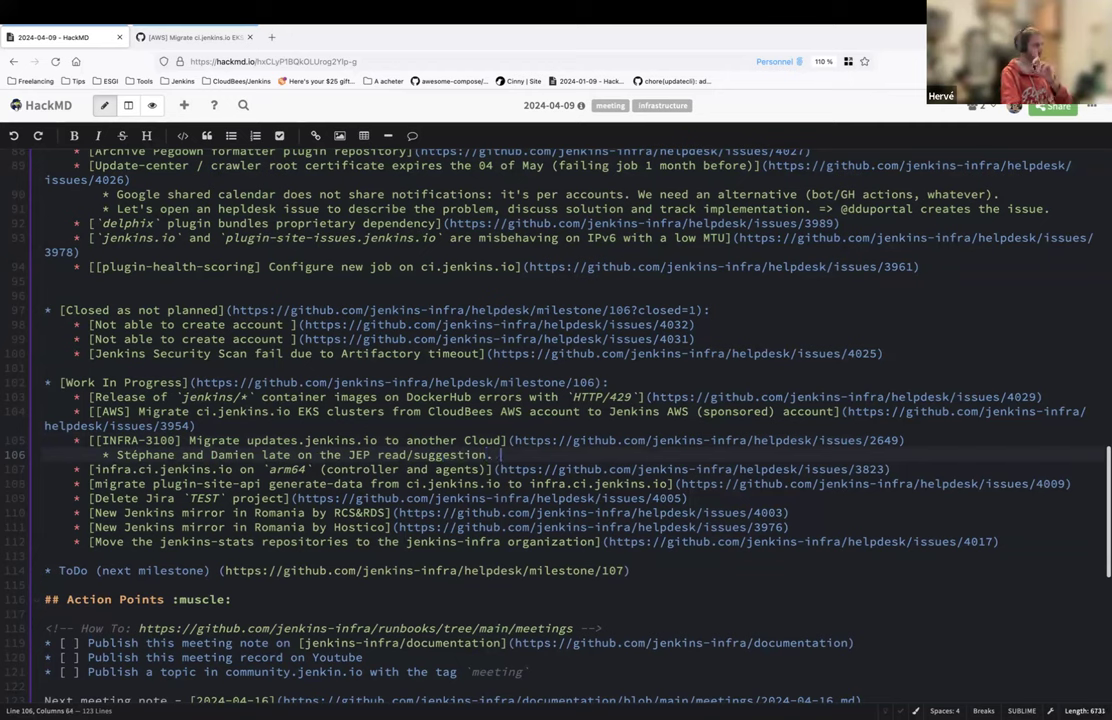
pyautogui.write('Need to work')
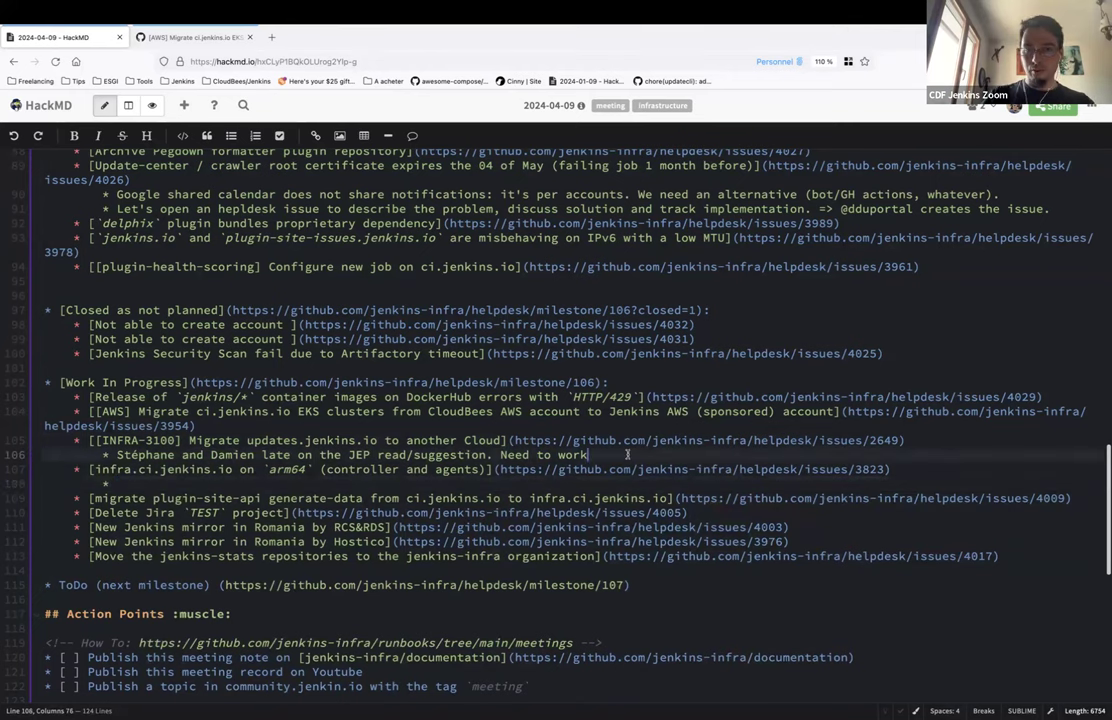
# Append 'on it next milestone', then add 'Next step: migrate infra.ci.jenkins.io controller to arm64'.
pyautogui.write('on it')
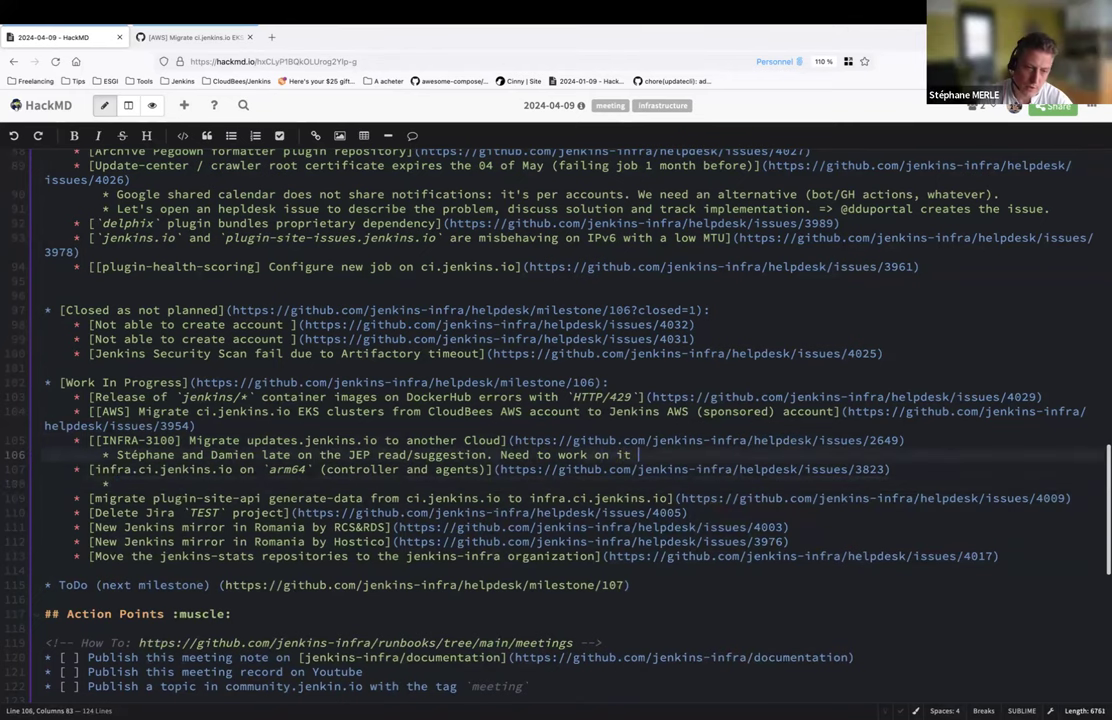
pyautogui.write('next milestone')
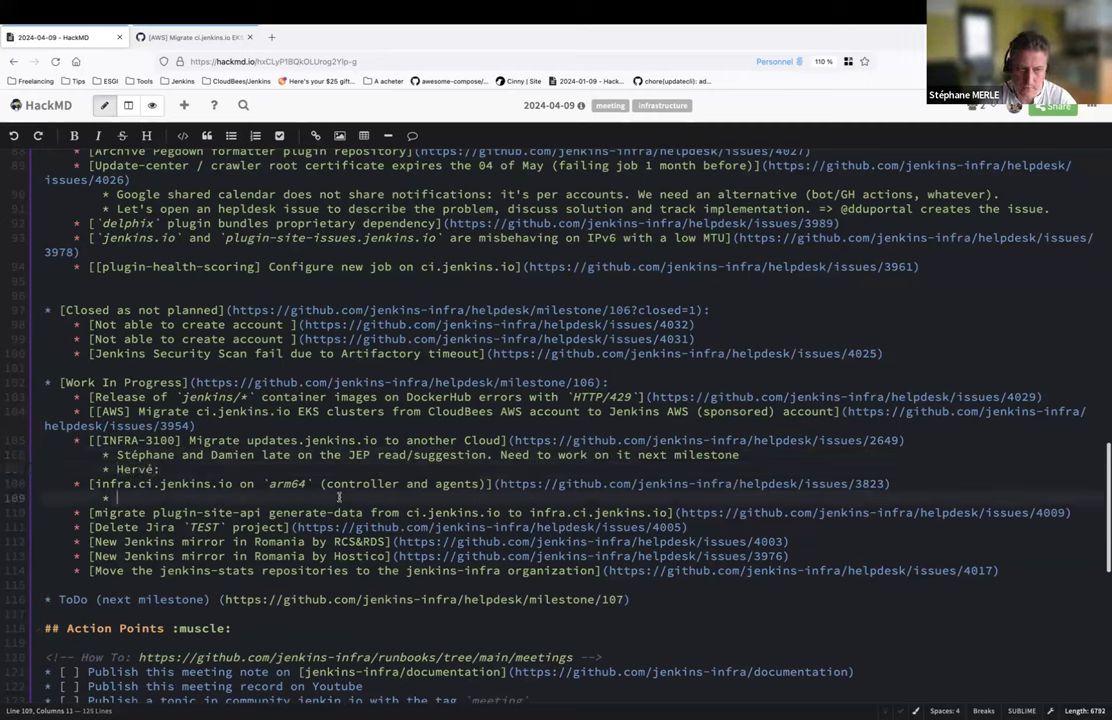
pyautogui.write('N')
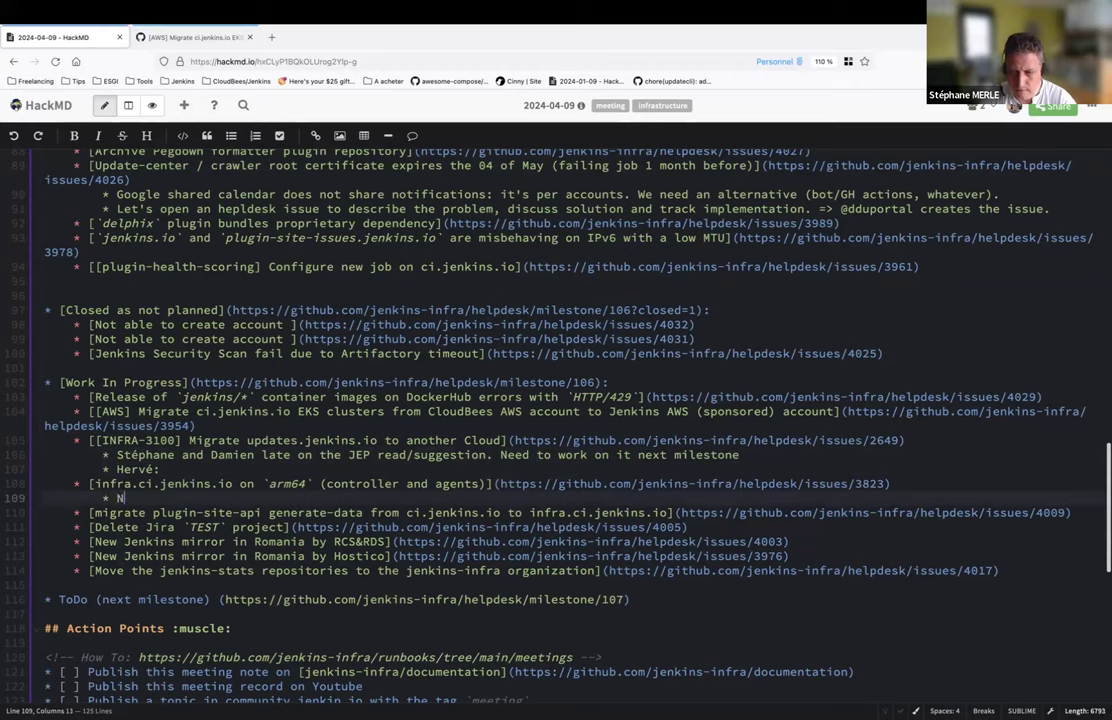
pyautogui.write('Next step:')
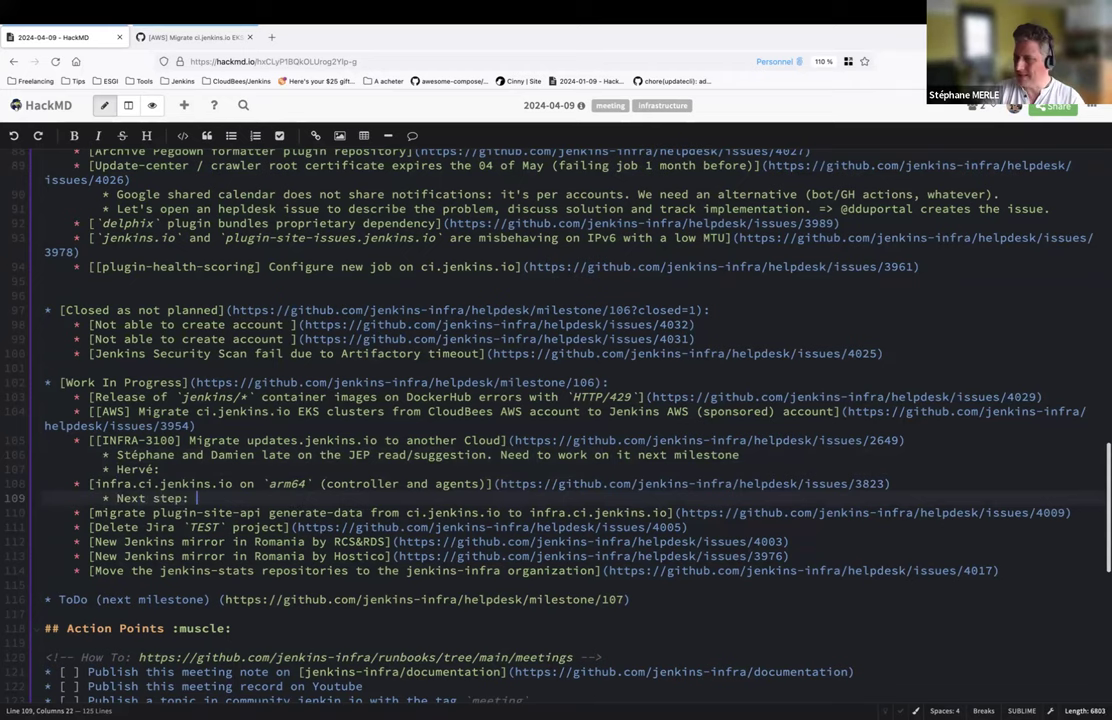
pyautogui.write('migrate')
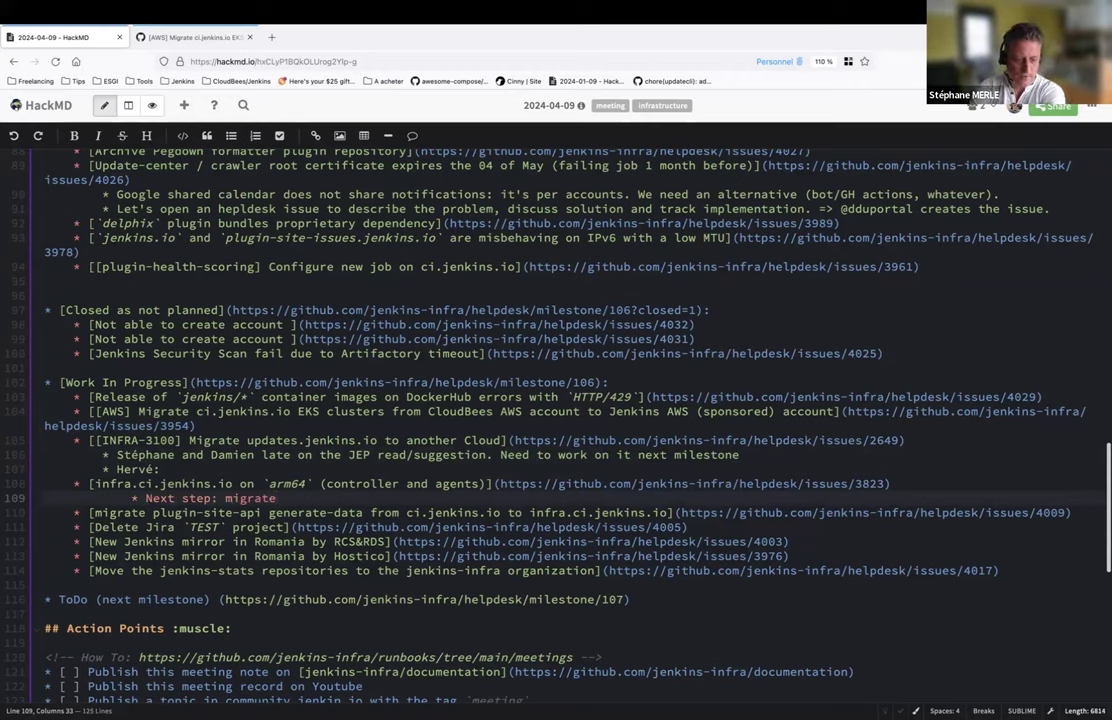
pyautogui.press('BackSpace')
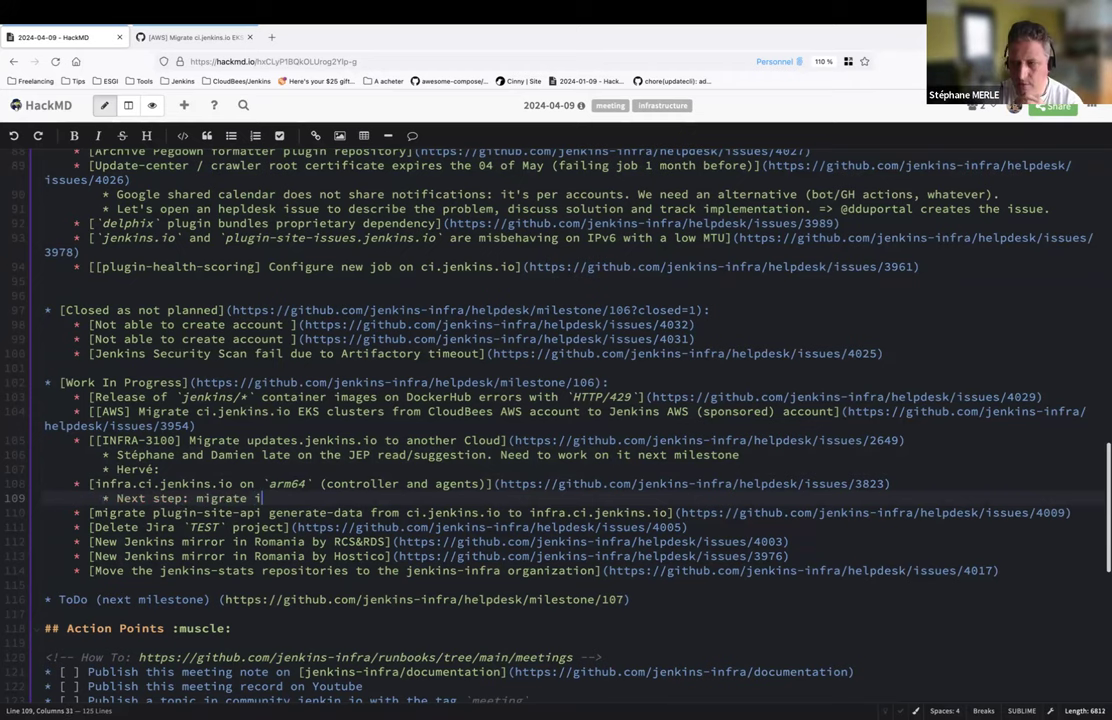
pyautogui.write('nfra.ci.jenkins')
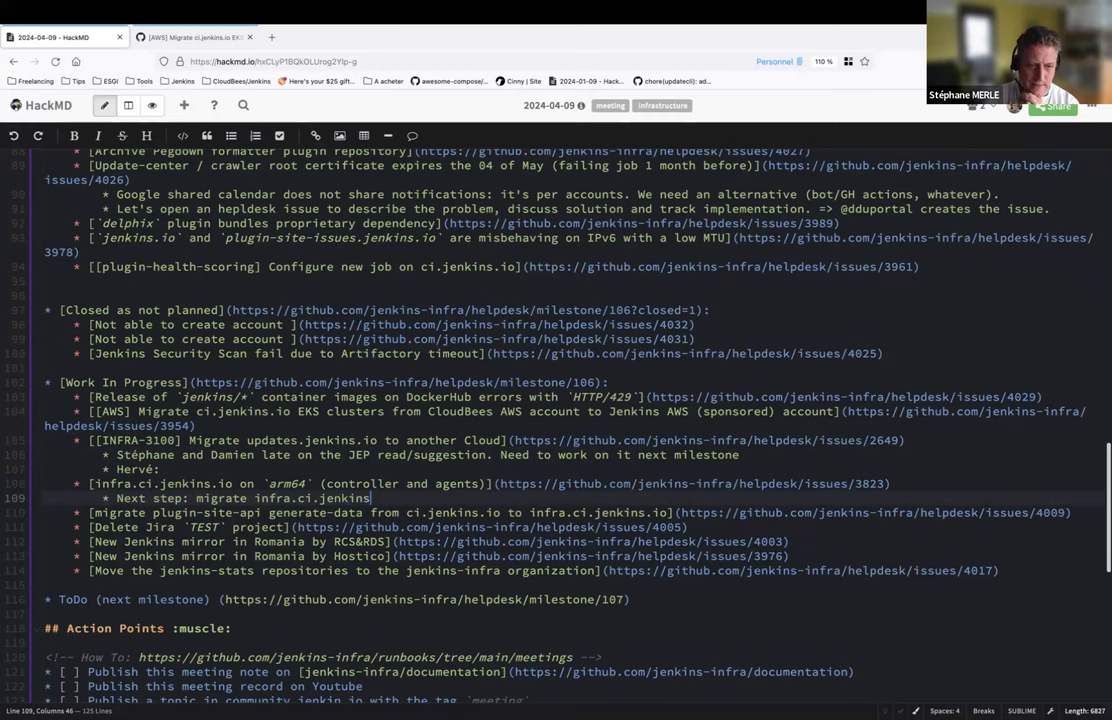
pyautogui.write('controller to `arm64')
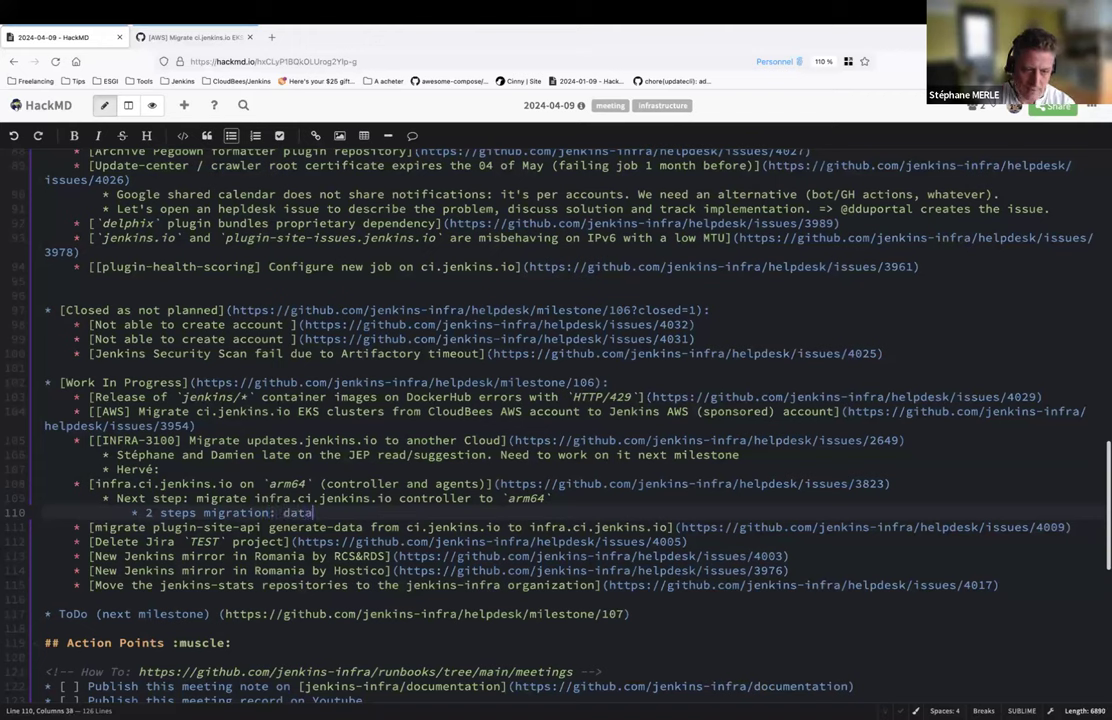
# Add the two-step migration sub-bullet, moving the data volume to ZRS on Thursday.
pyautogui.write('volume to ZRS (Thurs')
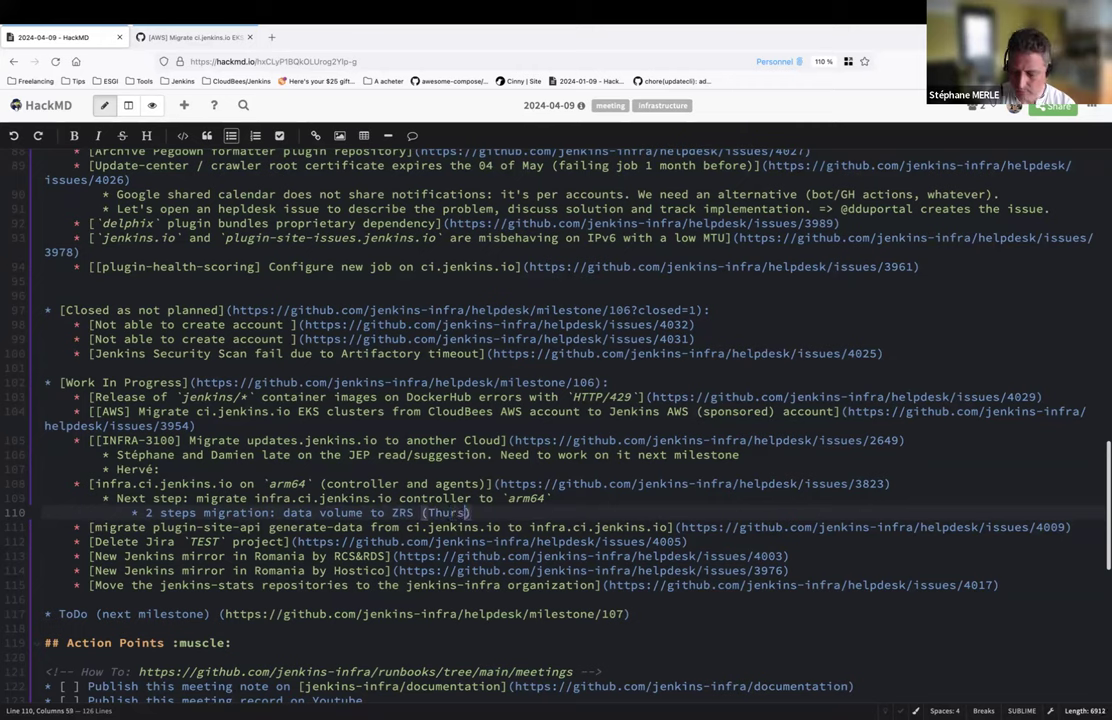
pyautogui.write('day')
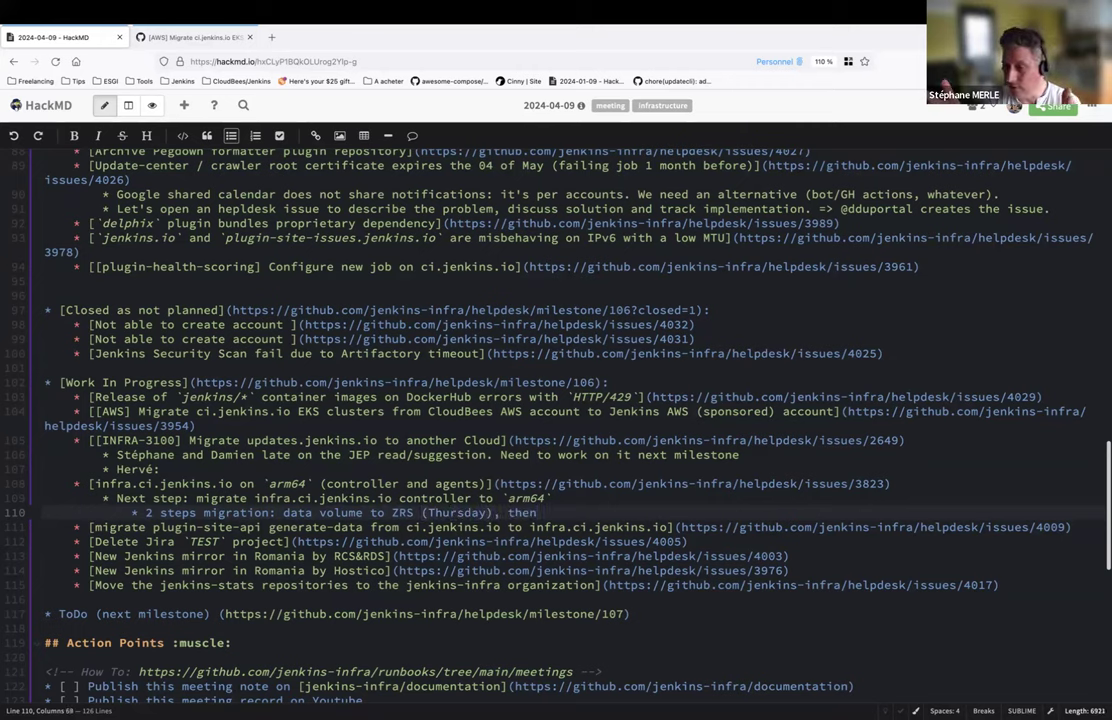
pyautogui.write('arm64 migration (a few')
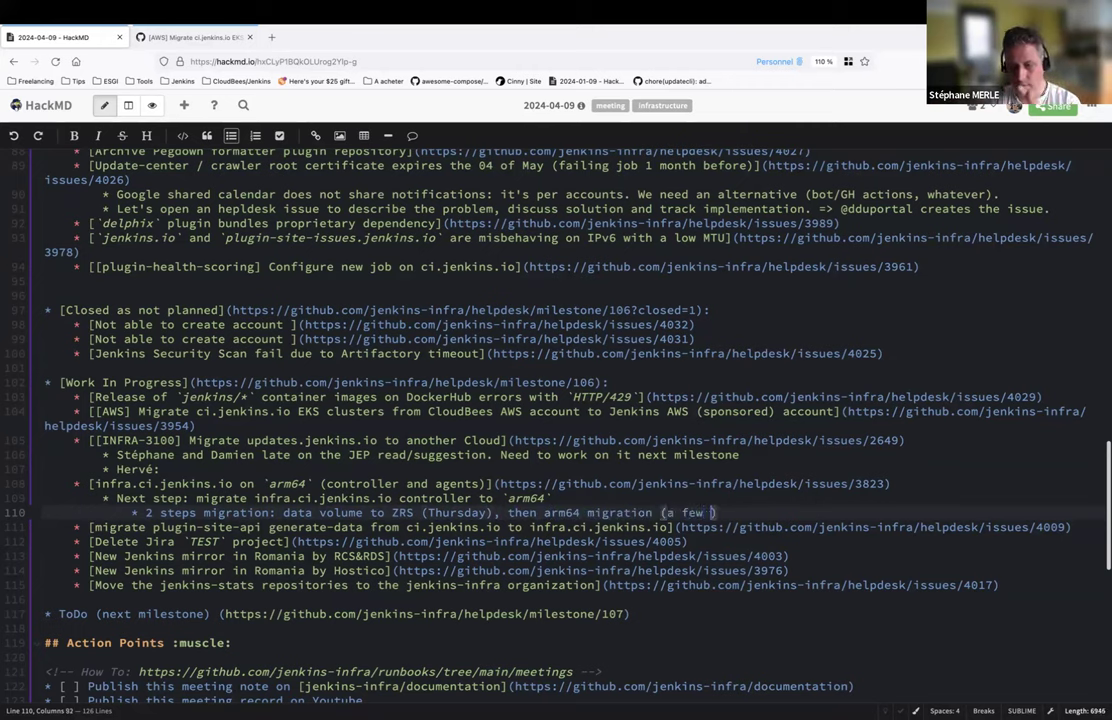
pyautogui.write('r')
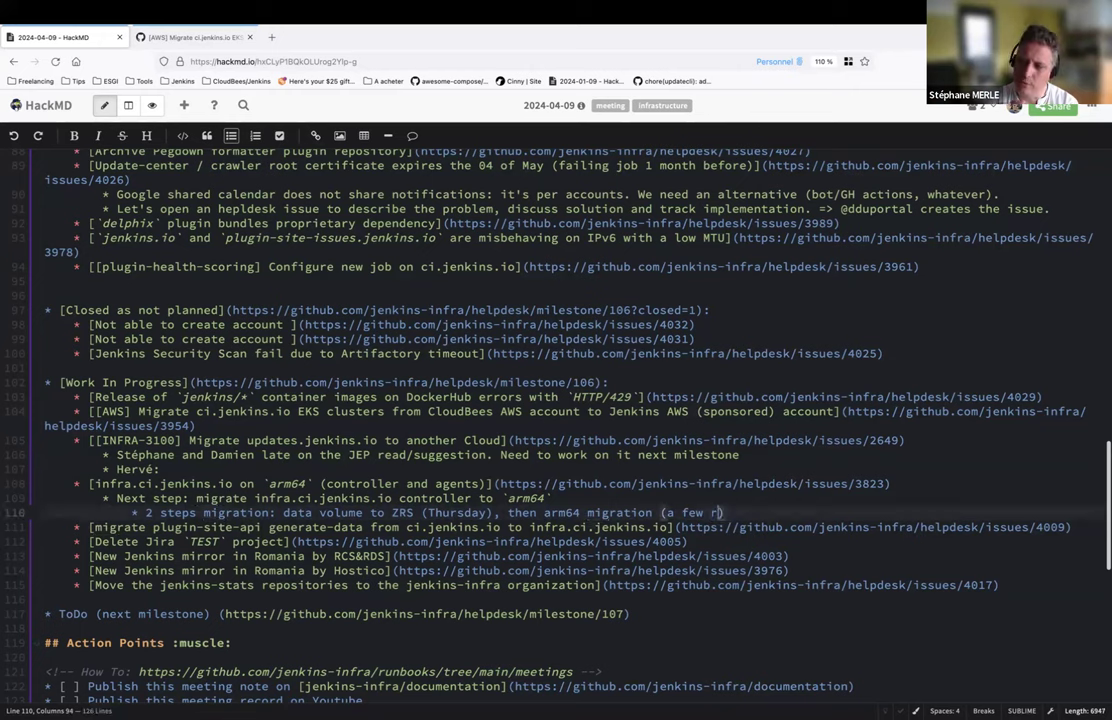
pyautogui.write('equirement to finish')
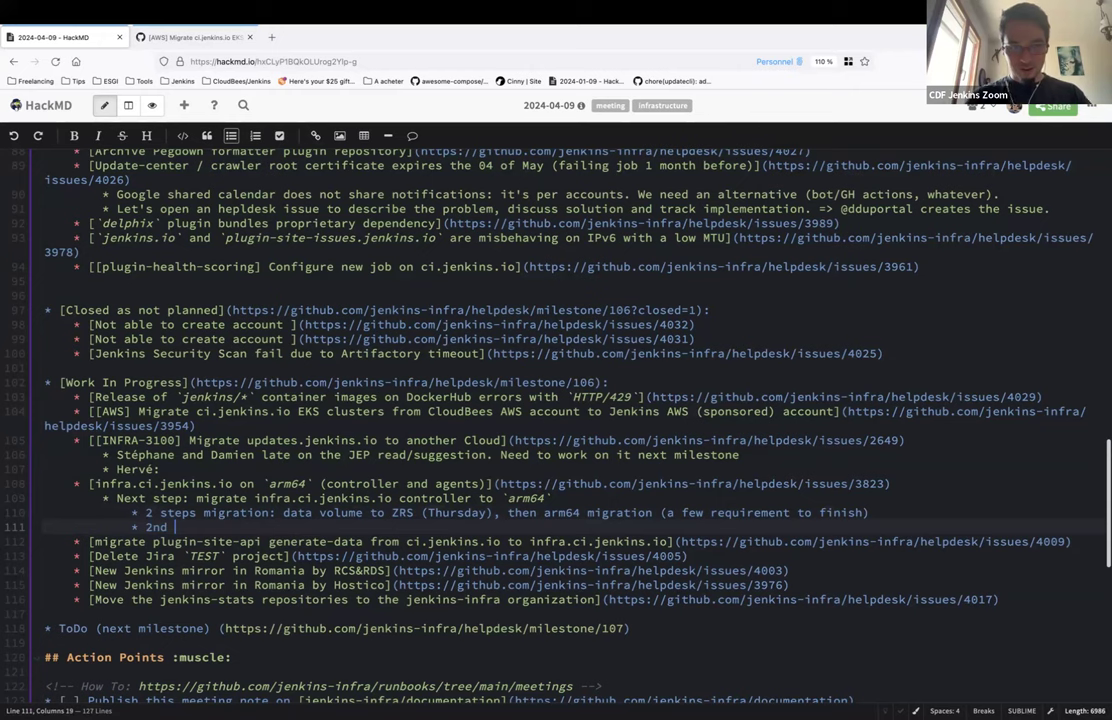
# Add 'arm64 requirement: sizing a new nodepool', considering non-agent and non-controller workloads.
pyautogui.write('arm mi')
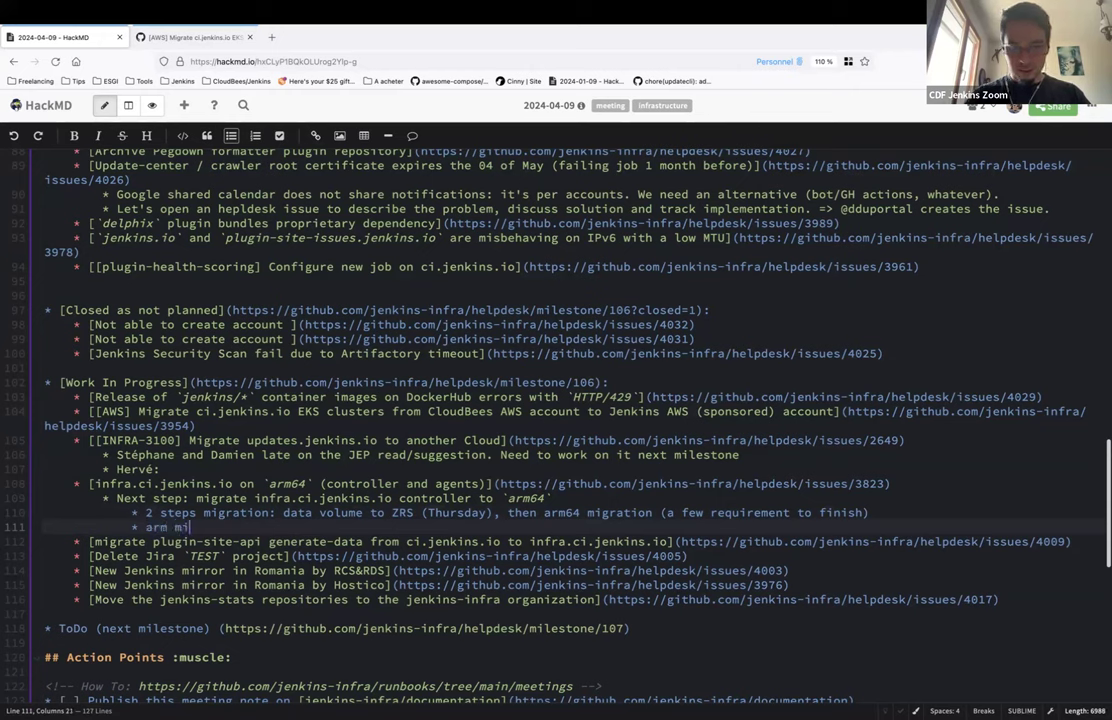
pyautogui.write('requirement')
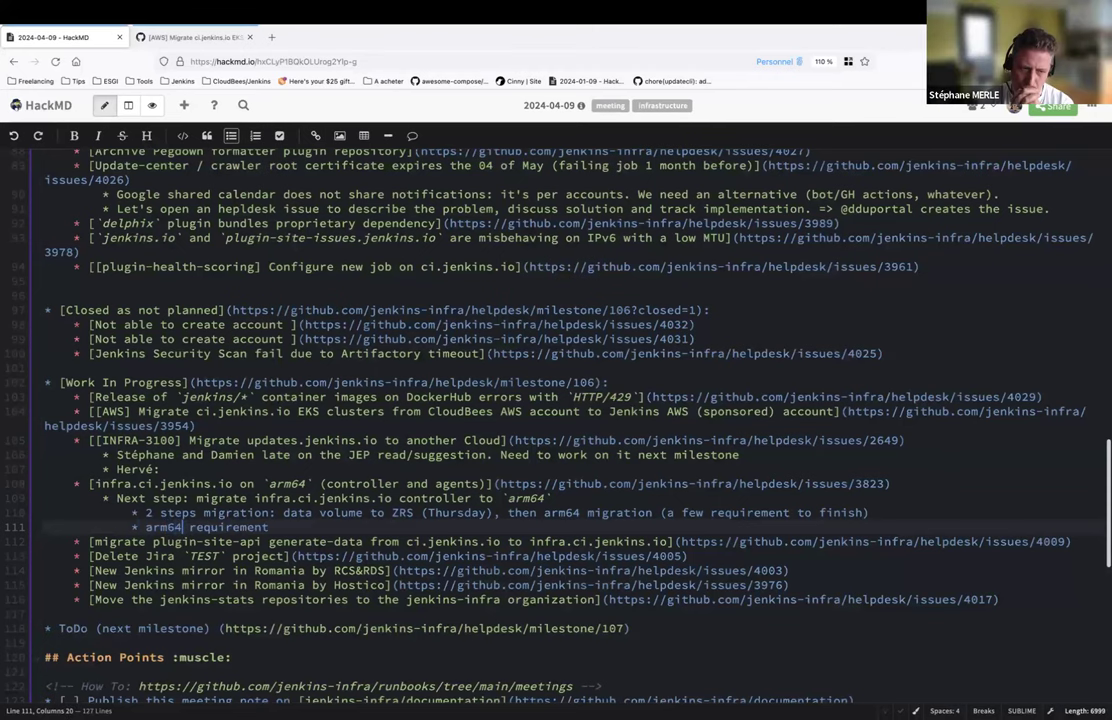
pyautogui.write(':')
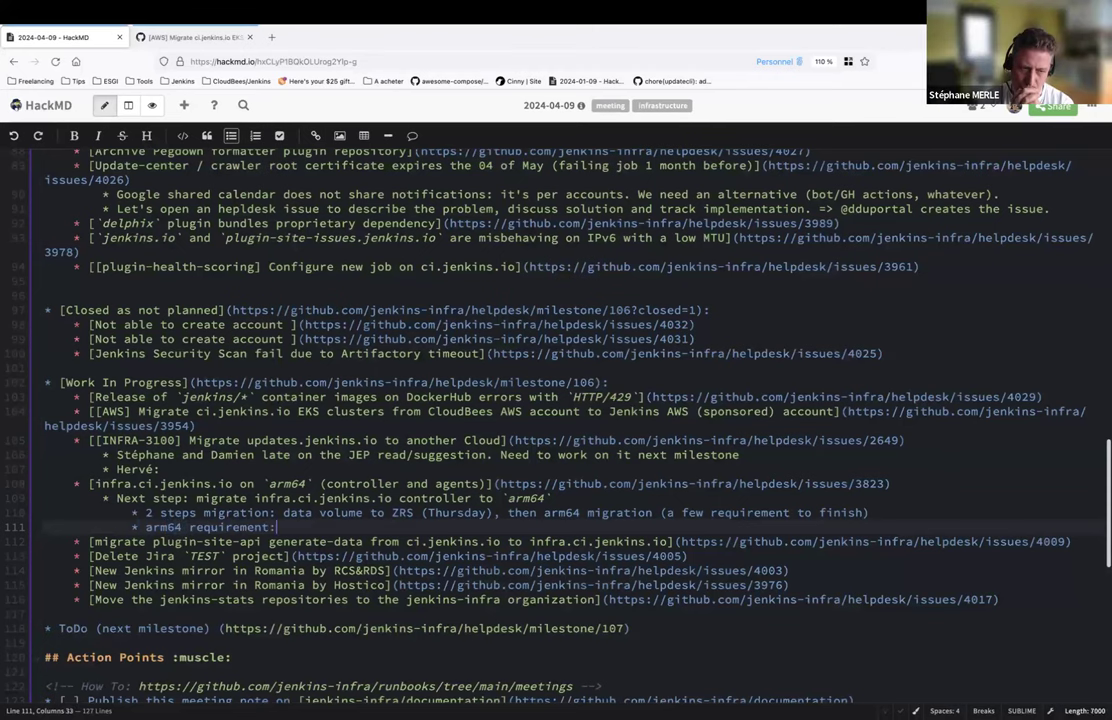
pyautogui.write('sizing a new nodepool')
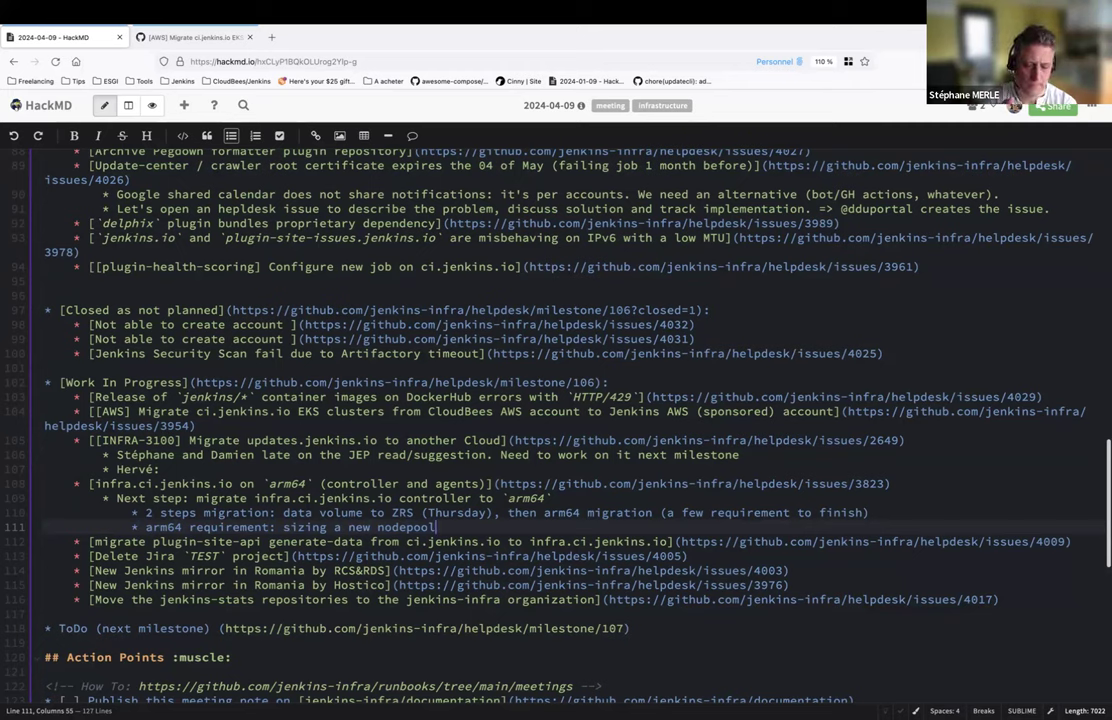
pyautogui.write(', thinking with the "non agent" and "non controller" workloads')
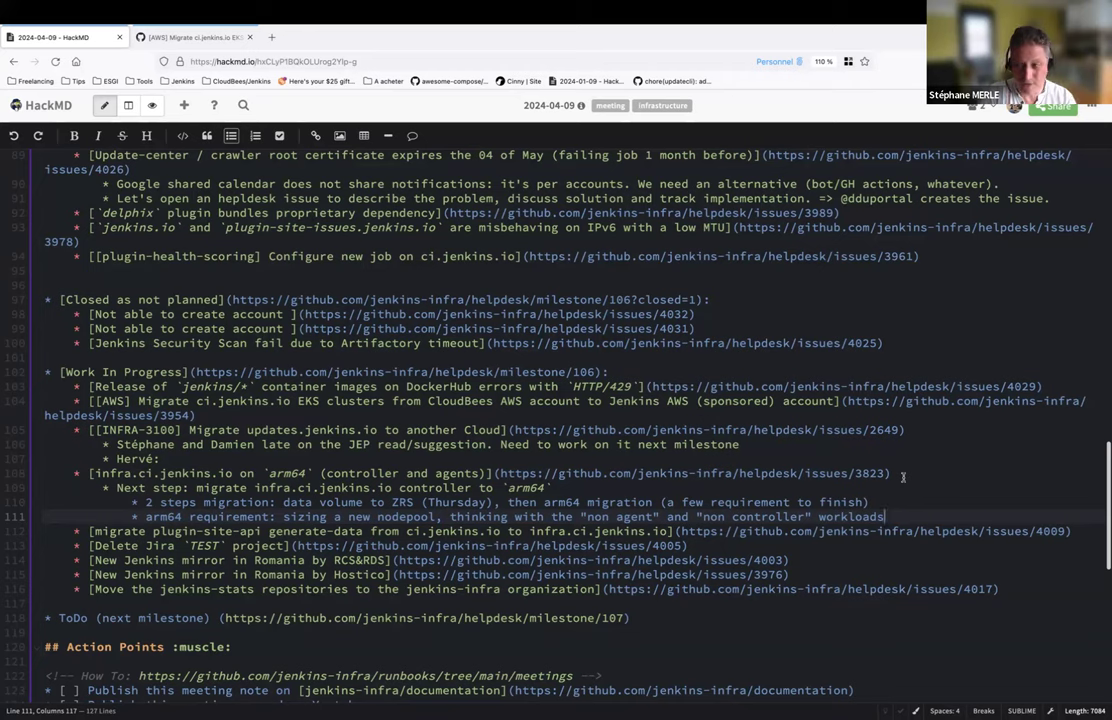
pyautogui.moveTo(513, 99)
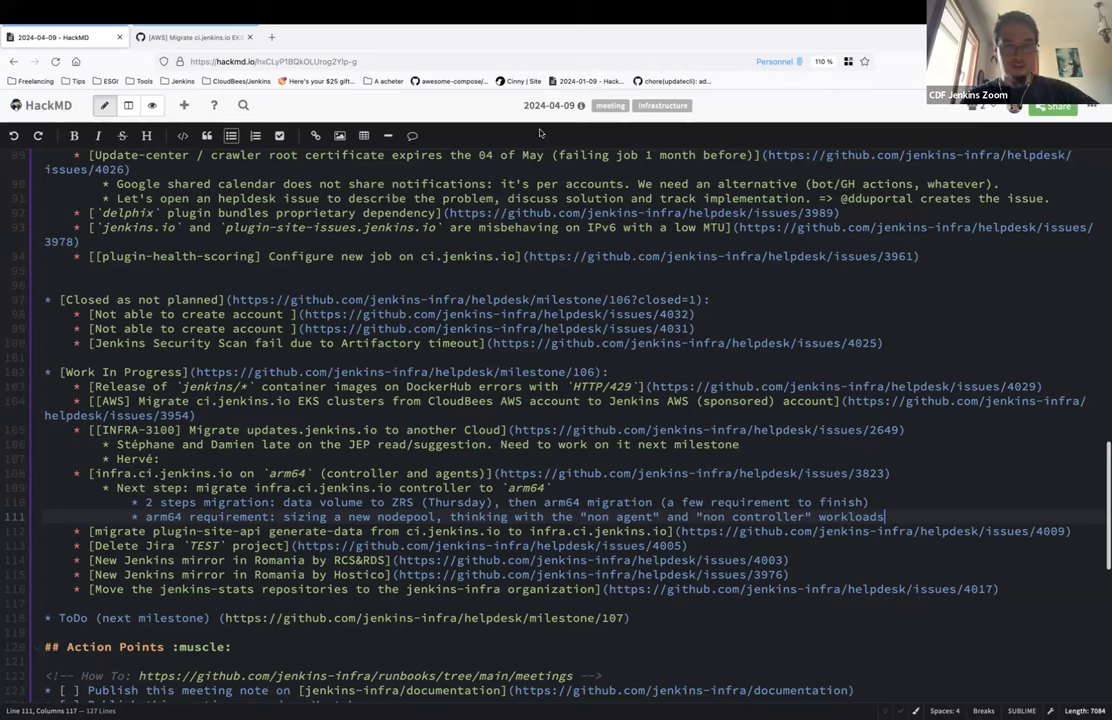
pyautogui.moveTo(476, 133)
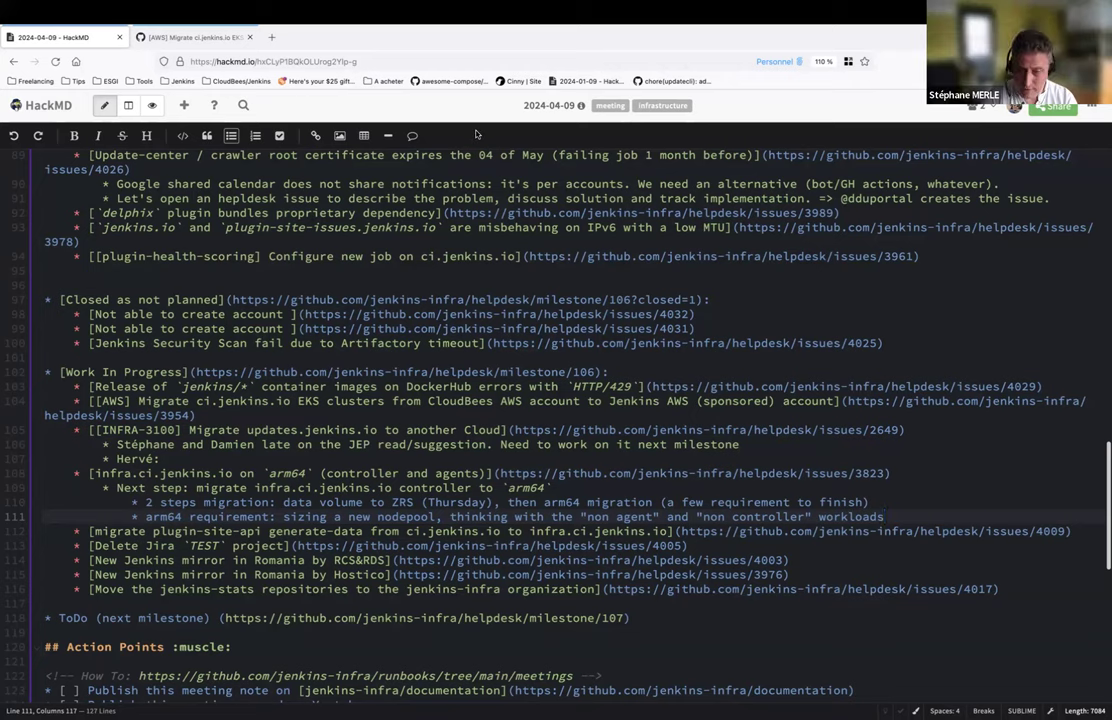
pyautogui.moveTo(428, 357)
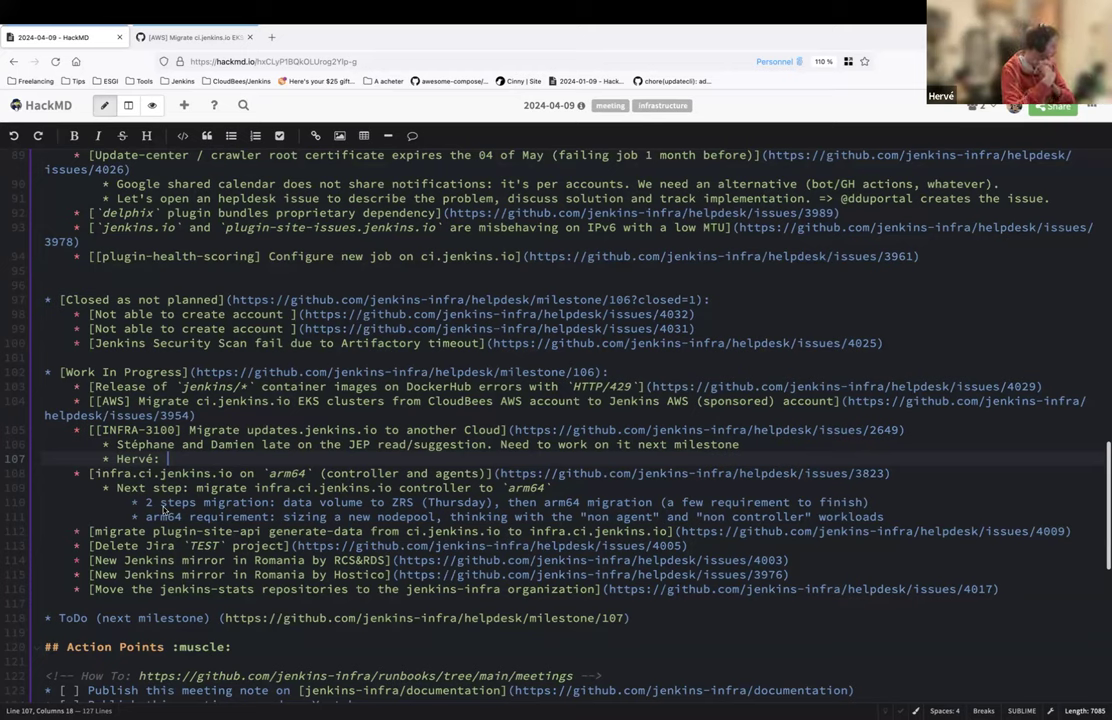
# Write the WiP performance benchmark bullet: load test from the `pkg` VM Apache2 production logs.
pyautogui.write('Performance benchmark')
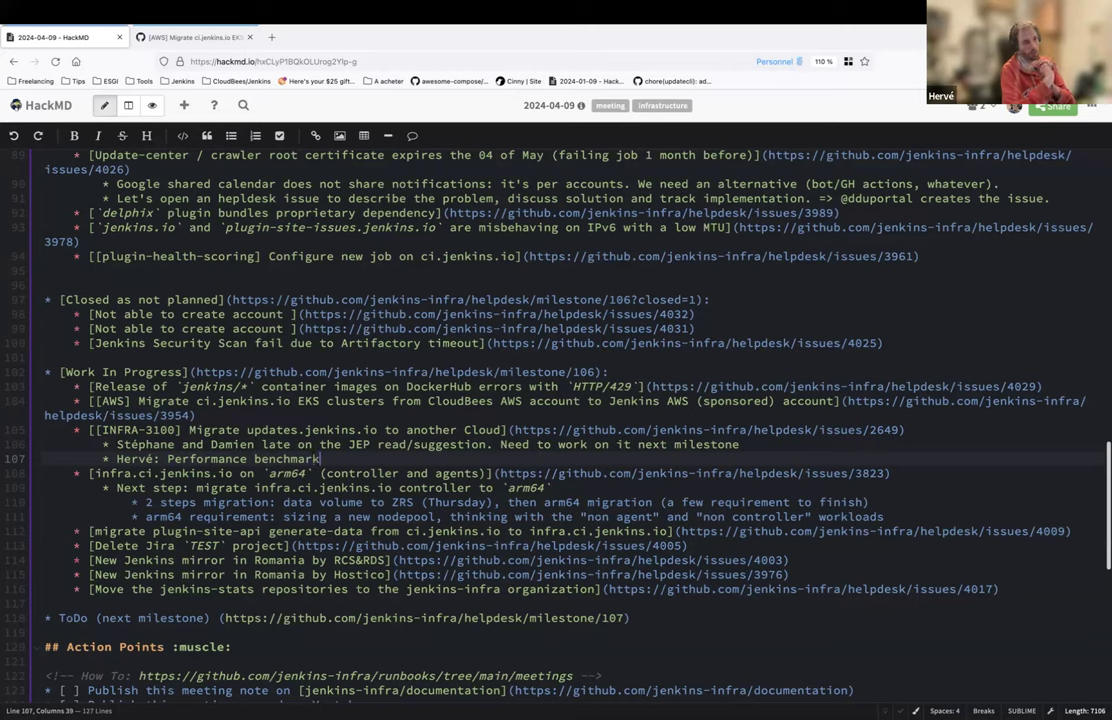
pyautogui.write(', WiP to get a meaningful')
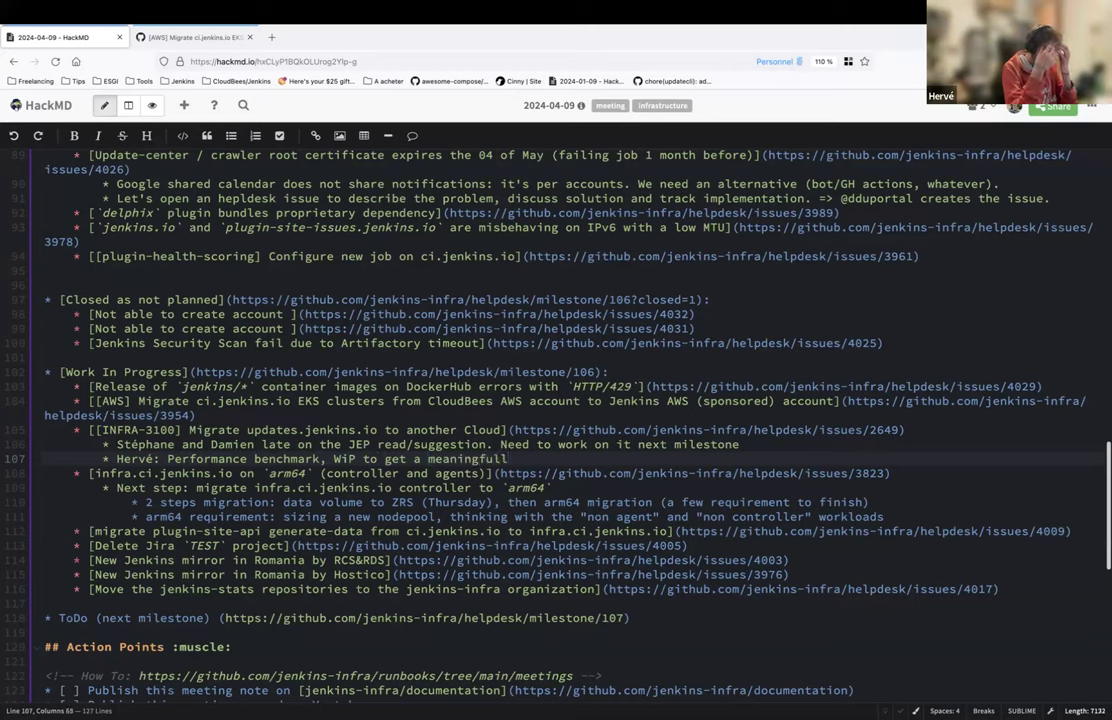
pyautogui.write('load test (')
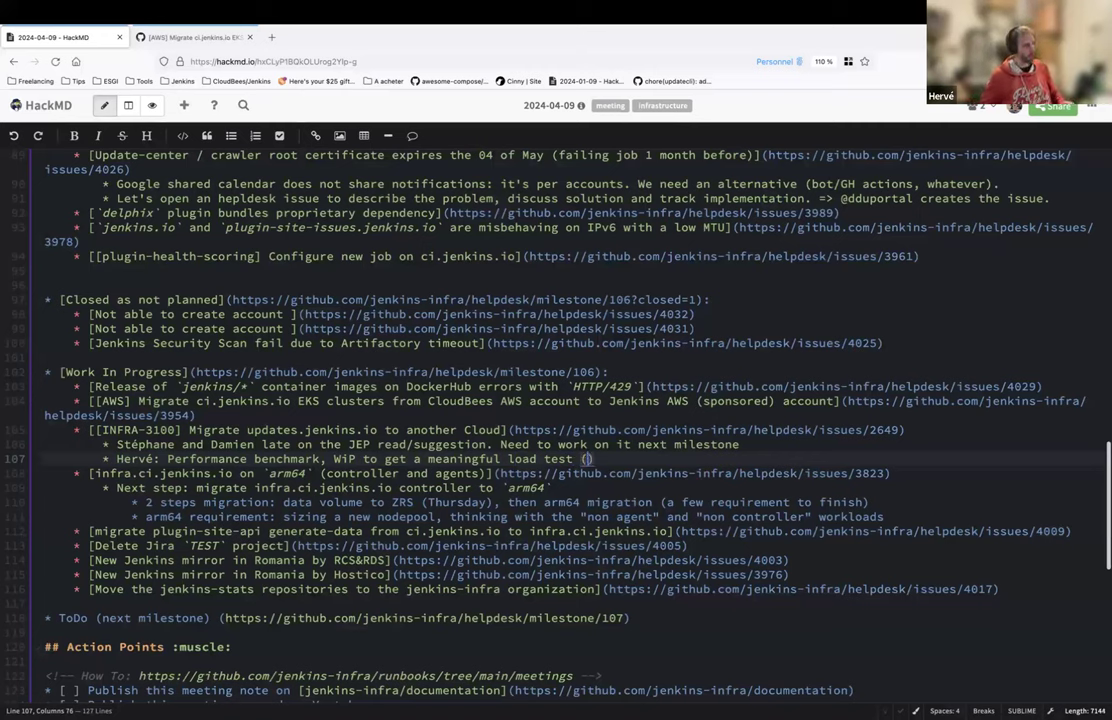
pyautogui.write('from the')
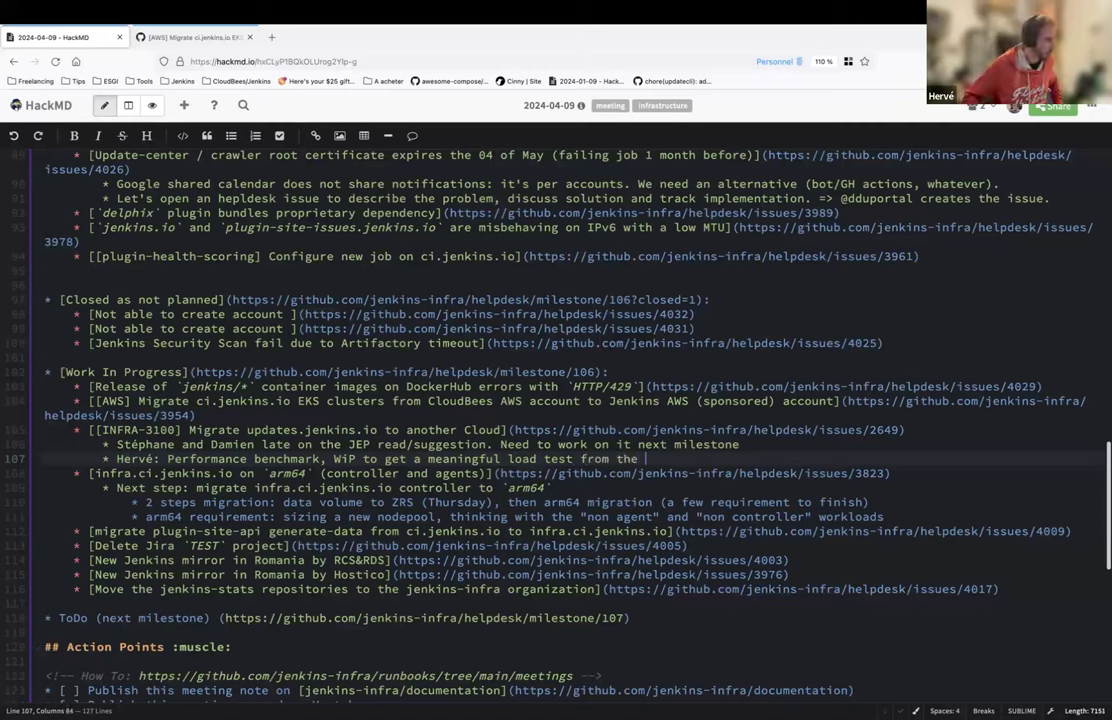
pyautogui.write('`pkg`')
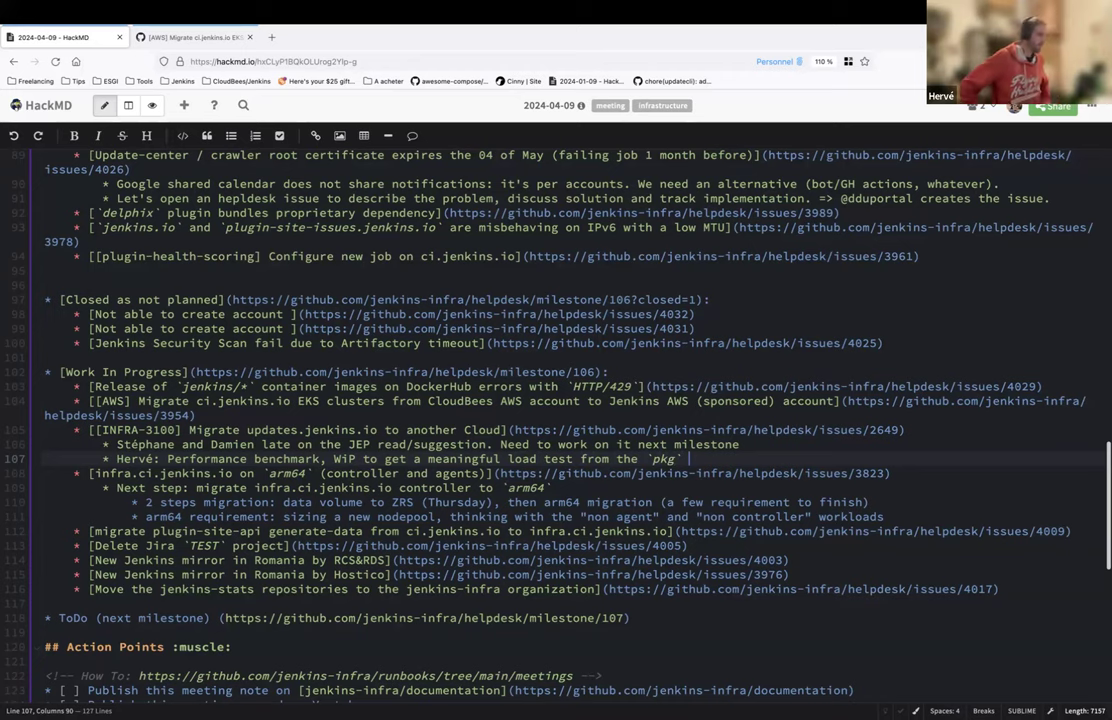
pyautogui.write('VM Apache2 logs')
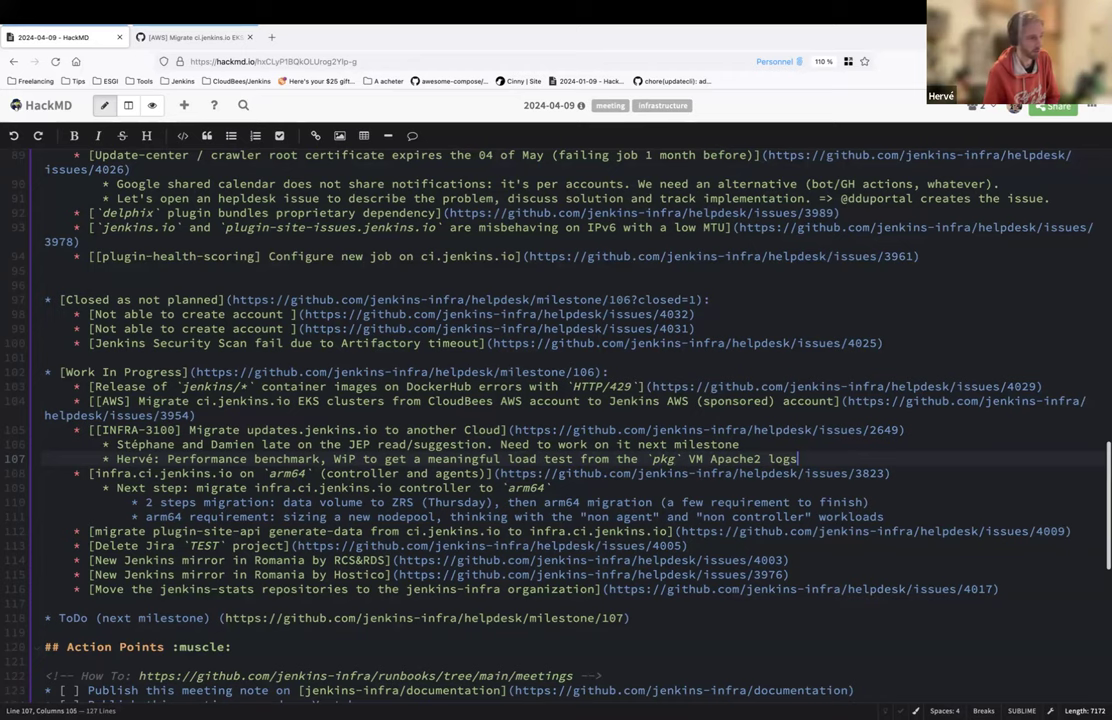
pyautogui.moveTo(787, 500)
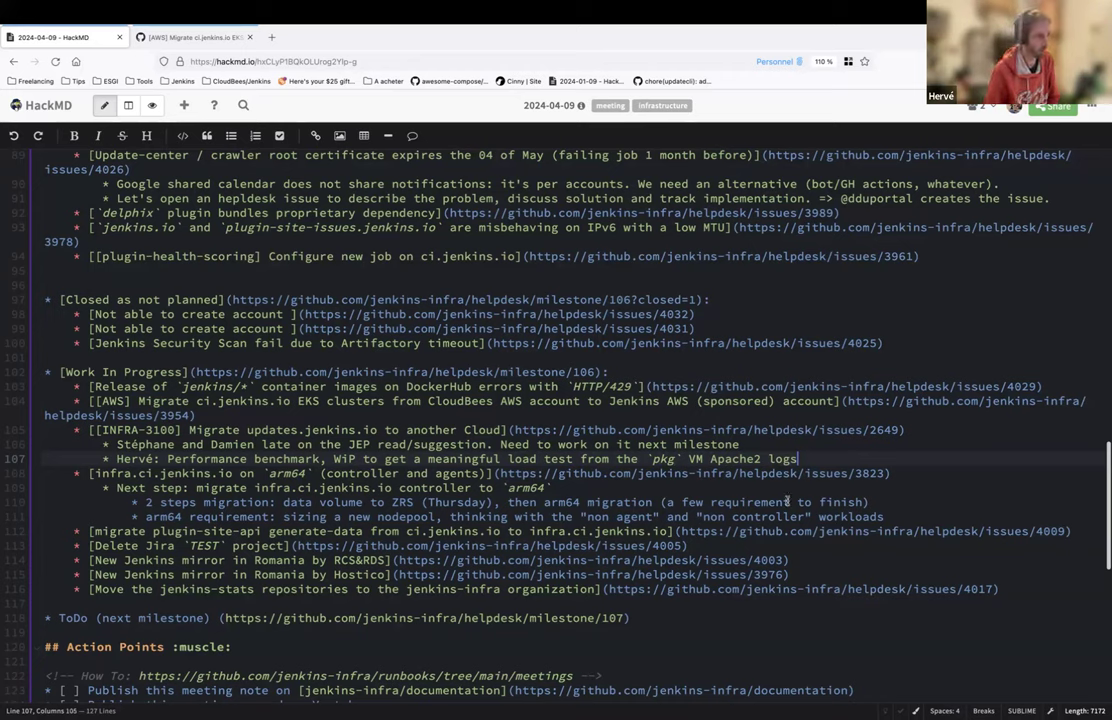
pyautogui.write('()')
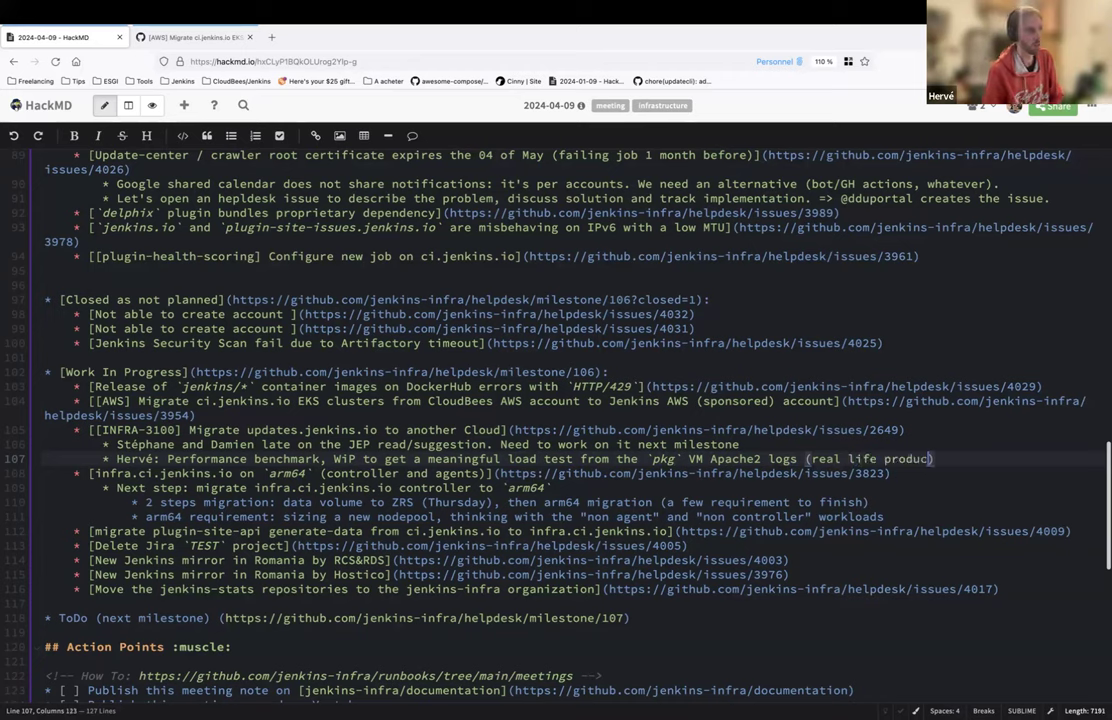
pyautogui.write('tion)]')
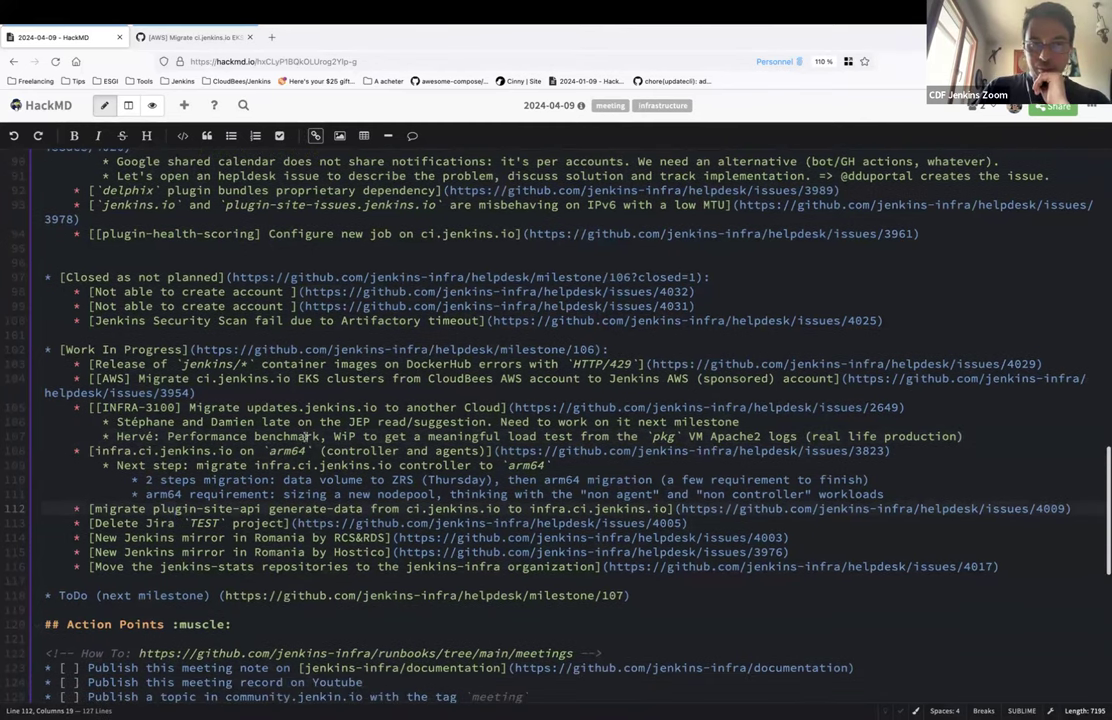
pyautogui.click(510, 436)
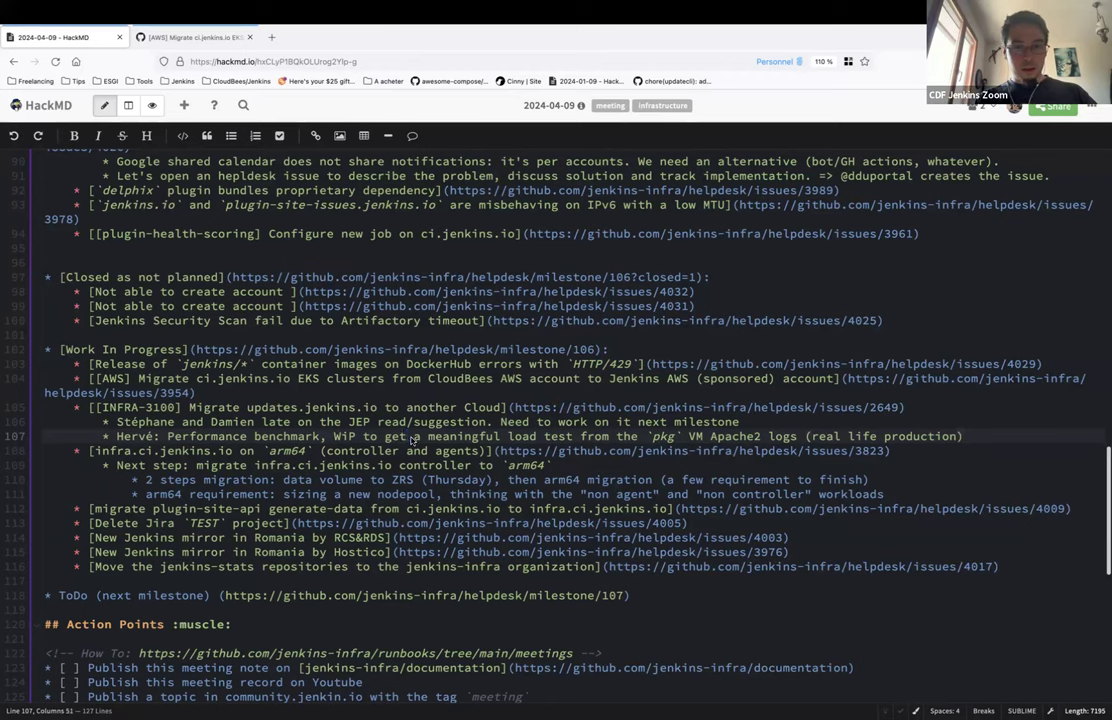
pyautogui.moveTo(871, 489)
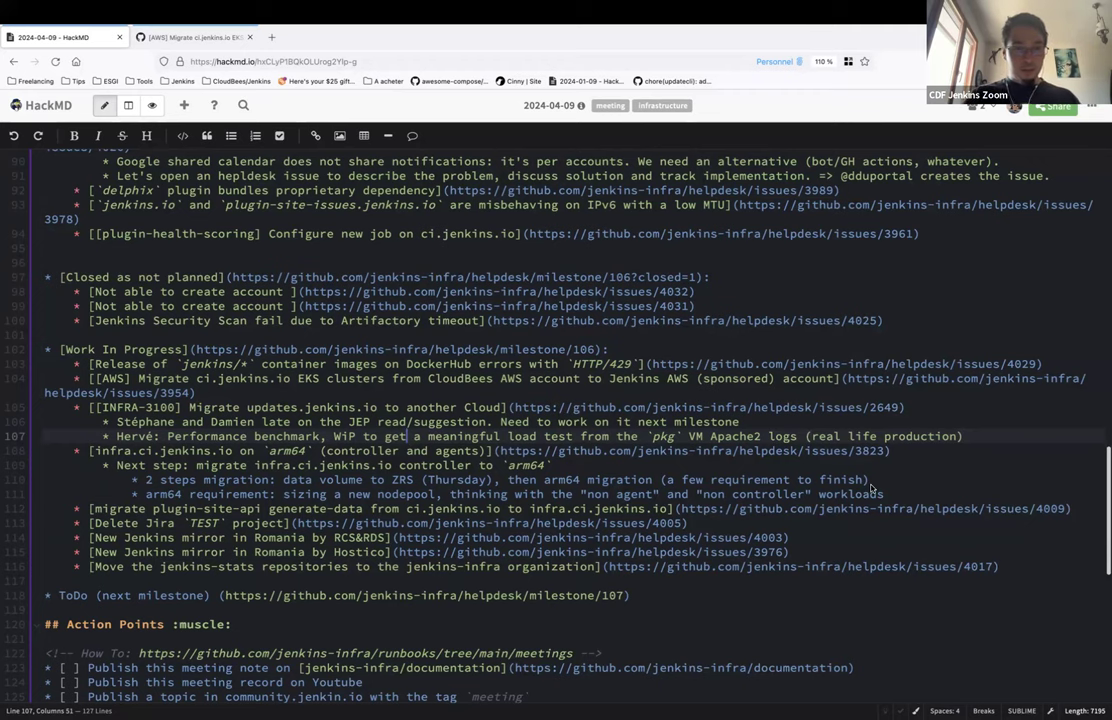
# Add a 'Low priority' sub-bullet under the plugin-site-api generate-data item.
pyautogui.scroll(-3)
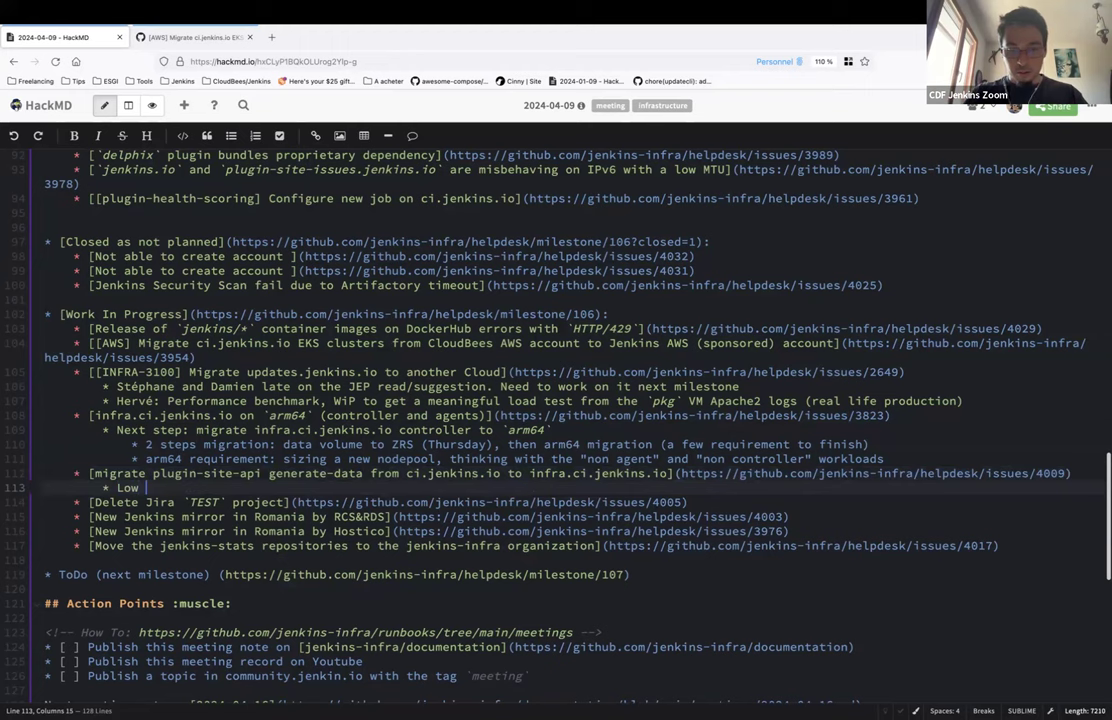
pyautogui.write('priority')
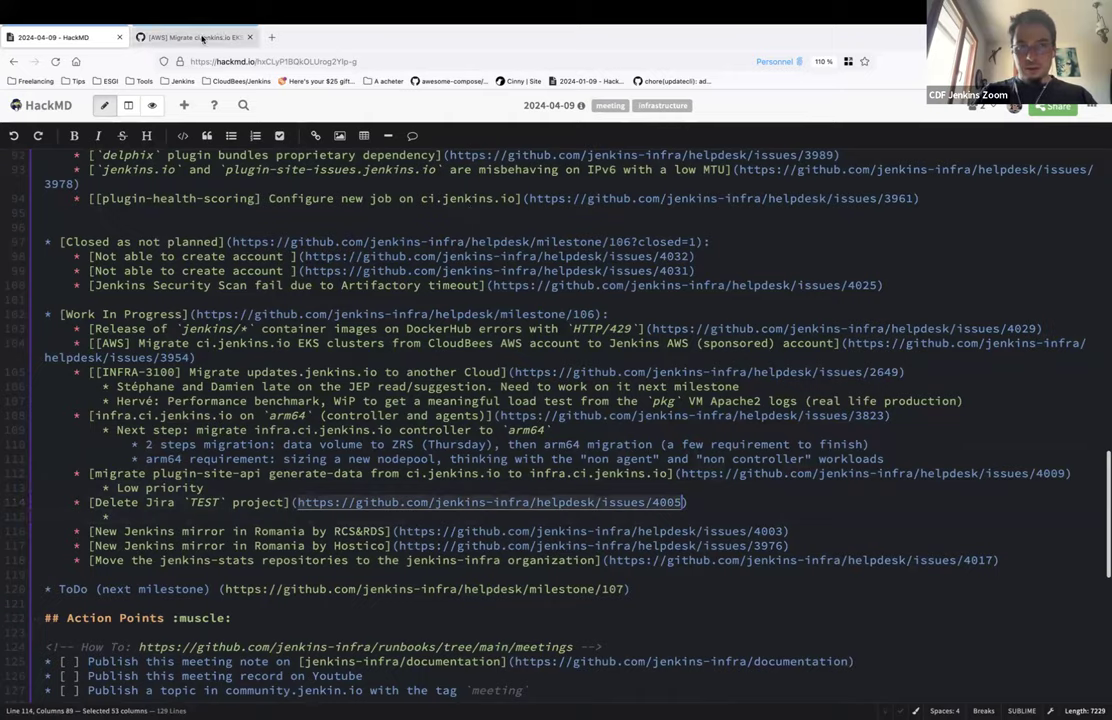
# Open issue #4005 Delete Jira TEST project and scroll to its latest comments.
pyautogui.click(489, 502)
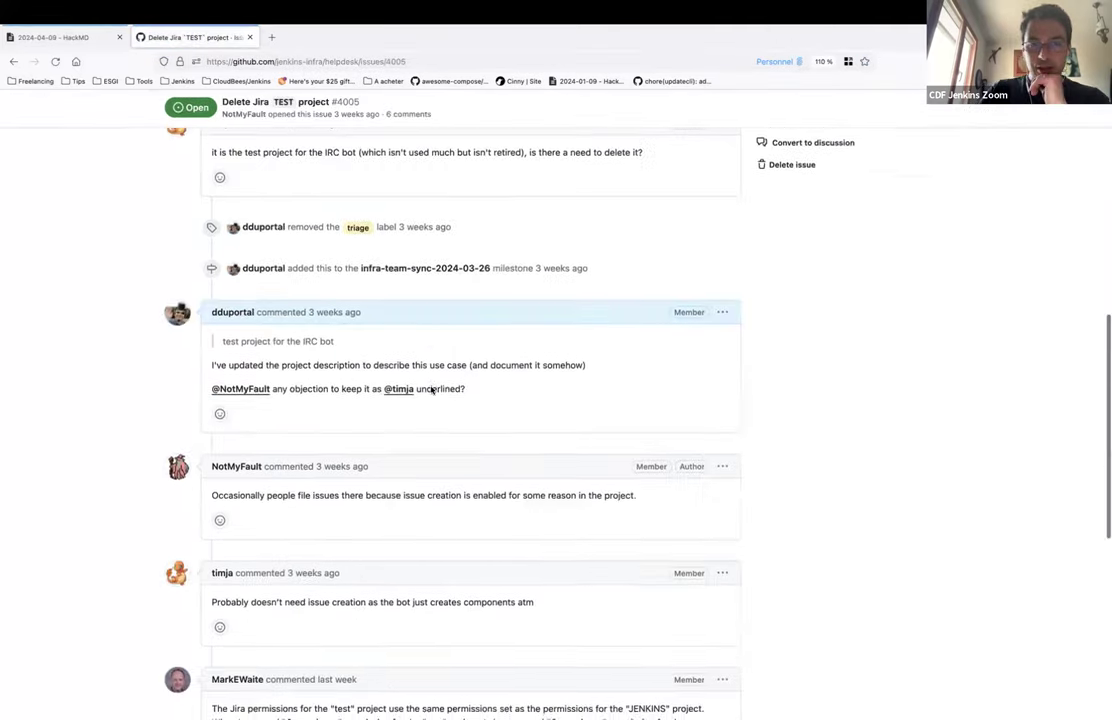
pyautogui.scroll(-3)
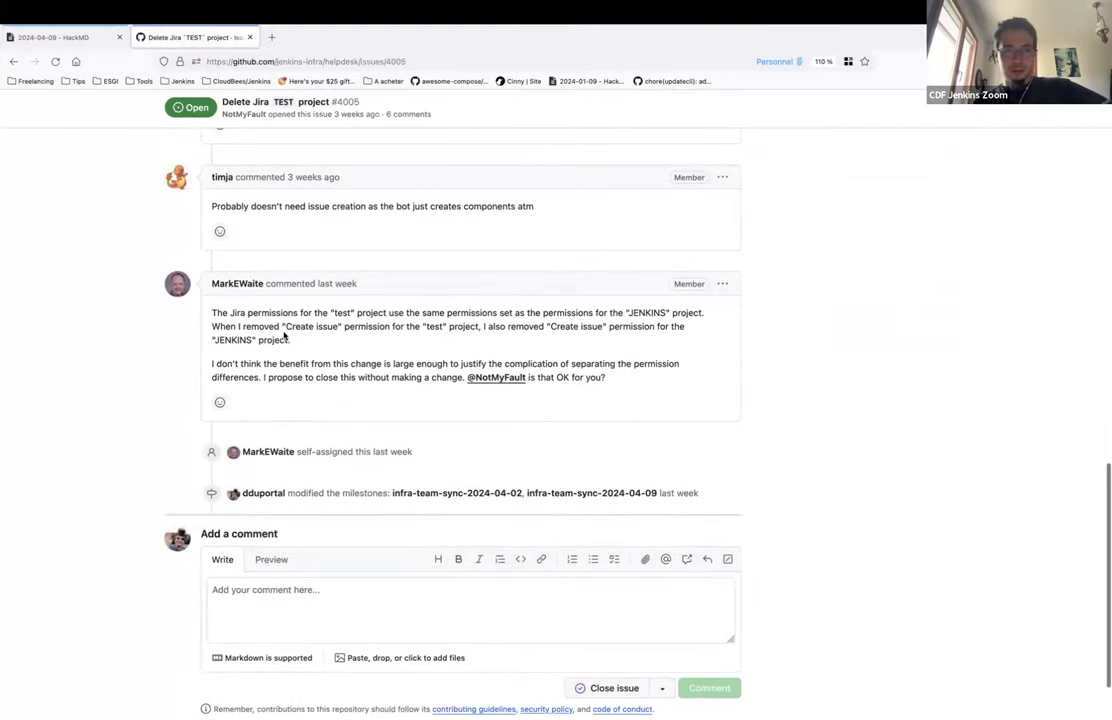
pyautogui.moveTo(827, 341)
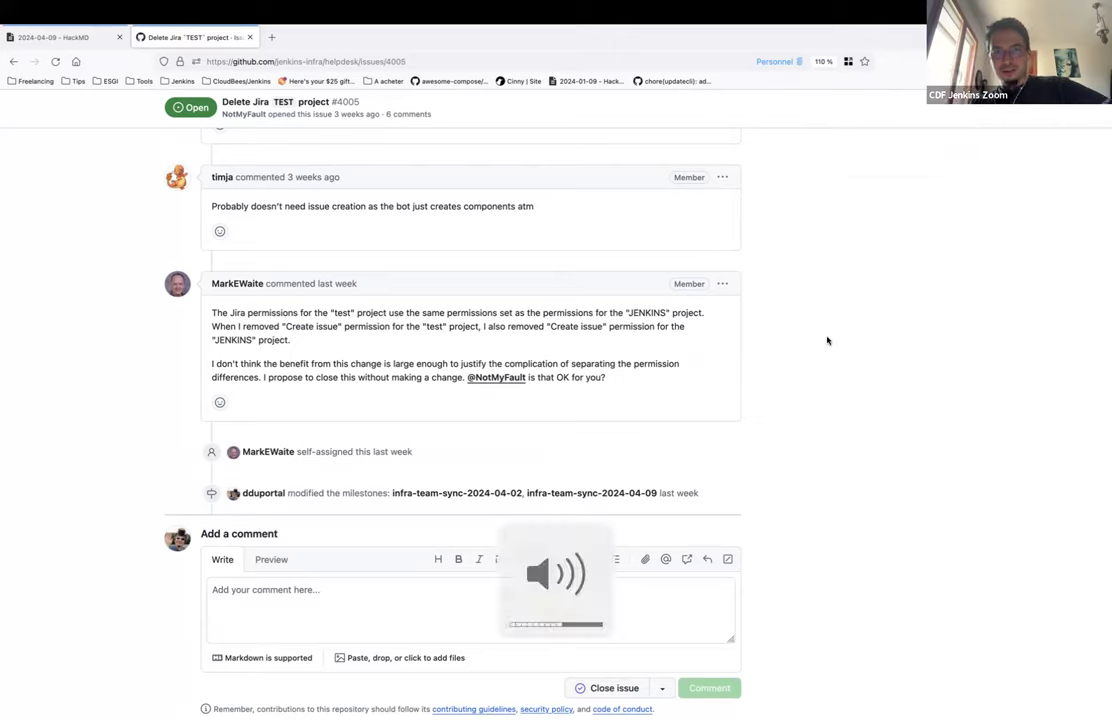
pyautogui.moveTo(617, 124)
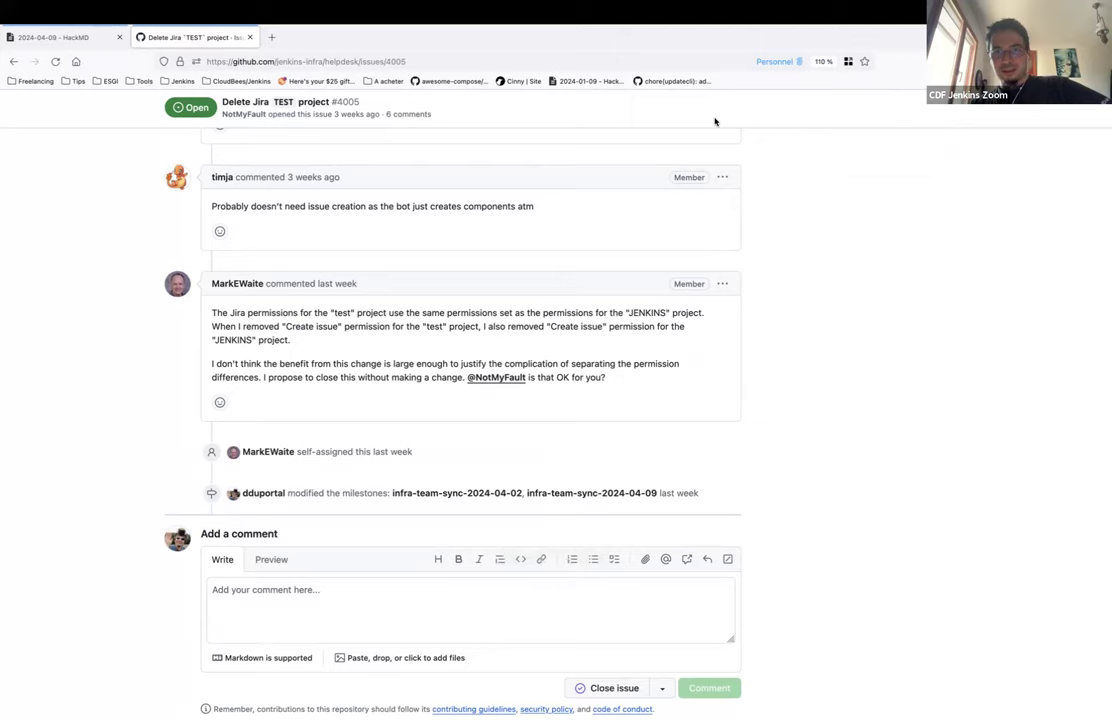
pyautogui.moveTo(874, 347)
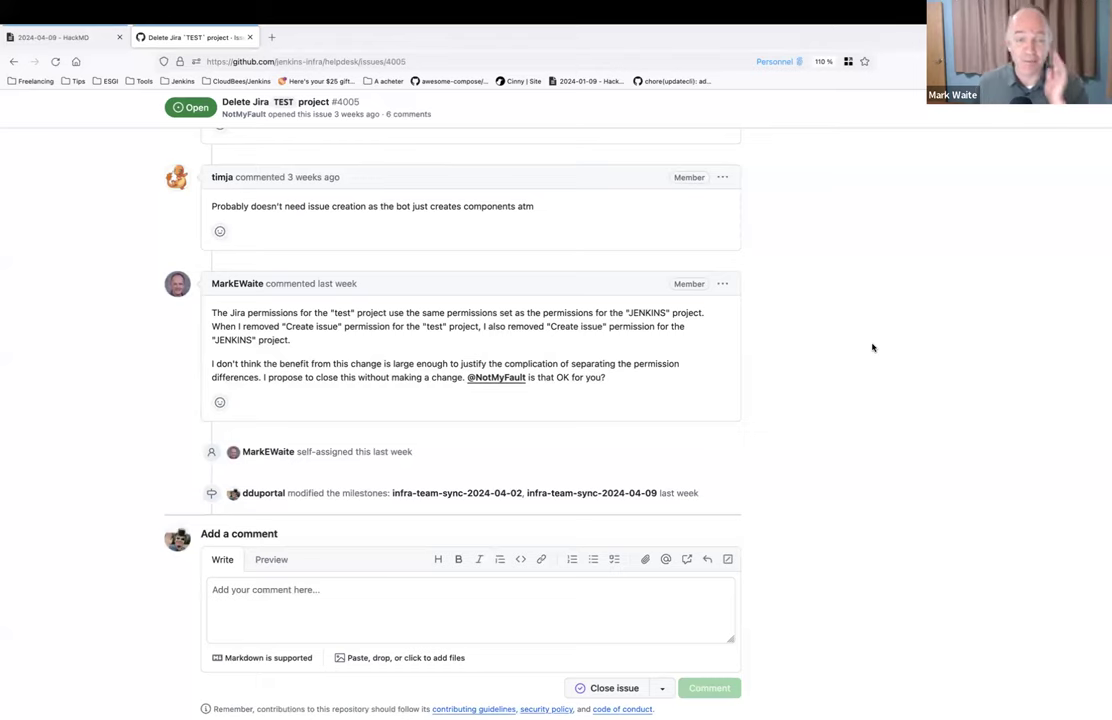
pyautogui.moveTo(780, 337)
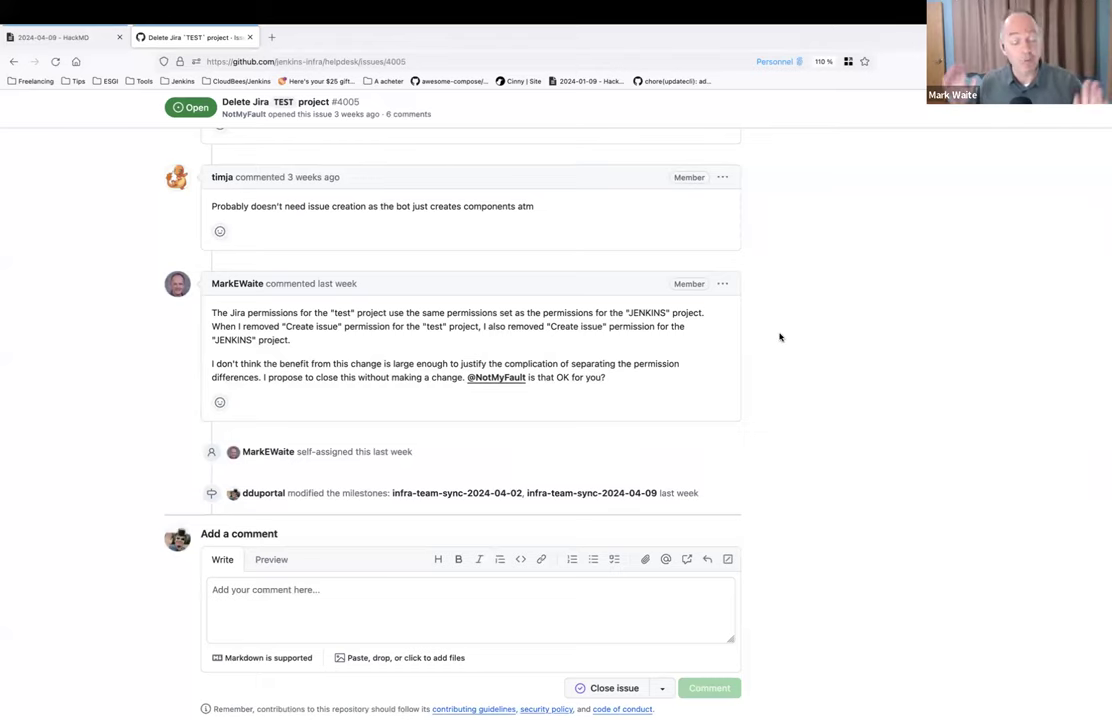
pyautogui.moveTo(857, 339)
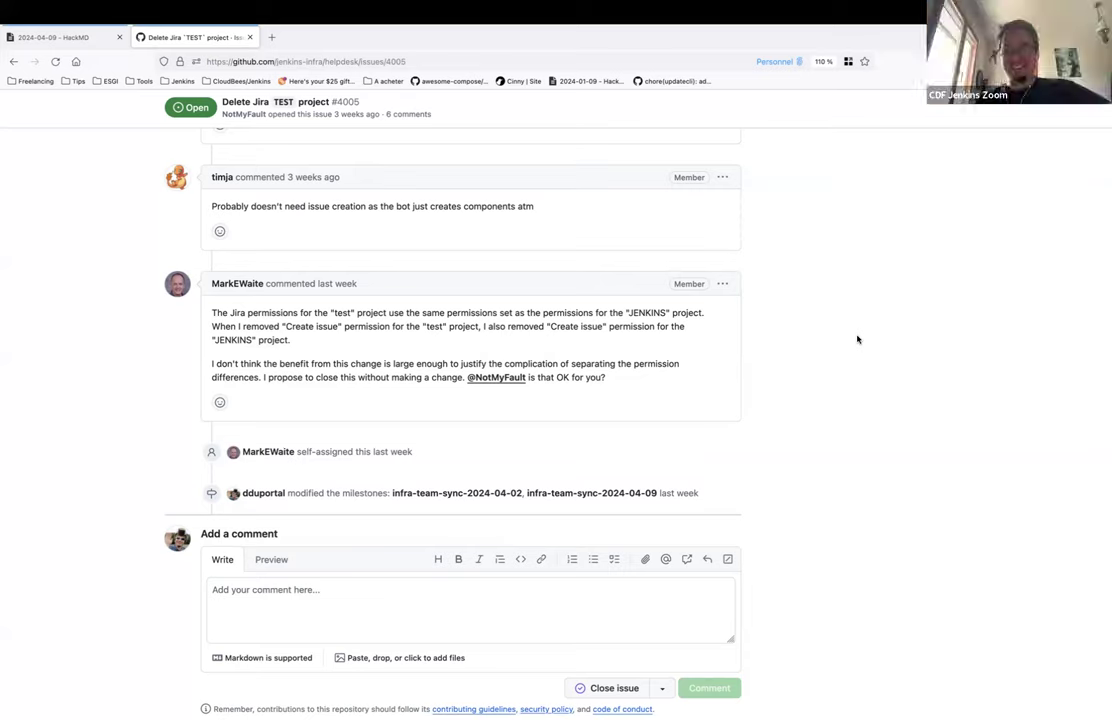
pyautogui.moveTo(864, 383)
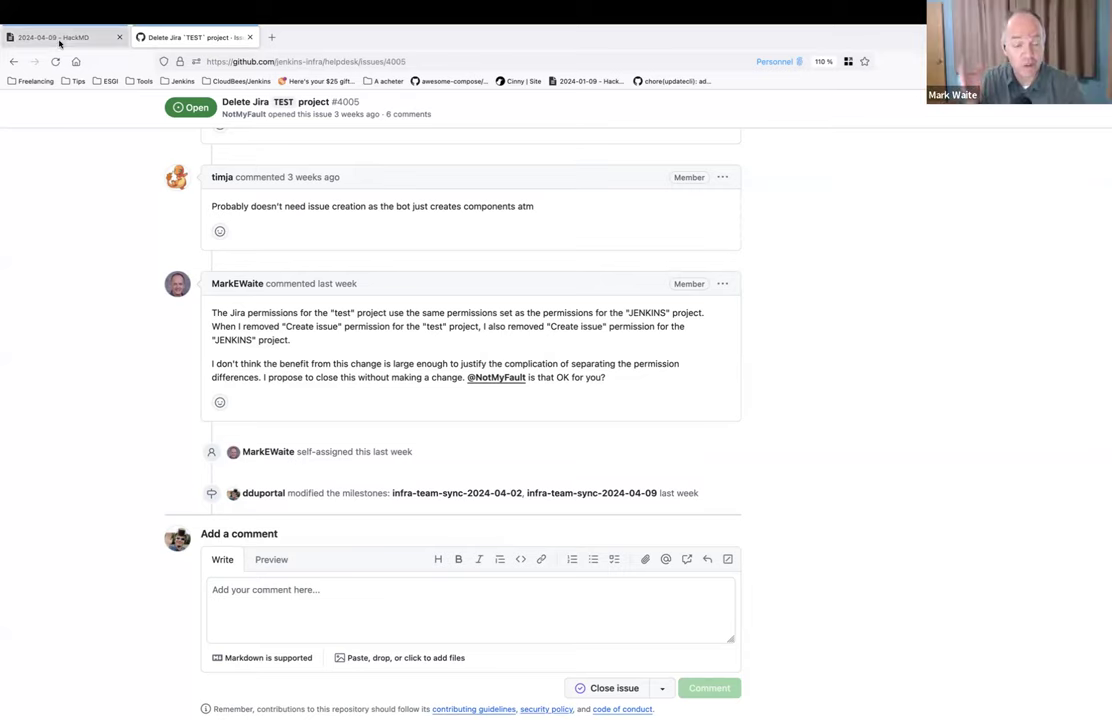
pyautogui.moveTo(60, 37)
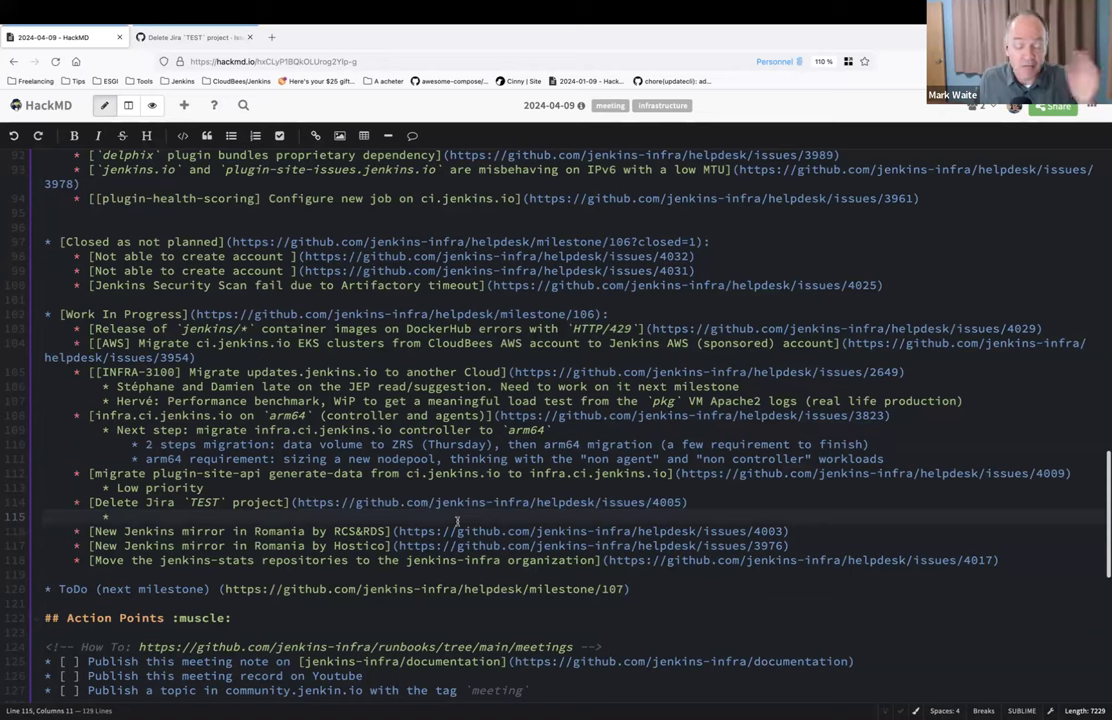
# Note 'let's close this issue and let Alex comment/reopen once available, no other actionable'.
pyautogui.write("Let's close this")
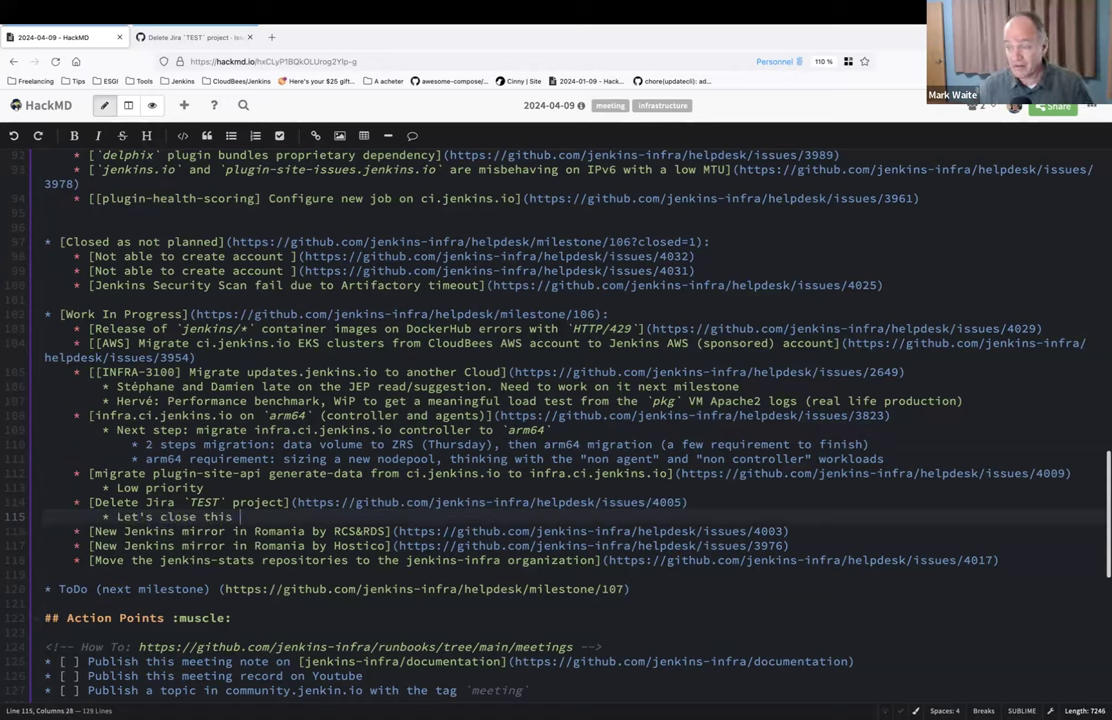
pyautogui.write('issue and let')
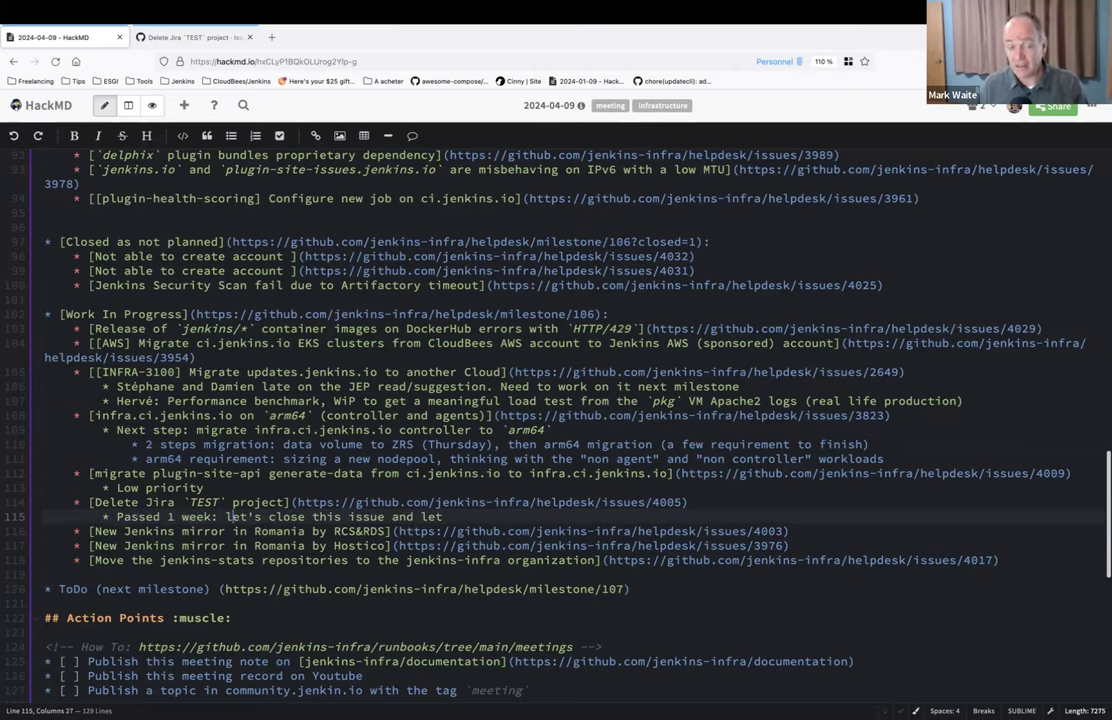
pyautogui.write('Alex to')
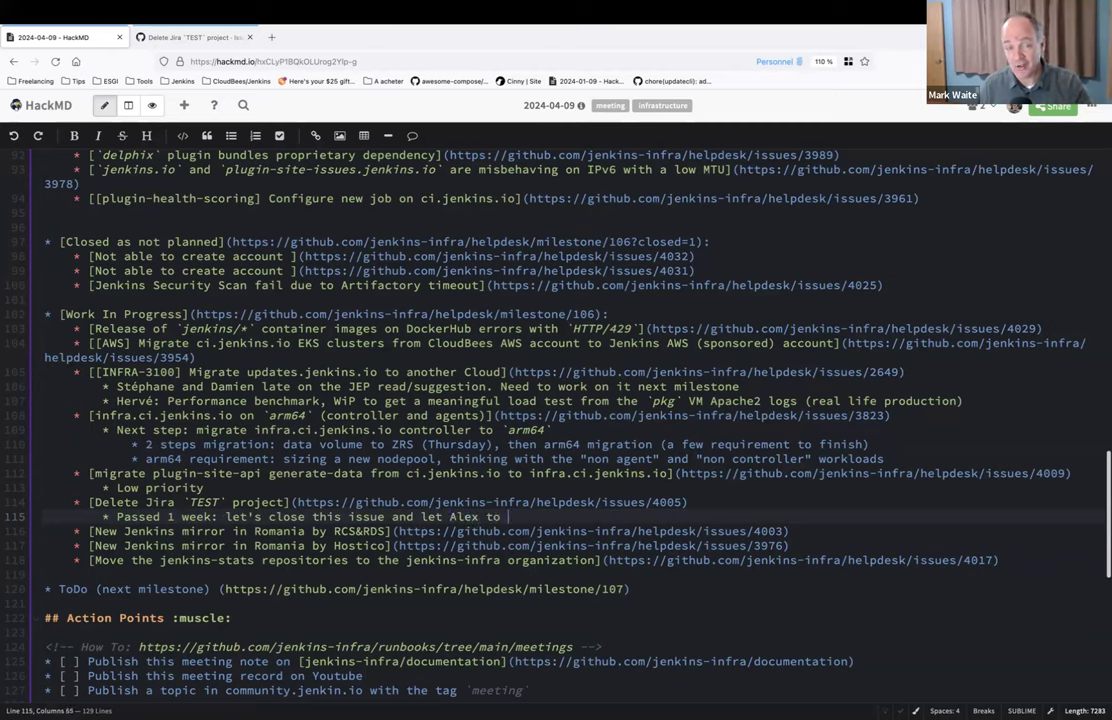
pyautogui.write('comment/')
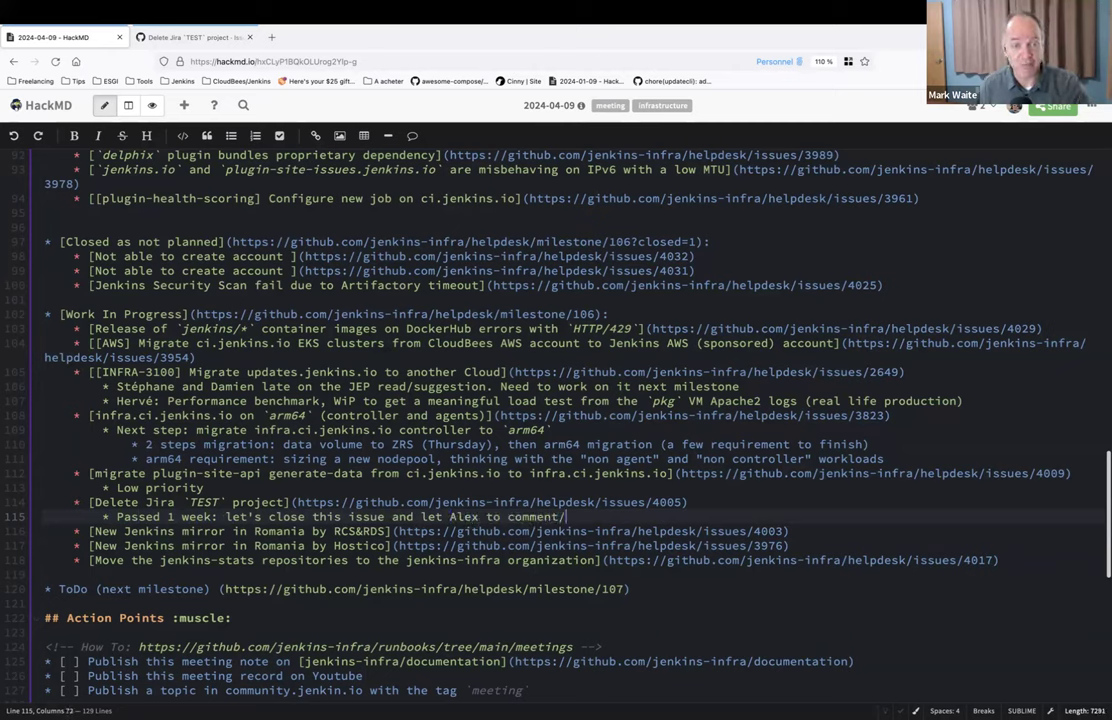
pyautogui.write('reopen')
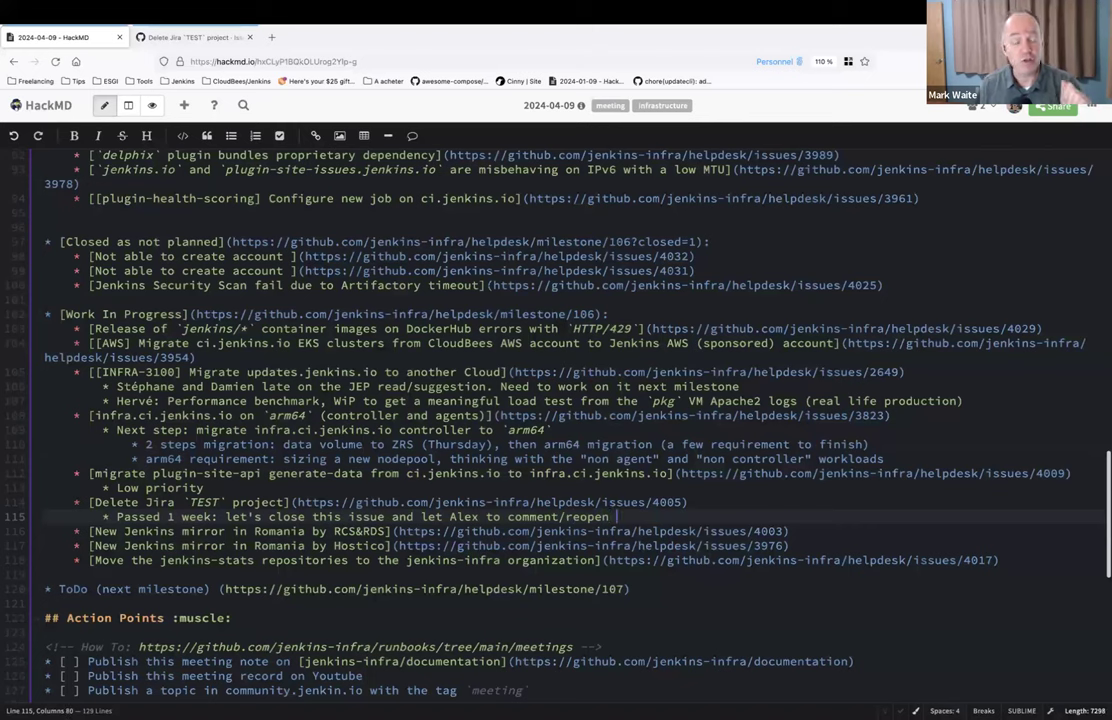
pyautogui.write('once availab')
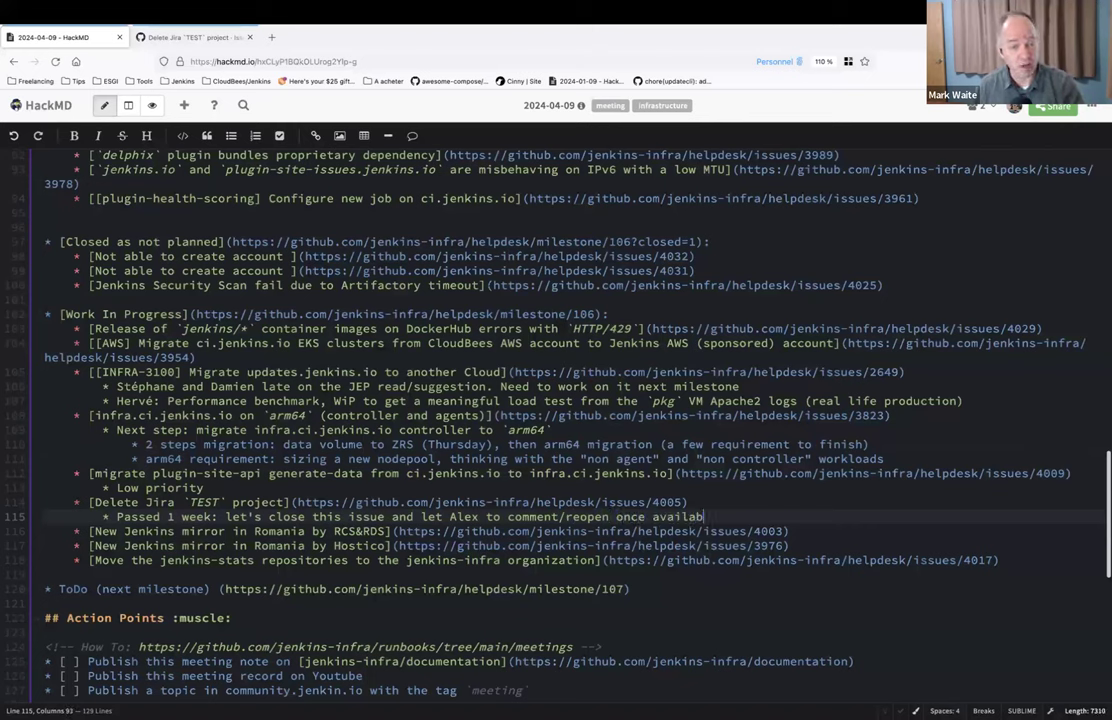
pyautogui.write('as no')
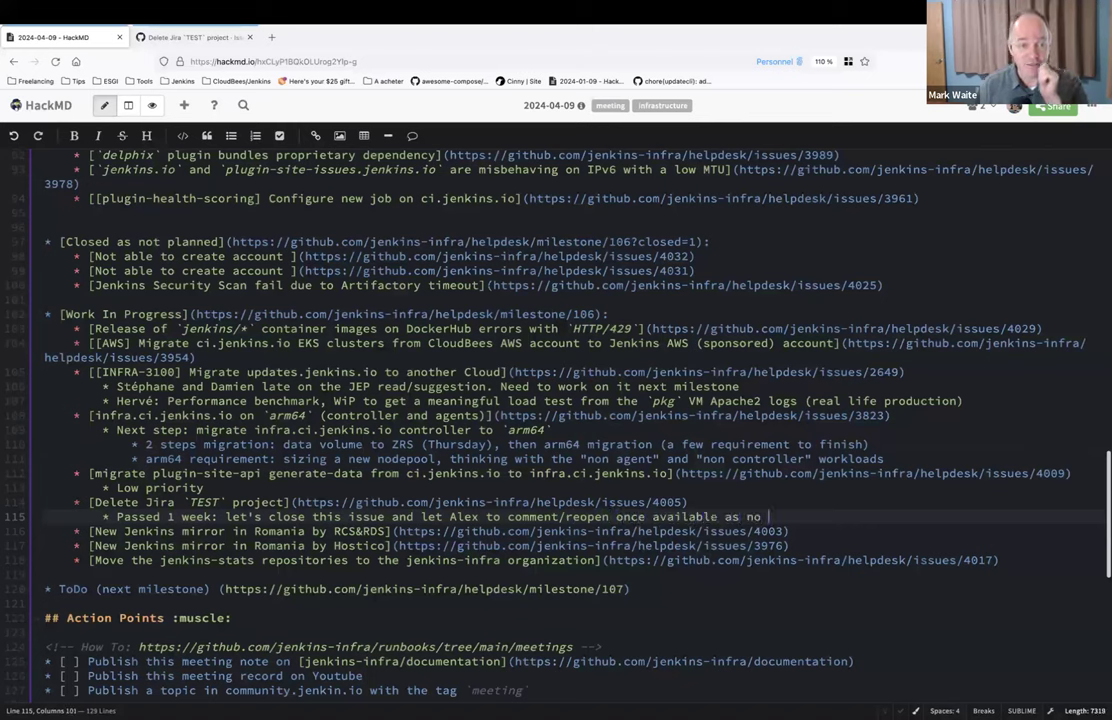
pyautogui.write('other actionables')
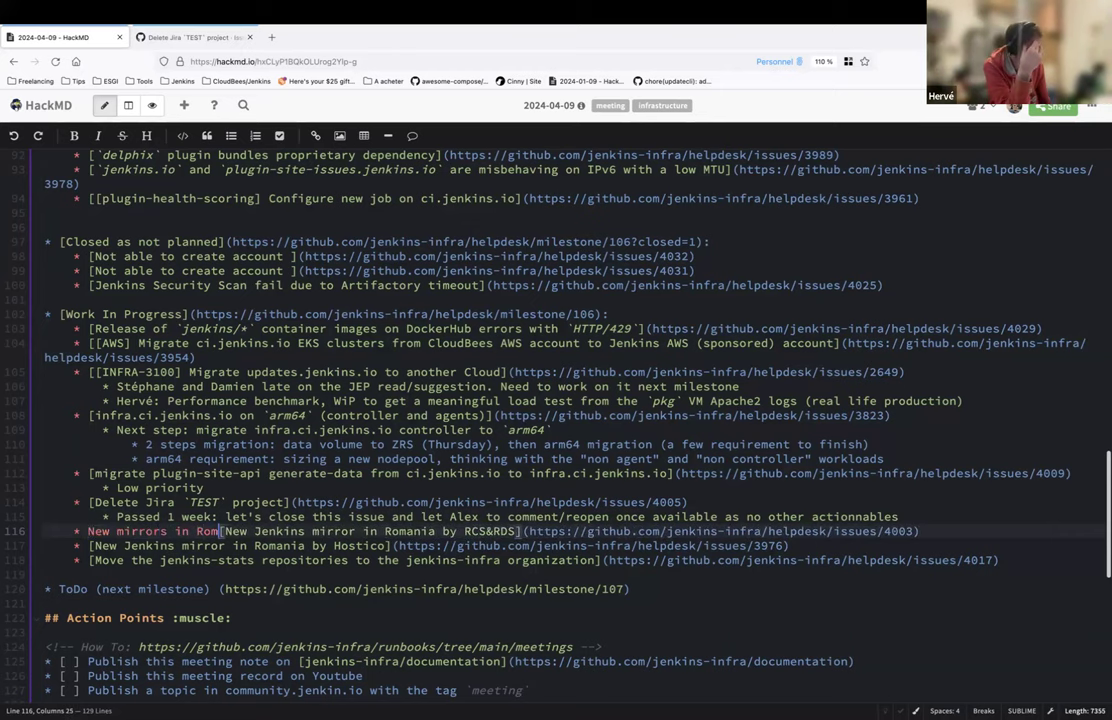
# Add status notes under the Romania mirrors: HTTPS ping and WiP FTP credentials testing (mirrorbits scan).
pyautogui.press('Enter')
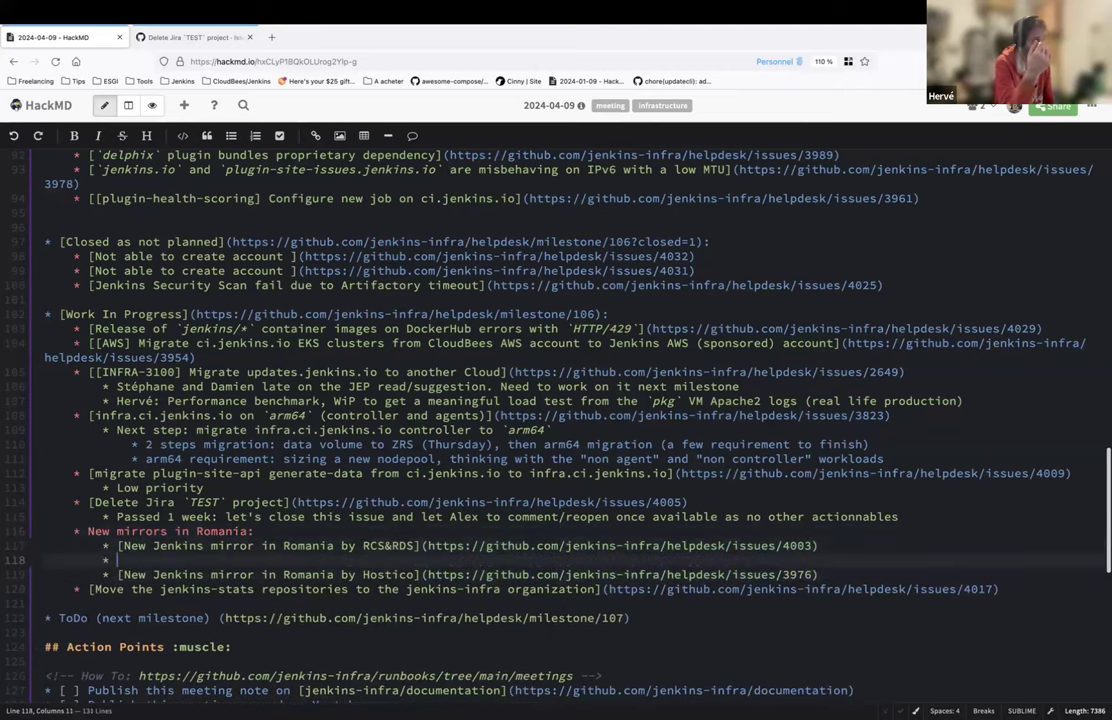
pyautogui.write('Pinged about their HTTPS')
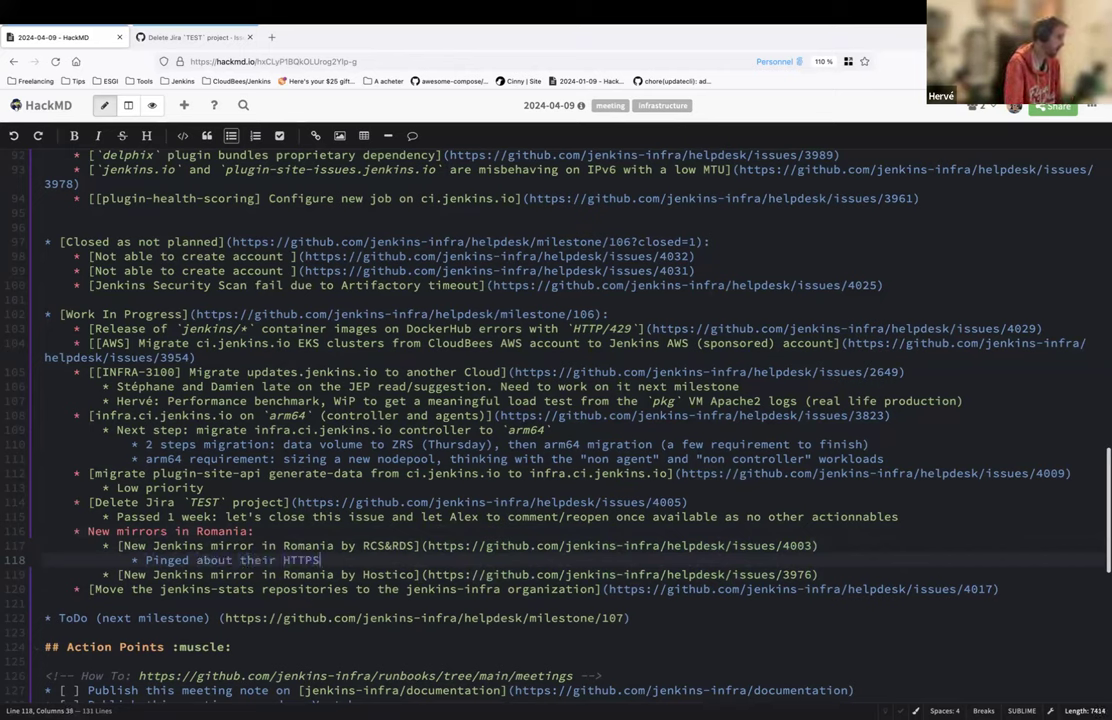
pyautogui.write('implementation and news')
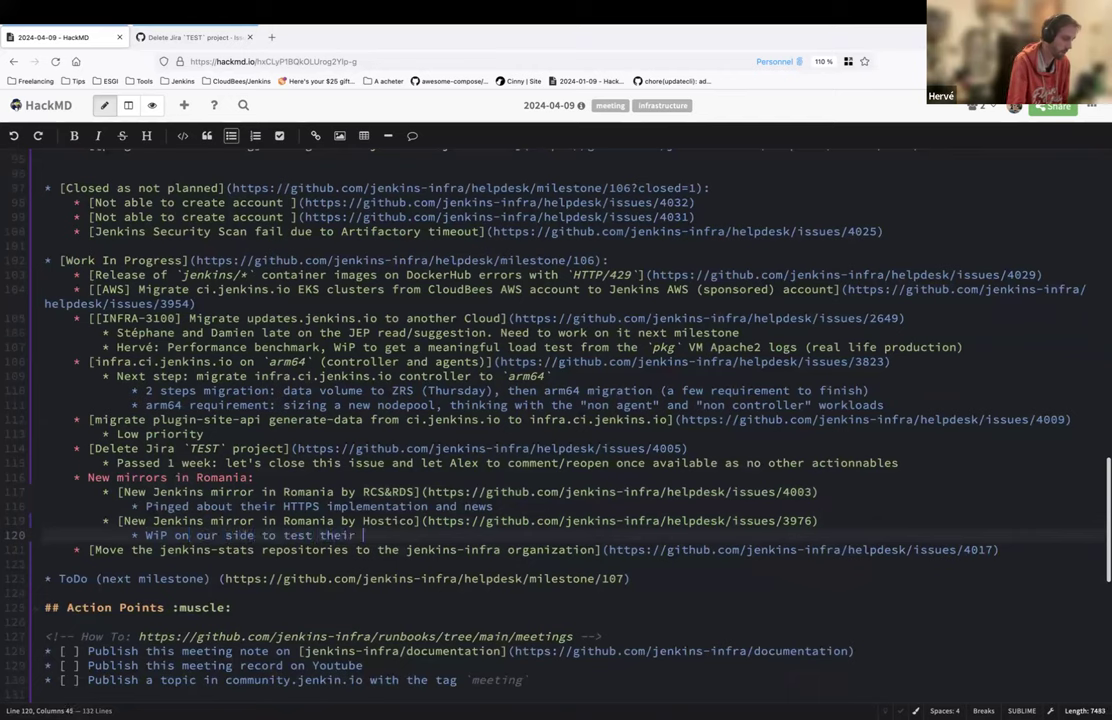
pyautogui.write('FTP credential')
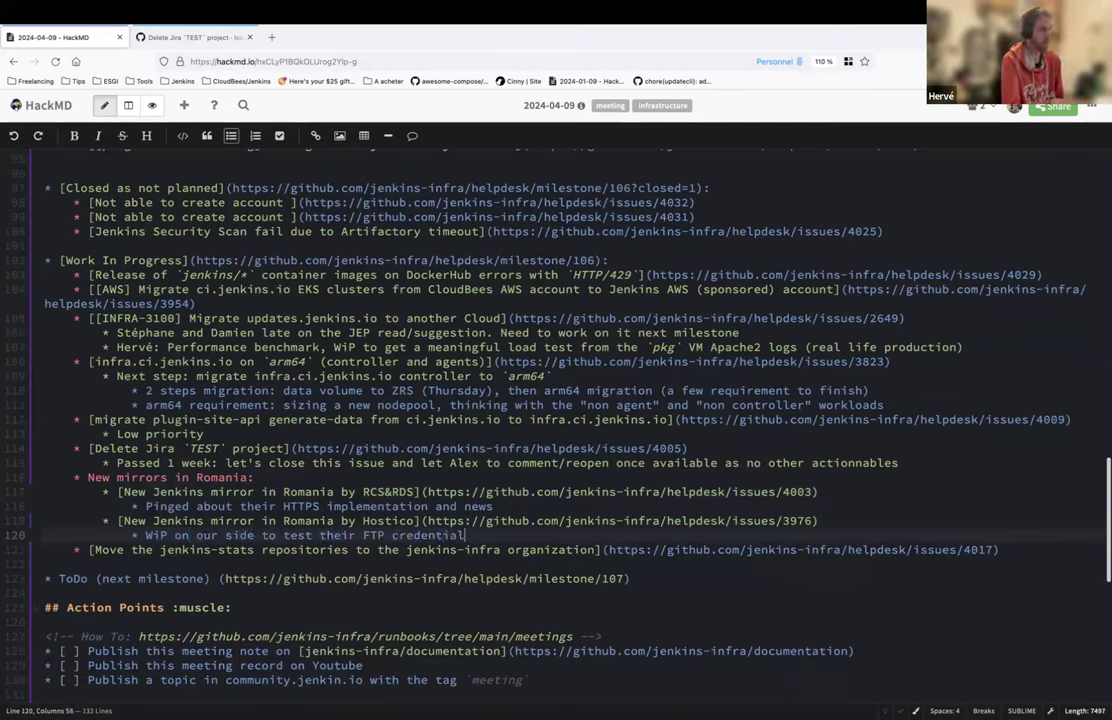
pyautogui.write('(mirrorbit)')
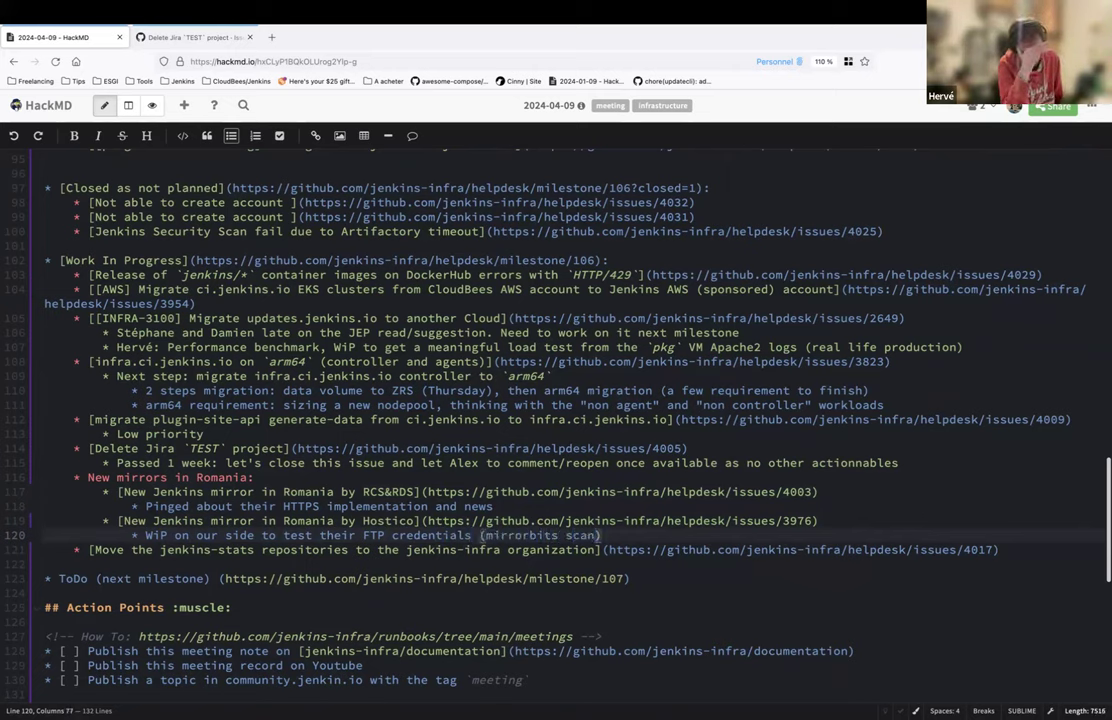
pyautogui.scroll(-3)
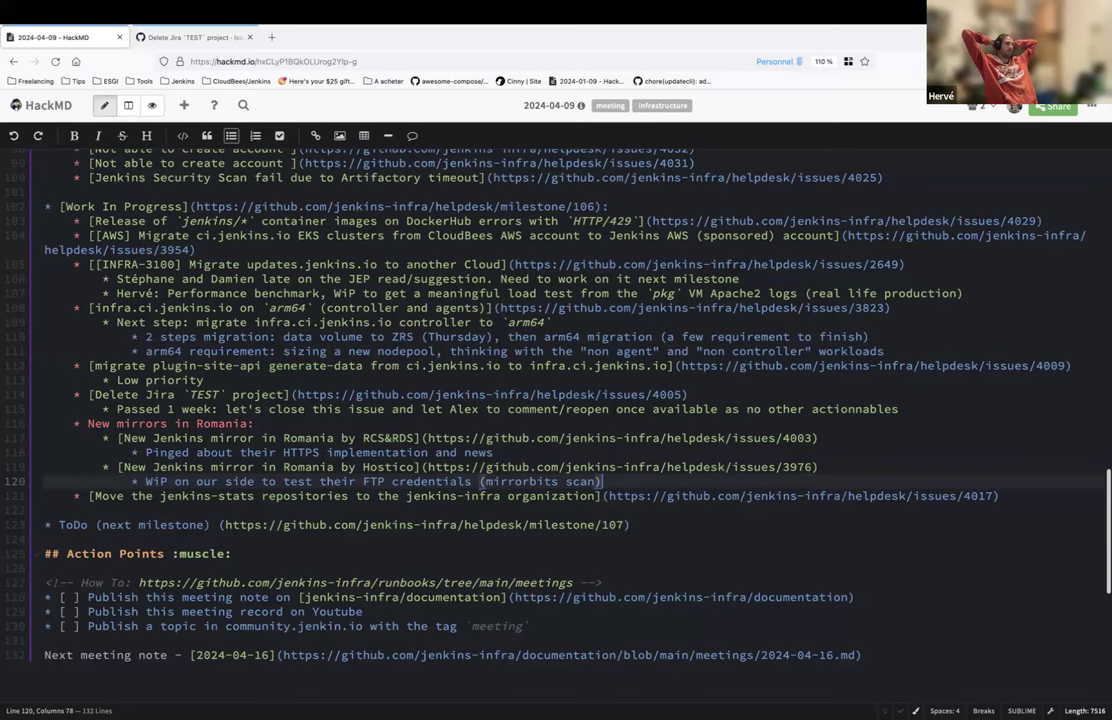
# Add a nested note that a local k3s mirrorbits test isn't easy, needing redis and arm64 (mac Silicon).
pyautogui.press('Return')
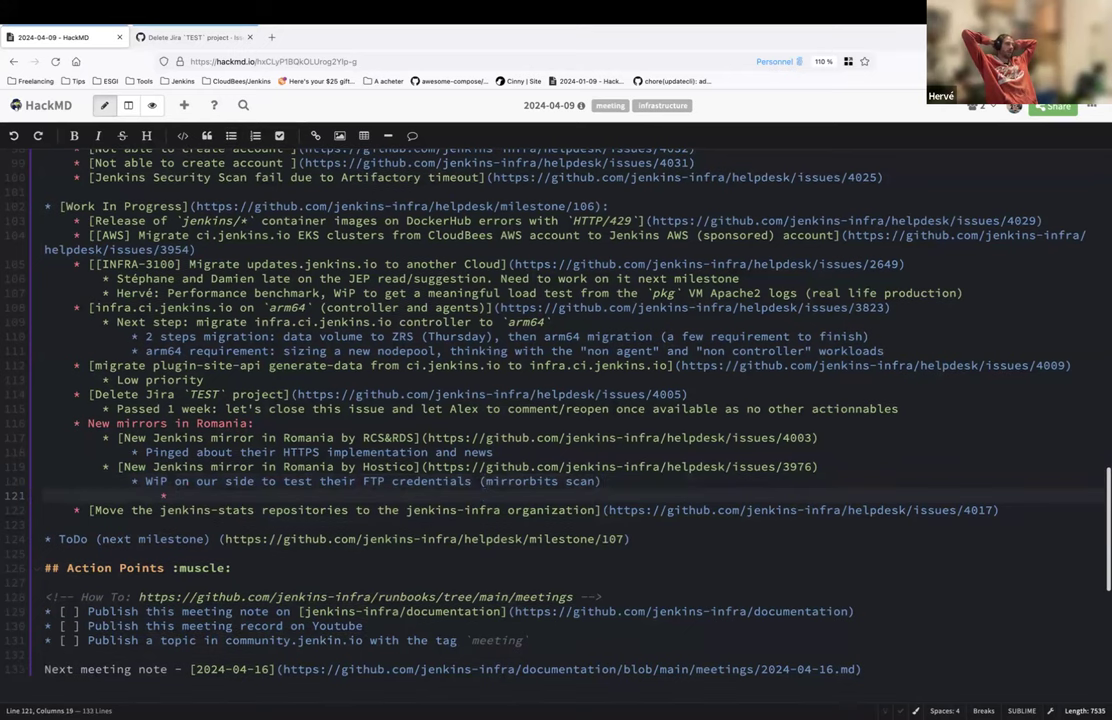
pyautogui.write('Local k3s')
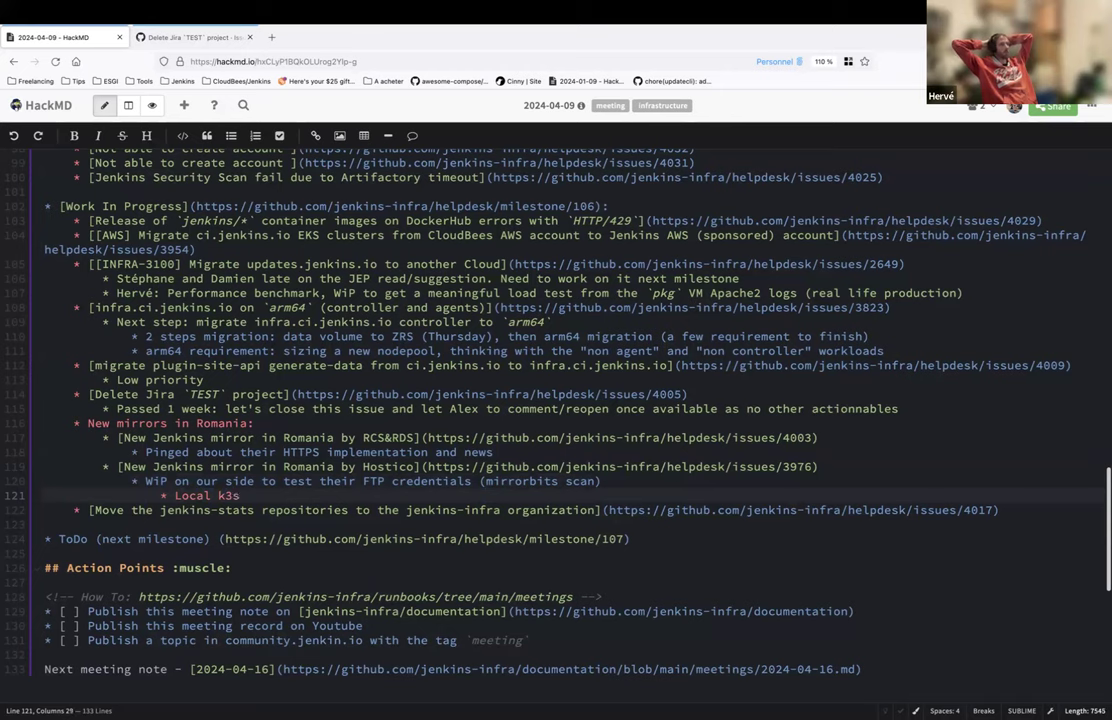
pyautogui.moveTo(932, 407)
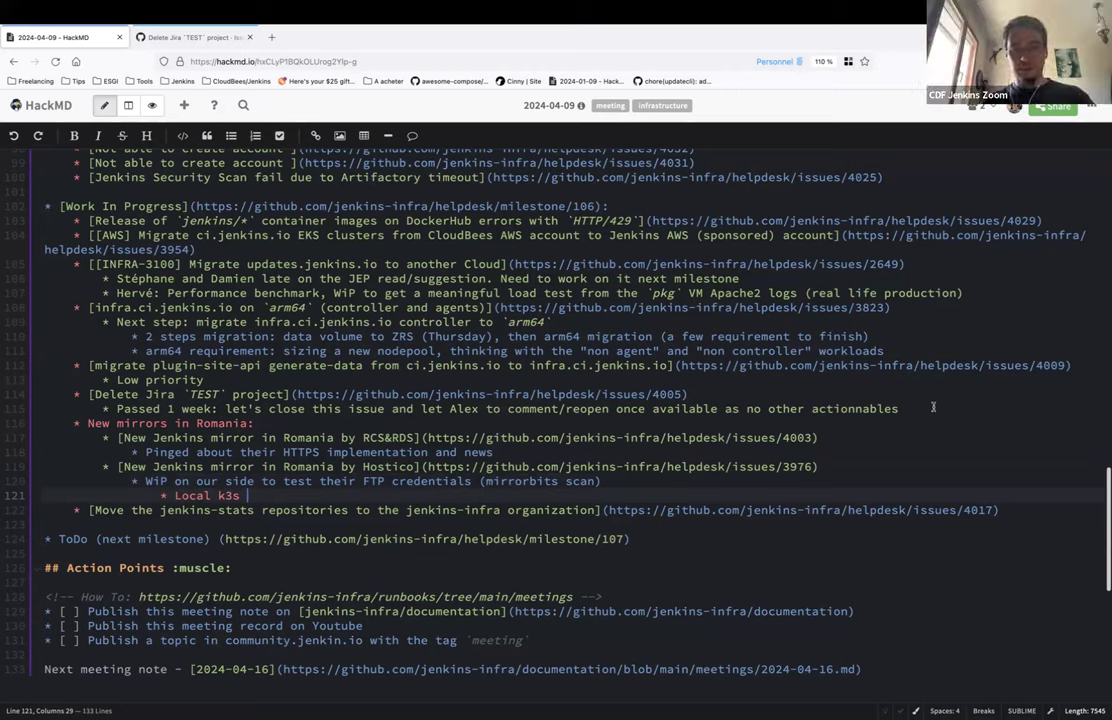
pyautogui.write('test')
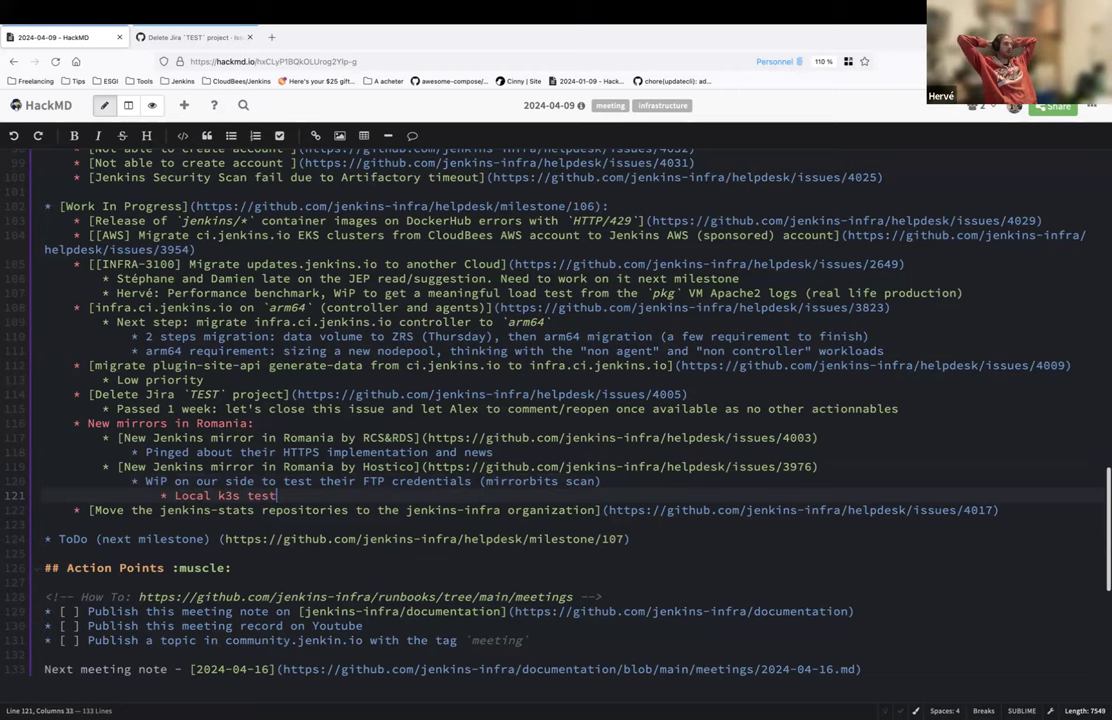
pyautogui.write('run of mirrorb')
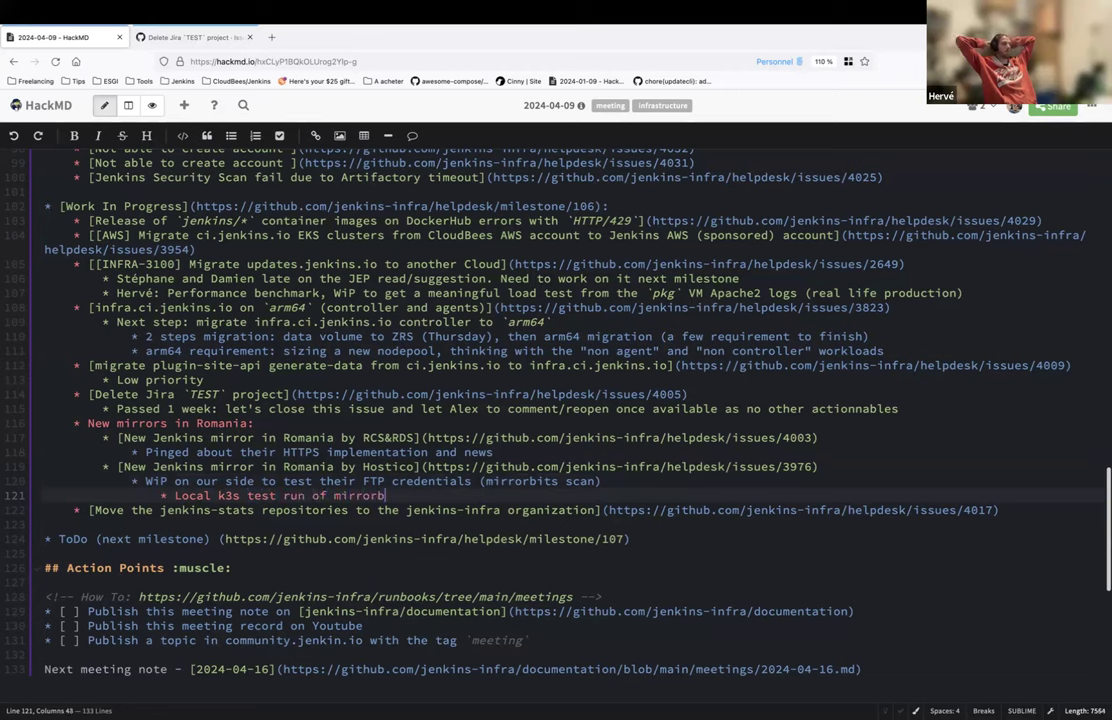
pyautogui.write('its')
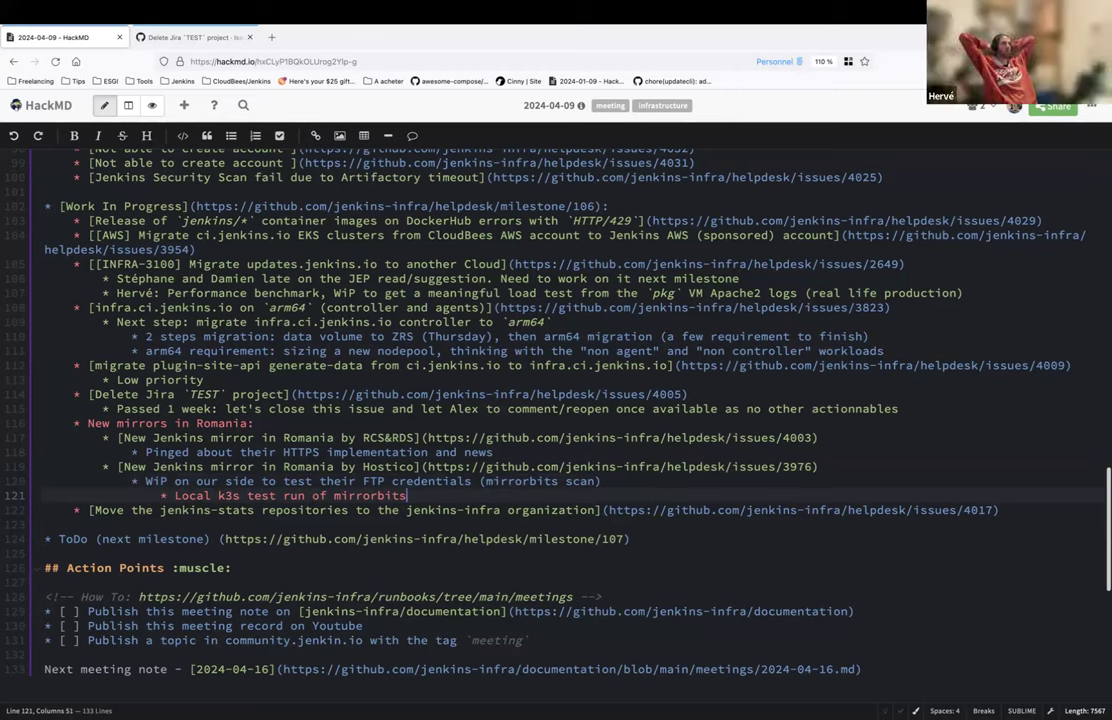
pyautogui.write('but not eas')
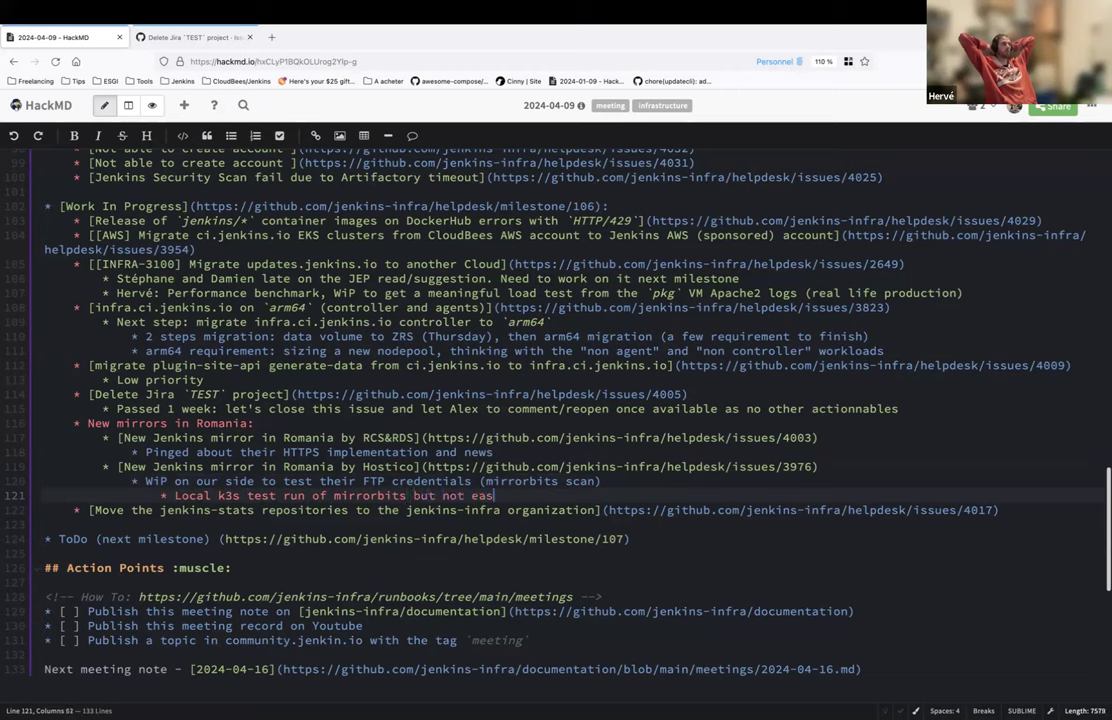
pyautogui.write('y: need redis')
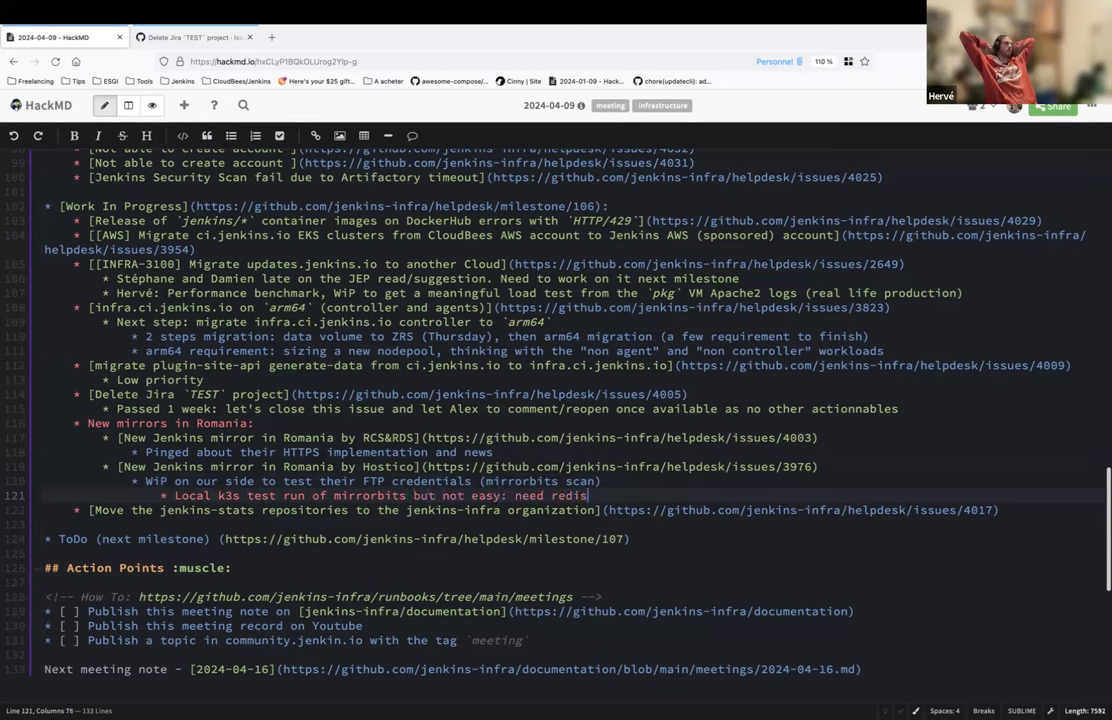
pyautogui.write('and arm64')
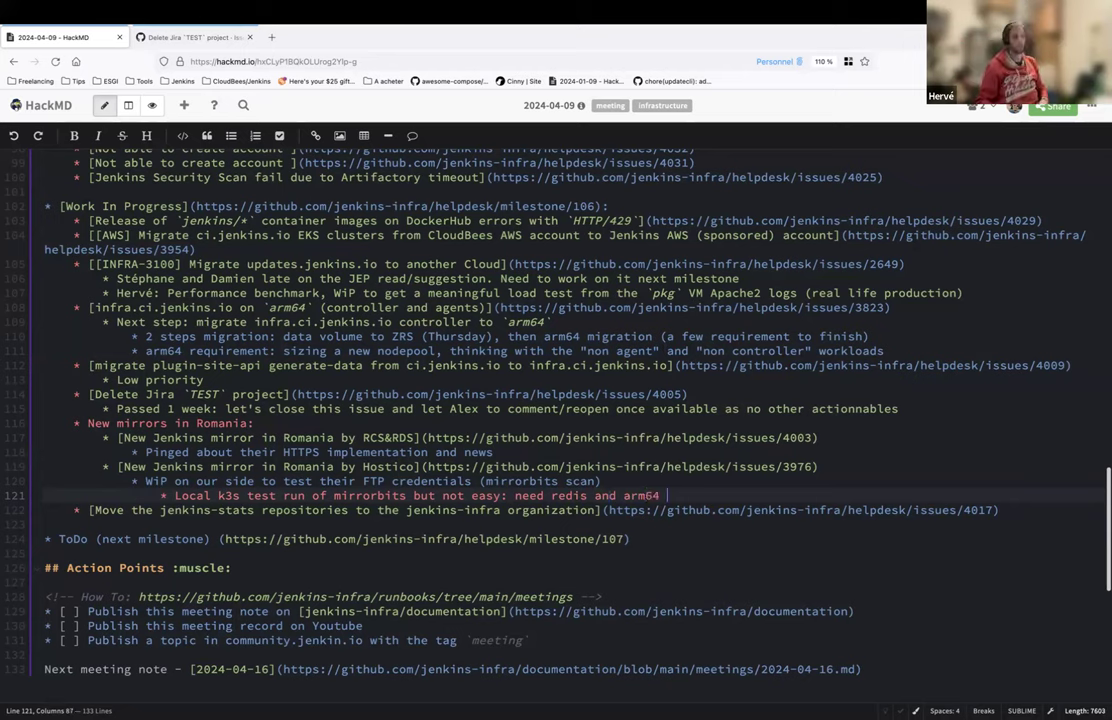
pyautogui.write('(mac )')
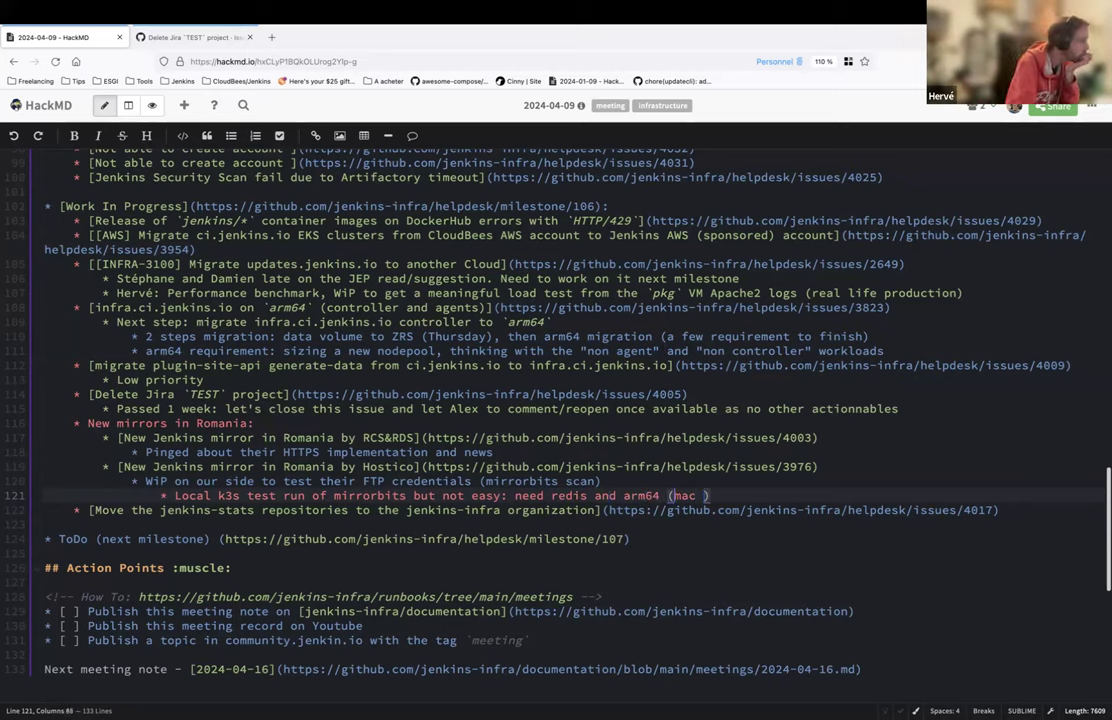
pyautogui.write('S')
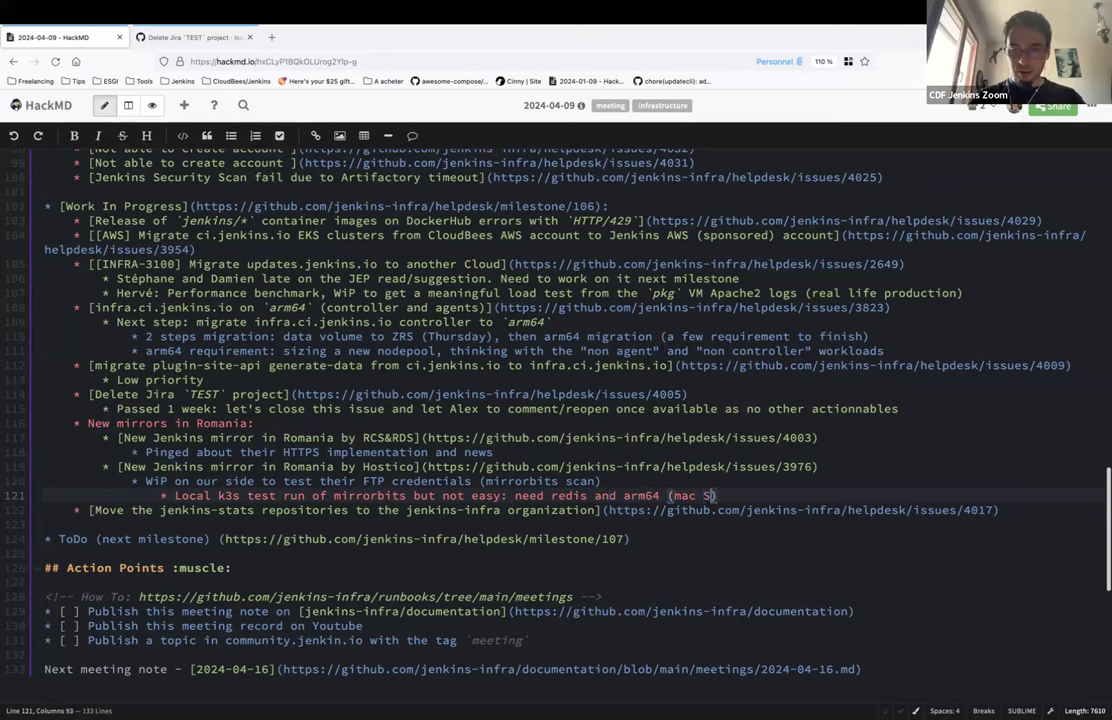
pyautogui.write('ilicon)')
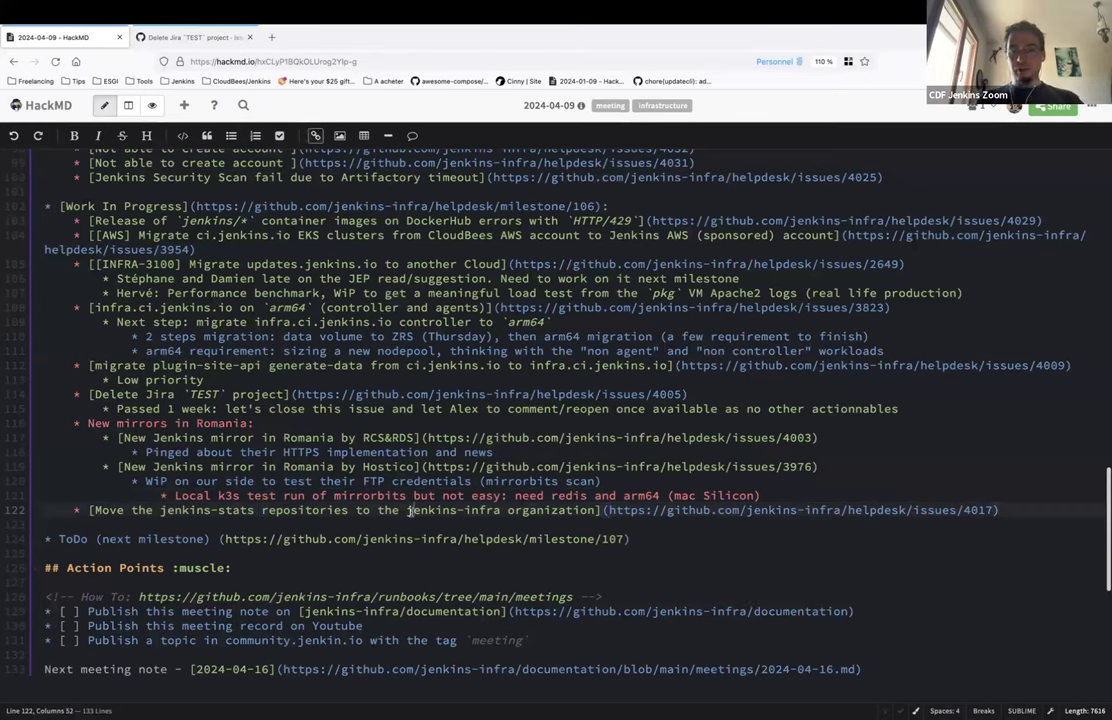
# Show the helpdesk open issues list and open the markdown-formatter plugin issue in a new tab.
pyautogui.press('Enter')
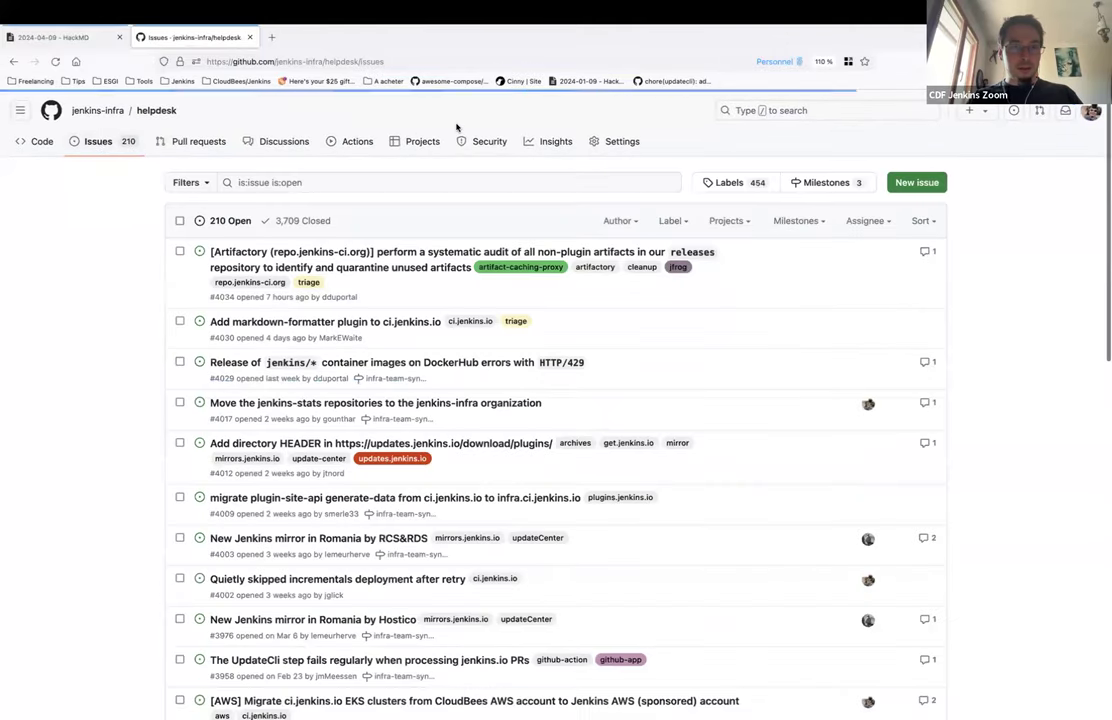
pyautogui.moveTo(1025, 334)
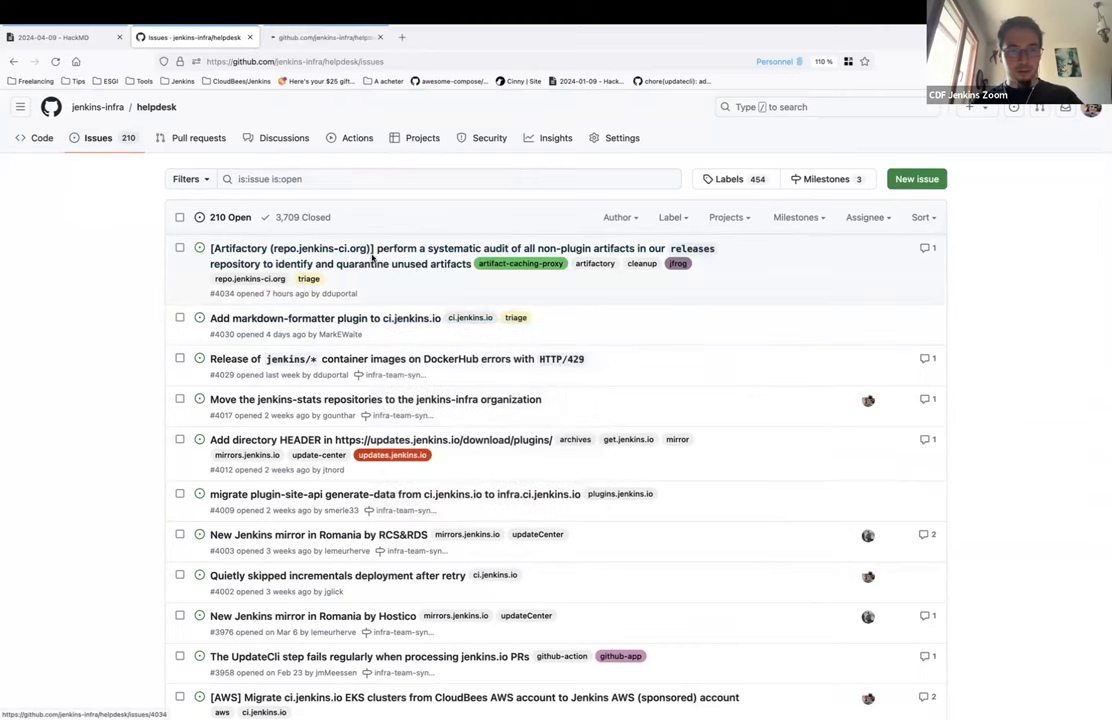
pyautogui.middleClick(323, 318)
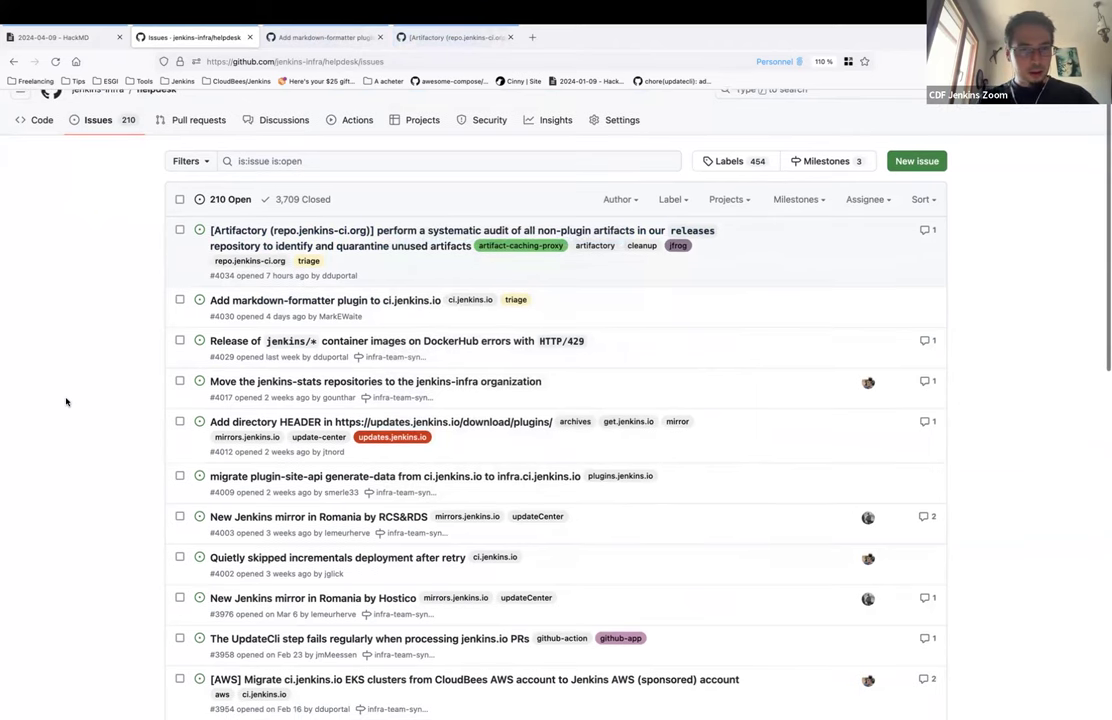
pyautogui.scroll(3)
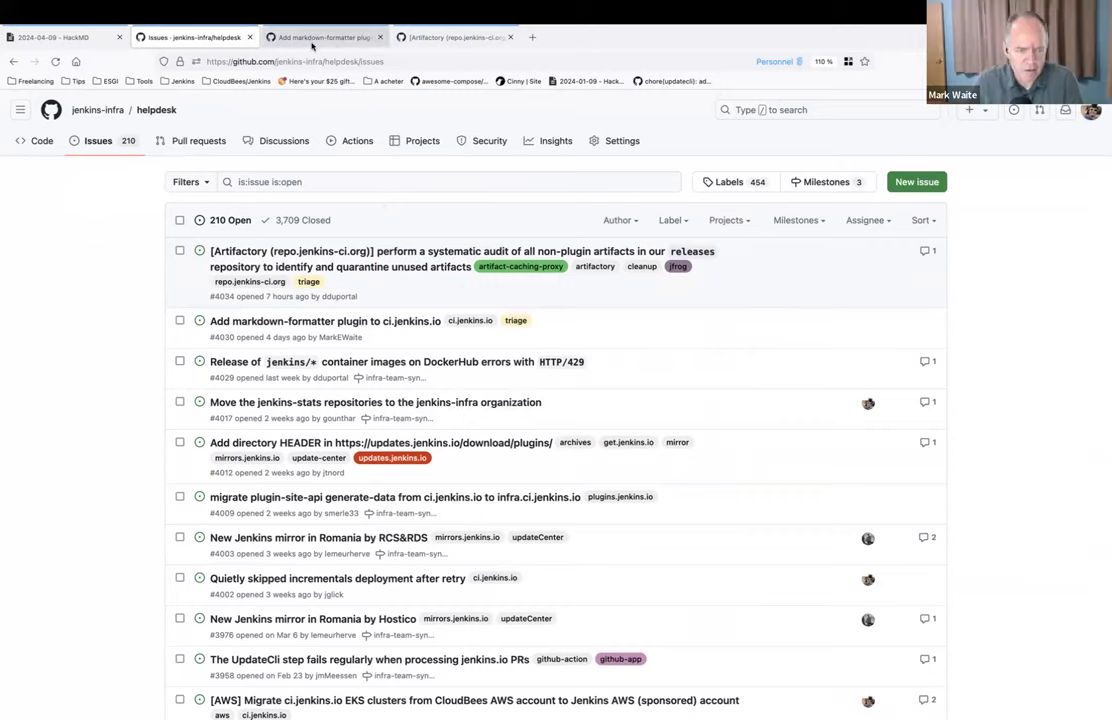
pyautogui.click(322, 321)
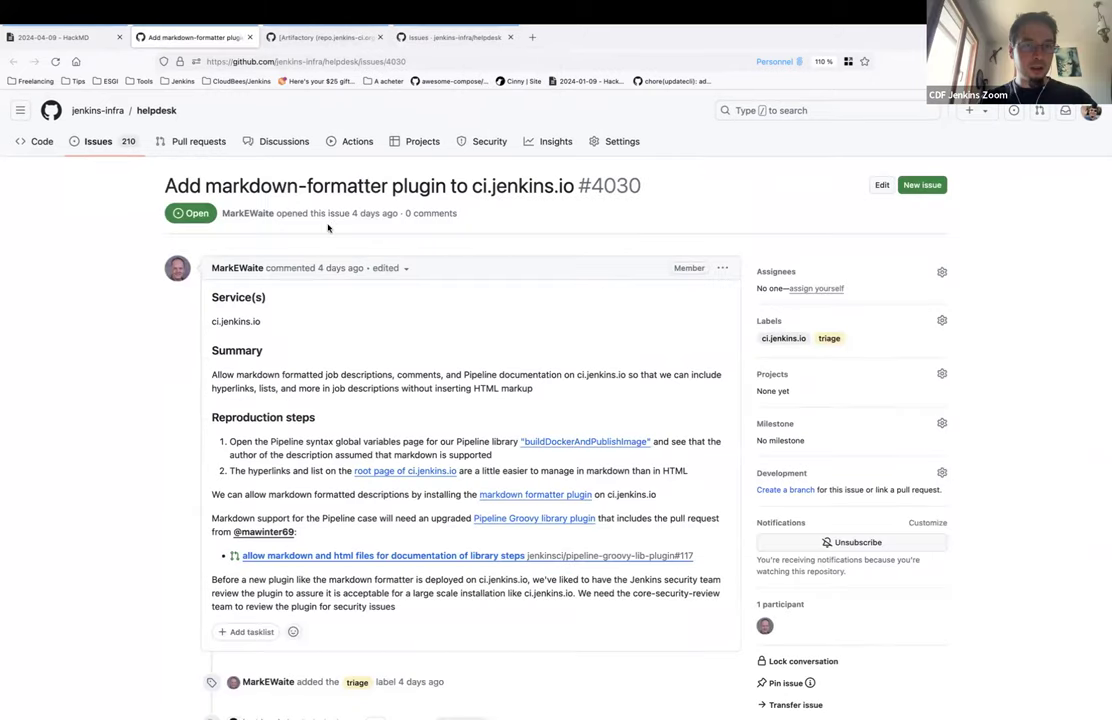
pyautogui.moveTo(735, 131)
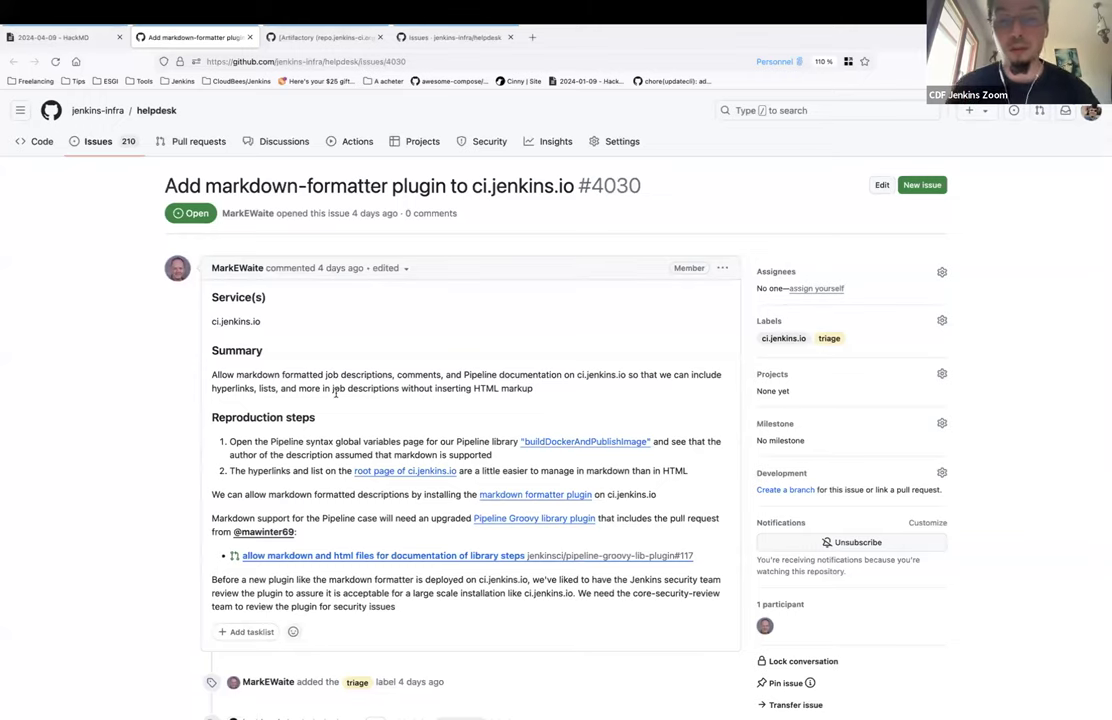
pyautogui.moveTo(28, 450)
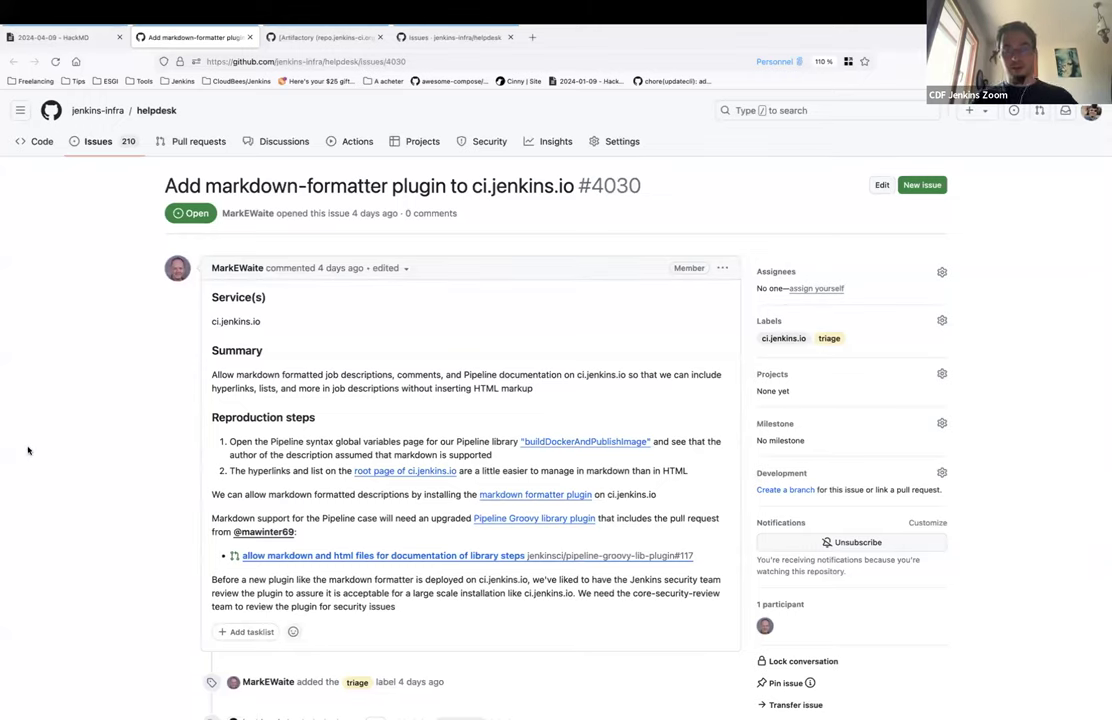
pyautogui.scroll(-3)
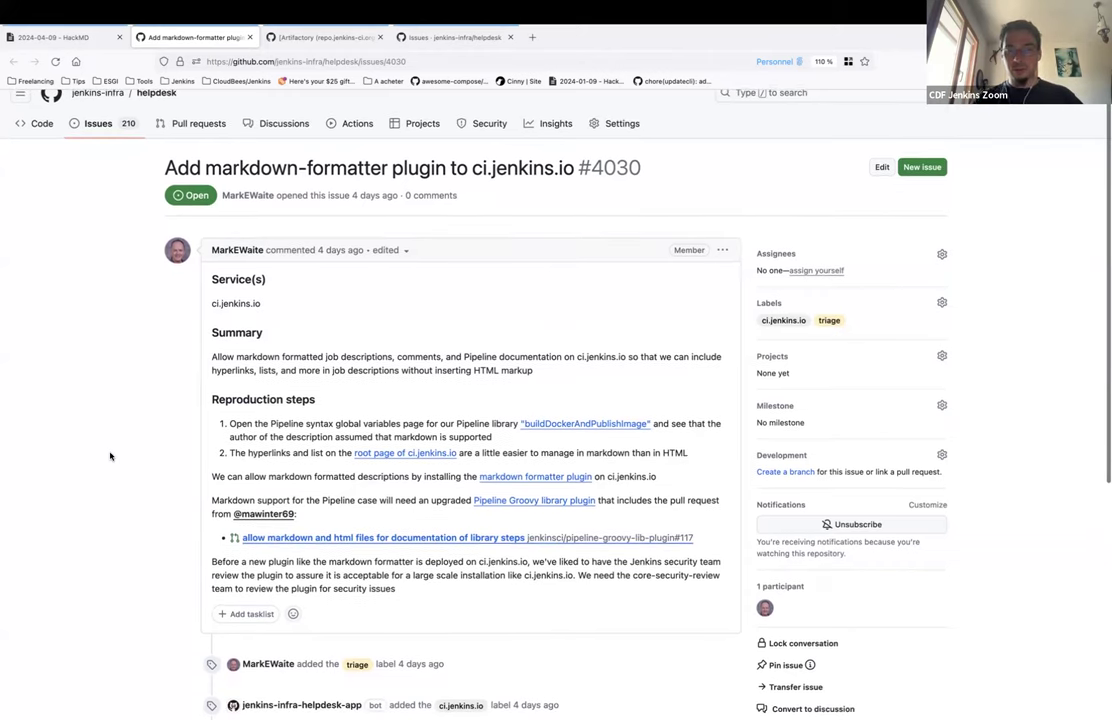
pyautogui.scroll(-3)
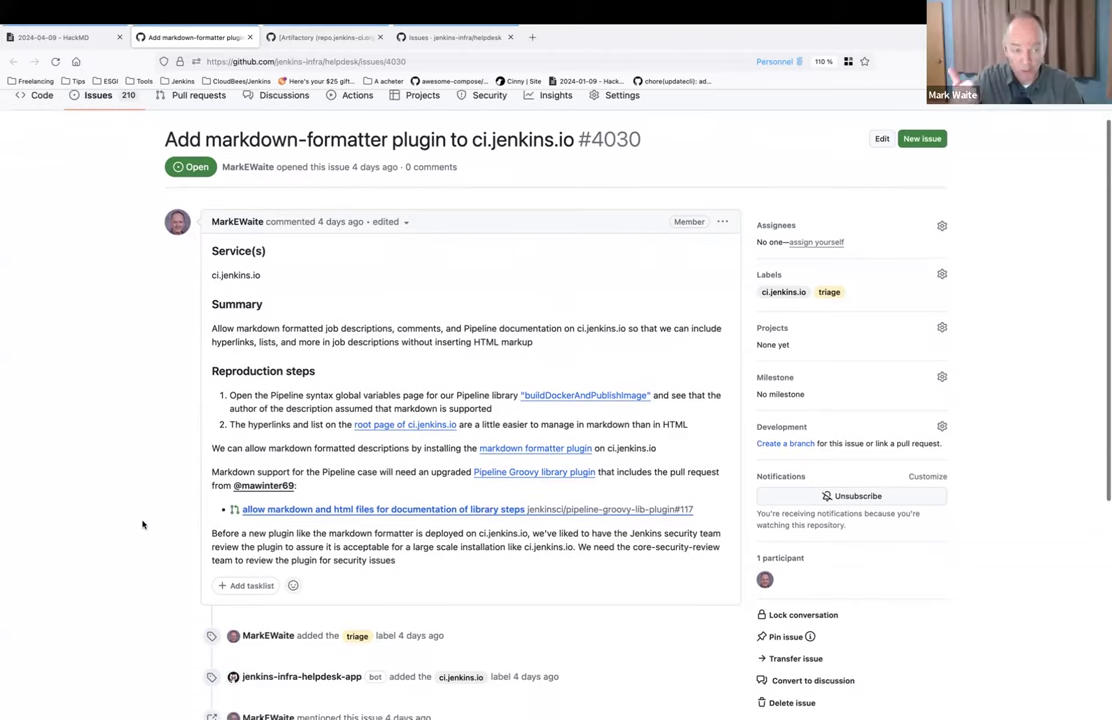
pyautogui.scroll(-3)
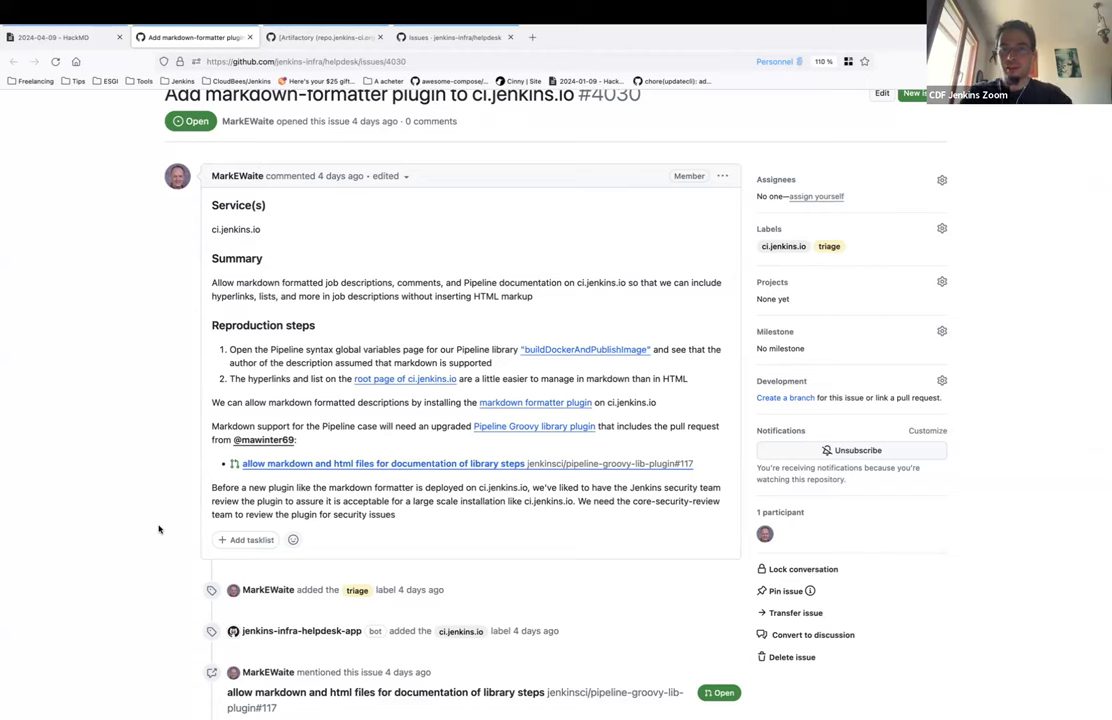
pyautogui.scroll(-3)
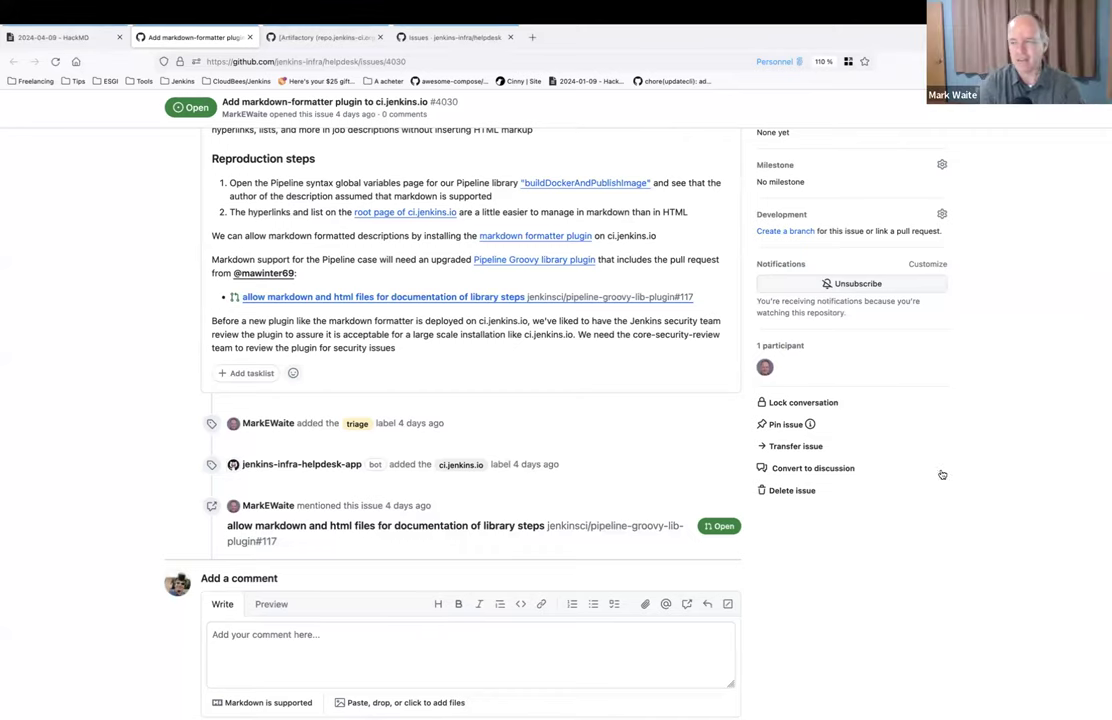
pyautogui.click(65, 37)
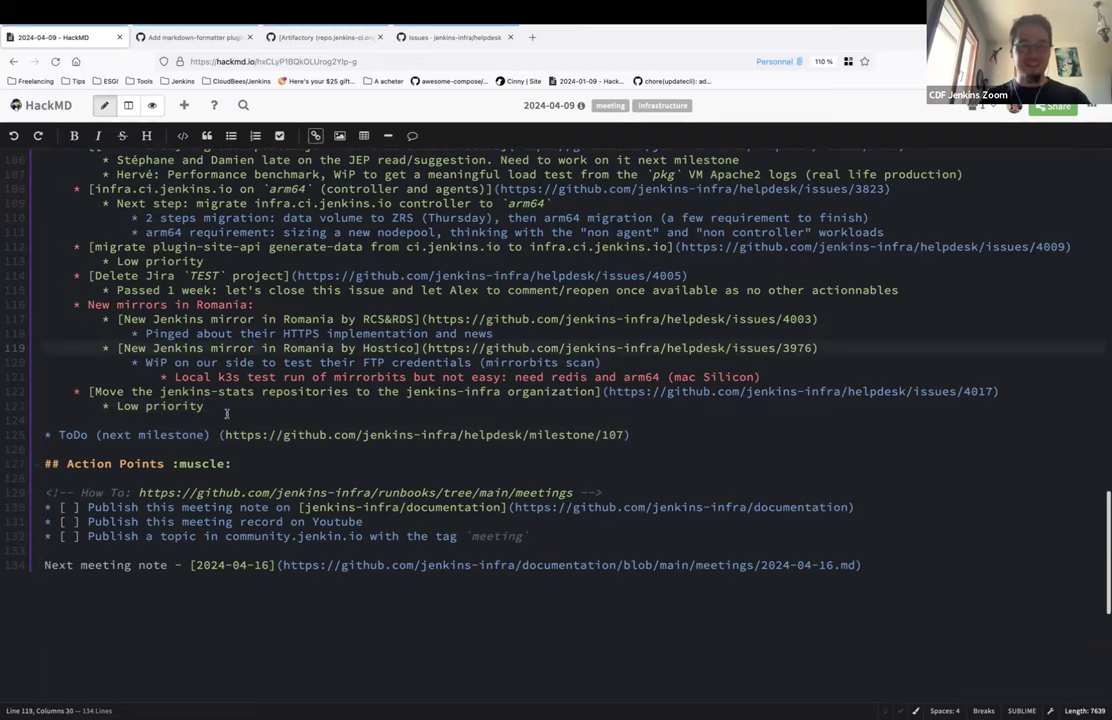
# Add a ToDo item linking issue 4030 as the markdown plugin, mentioning JenSec advice.
pyautogui.press('enter')
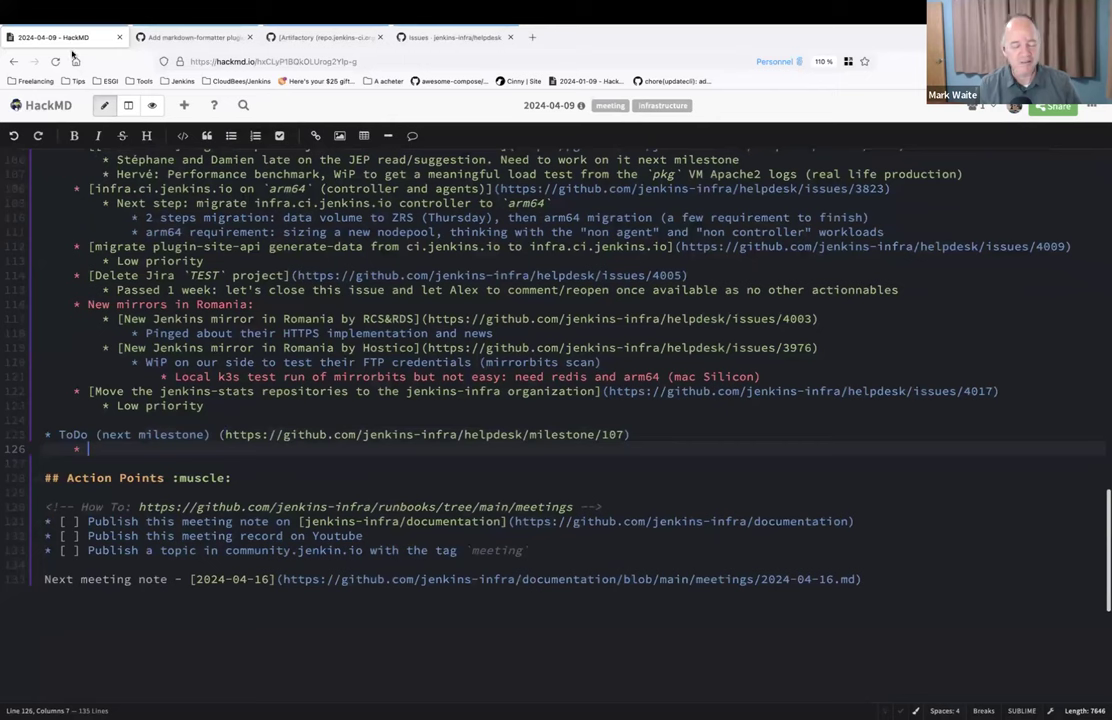
pyautogui.write('https://github.com/jenkins-infra/helpdesk/issues/4030')
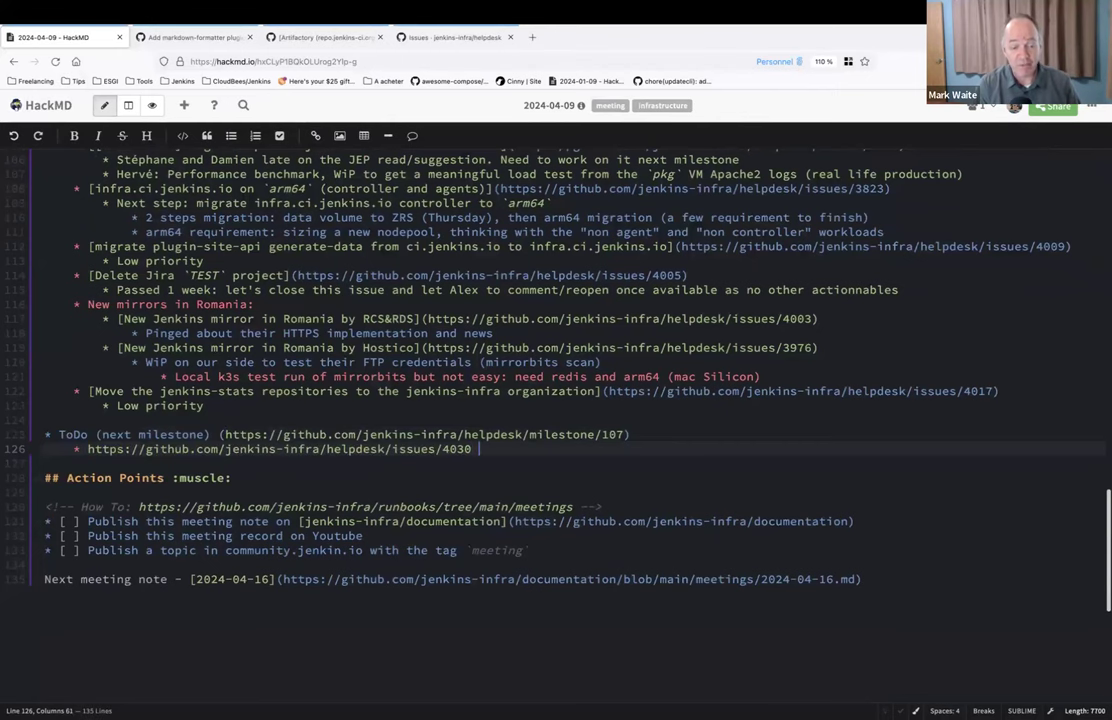
pyautogui.write('=> markdown plugin')
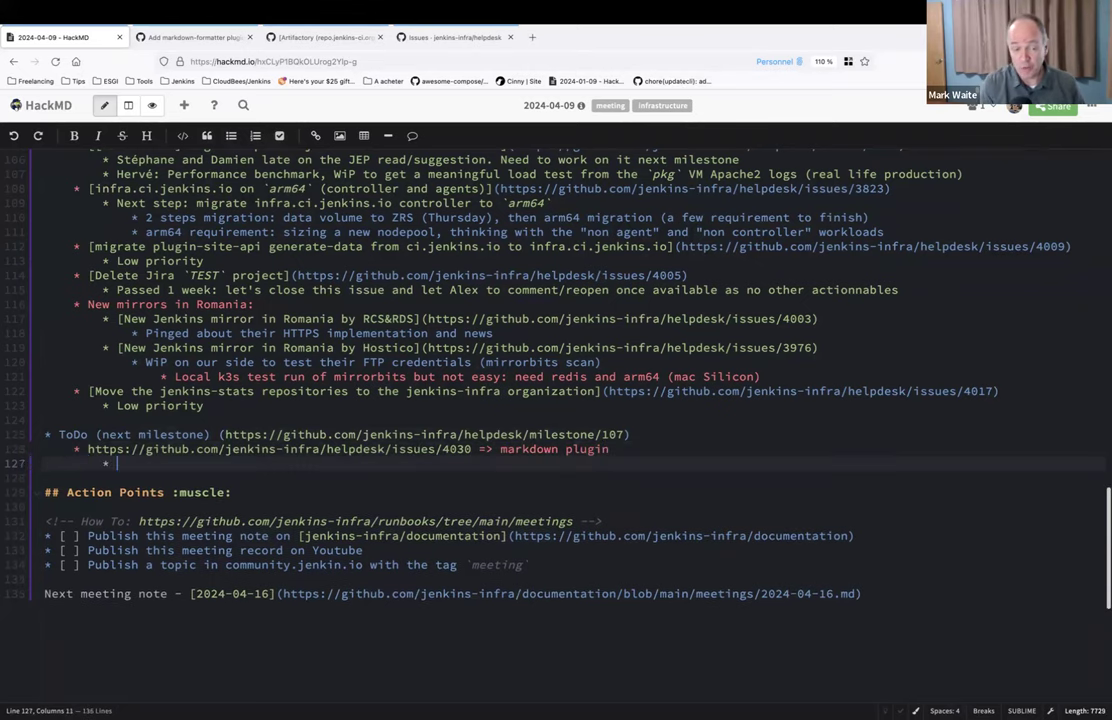
pyautogui.write('JenSec')
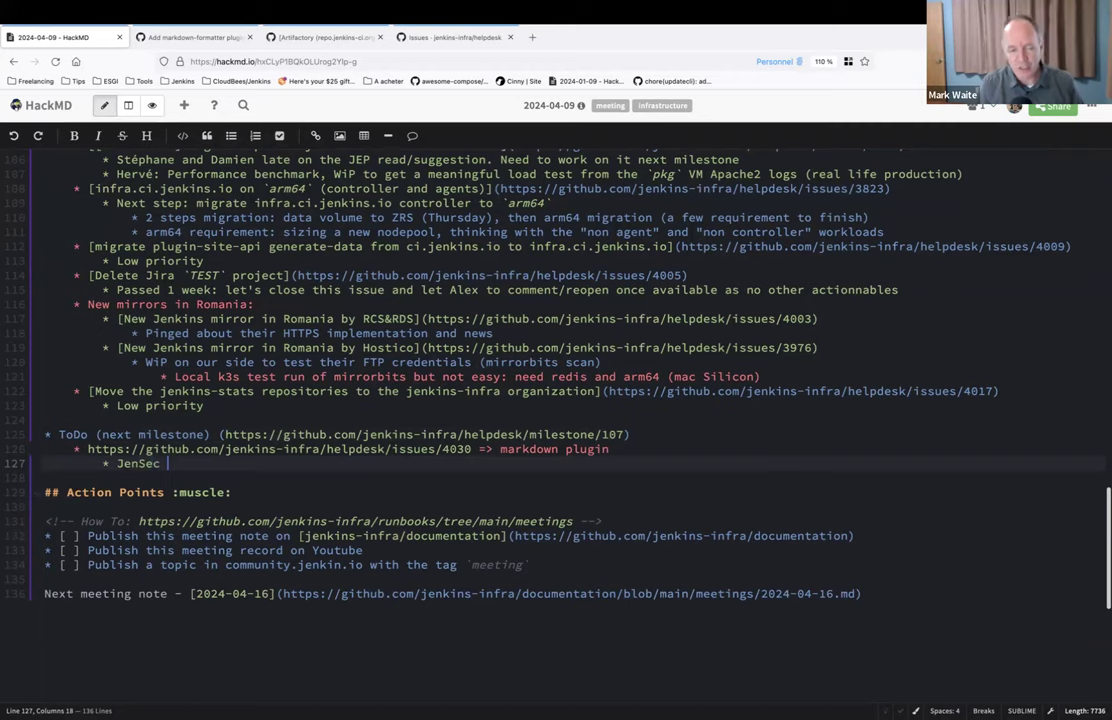
pyautogui.write('advise')
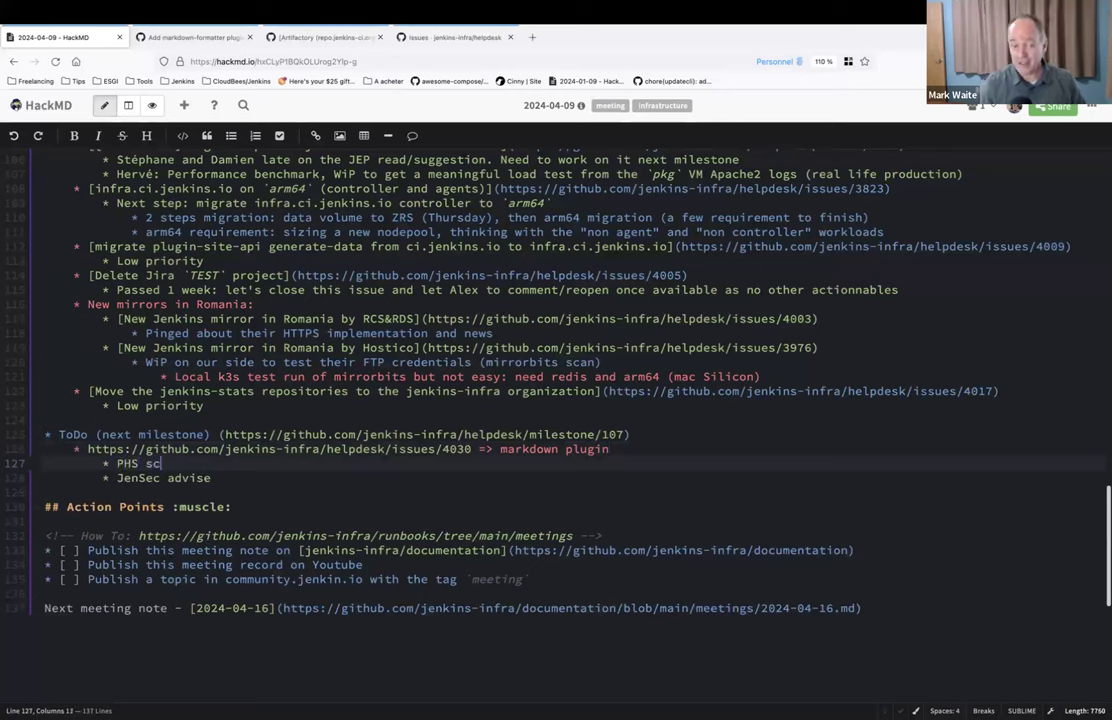
# Note the 100% PHS score and that JenSec advice is needed before installing on ci.jenkins.io.
pyautogui.write('ore is 100%:')
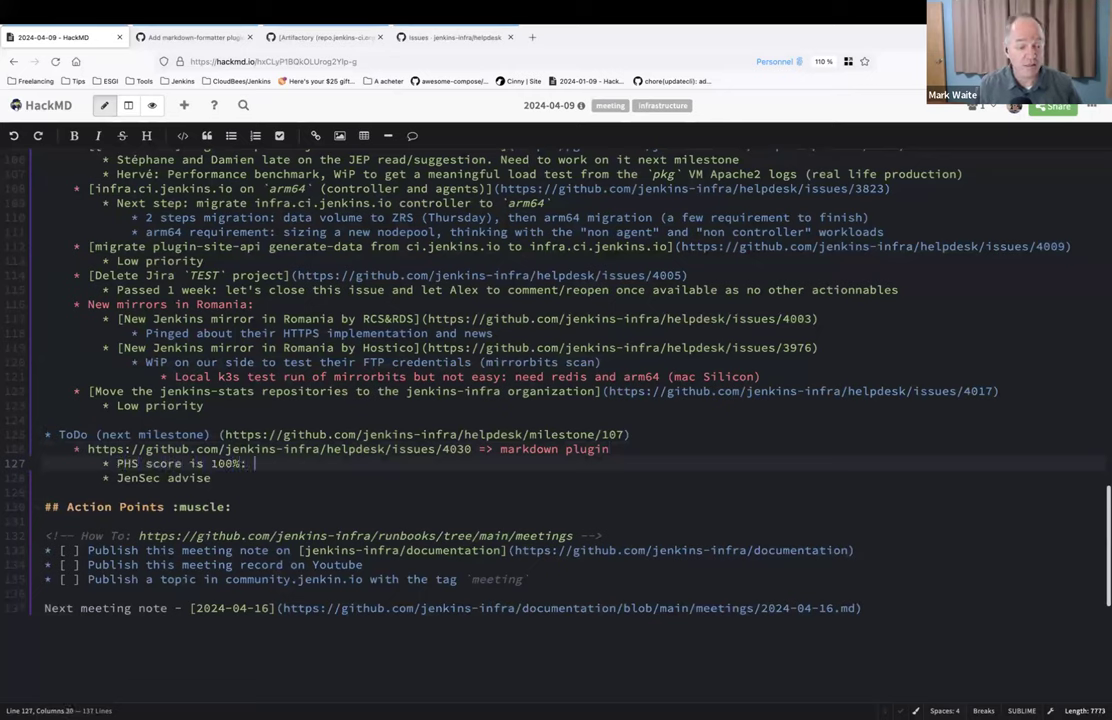
pyautogui.write('good thing')
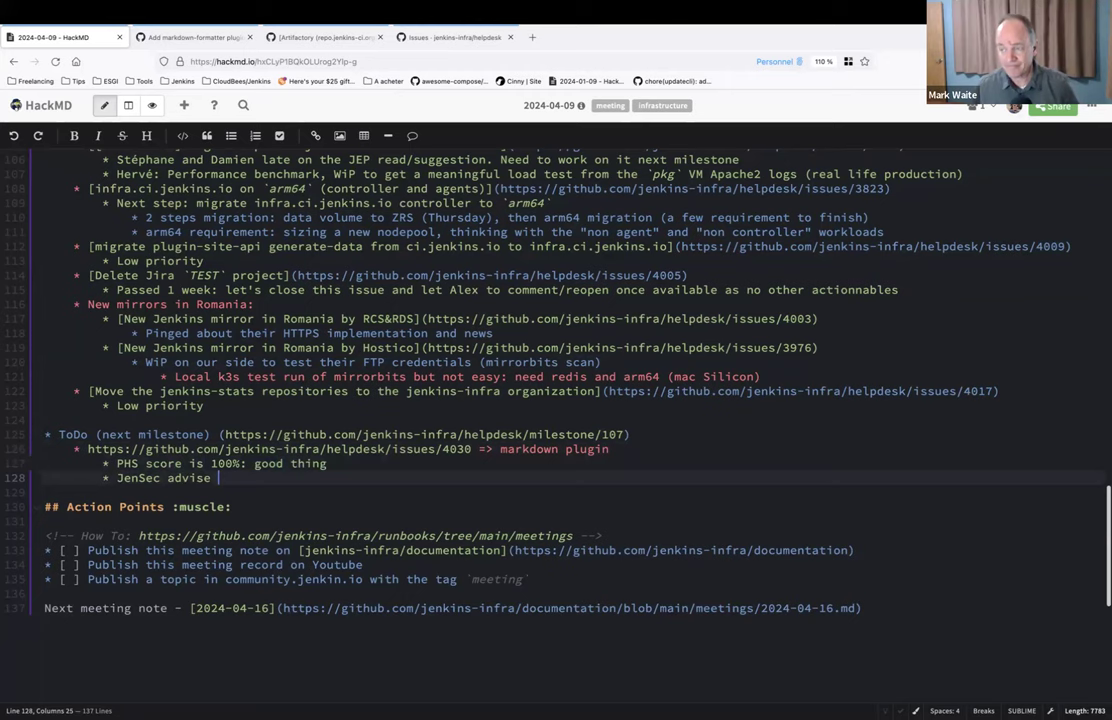
pyautogui.write('However')
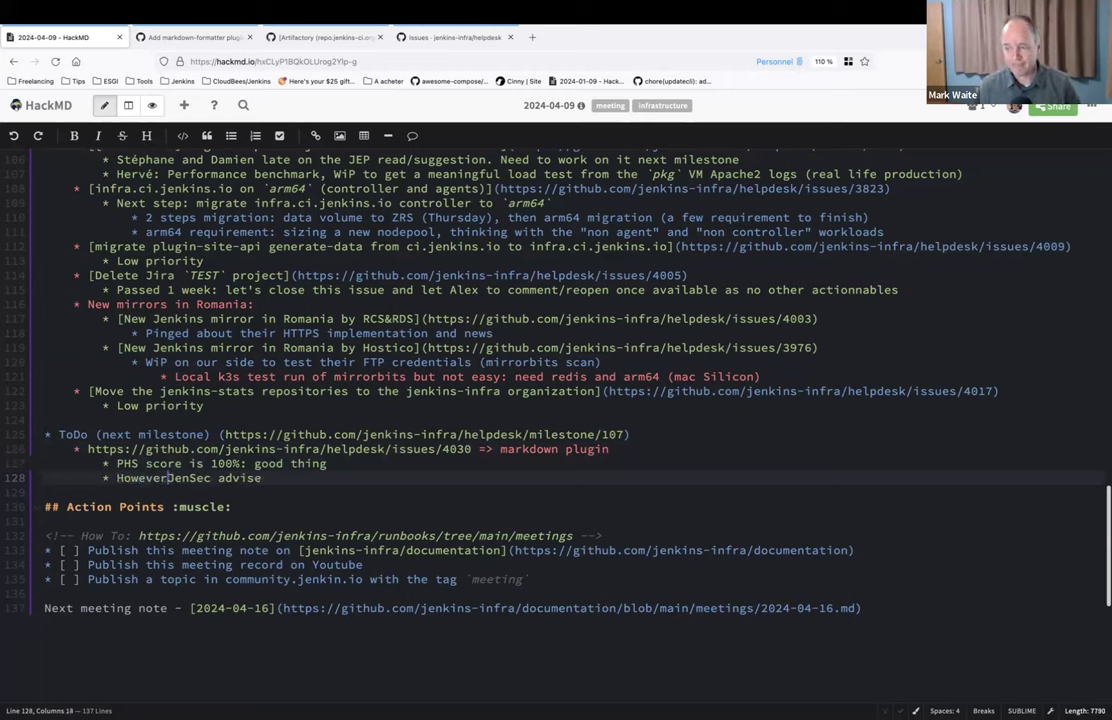
pyautogui.write('is')
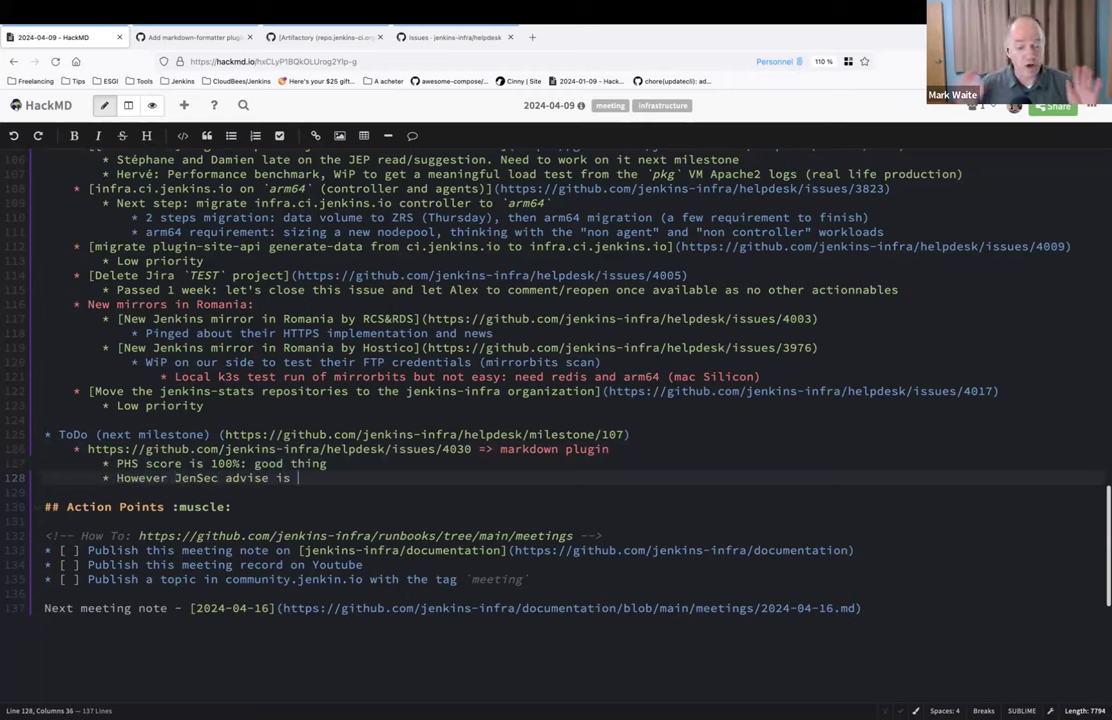
pyautogui.write('n')
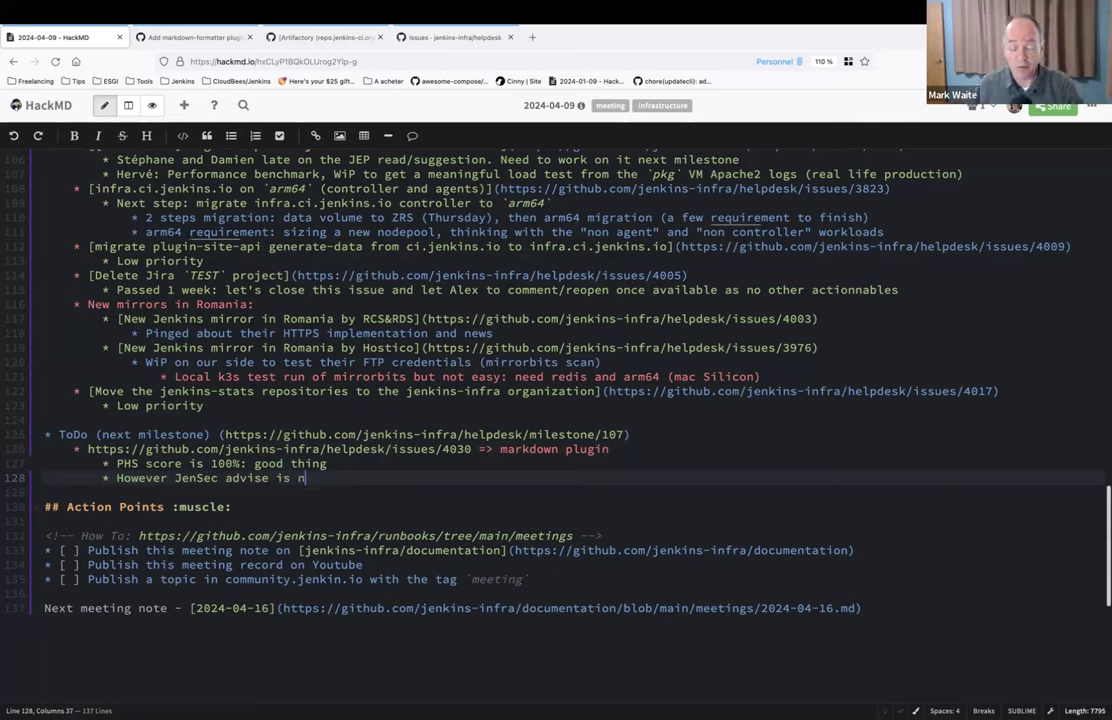
pyautogui.write('eeded be')
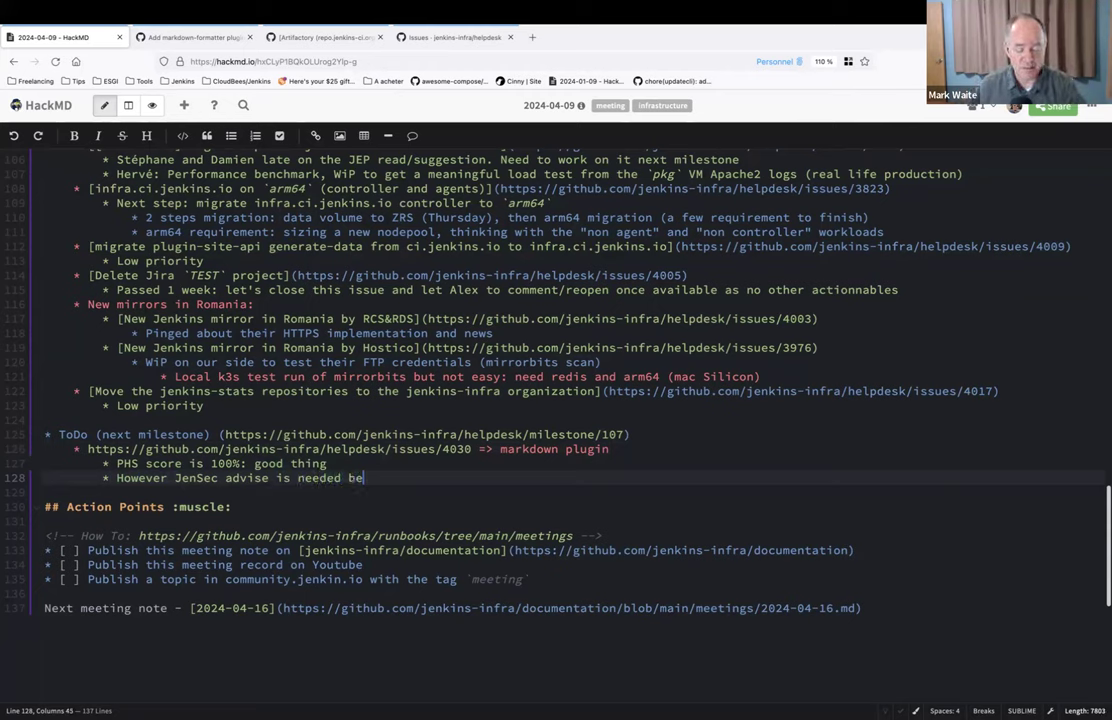
pyautogui.write('fore w')
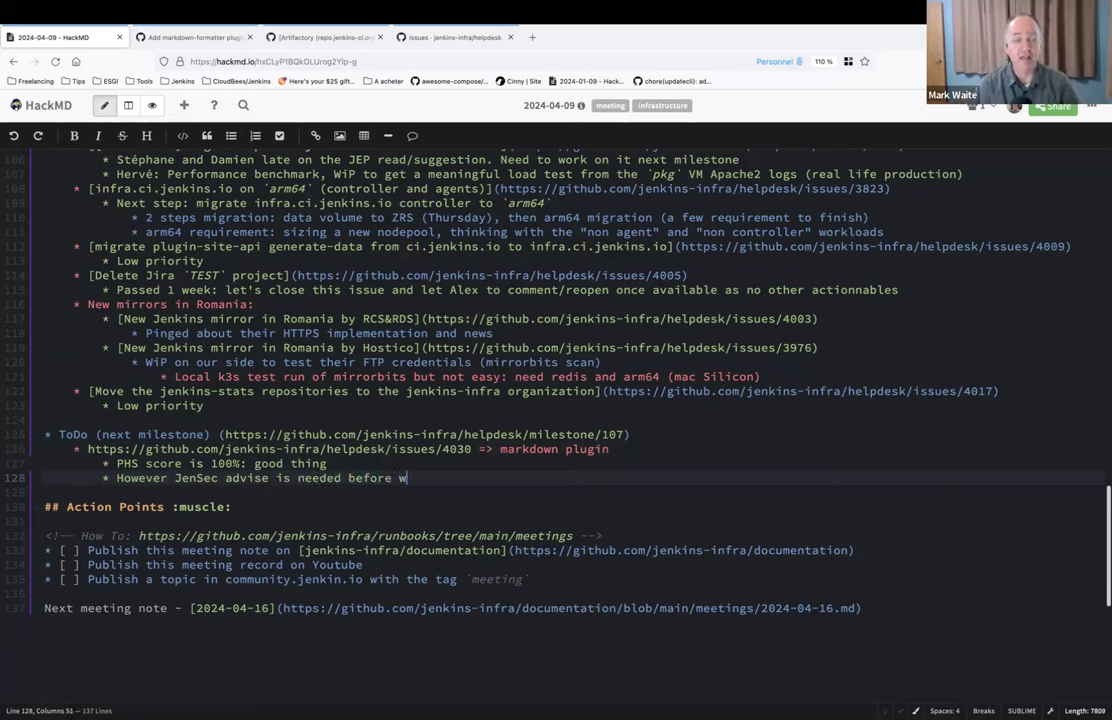
pyautogui.write('e install it on')
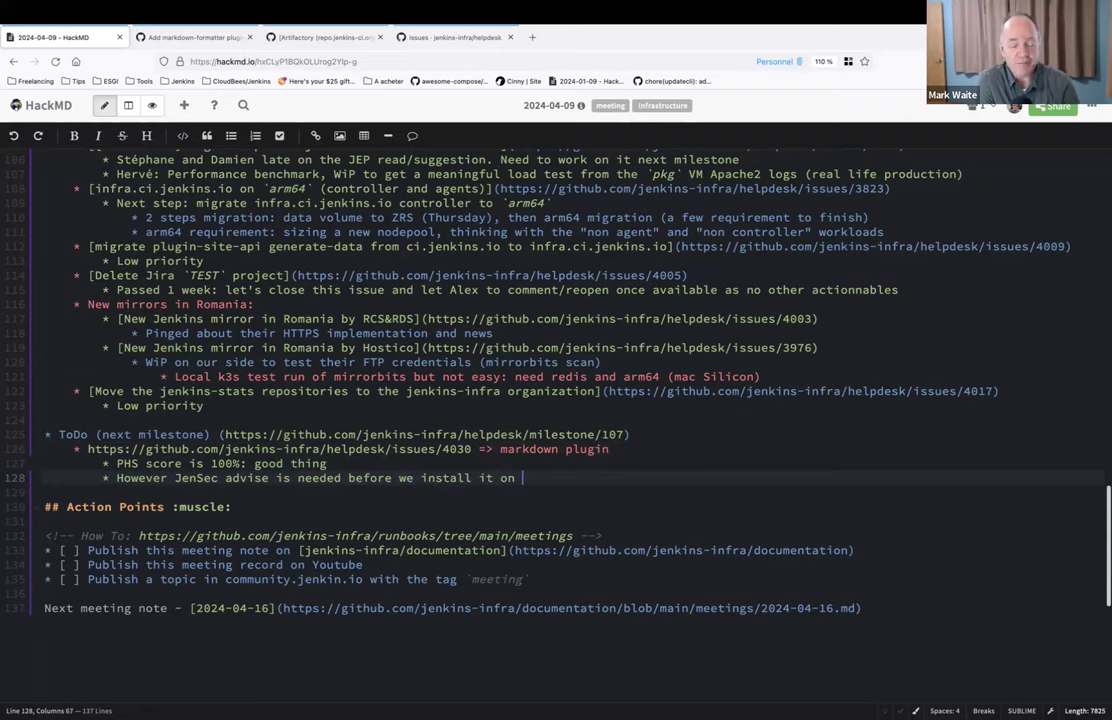
pyautogui.write('ci.j')
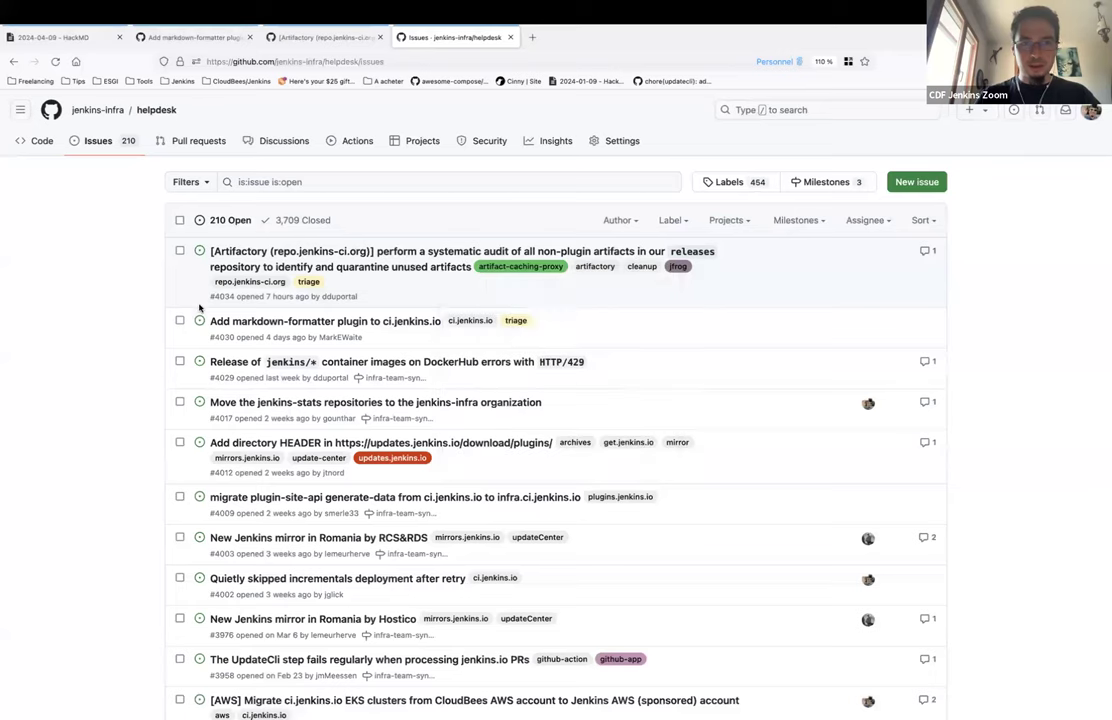
# Bring markdown-formatter plugin issue #4030 back and scroll to its top.
pyautogui.click(324, 321)
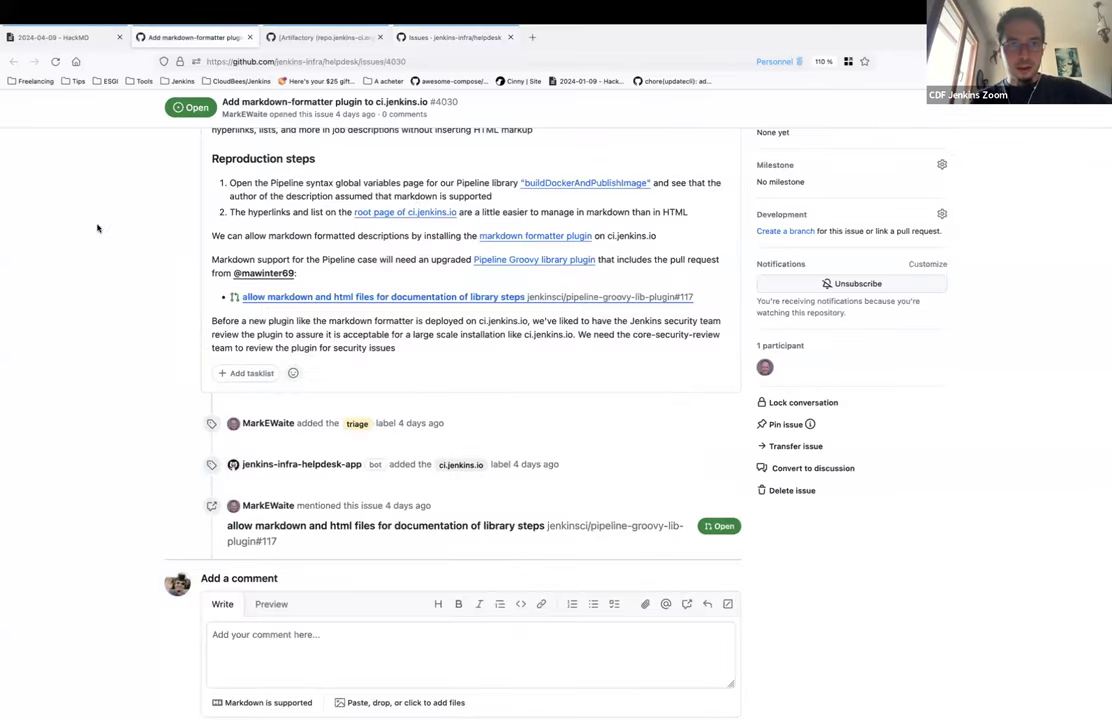
pyautogui.scroll(3)
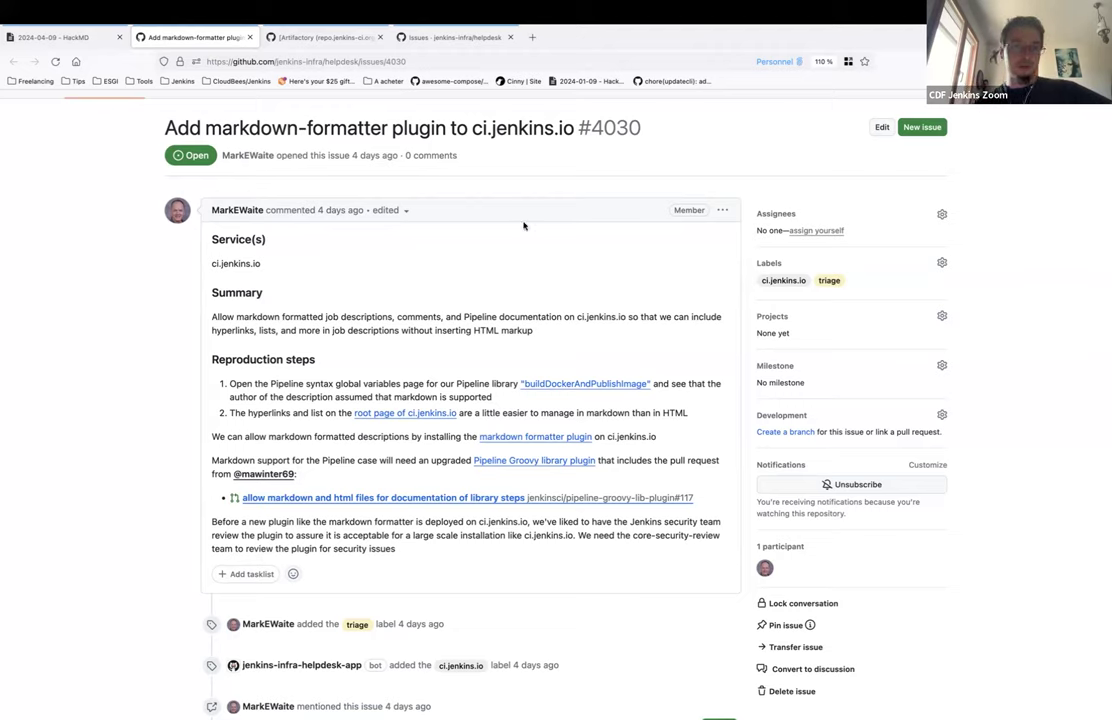
pyautogui.moveTo(103, 153)
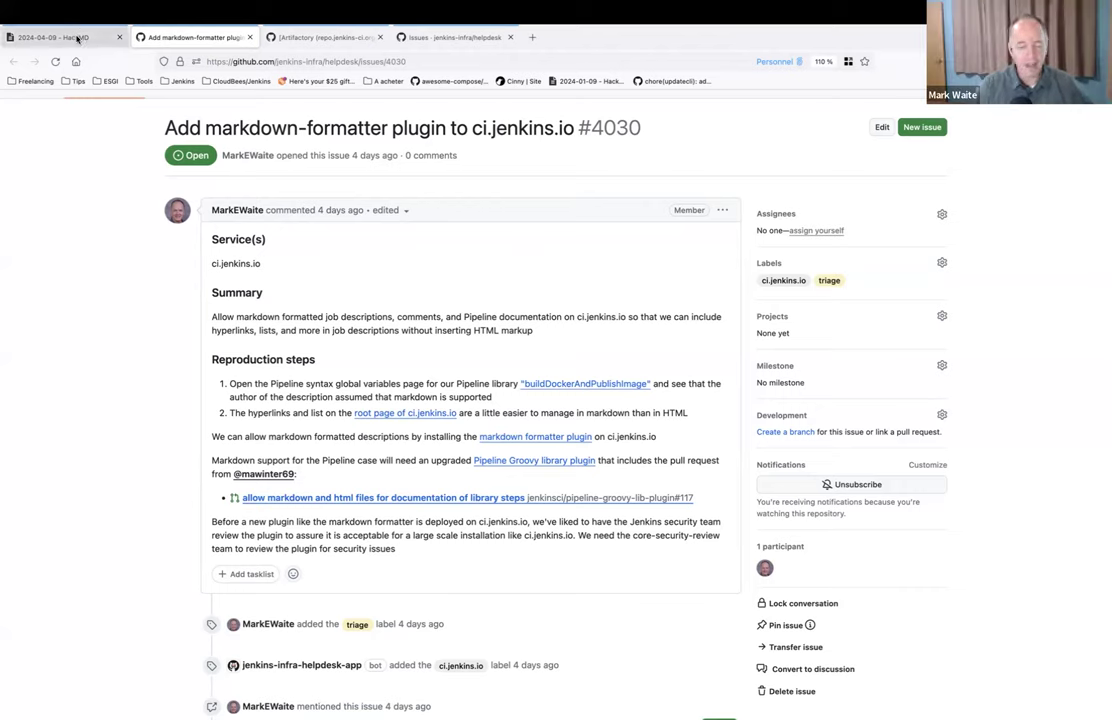
pyautogui.moveTo(65, 37)
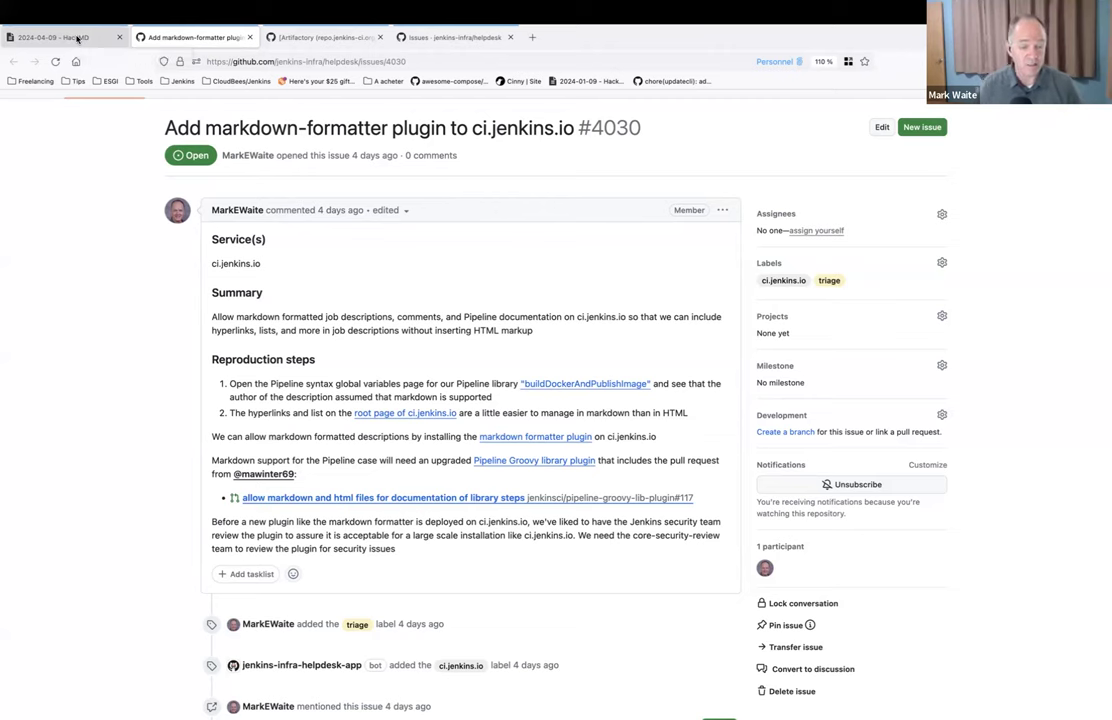
# Extend the markdown plugin note: assigned to Mark until JenSec feedback is done.
pyautogui.click(65, 37)
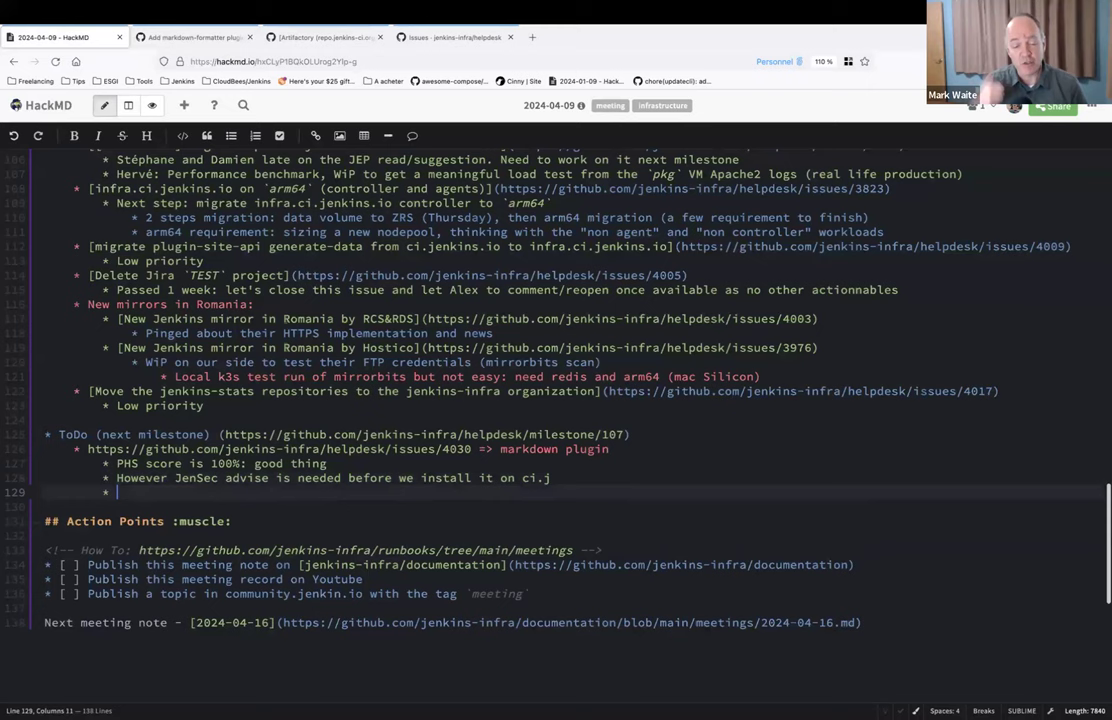
pyautogui.write('assigned to Mark Wait until')
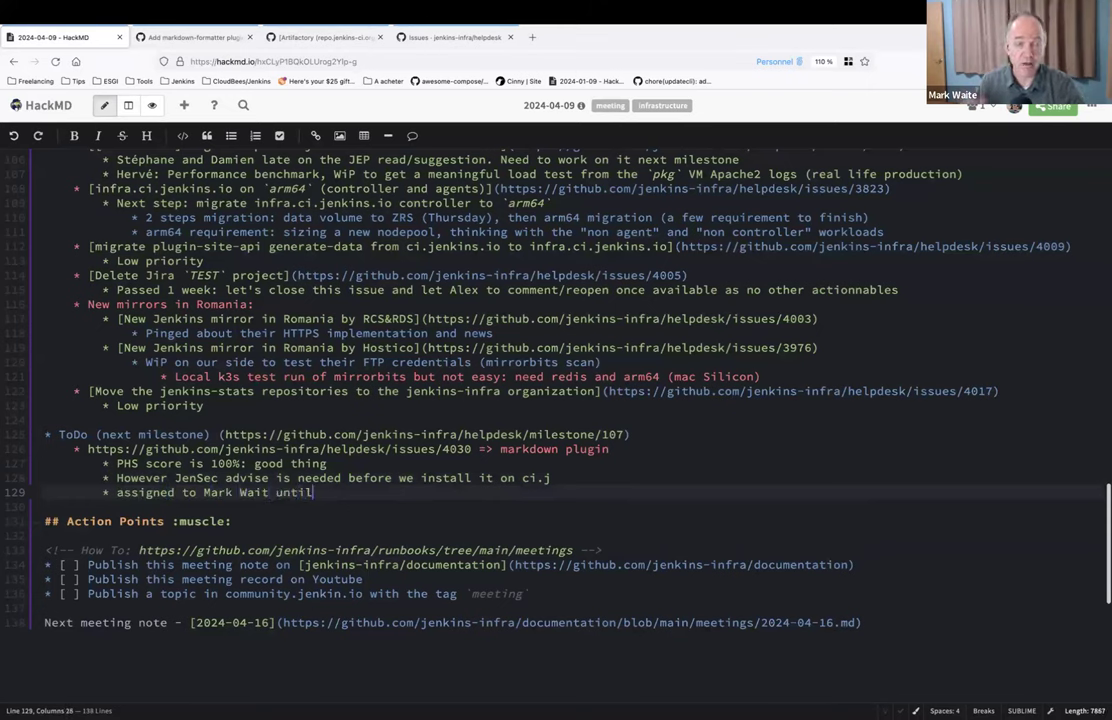
pyautogui.write('JenSec feed')
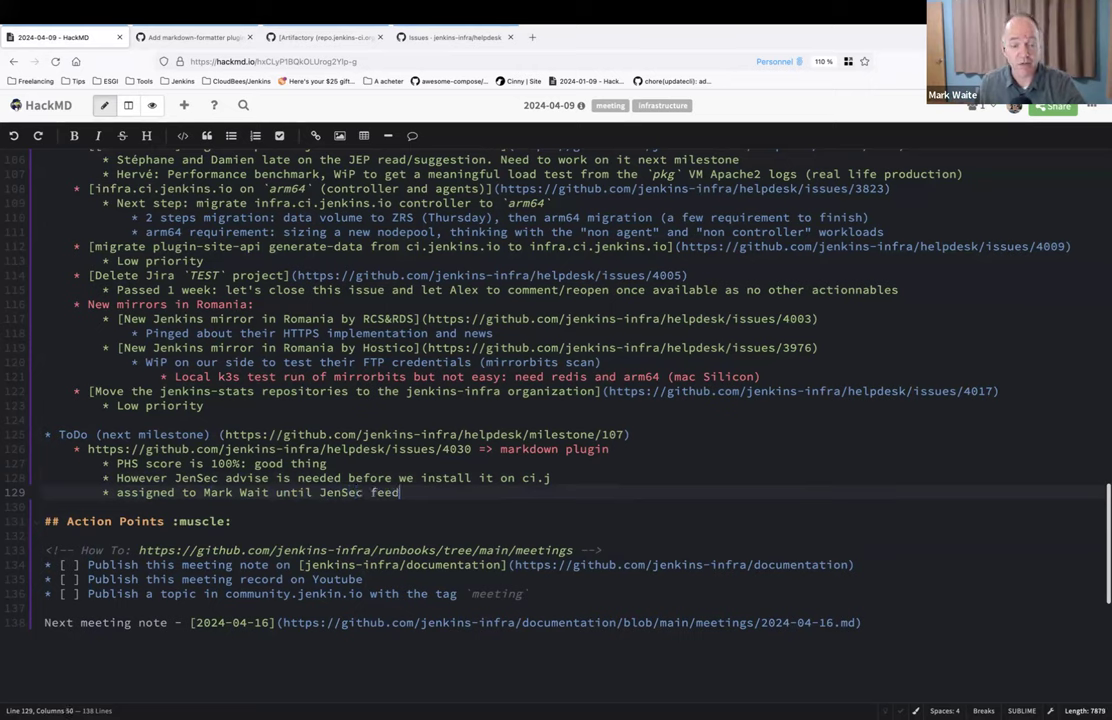
pyautogui.write('back is do')
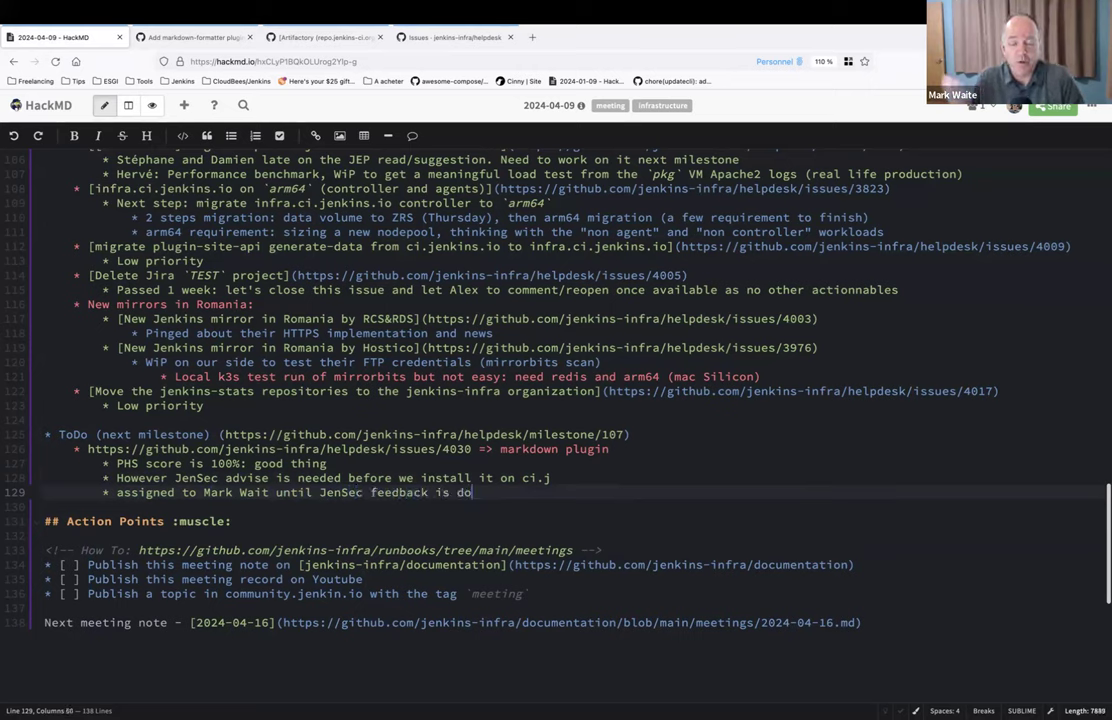
pyautogui.write('ne')
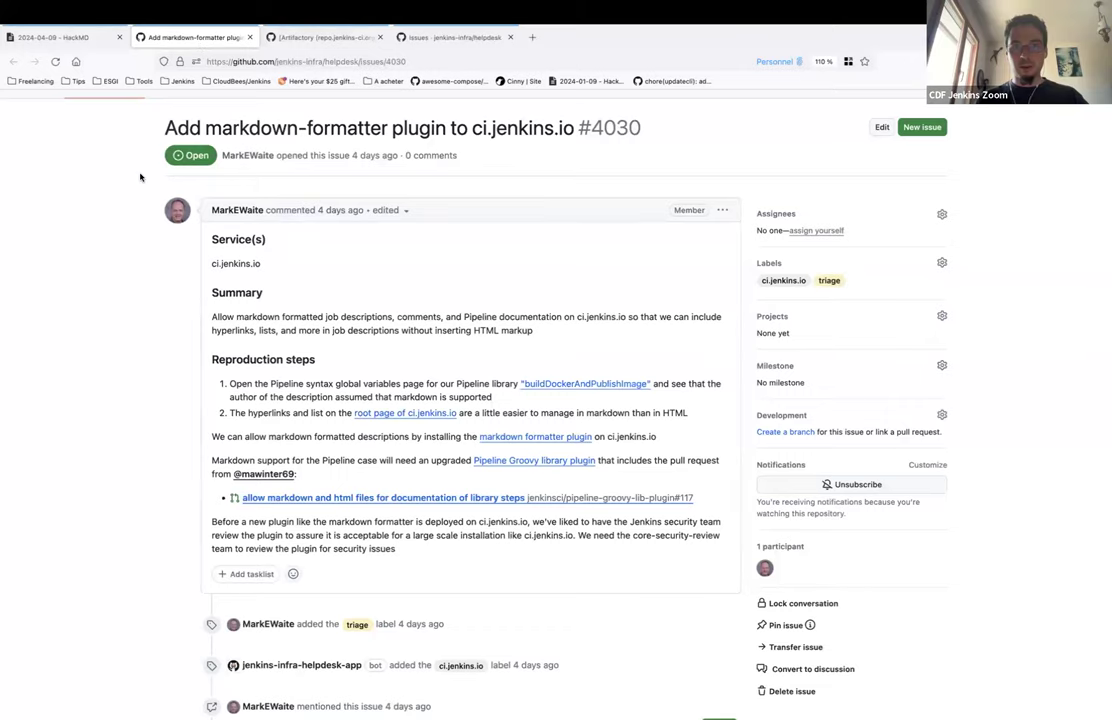
# Close the #4030 and issues list tabs, review audit issue #4034, and copy its URL.
pyautogui.click(325, 37)
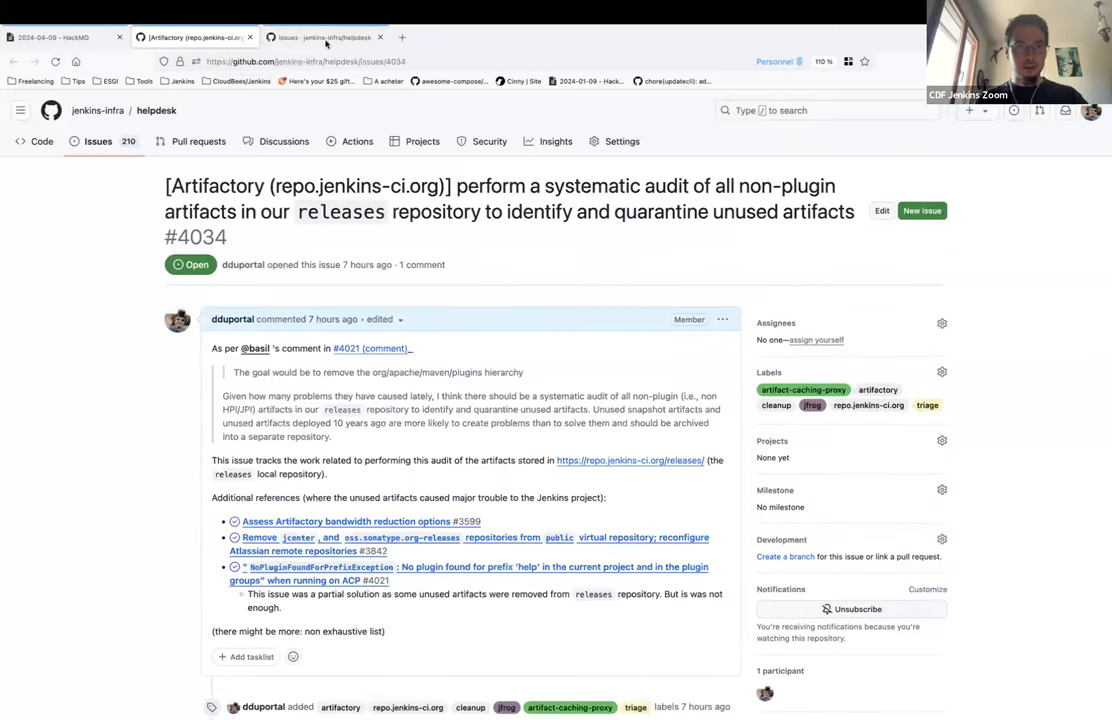
pyautogui.click(378, 37)
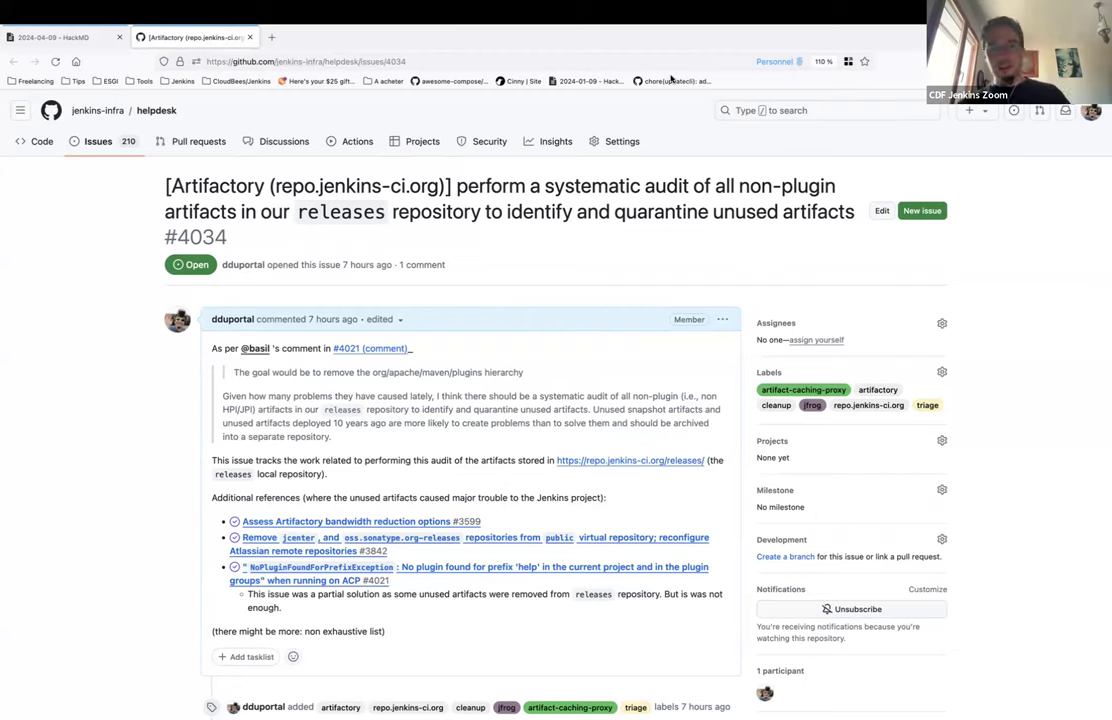
pyautogui.scroll(-3)
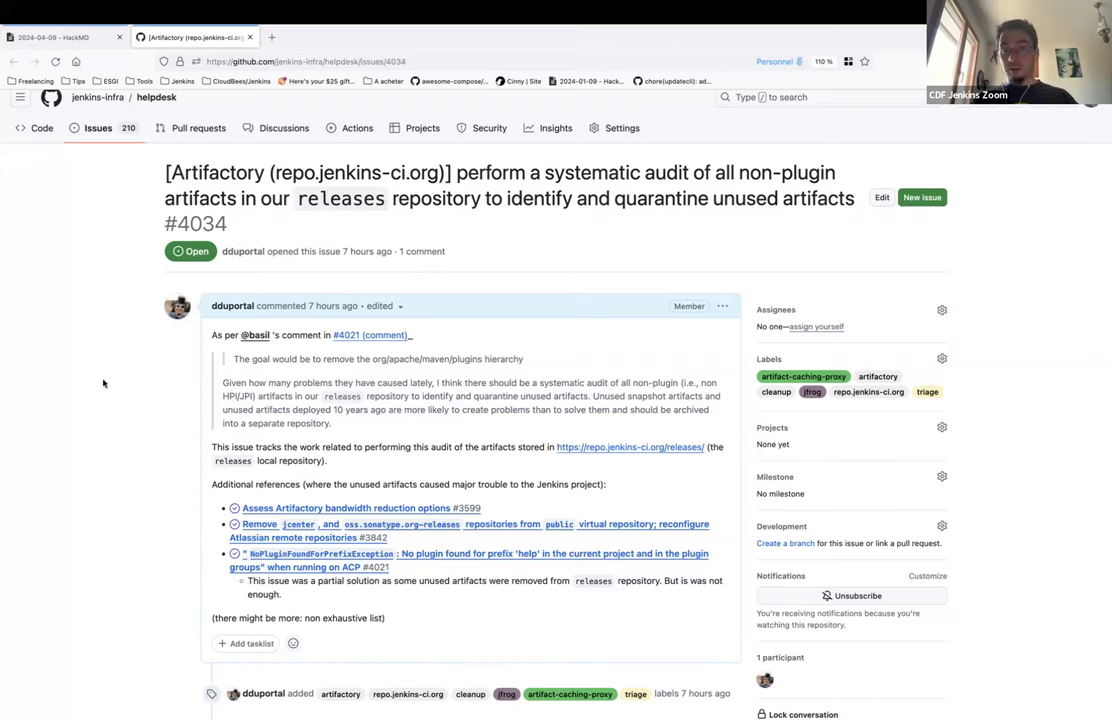
pyautogui.scroll(-3)
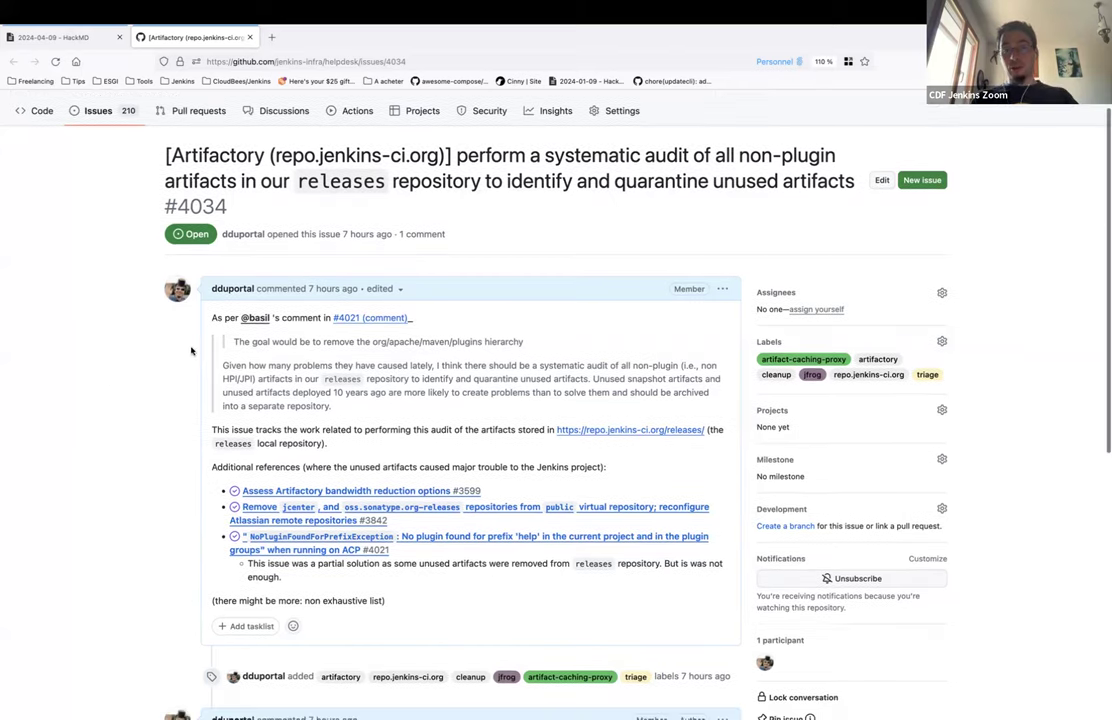
pyautogui.scroll(-3)
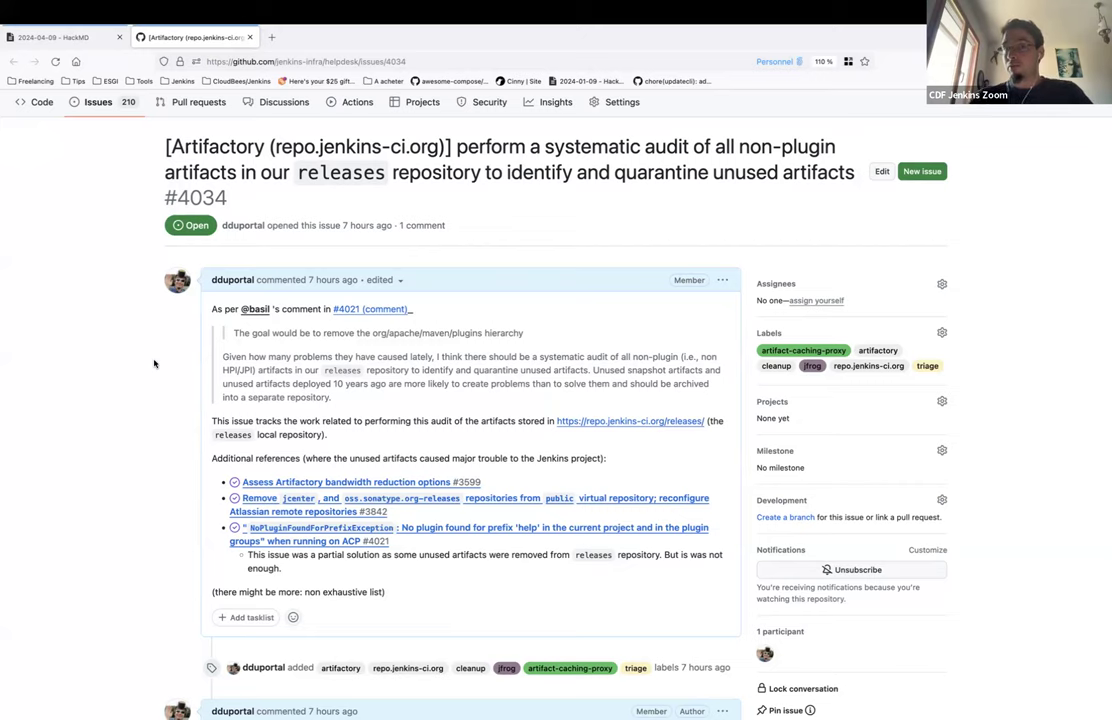
pyautogui.moveTo(483, 208)
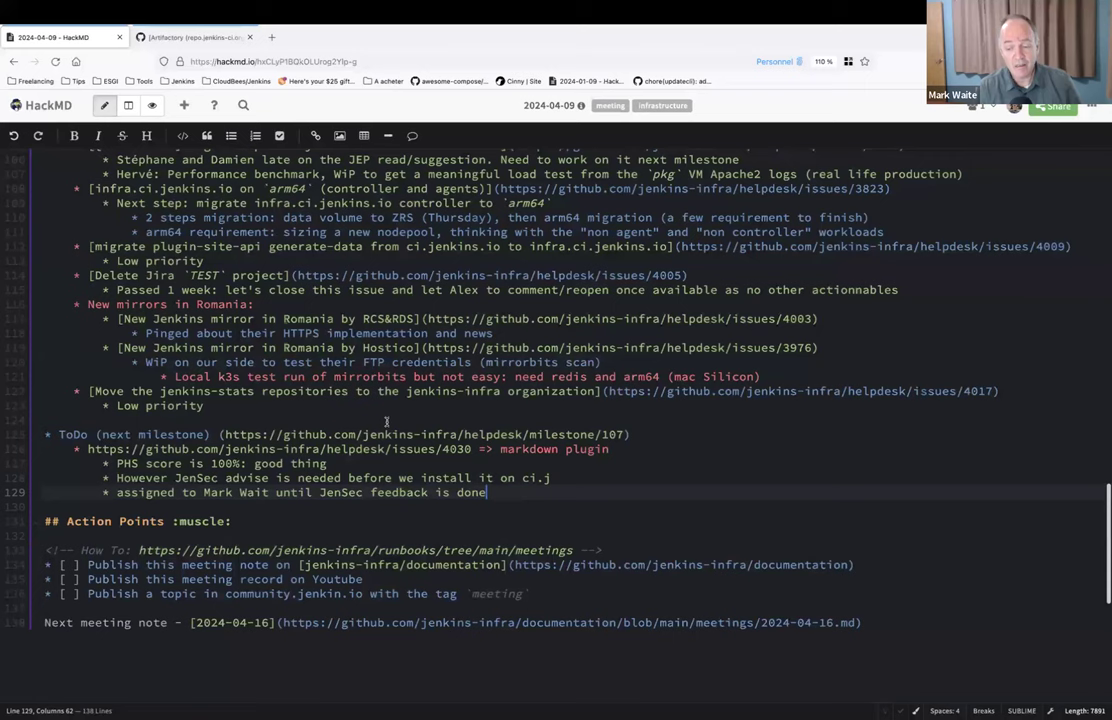
pyautogui.click(190, 37)
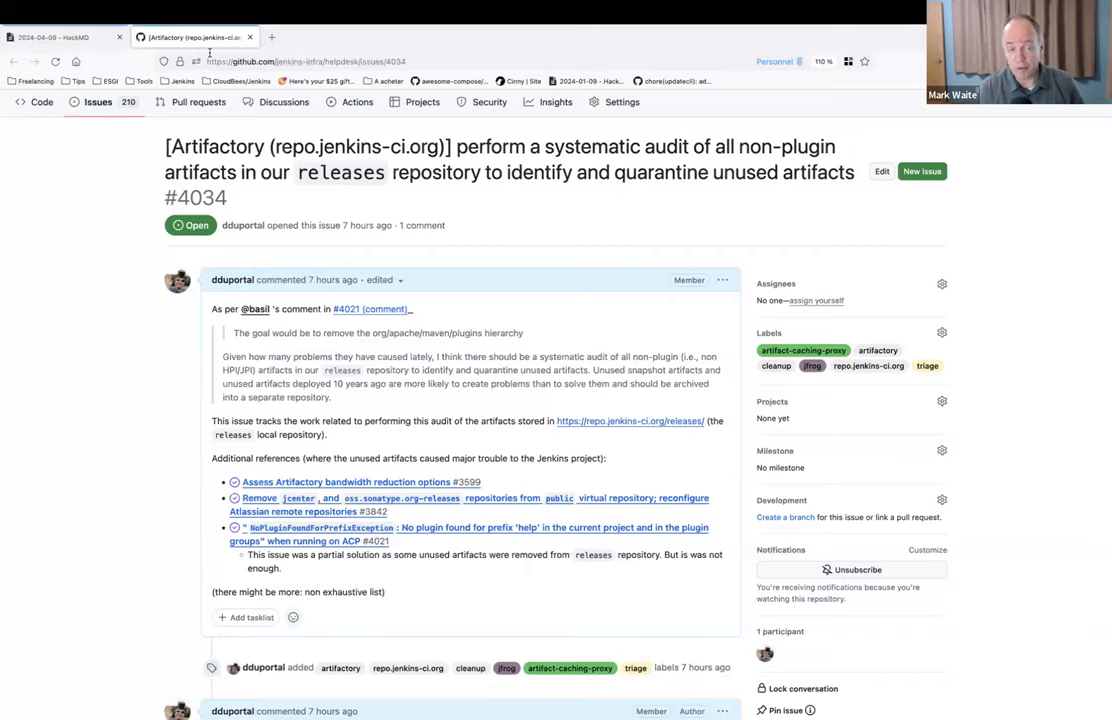
pyautogui.click(65, 37)
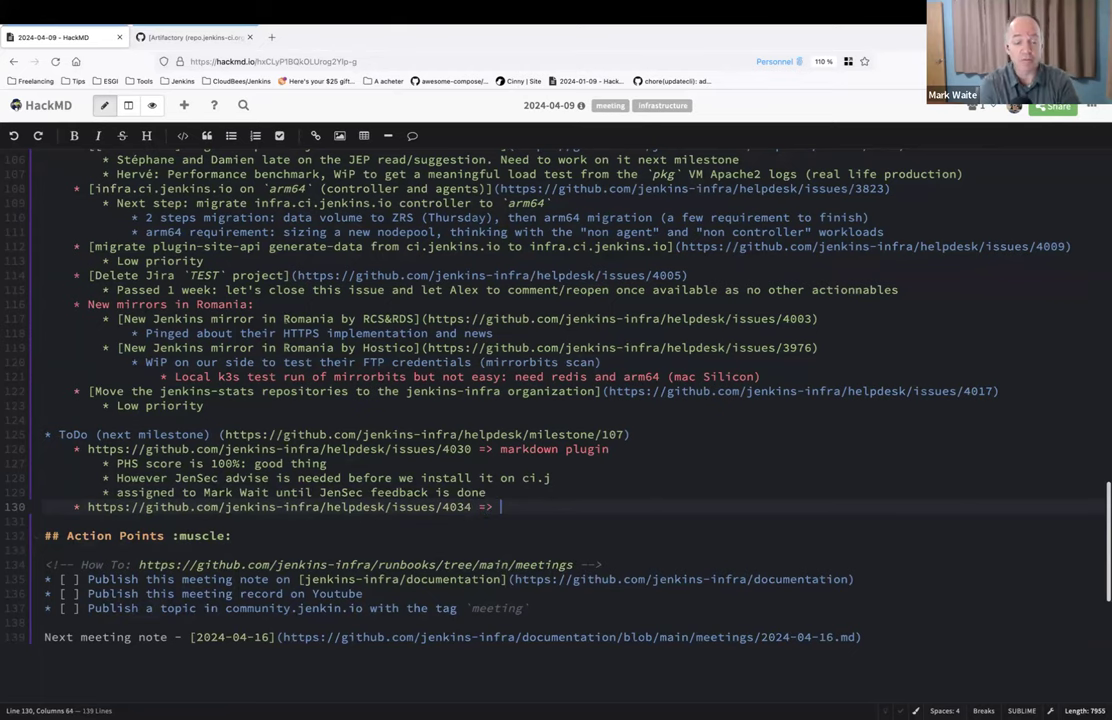
# Add the 'repo audit on releases' entry with notes to ask jenkinsci-dev for help and target May.
pyautogui.write('repo audi')
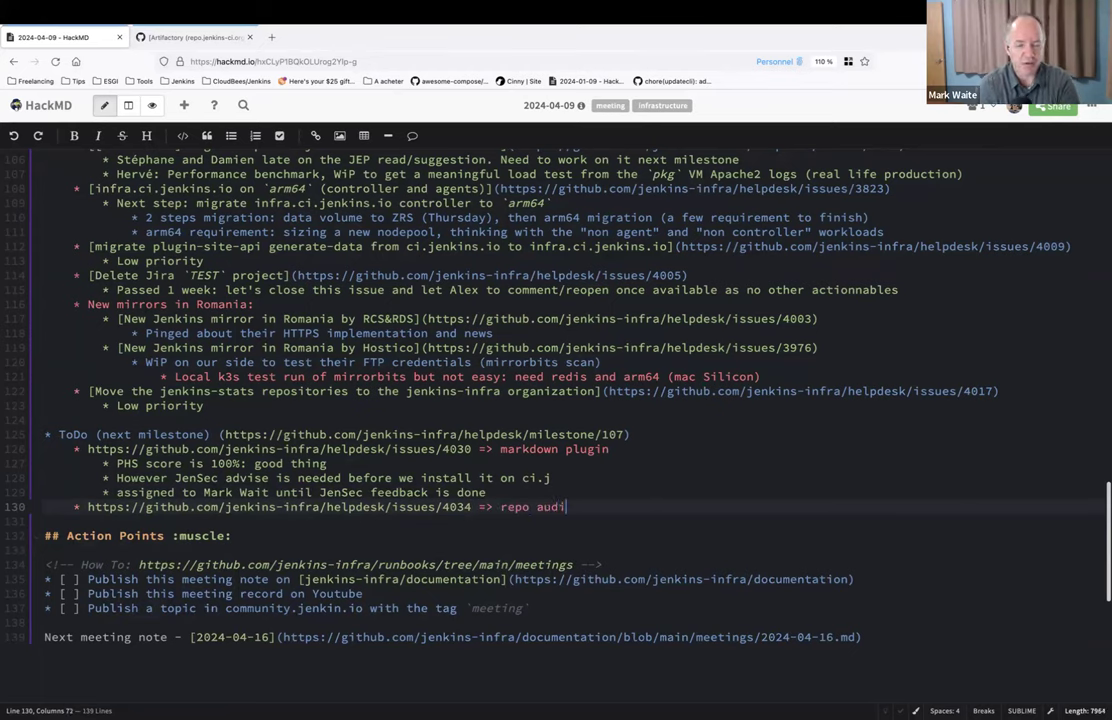
pyautogui.press('Enter')
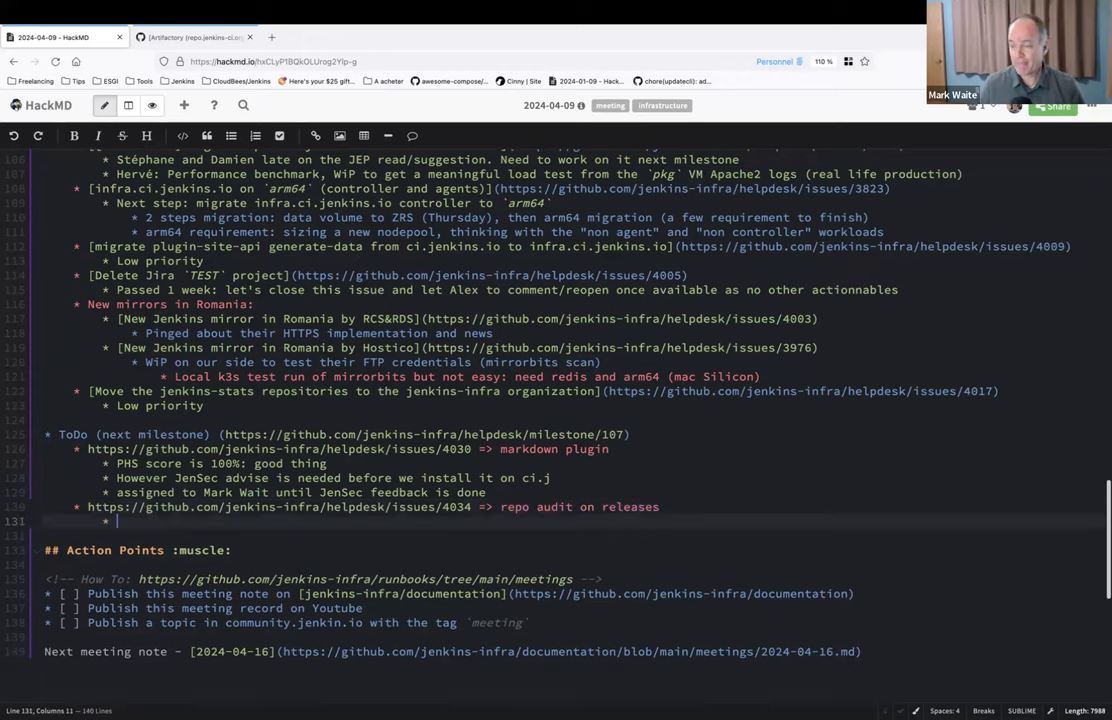
pyautogui.write("Let's")
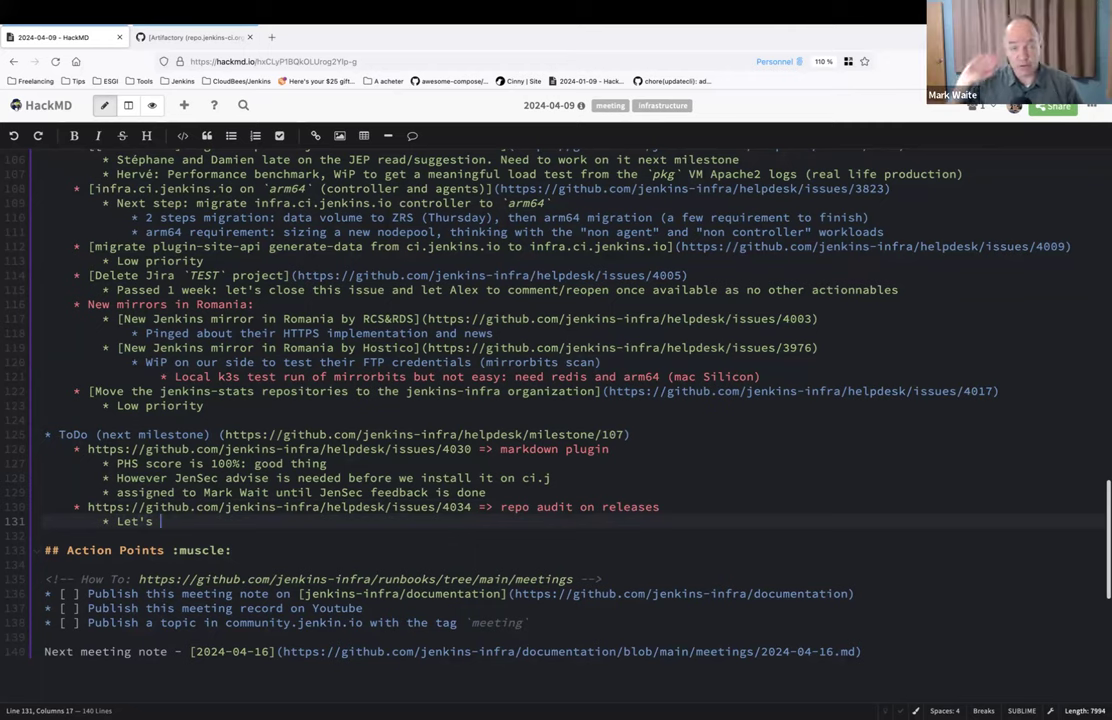
pyautogui.write('commun')
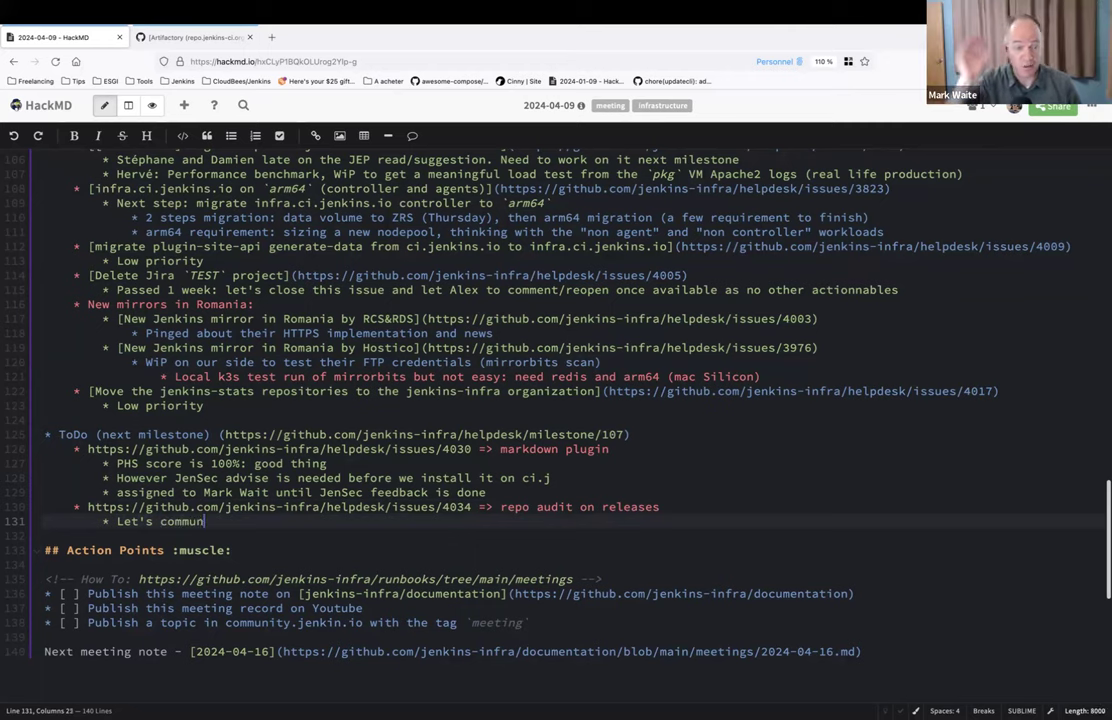
pyautogui.write('icate to')
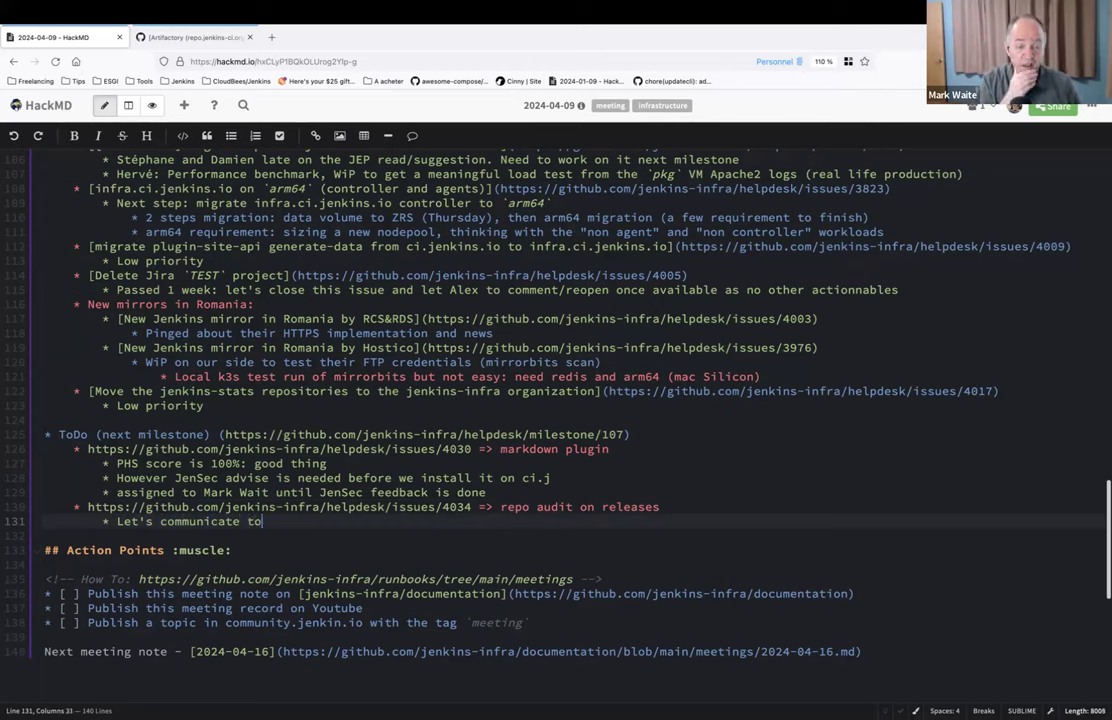
pyautogui.write('jenkinsci-dev')
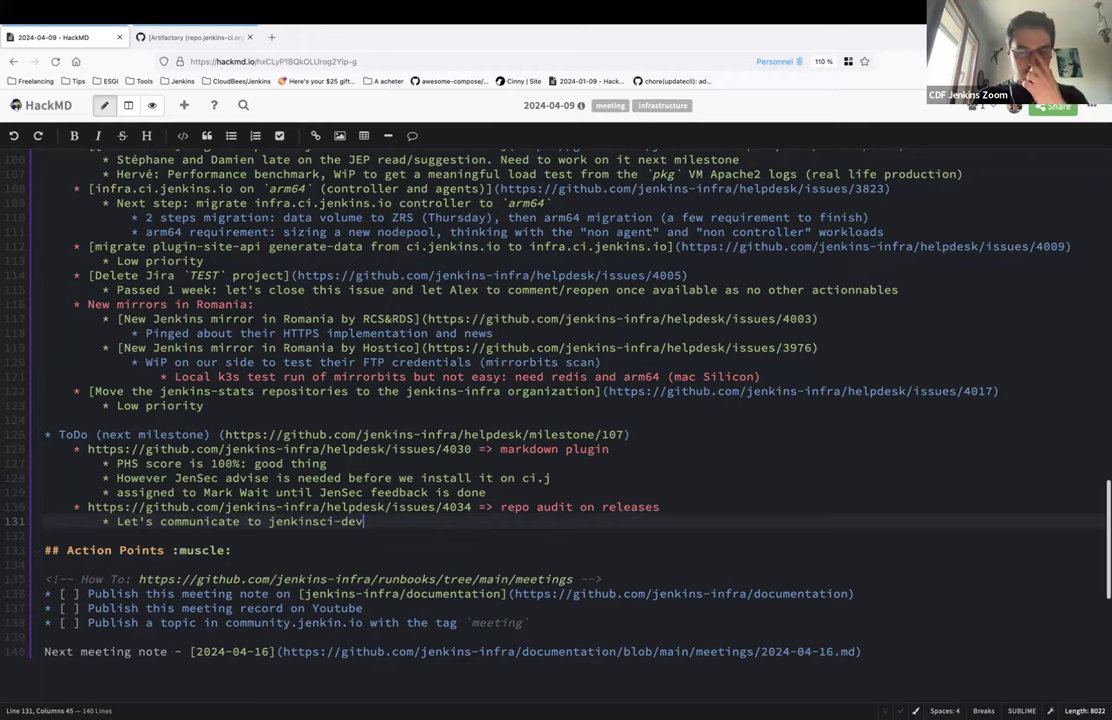
pyautogui.write('to a')
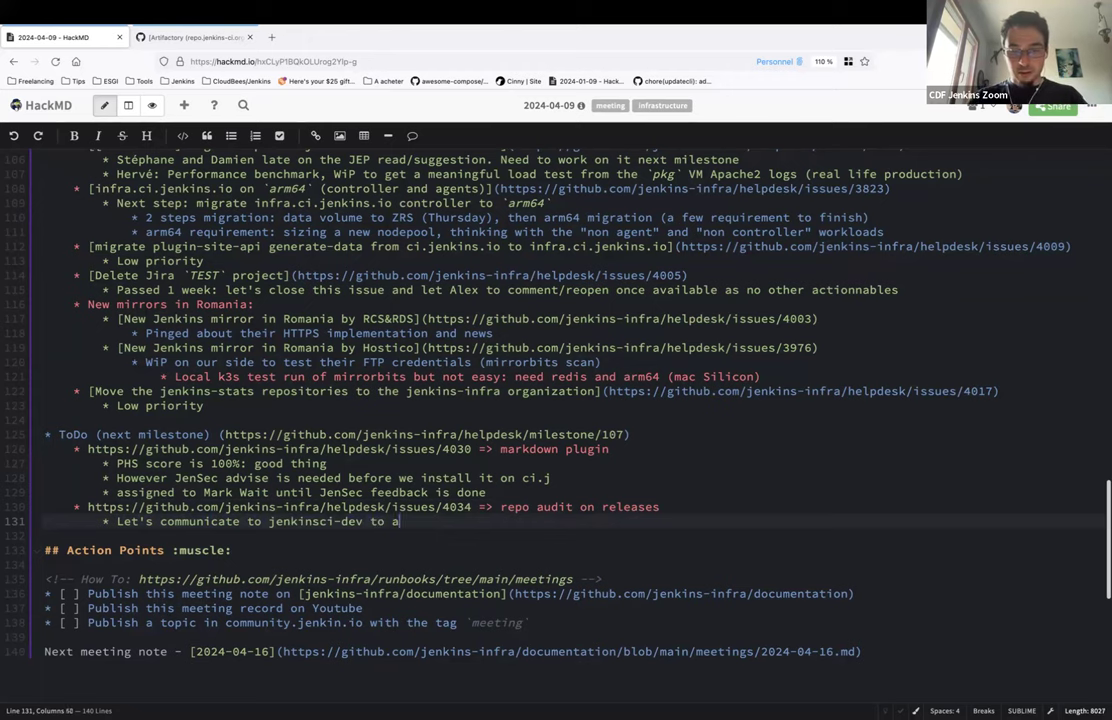
pyautogui.write('sk for help')
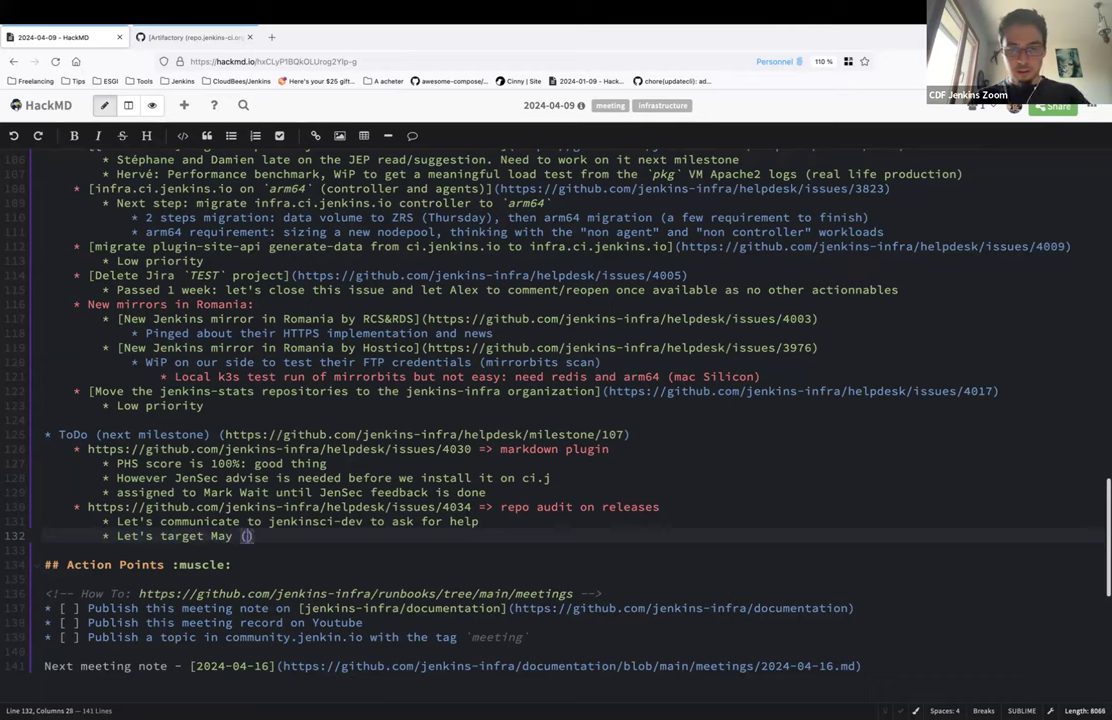
pyautogui.write('or later) to')
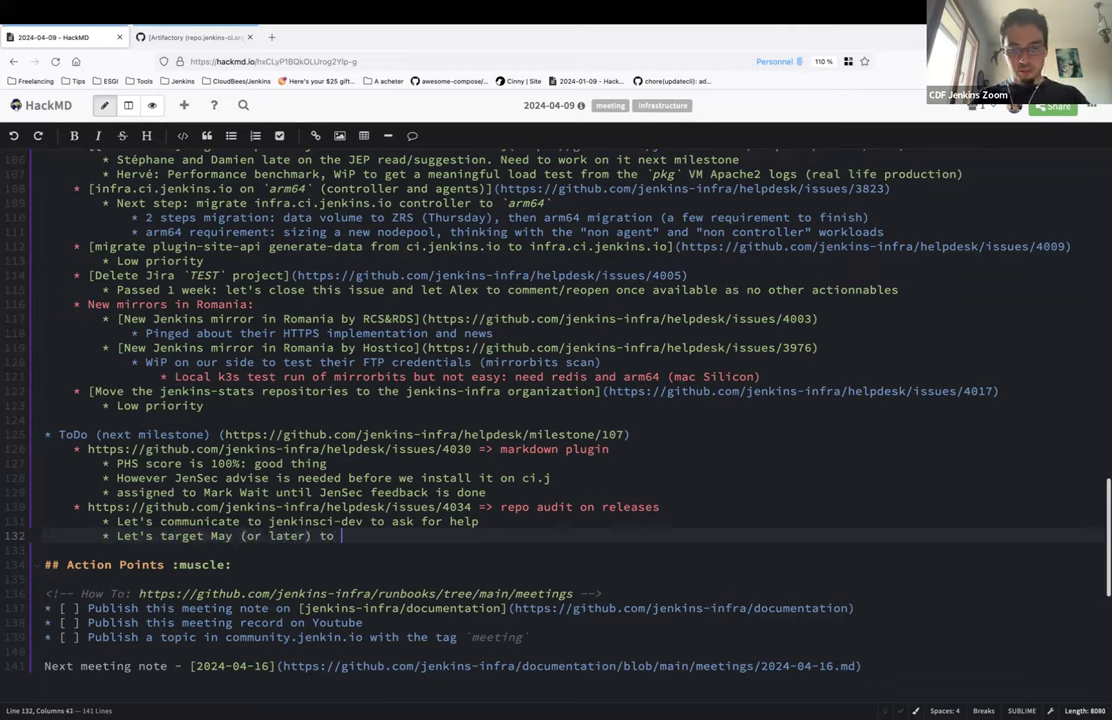
pyautogui.write('really start')
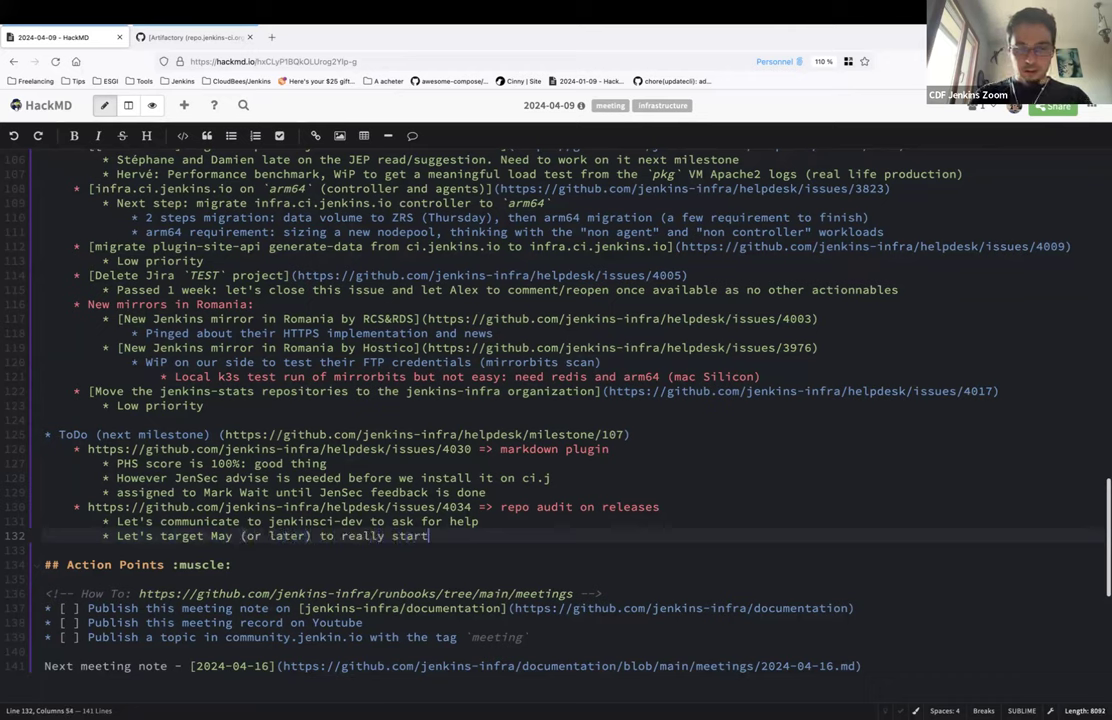
pyautogui.write('working onit')
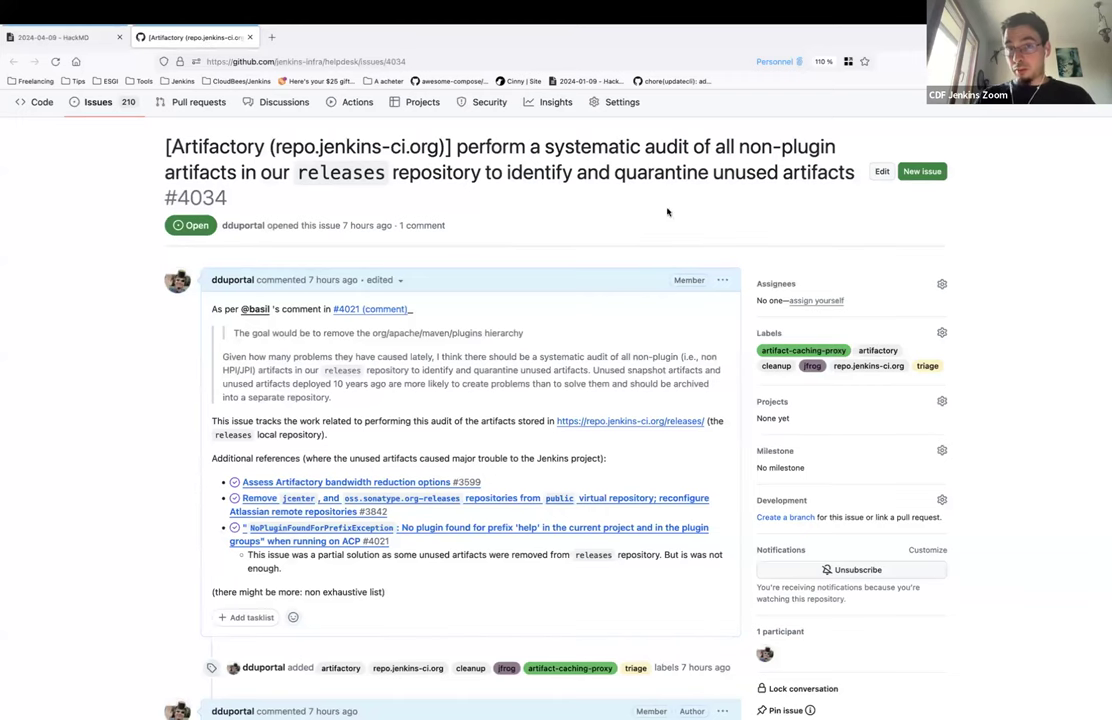
pyautogui.moveTo(380, 166)
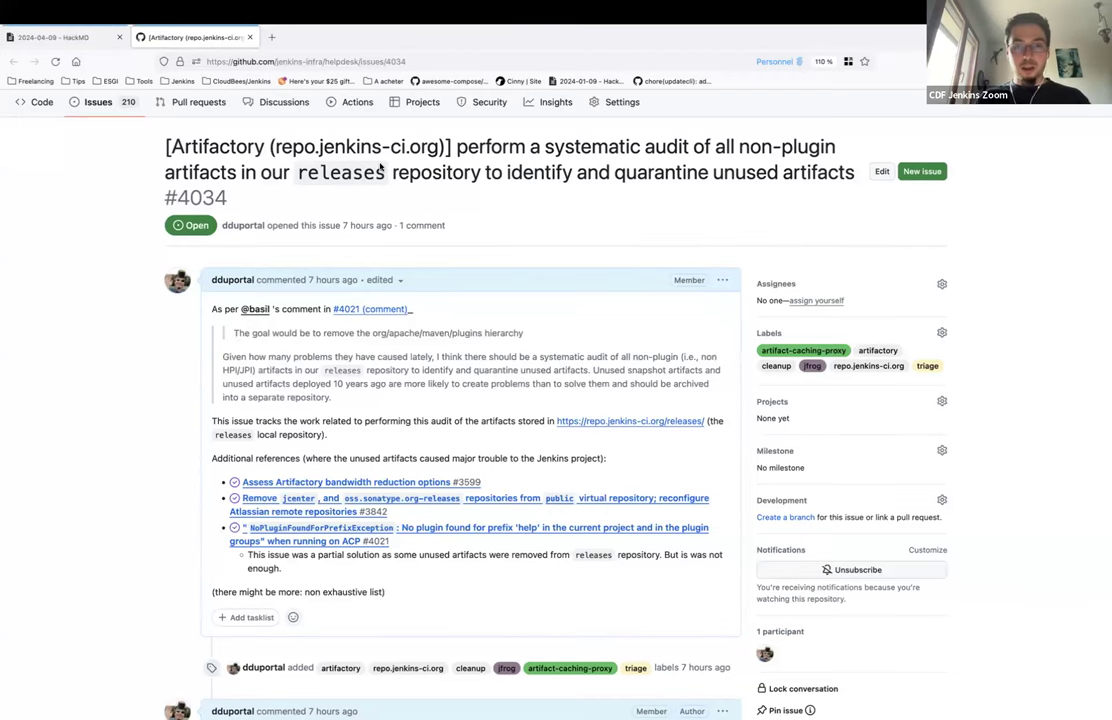
pyautogui.moveTo(97, 101)
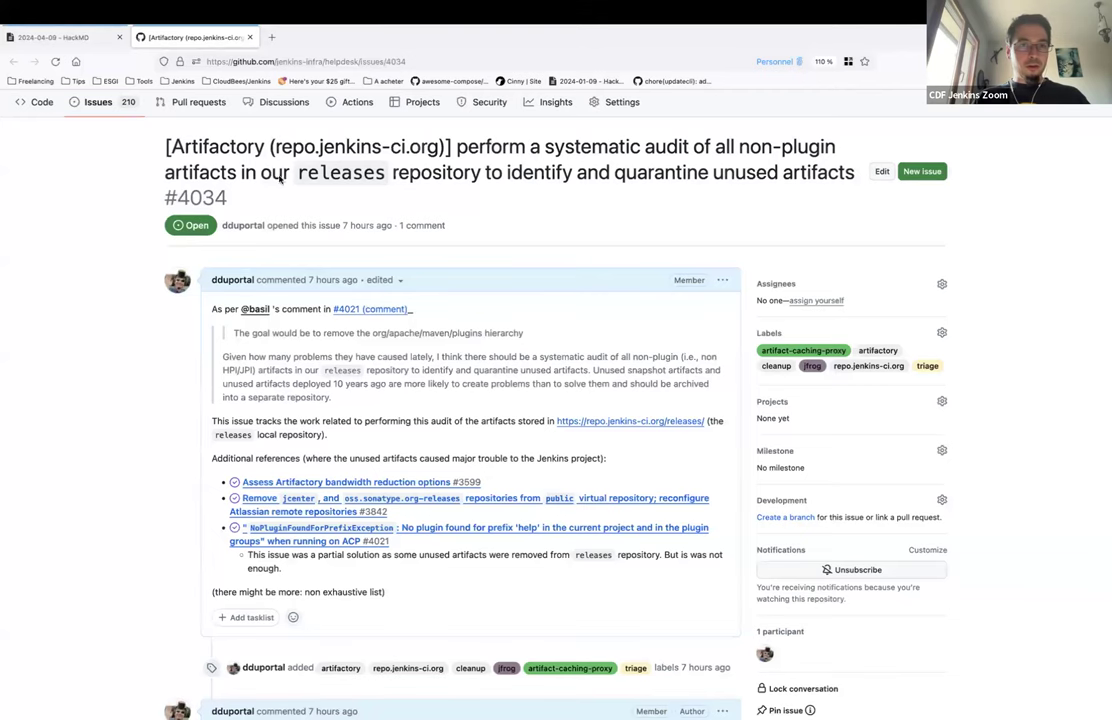
# Open the helpdesk's open issues list in GitHub, then return to the meeting notes.
pyautogui.scroll(3)
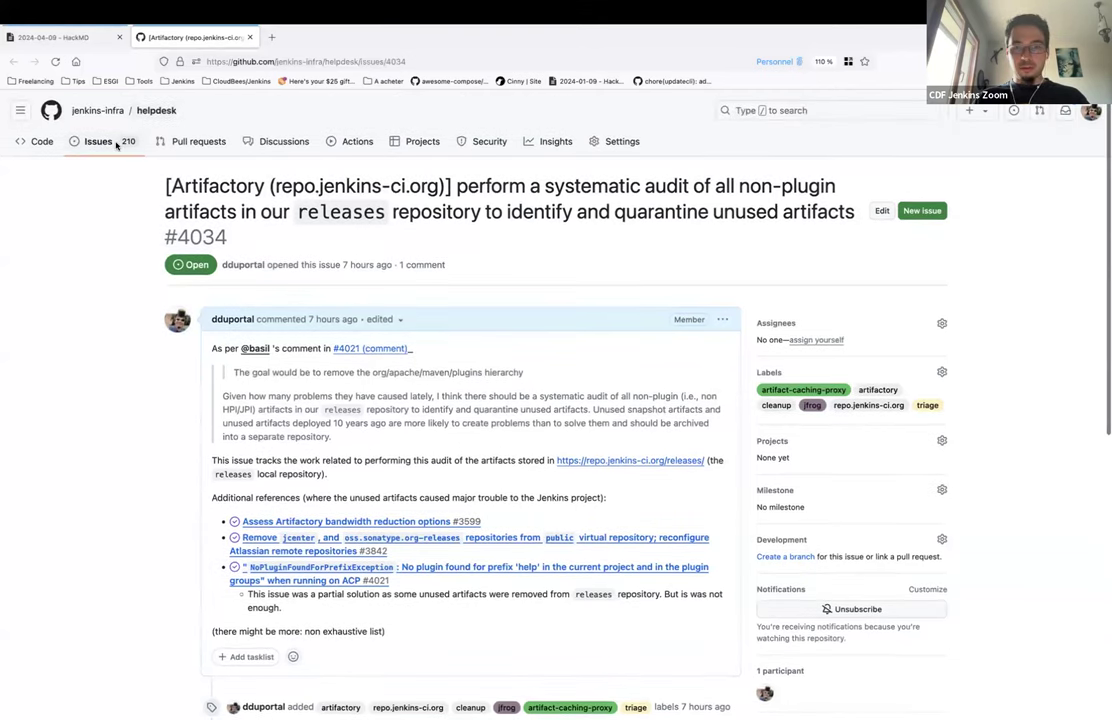
pyautogui.click(97, 141)
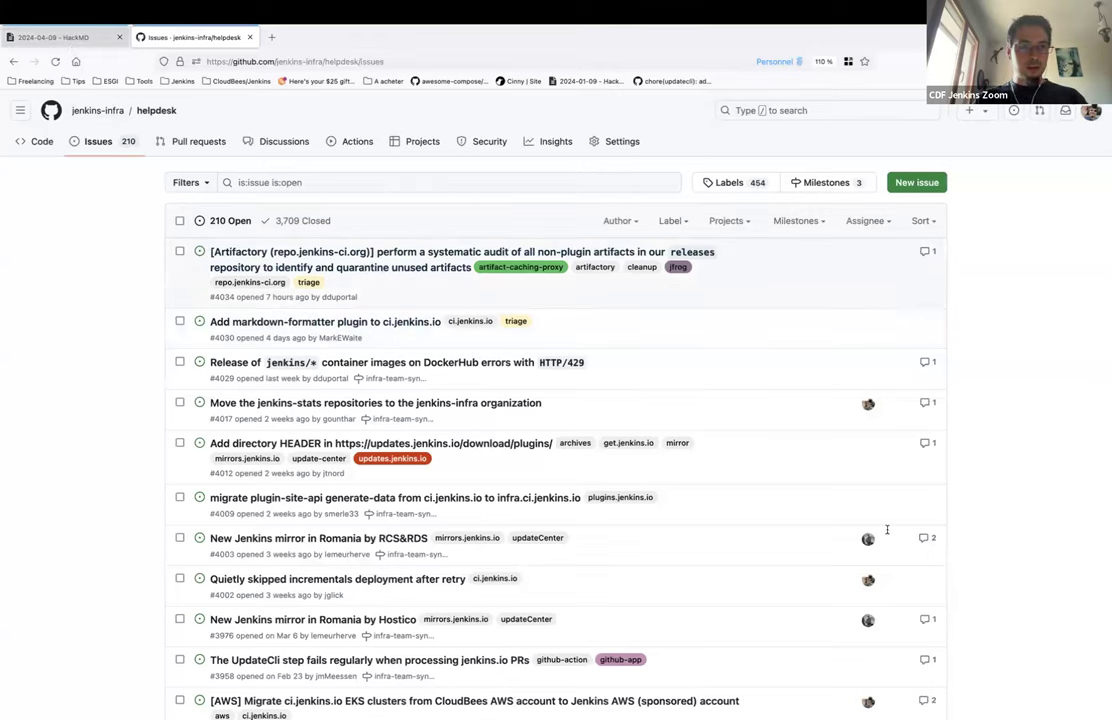
pyautogui.click(65, 37)
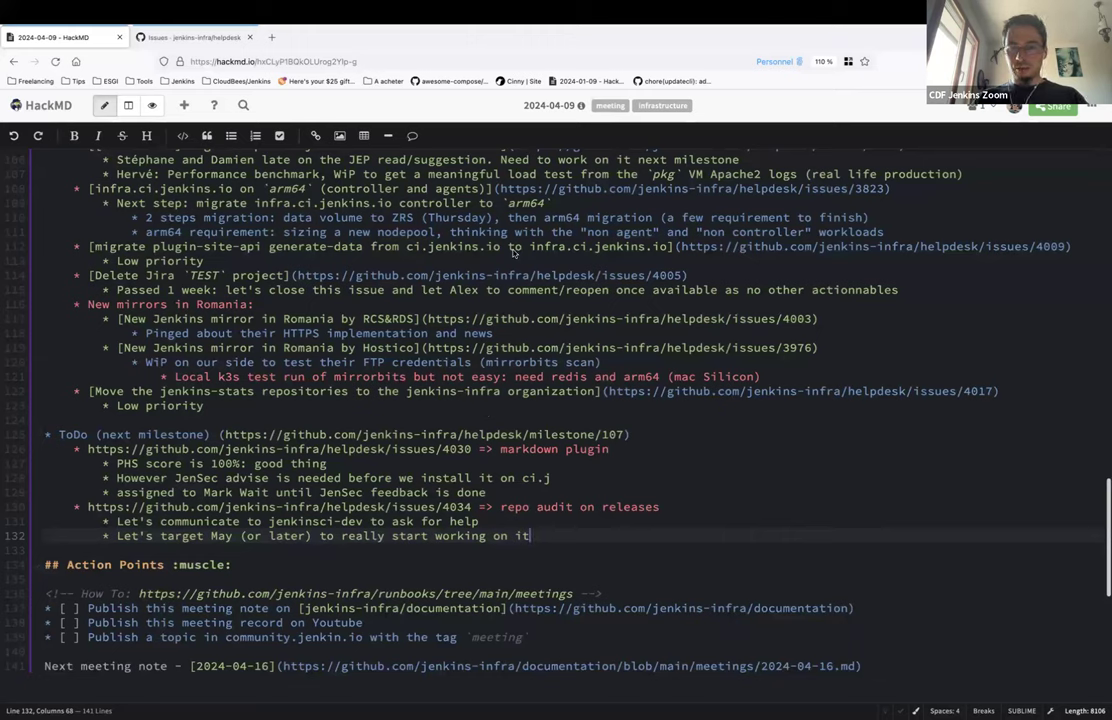